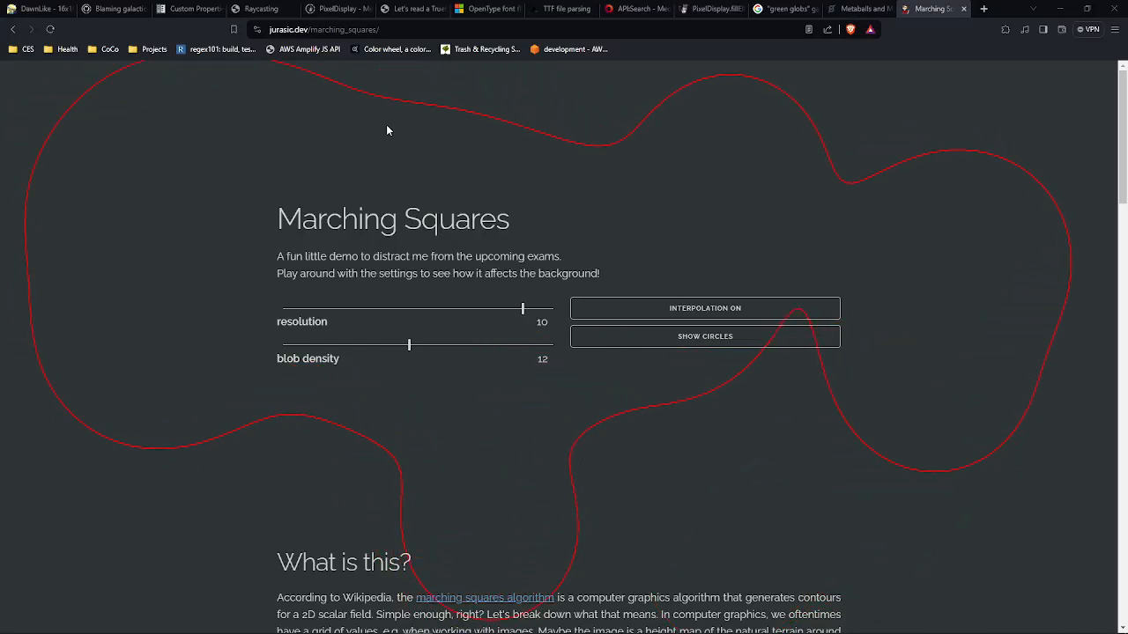
{"action": "mouse_move", "coordinate": [773, 139]}
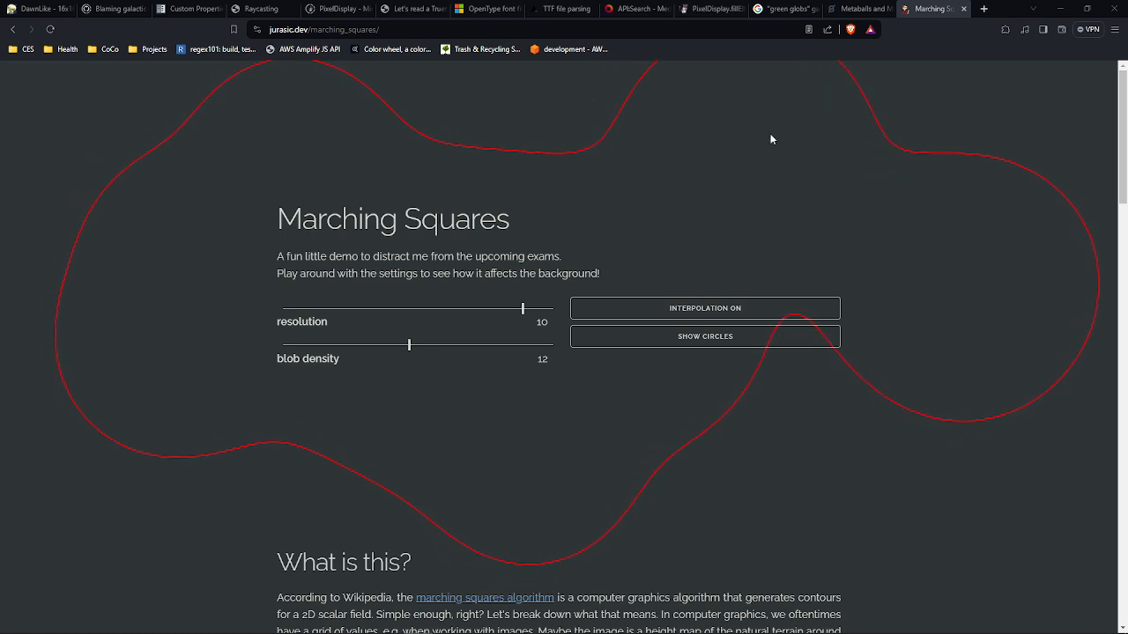
{"action": "mouse_move", "coordinate": [895, 408]}
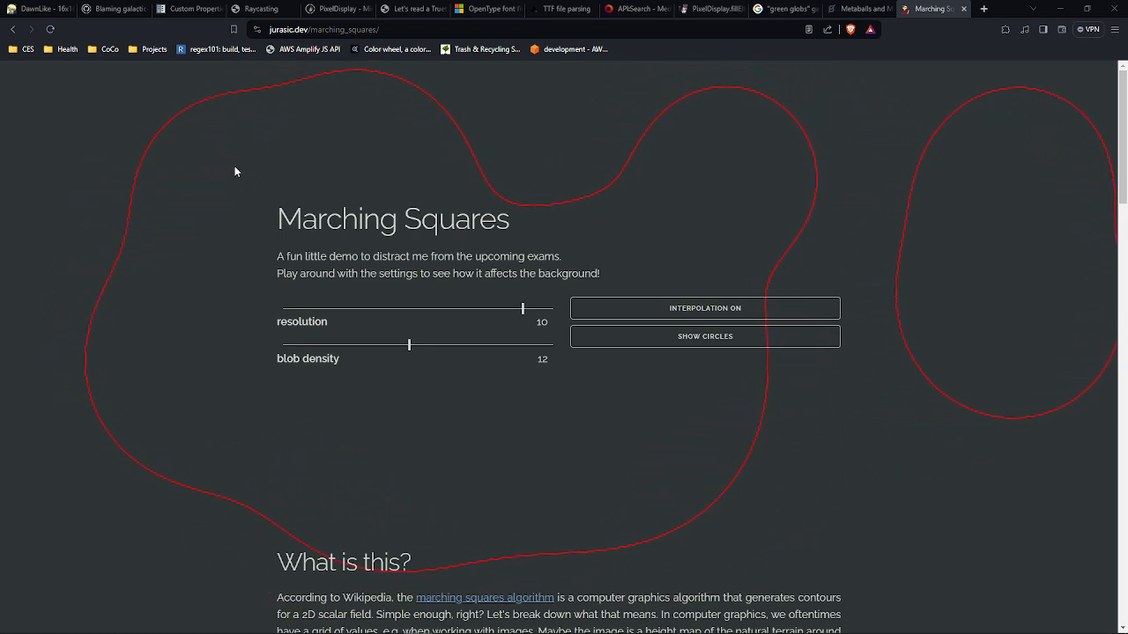
{"action": "mouse_move", "coordinate": [483, 146]}
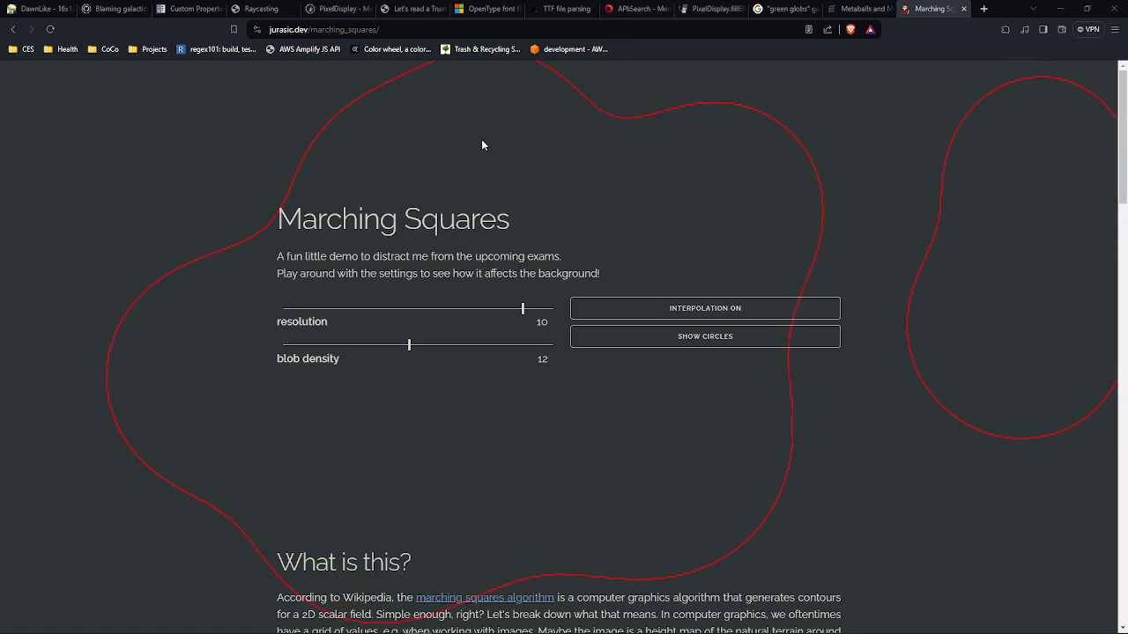
{"action": "mouse_move", "coordinate": [134, 268]}
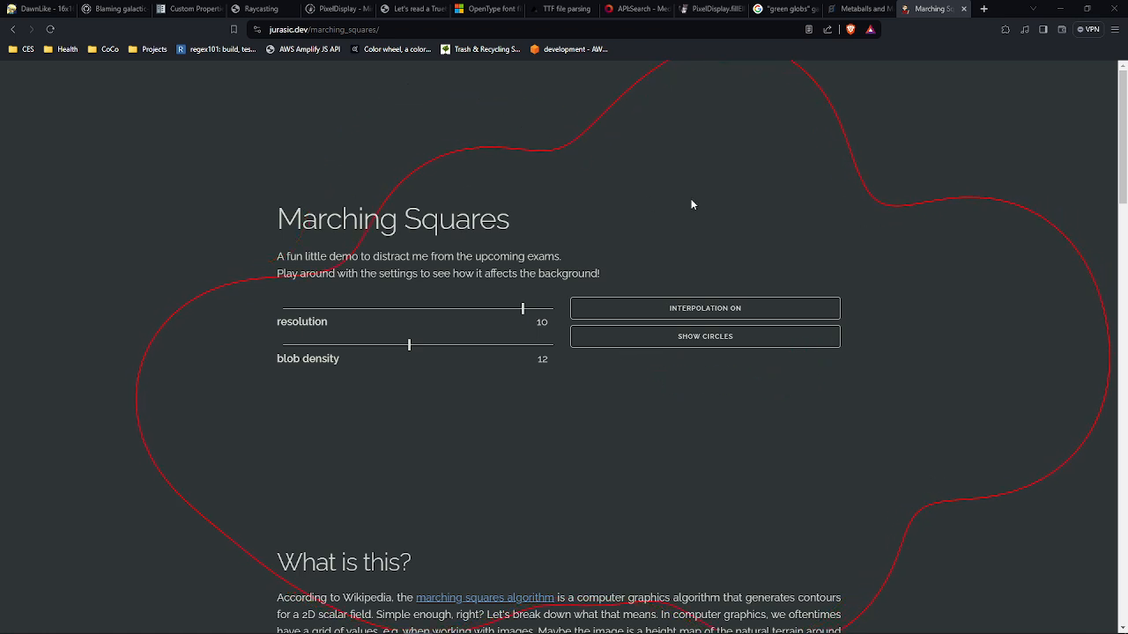
{"action": "mouse_move", "coordinate": [665, 213]}
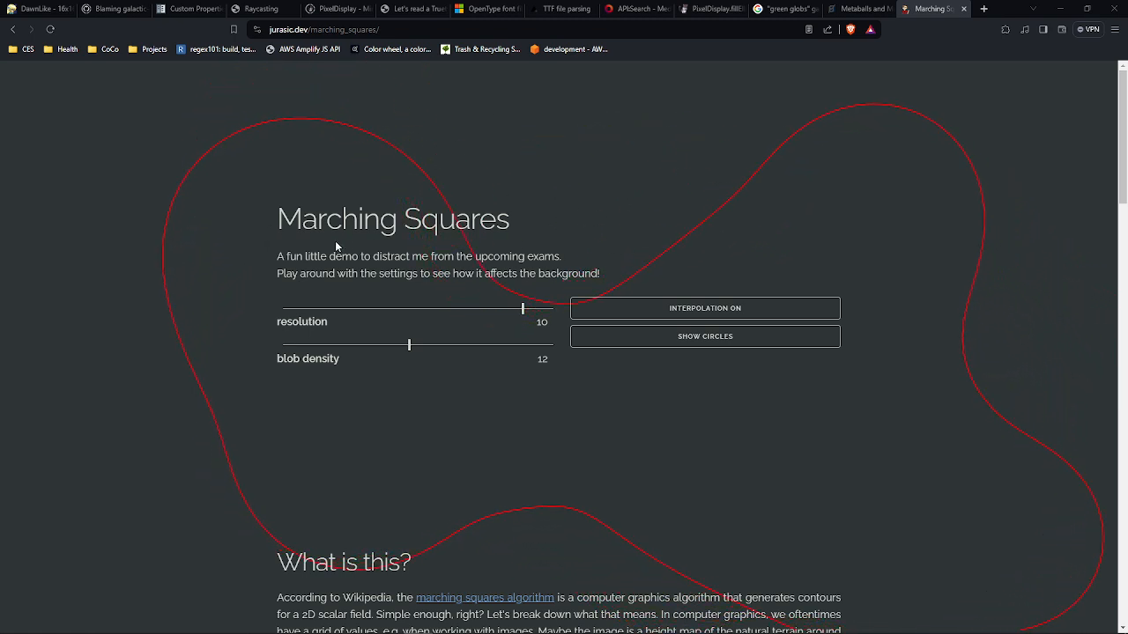
Type y = m * x + b, f(x) = m * x + b, and x^2 + y^2 = r^2 on separate lines.
{"action": "left_click", "coordinate": [704, 336]}
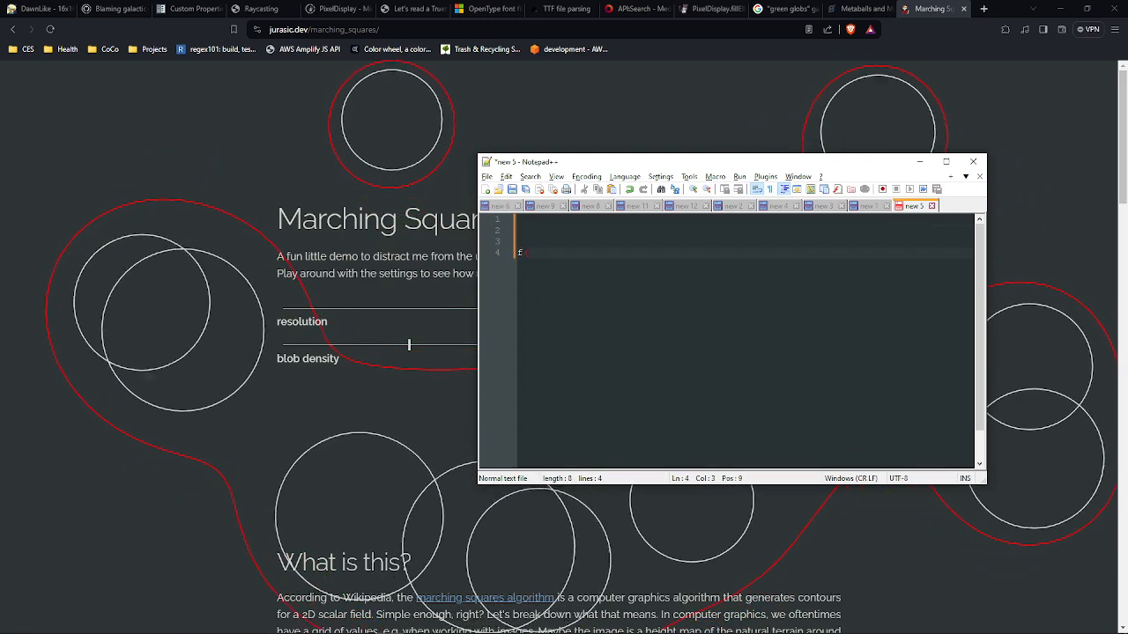
{"action": "type", "text": "y = m"}
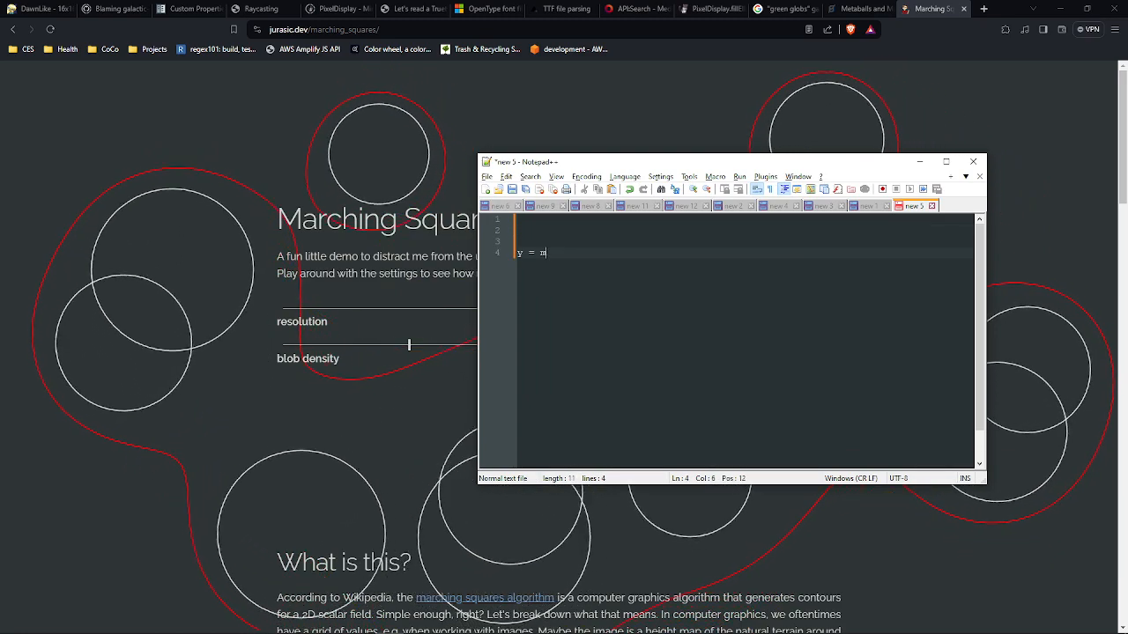
{"action": "type", "text": "* x + b"}
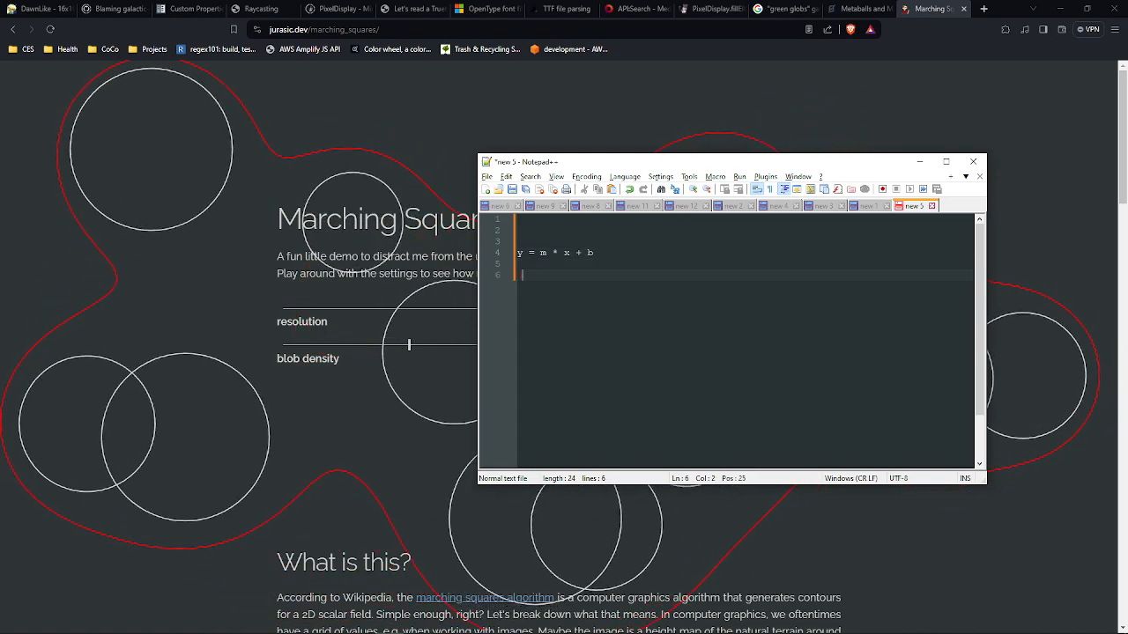
{"action": "type", "text": "f(x) ="}
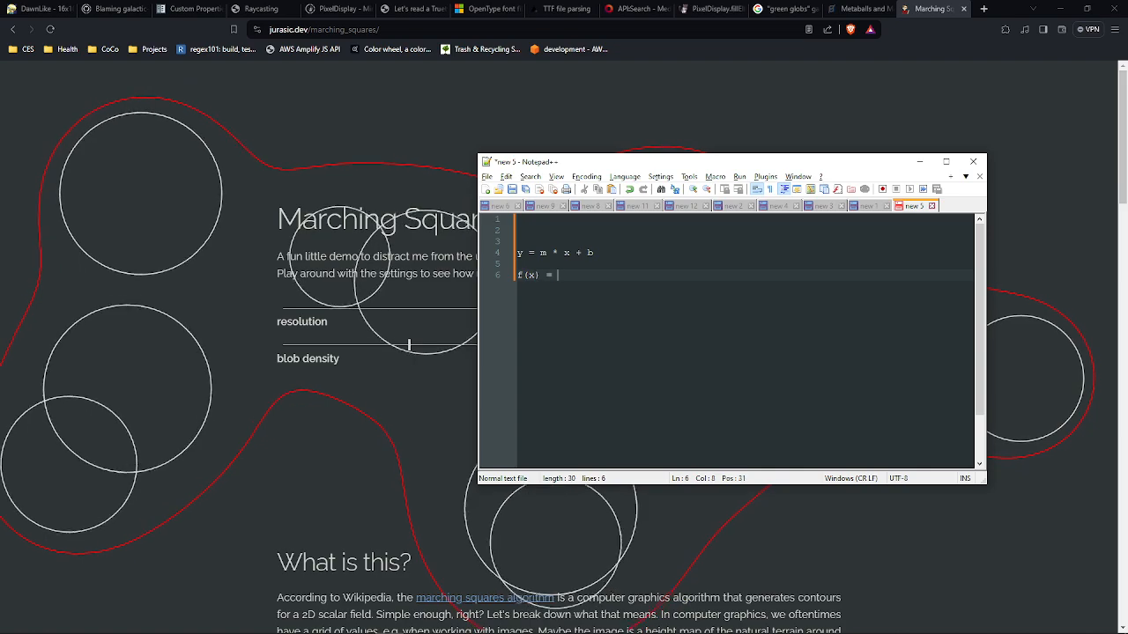
{"action": "type", "text": "m * x + b"}
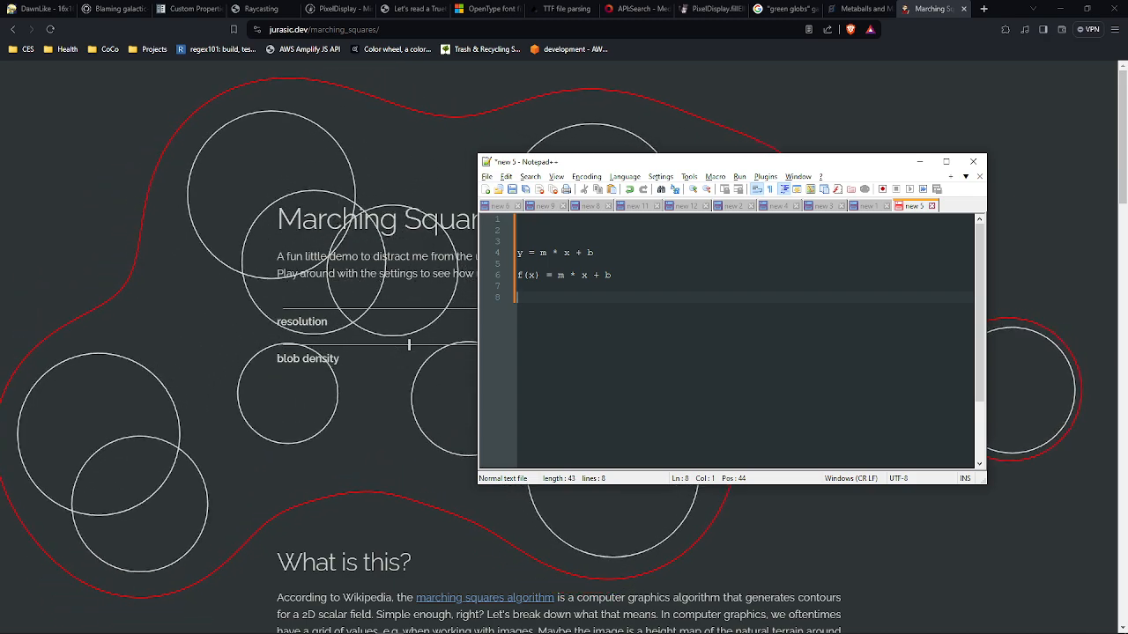
{"action": "type", "text": "x^"}
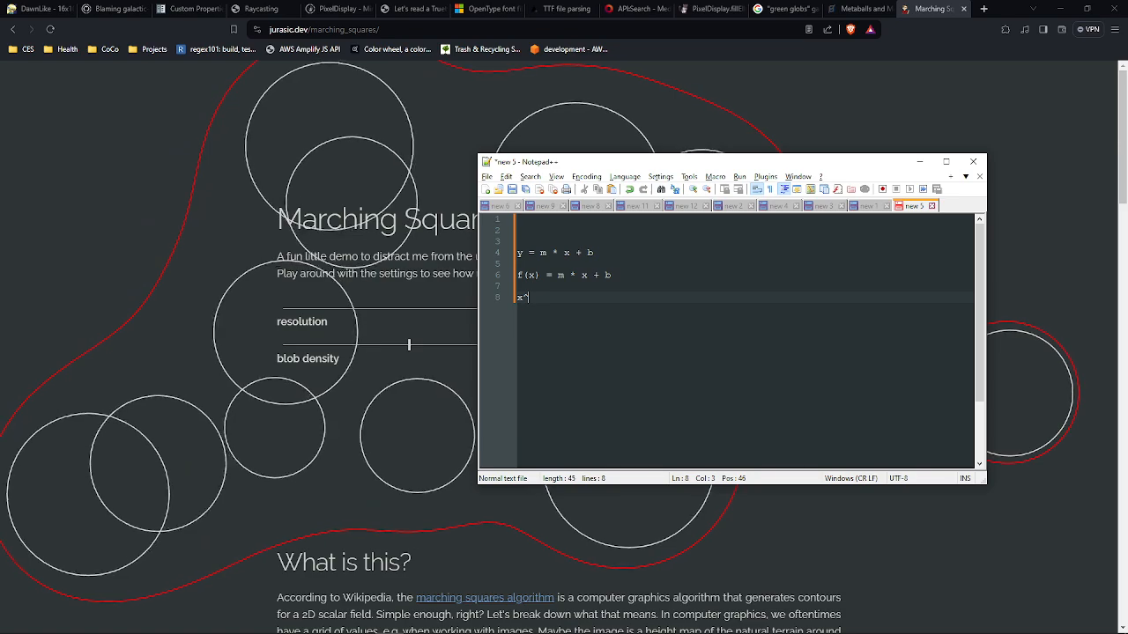
{"action": "type", "text": "2 + u"}
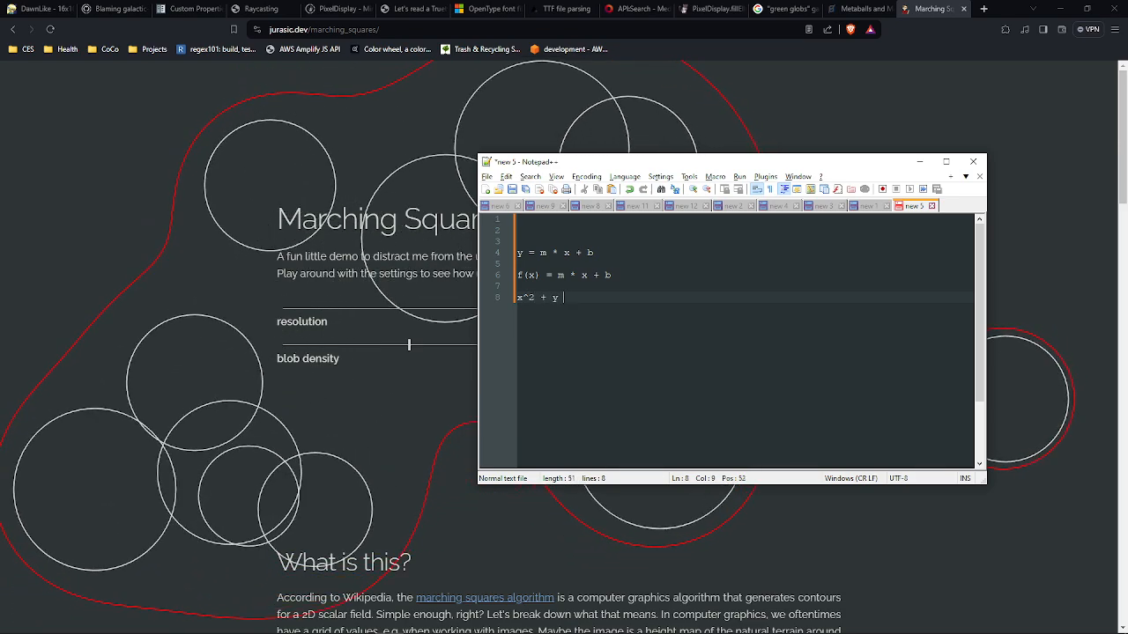
{"action": "type", "text": "^2 = r0"}
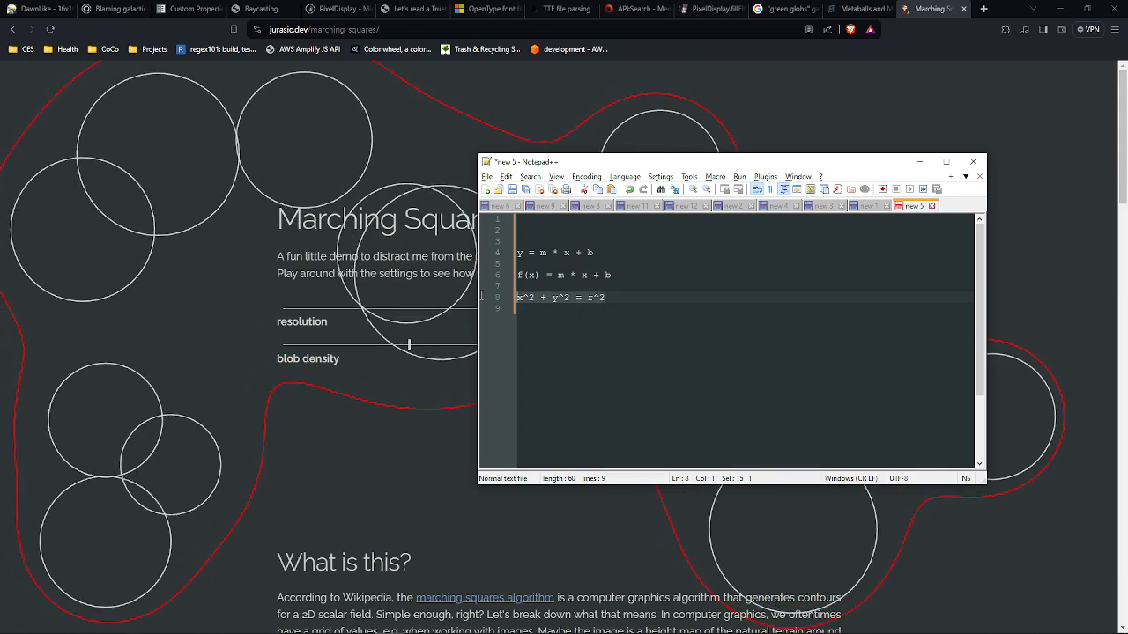
{"action": "left_click", "coordinate": [608, 297]}
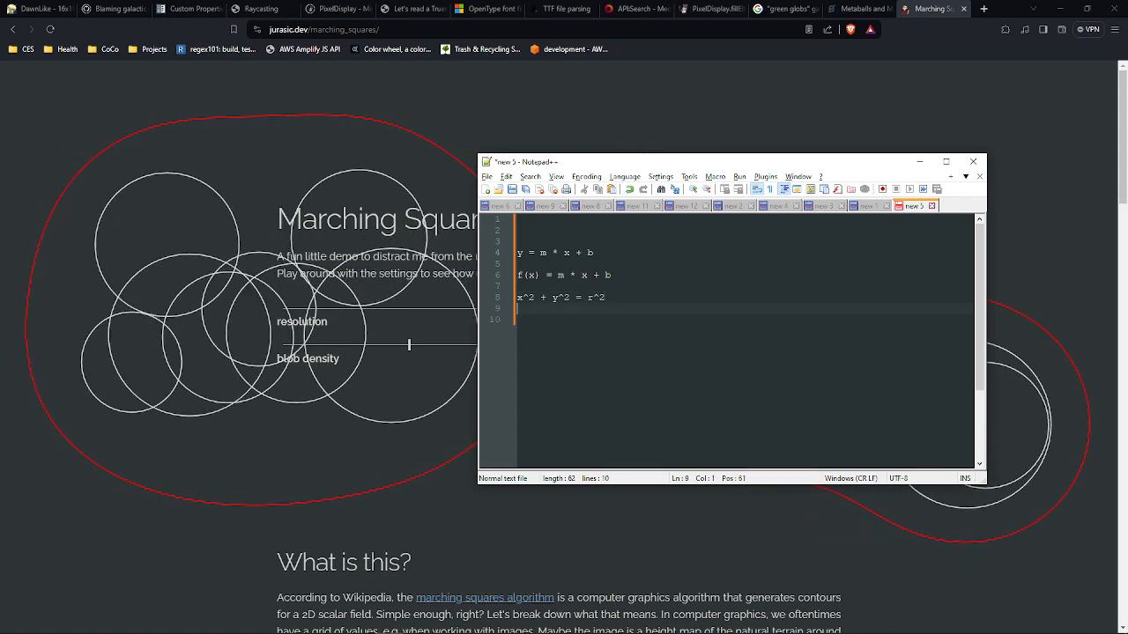
Write y = ±sqrt(r^2 - x^2), remove it, and insert sin( into the circle equation.
{"action": "type", "text": "y ="}
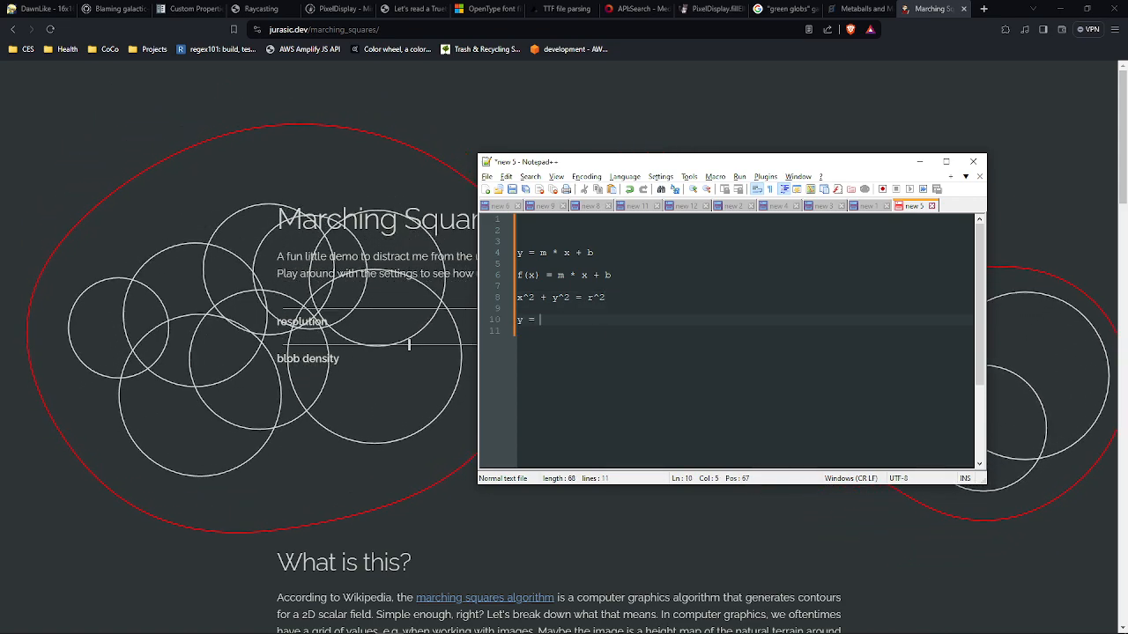
{"action": "type", "text": "+=sqrt"}
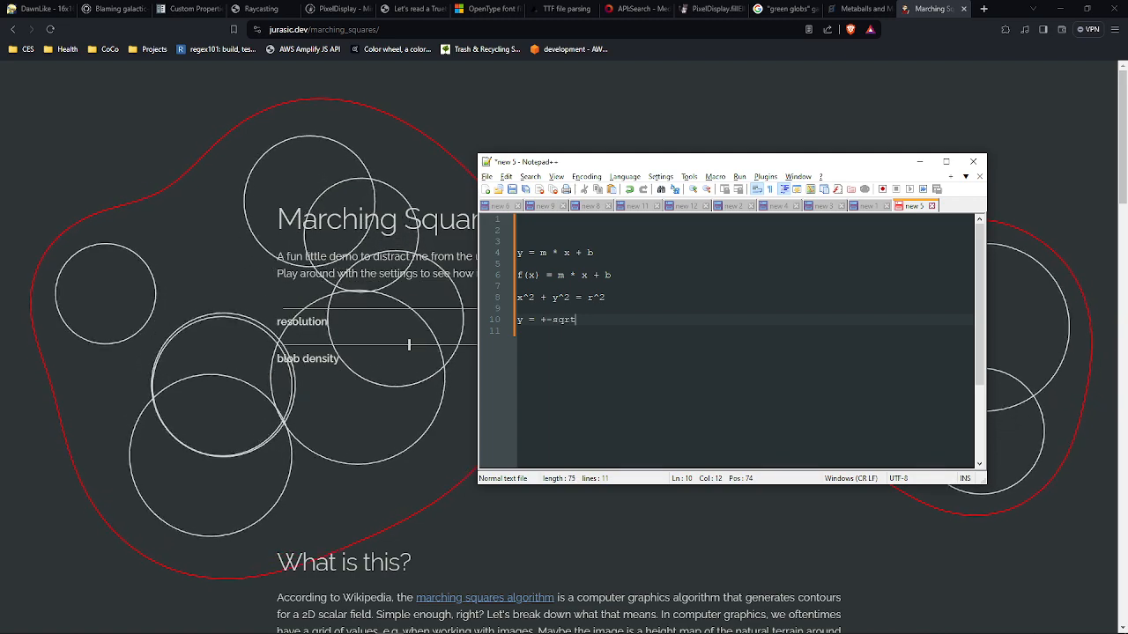
{"action": "type", "text": "(r="}
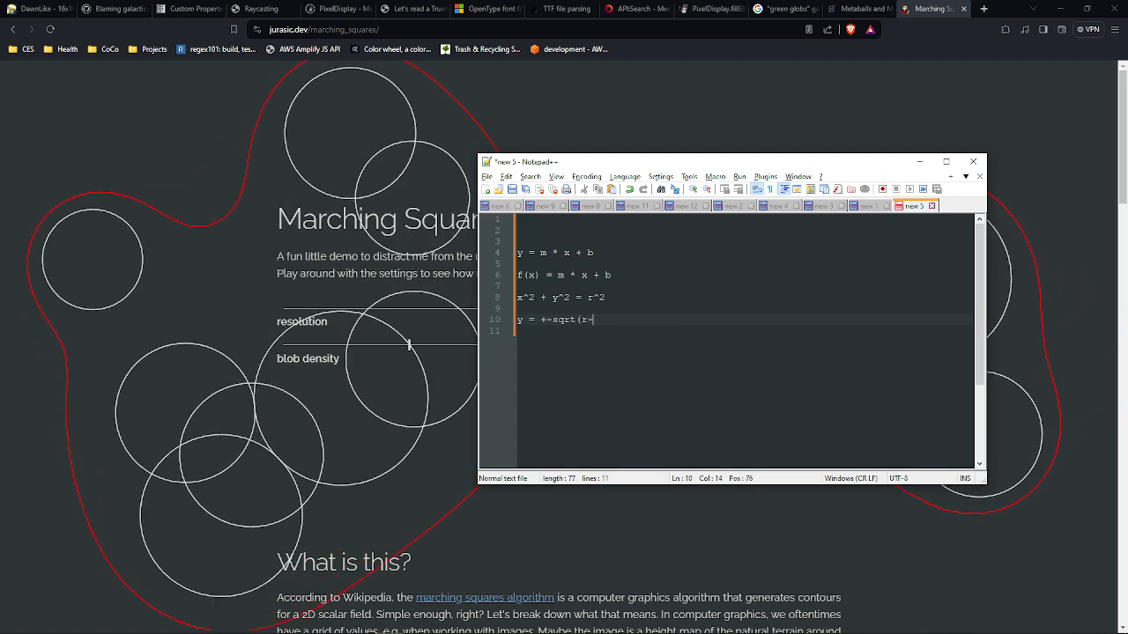
{"action": "type", "text": "2"}
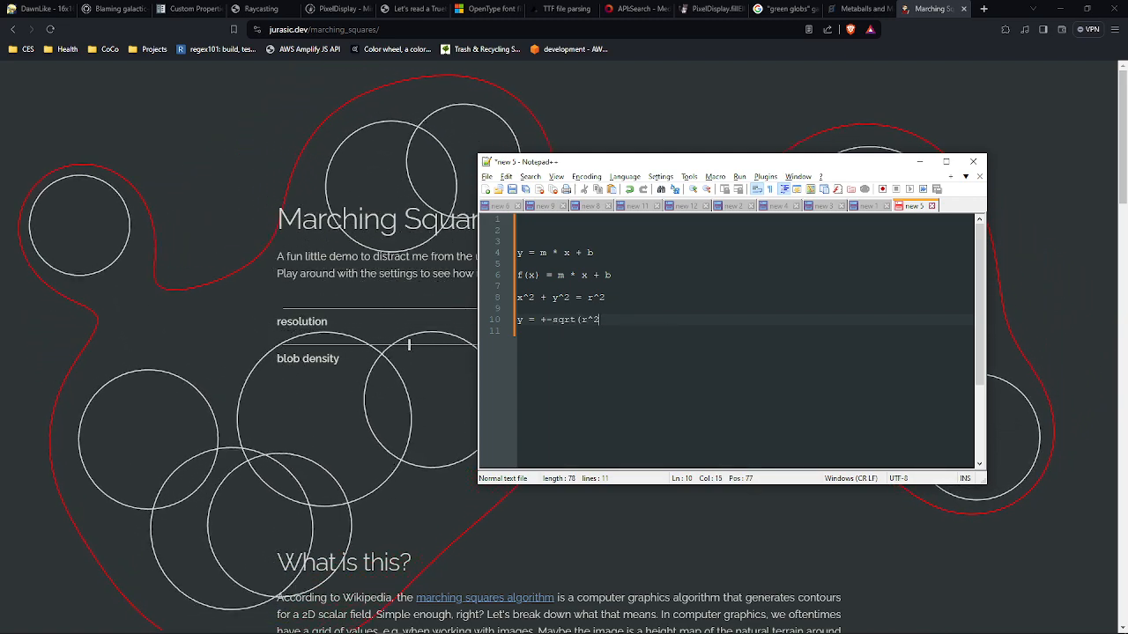
{"action": "type", "text": "- x^2)"}
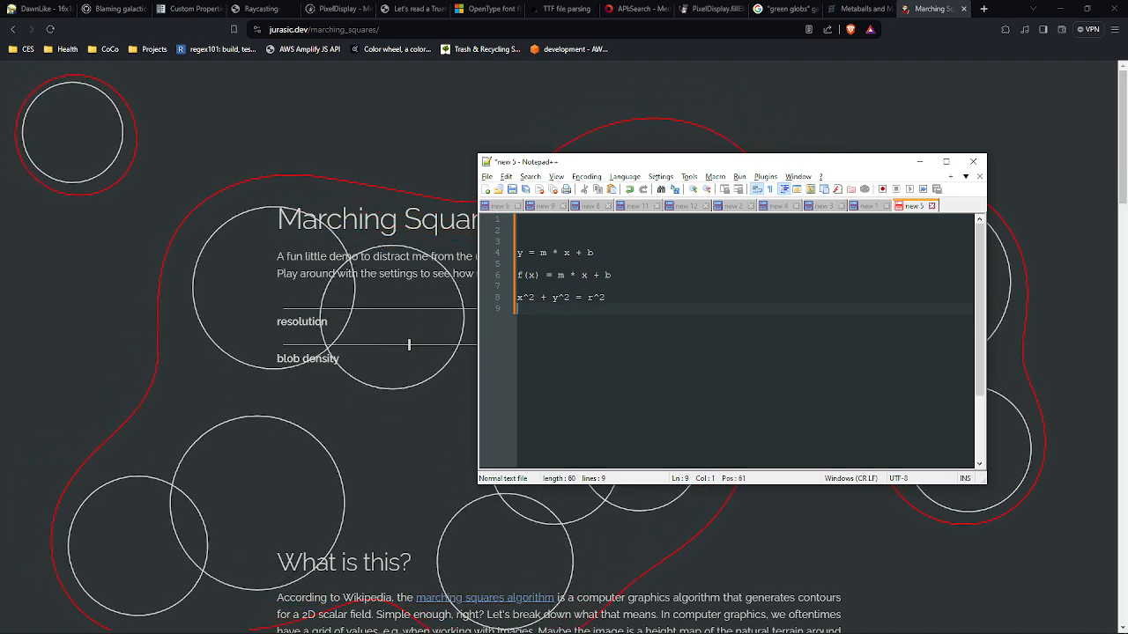
{"action": "type", "text": "sin(x"}
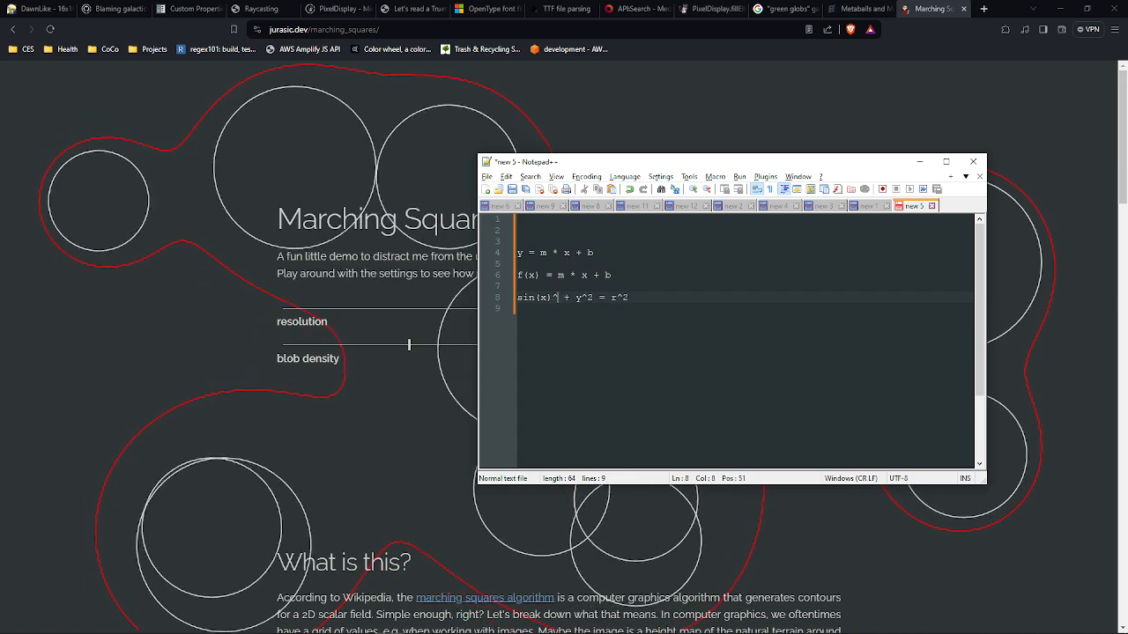
{"action": "type", "text": "y"}
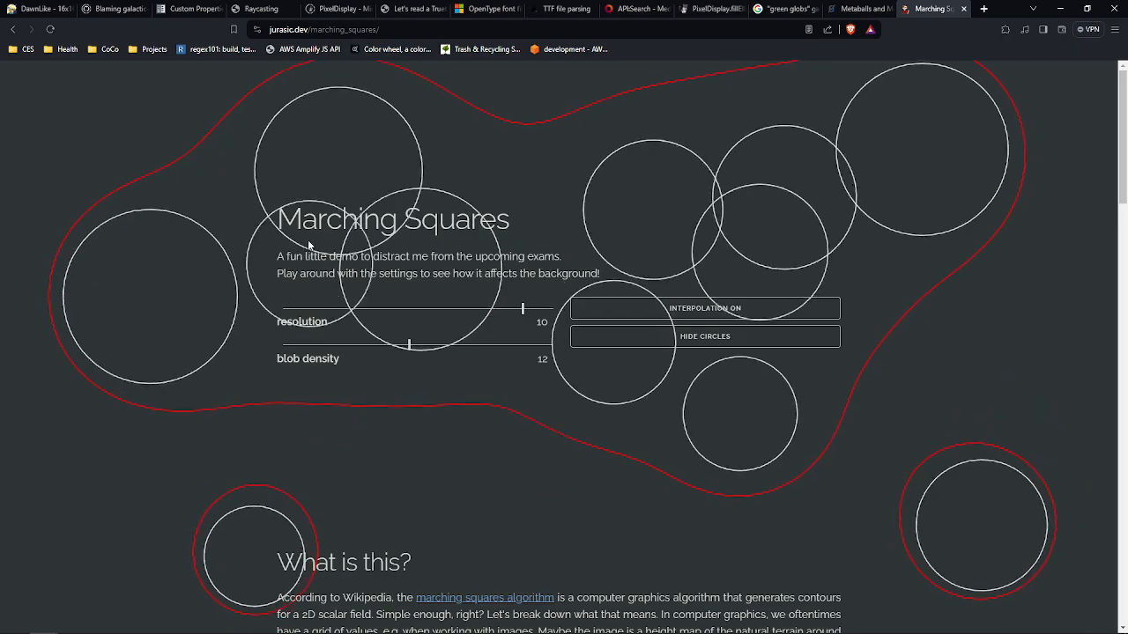
Scroll the Marching Squares article down to the interpolated contours and 'What now?' section.
{"action": "scroll", "scroll_direction": "down", "scroll_amount": 3}
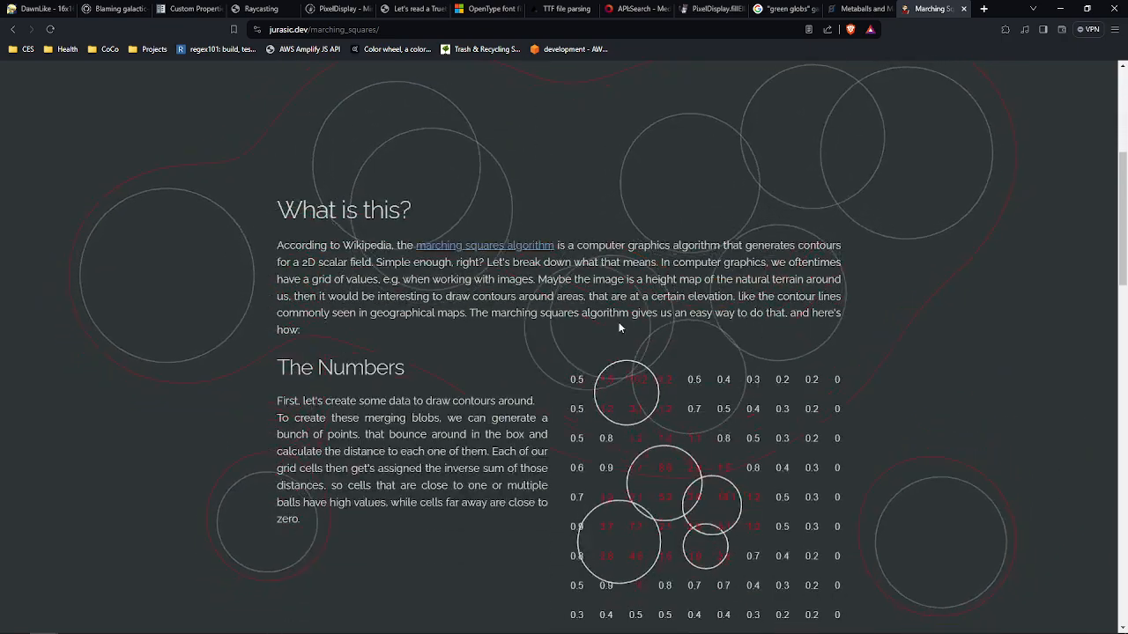
{"action": "scroll", "scroll_direction": "down", "scroll_amount": 3}
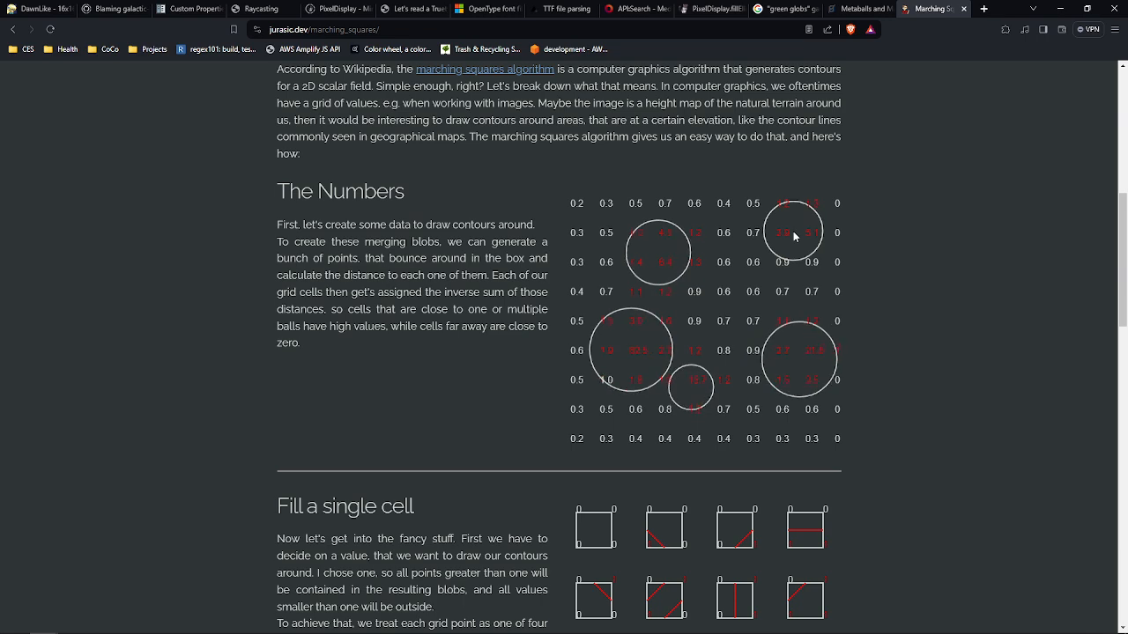
{"action": "scroll", "scroll_direction": "down", "scroll_amount": 3}
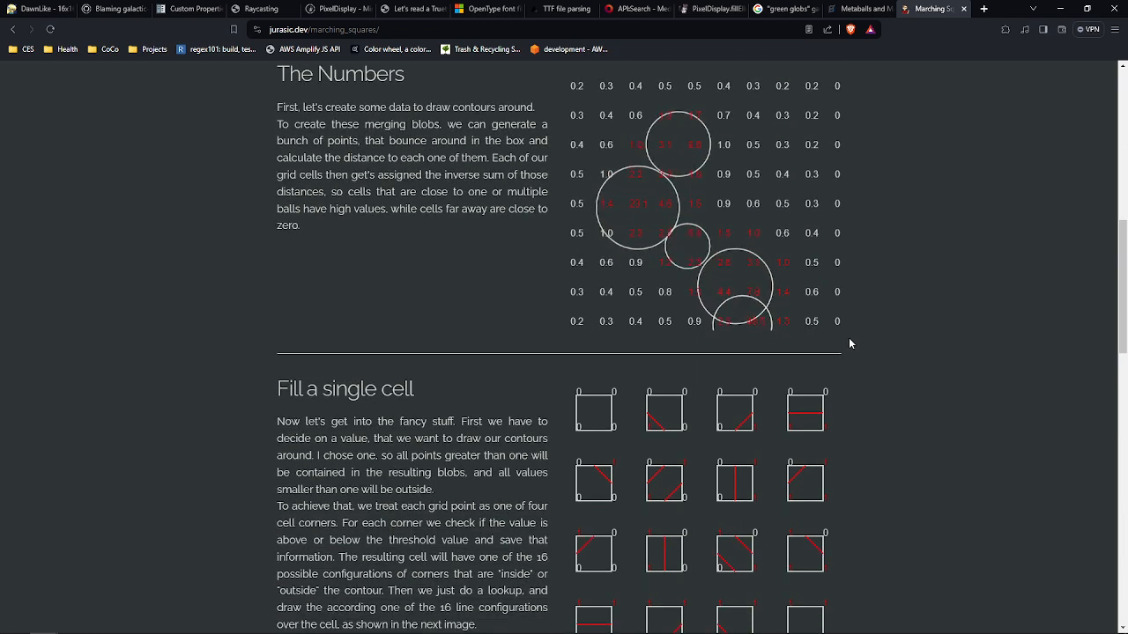
{"action": "scroll", "scroll_direction": "down", "scroll_amount": 3}
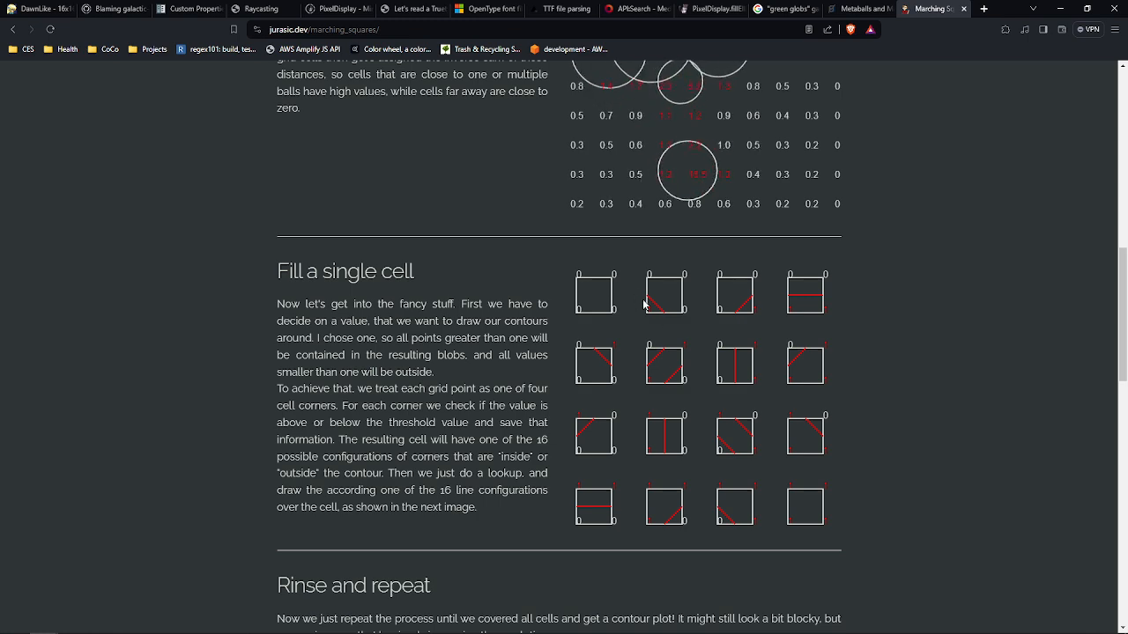
{"action": "scroll", "scroll_direction": "down", "scroll_amount": 3}
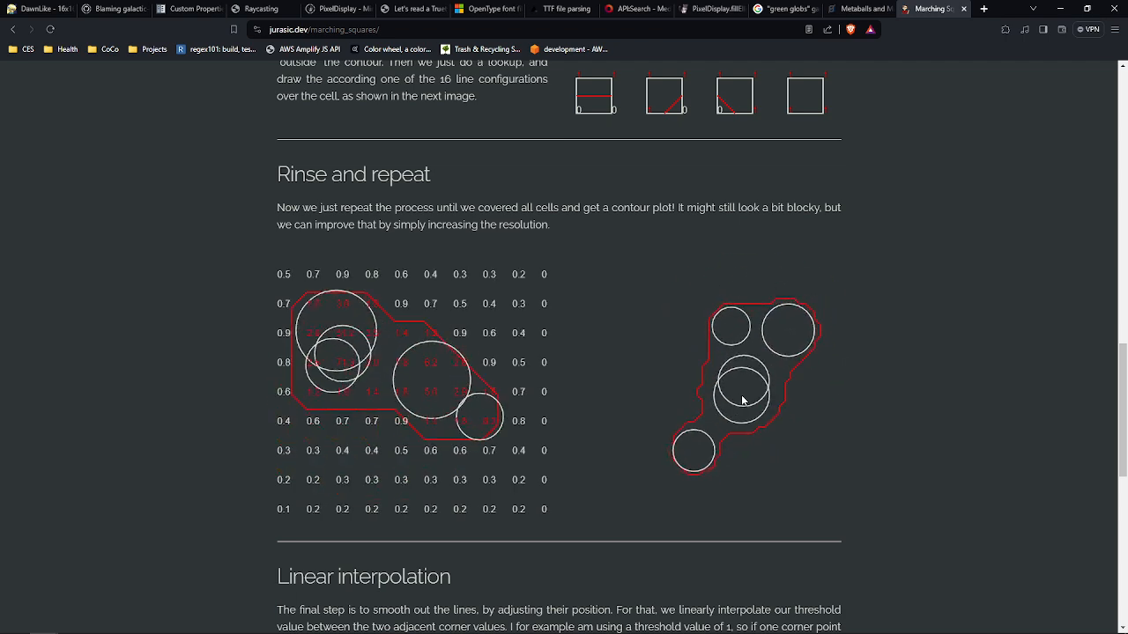
{"action": "scroll", "scroll_direction": "down", "scroll_amount": 3}
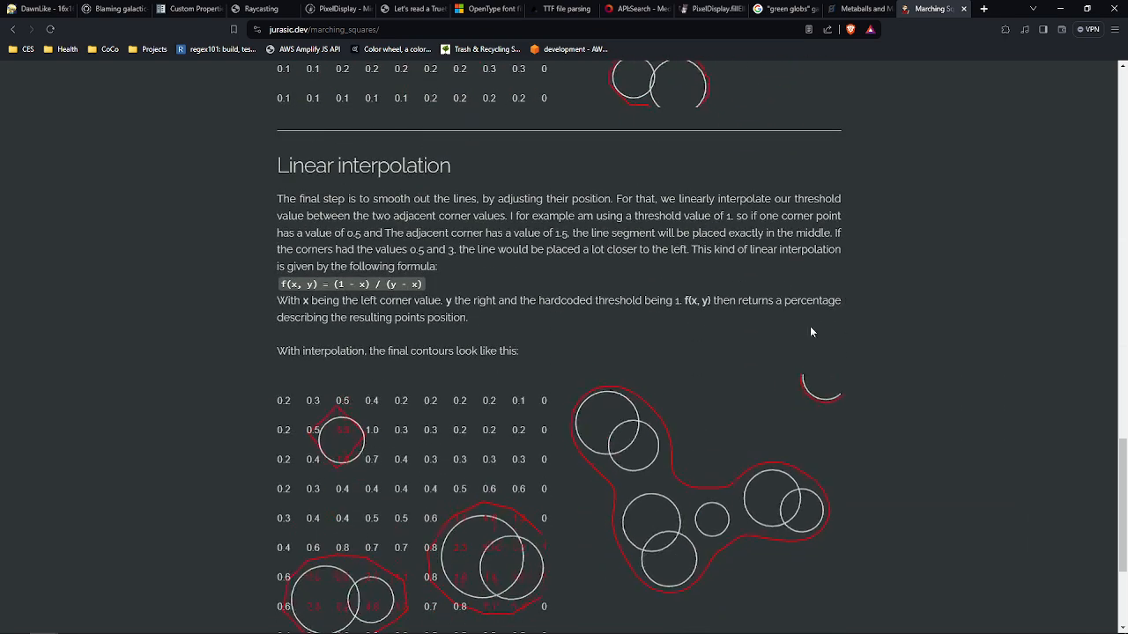
{"action": "scroll", "scroll_direction": "down", "scroll_amount": 3}
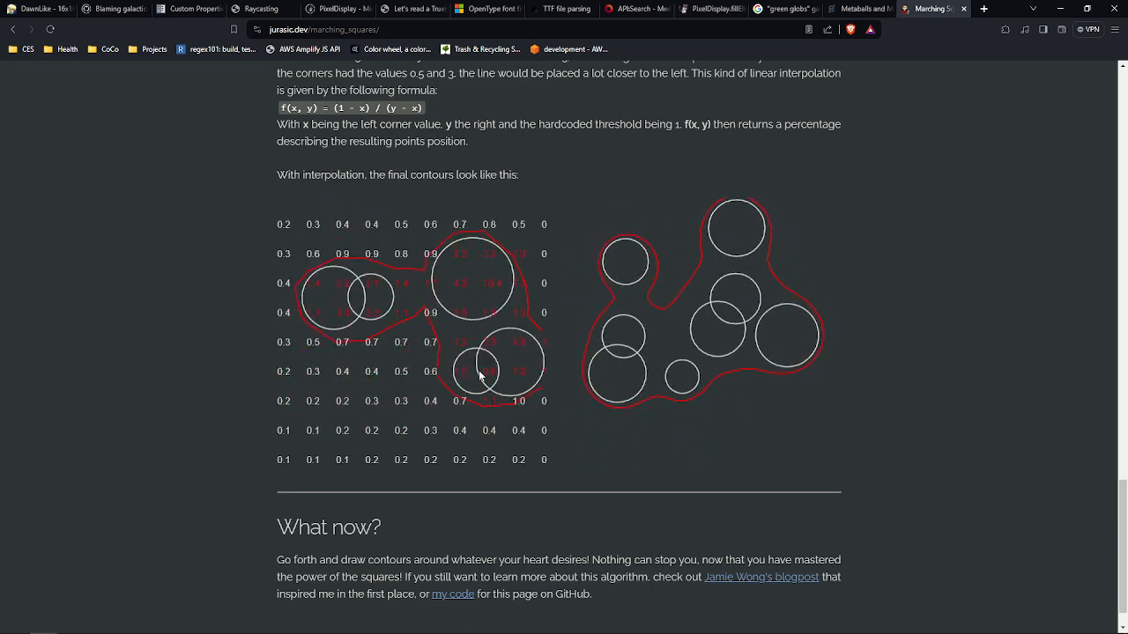
{"action": "scroll", "scroll_direction": "down", "scroll_amount": 3}
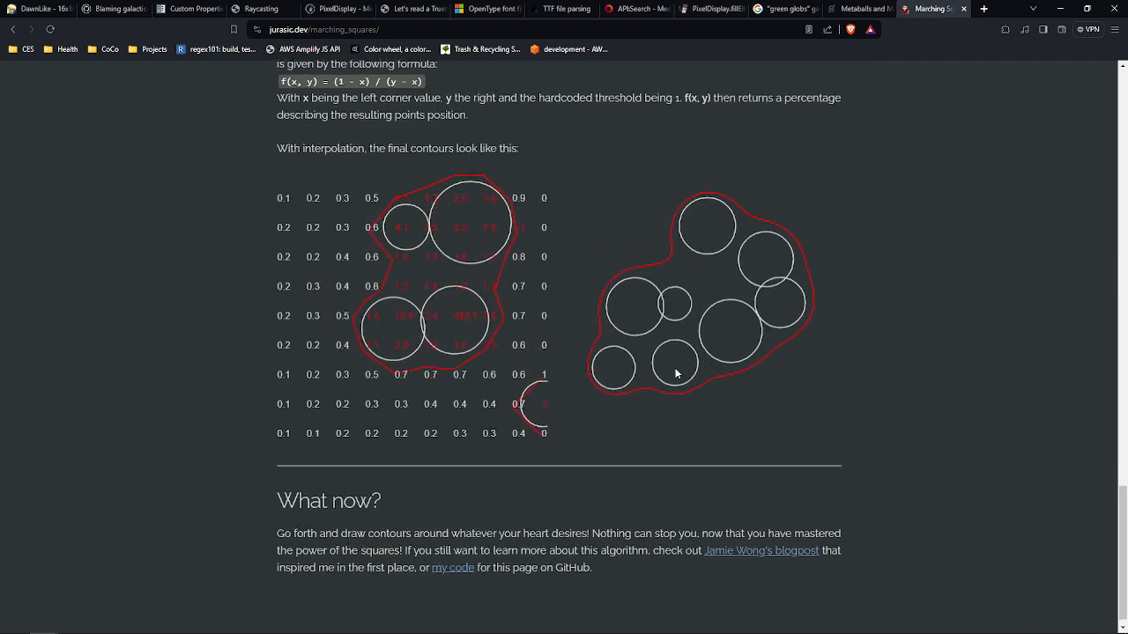
{"action": "scroll", "scroll_direction": "down", "scroll_amount": 3}
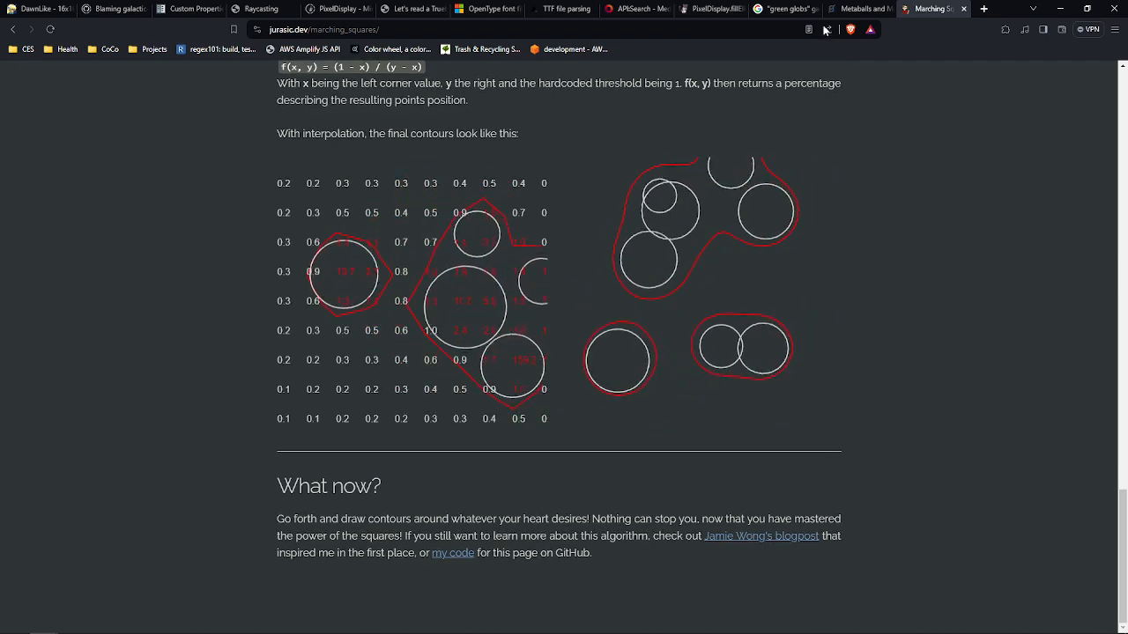
Switch to the Metaballs and Marching Squares article and scroll into The Math section.
{"action": "left_click", "coordinate": [855, 9]}
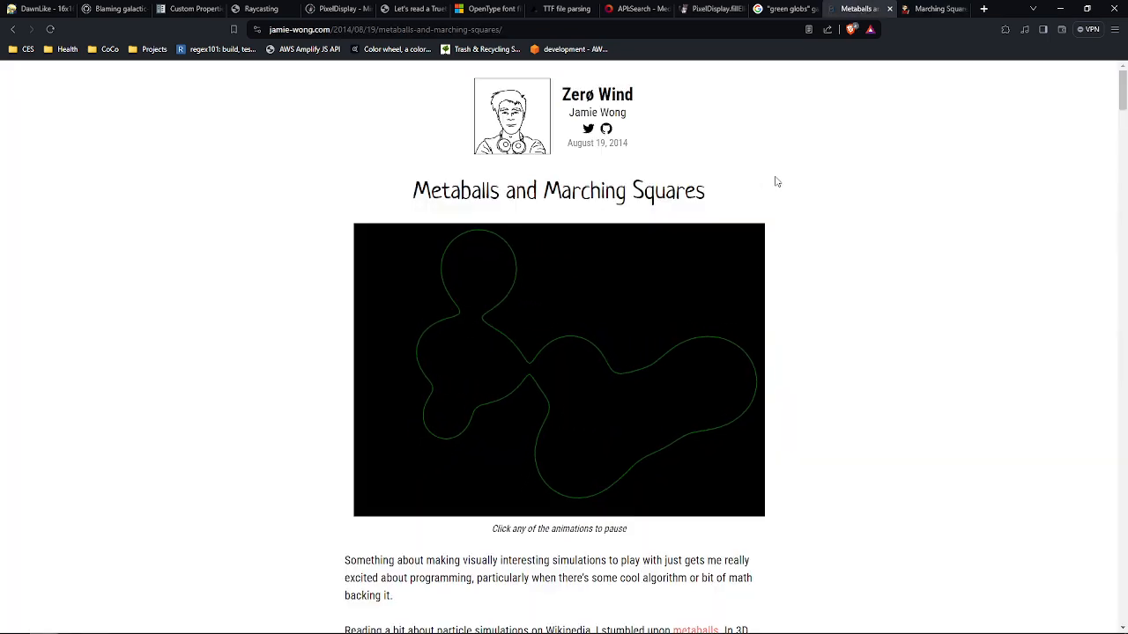
{"action": "scroll", "scroll_direction": "down", "scroll_amount": 3}
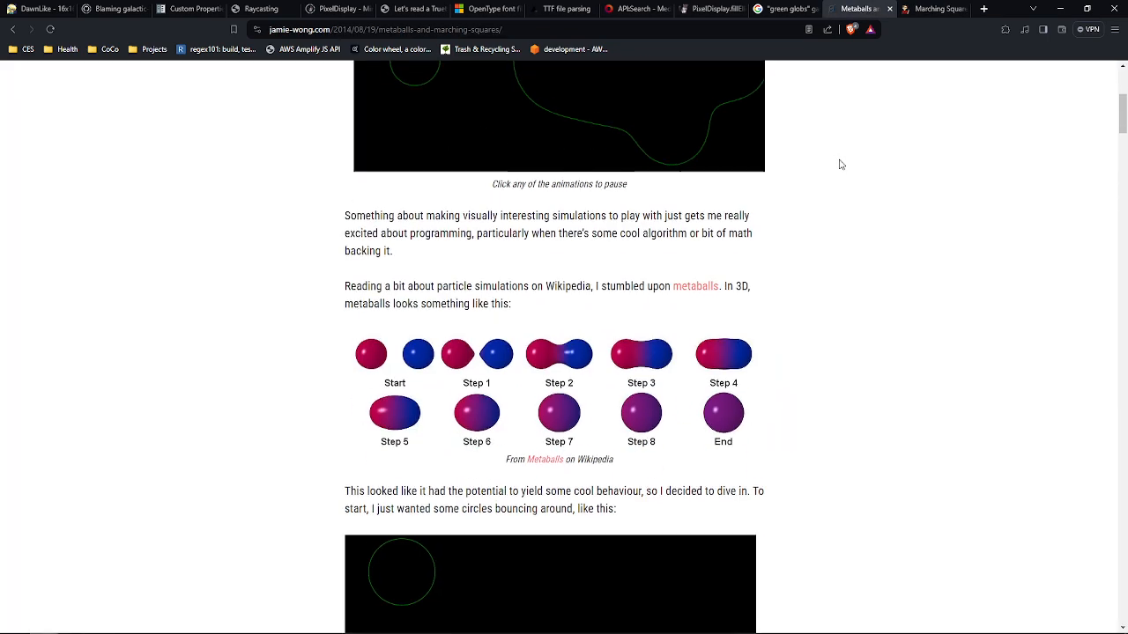
{"action": "scroll", "scroll_direction": "down", "scroll_amount": 3}
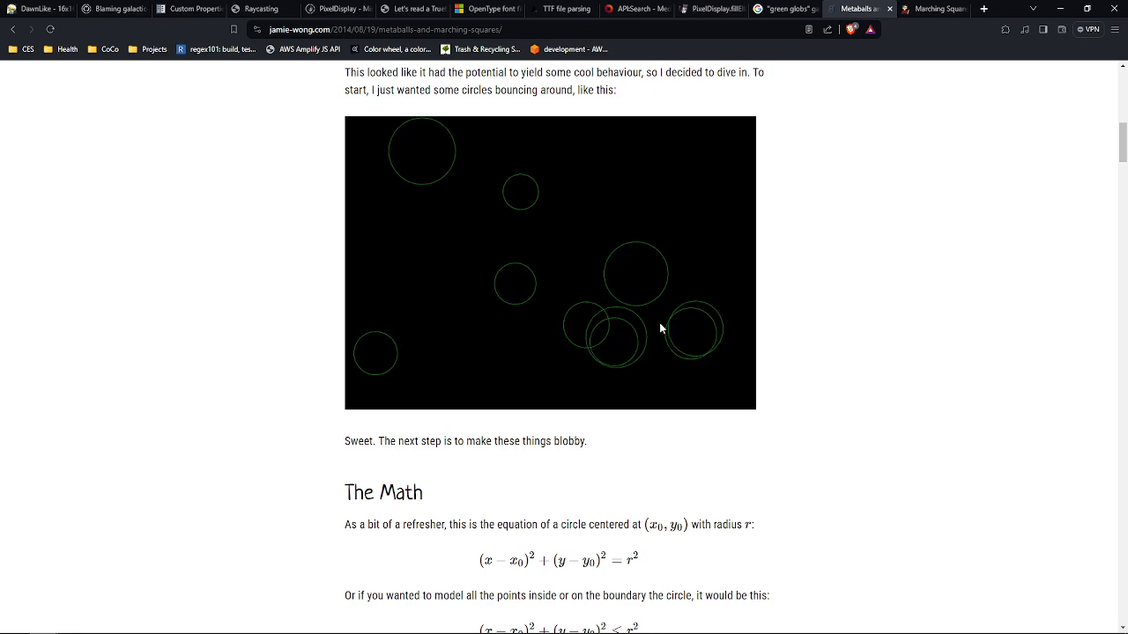
{"action": "scroll", "scroll_direction": "down", "scroll_amount": 3}
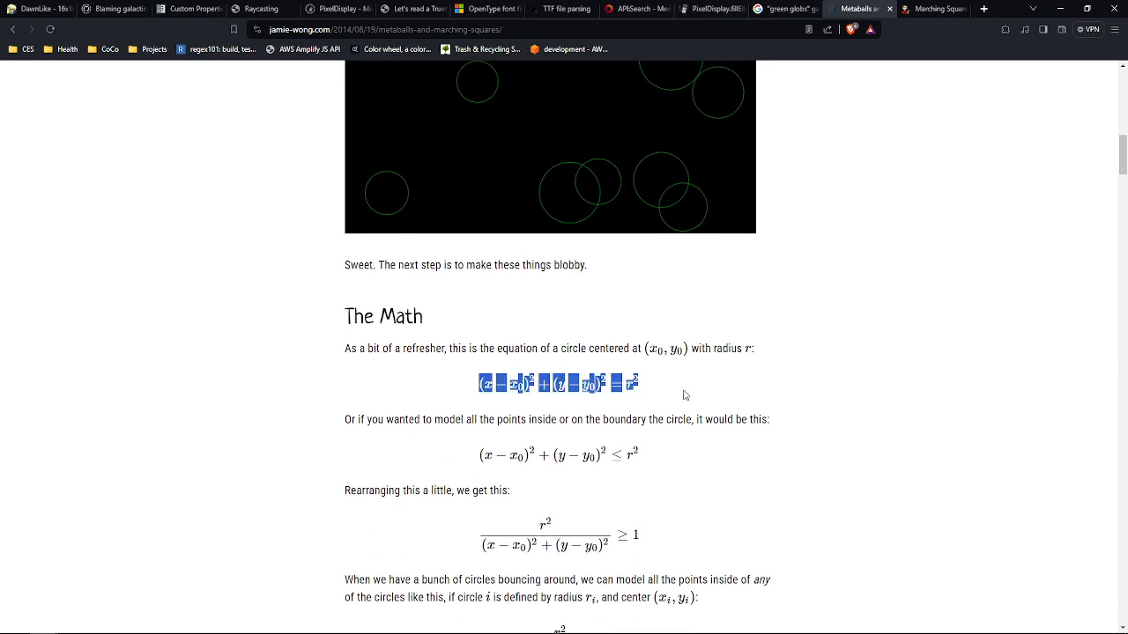
{"action": "scroll", "scroll_direction": "down", "scroll_amount": 3}
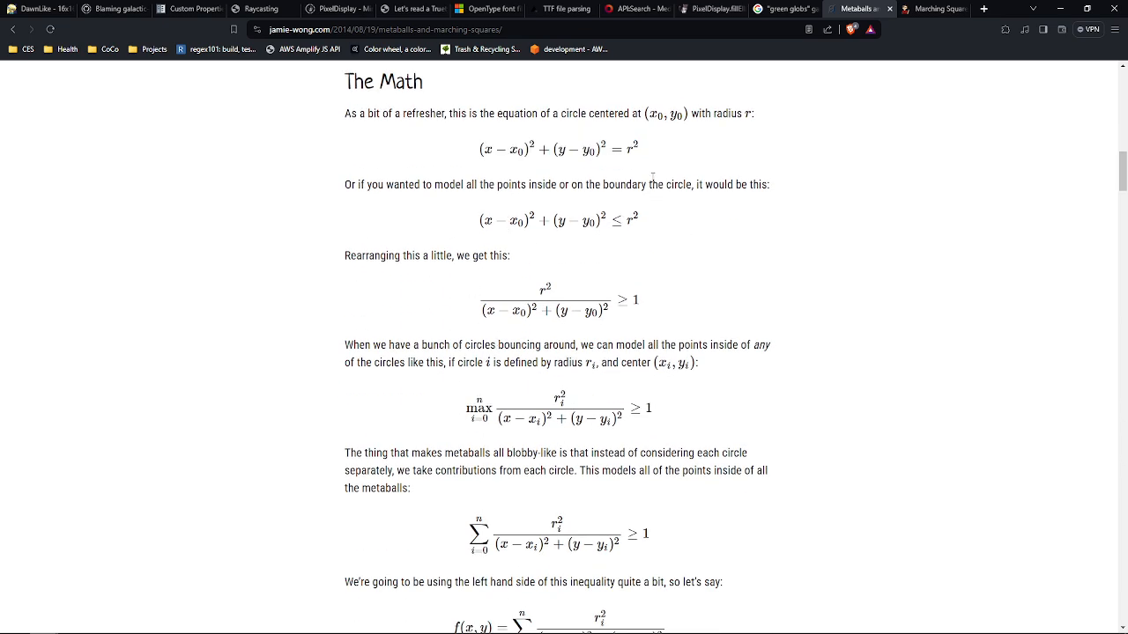
{"action": "mouse_move", "coordinate": [577, 159]}
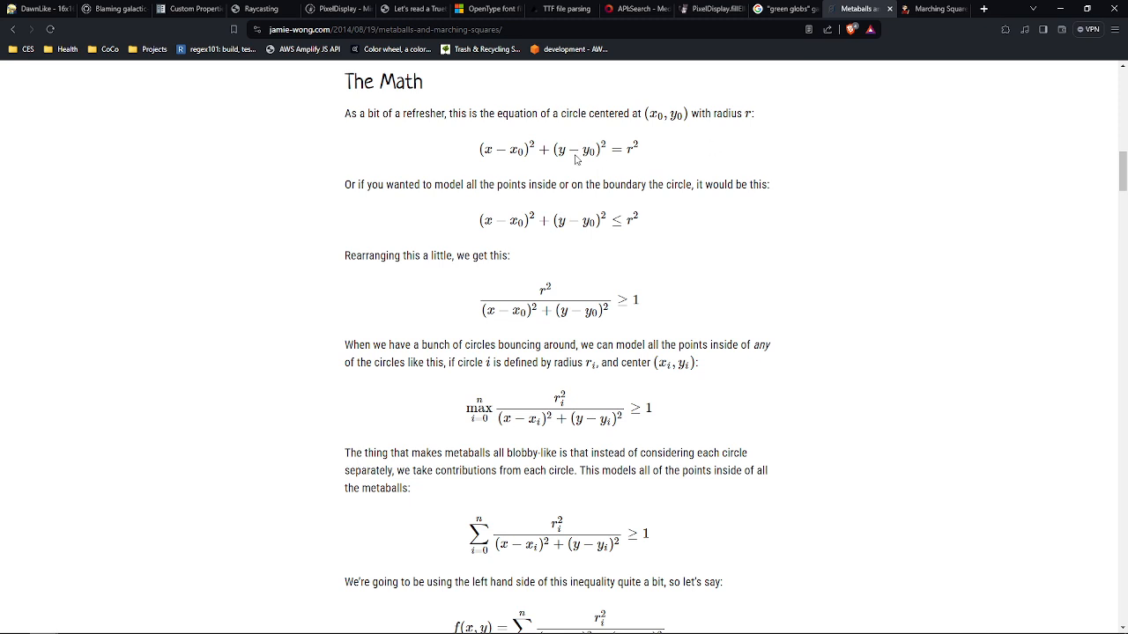
{"action": "mouse_move", "coordinate": [699, 160]}
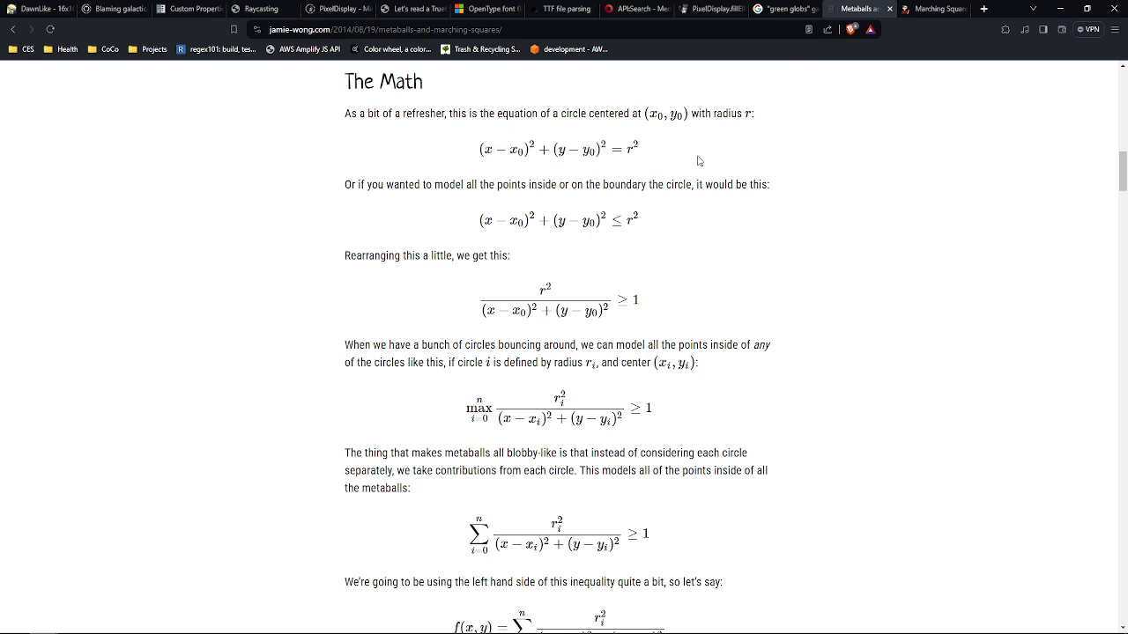
Highlight terms of the metaball inequality, including the threshold 1.
{"action": "double_click", "coordinate": [518, 149]}
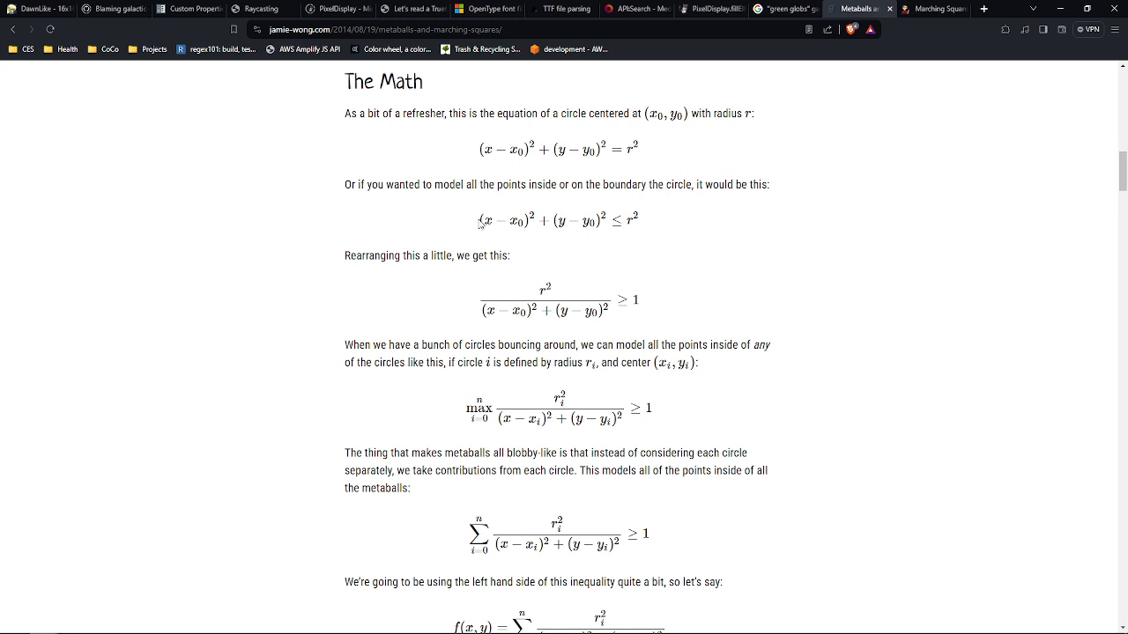
{"action": "double_click", "coordinate": [555, 218]}
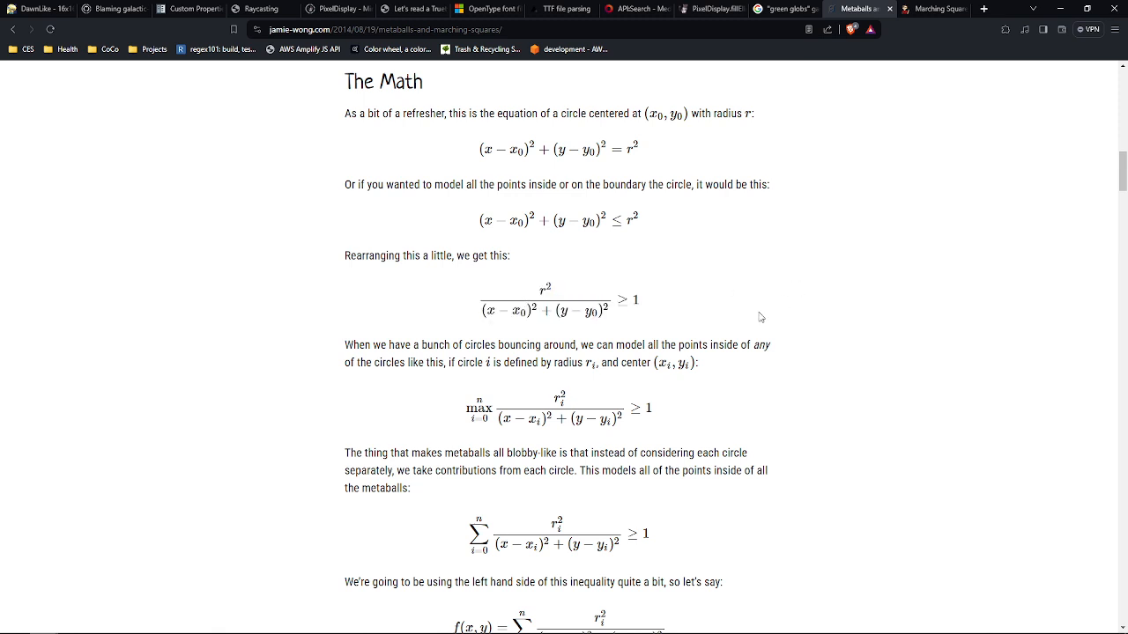
{"action": "mouse_move", "coordinate": [464, 290]}
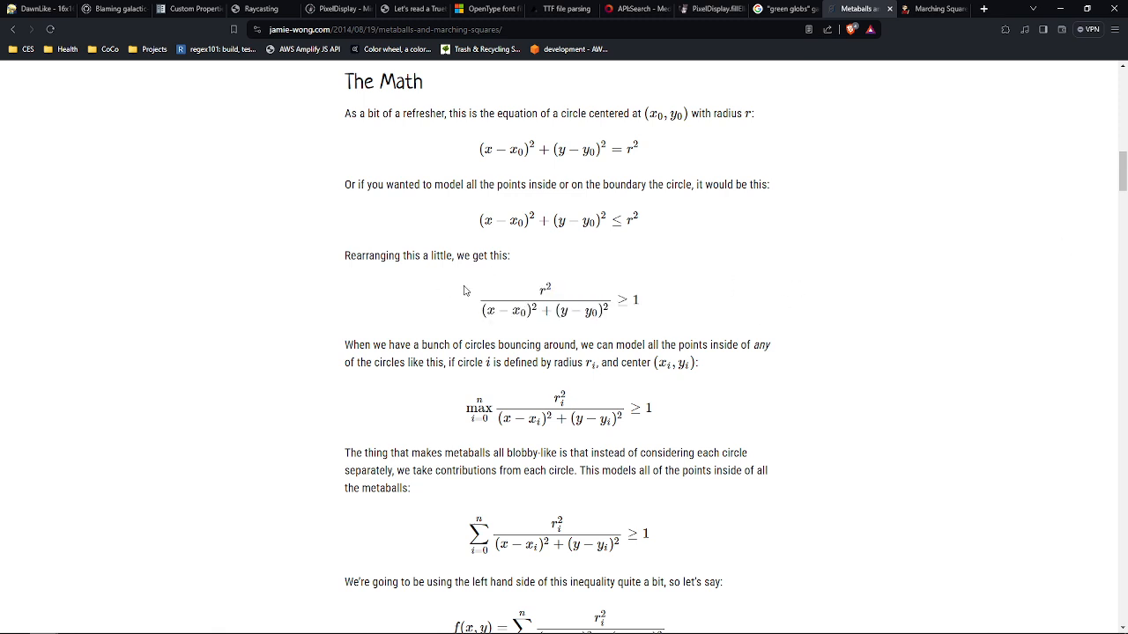
{"action": "mouse_move", "coordinate": [659, 314]}
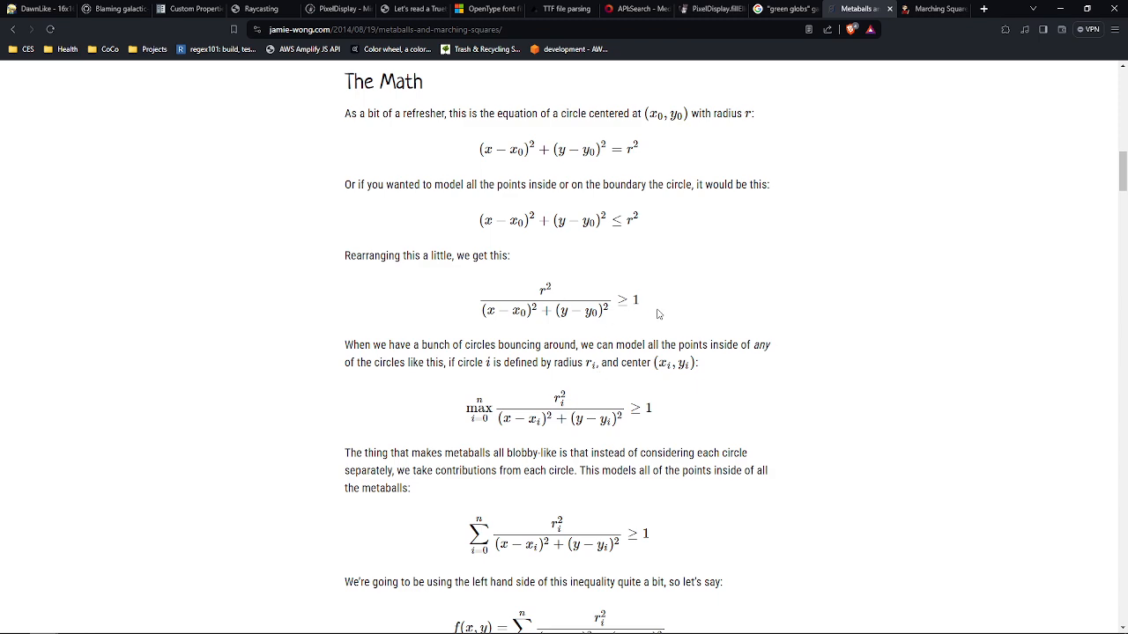
{"action": "double_click", "coordinate": [636, 300]}
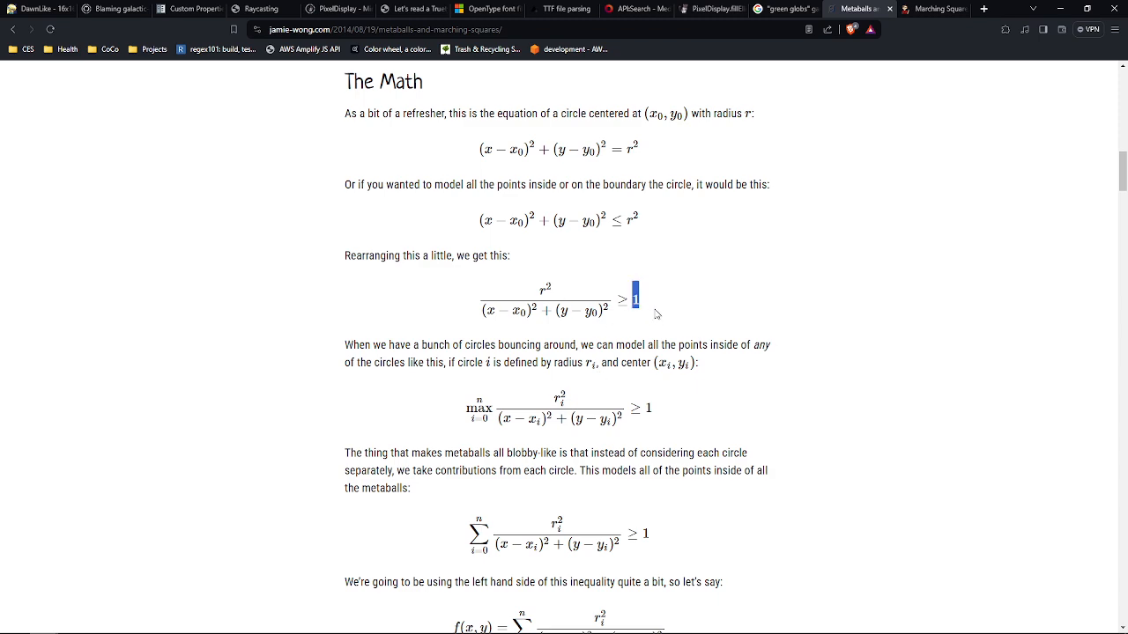
Scroll down to the Marching Squares corner-sampling grid diagrams.
{"action": "scroll", "scroll_direction": "down", "scroll_amount": 3}
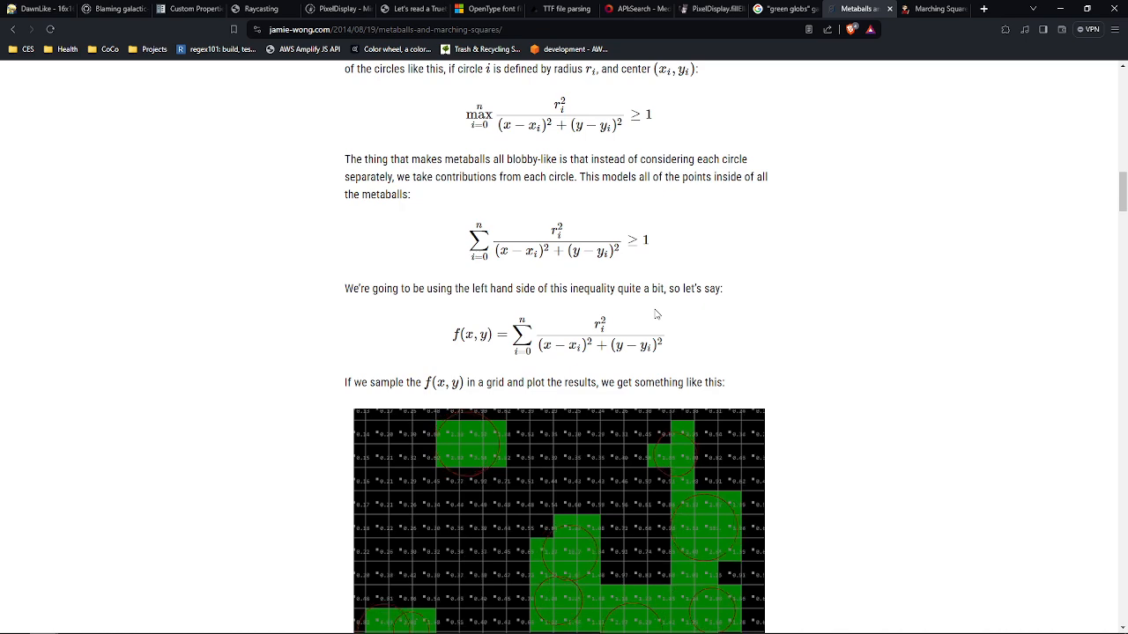
{"action": "scroll", "scroll_direction": "down", "scroll_amount": 3}
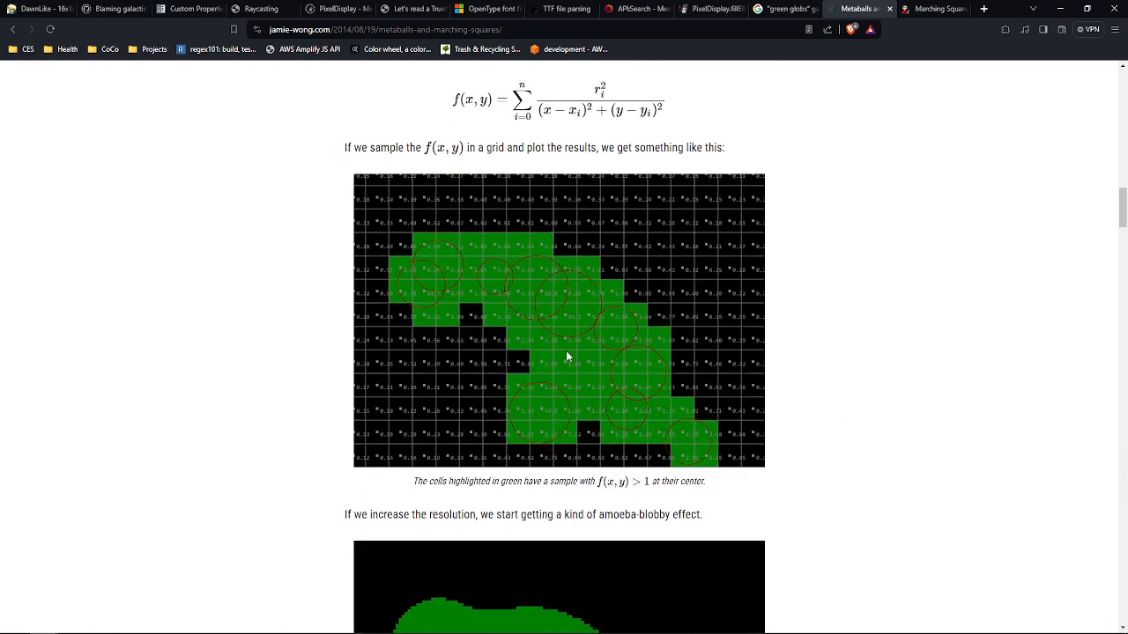
{"action": "scroll", "scroll_direction": "down", "scroll_amount": 3}
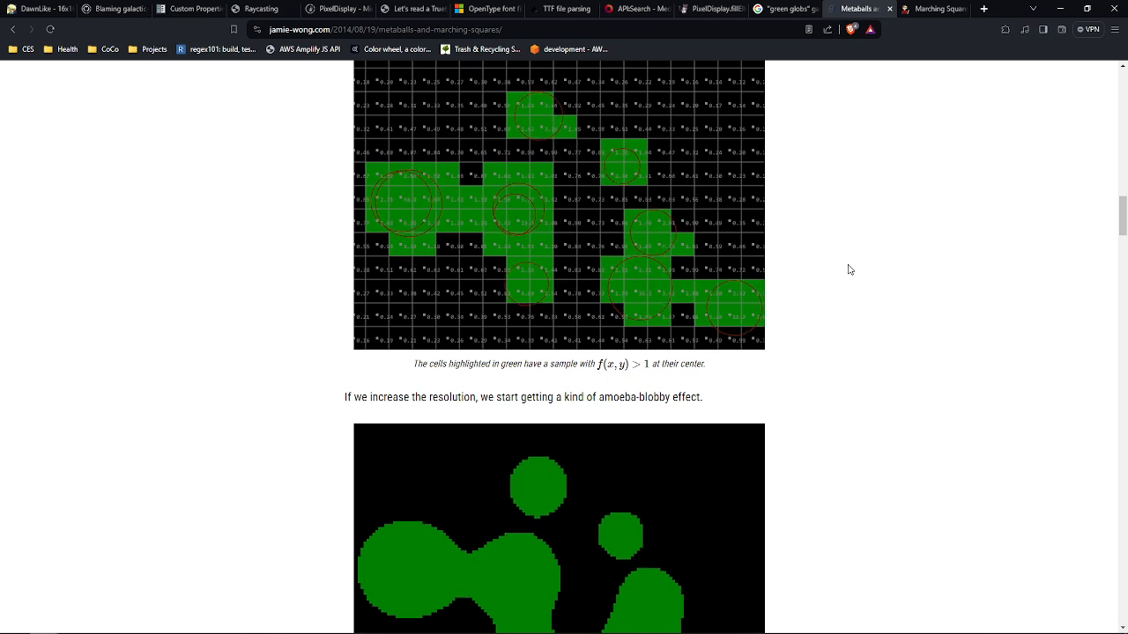
{"action": "scroll", "scroll_direction": "down", "scroll_amount": 3}
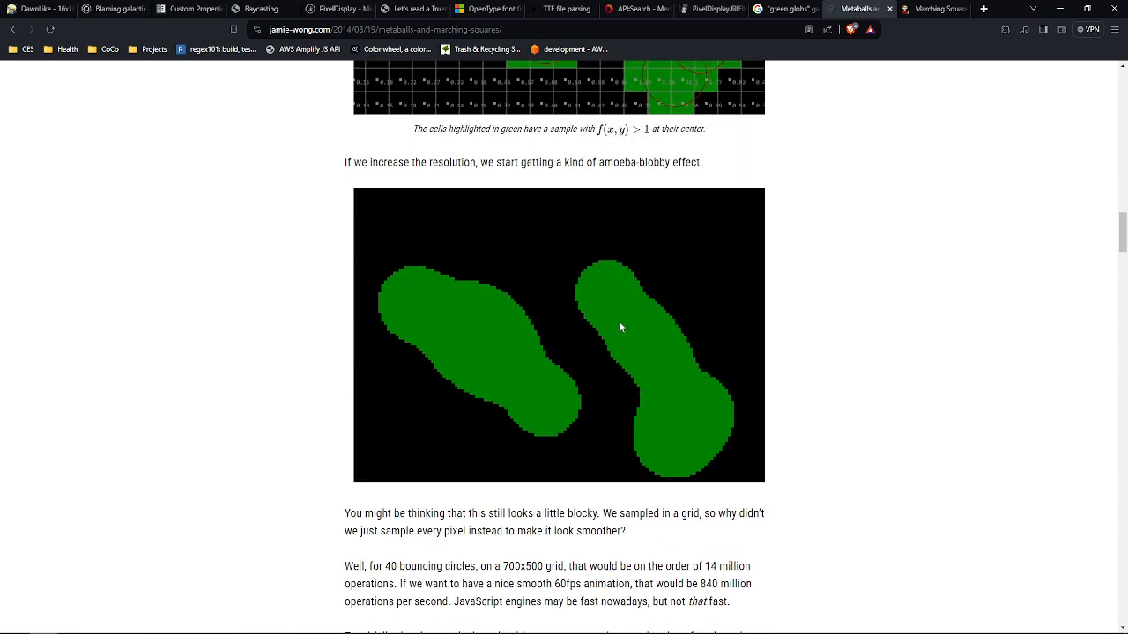
{"action": "scroll", "scroll_direction": "down", "scroll_amount": 3}
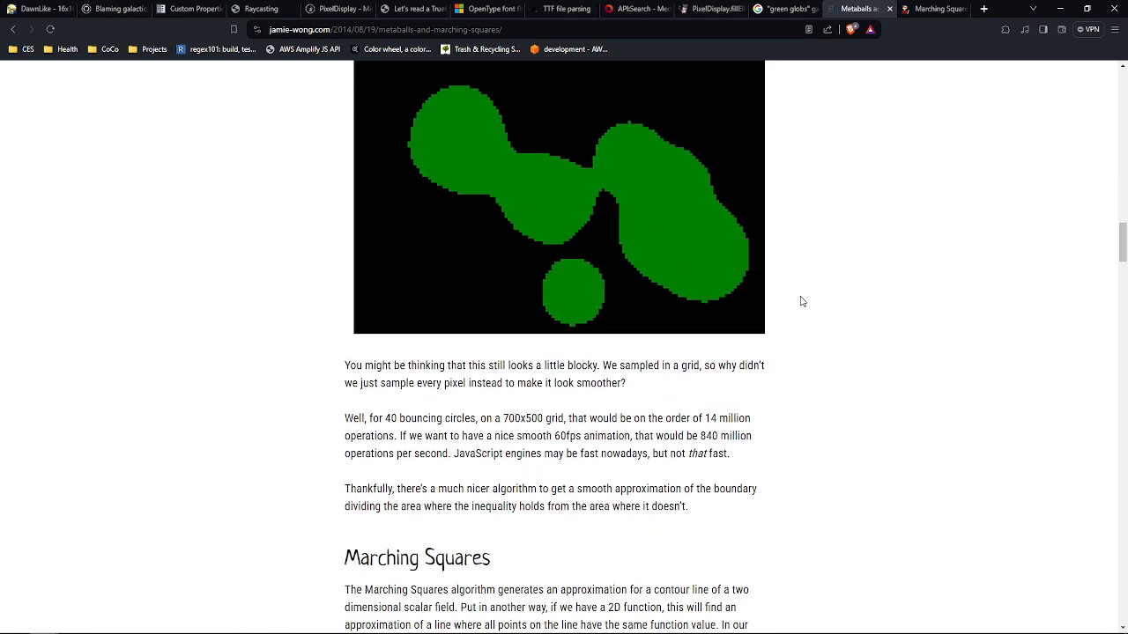
{"action": "scroll", "scroll_direction": "down", "scroll_amount": 3}
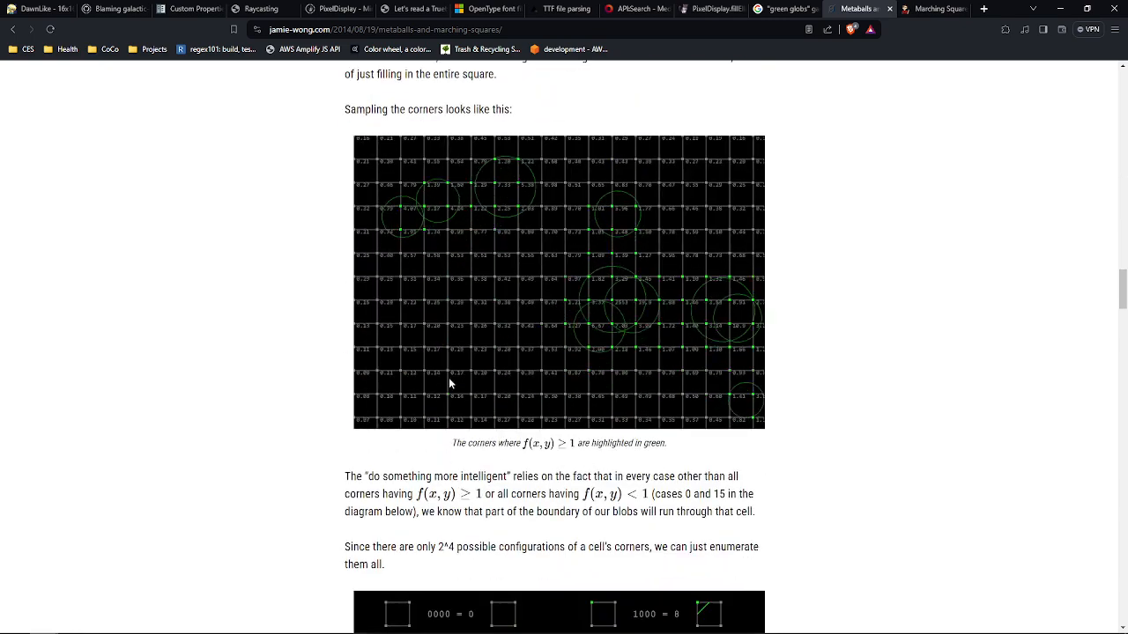
{"action": "scroll", "scroll_direction": "down", "scroll_amount": 3}
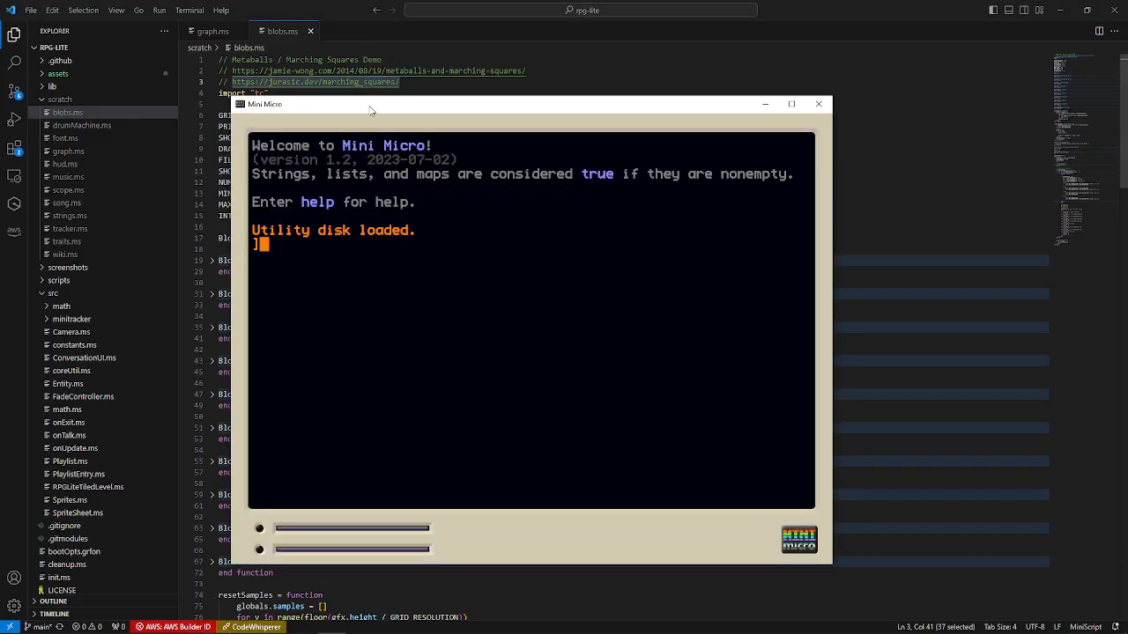
Run the blobs demo full-screen in Mini Micro, then Alt+Tab away.
{"action": "left_click", "coordinate": [790, 104]}
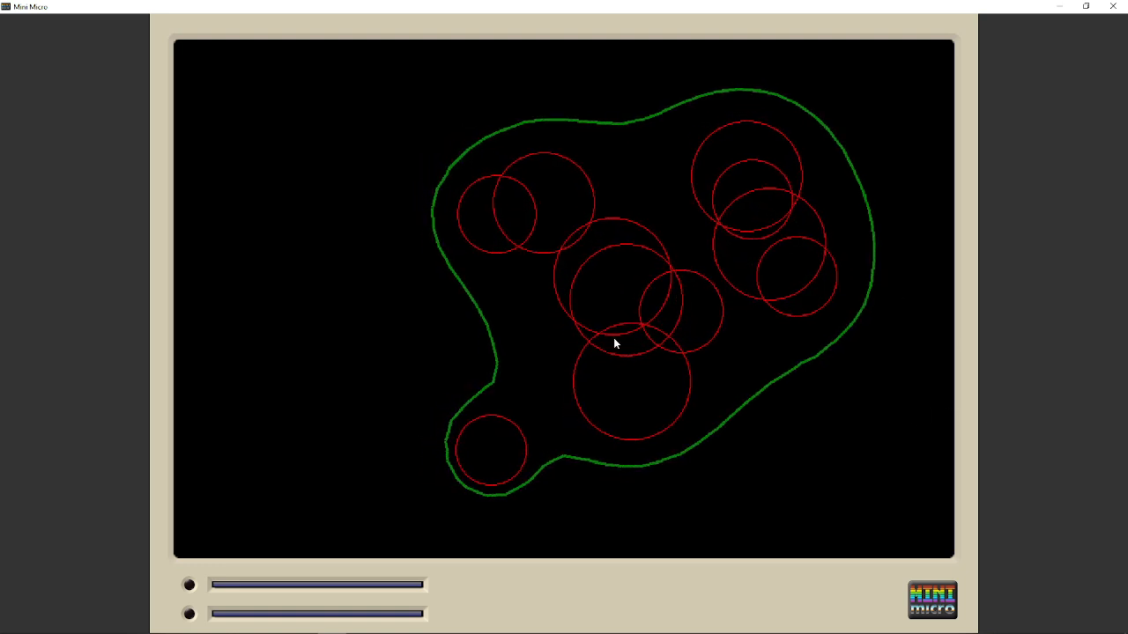
{"action": "key", "text": "alt+tab"}
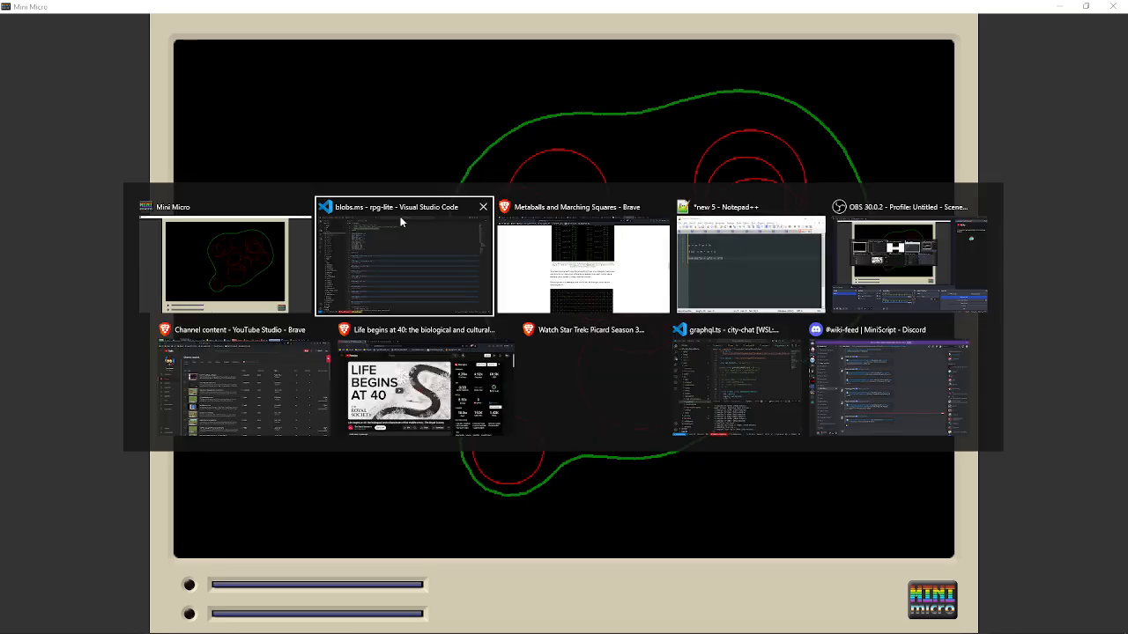
In blobs.ms, change GRID_RESOLUTION from 24 to 32 and FILL_RECTS to true.
{"action": "left_click", "coordinate": [404, 256]}
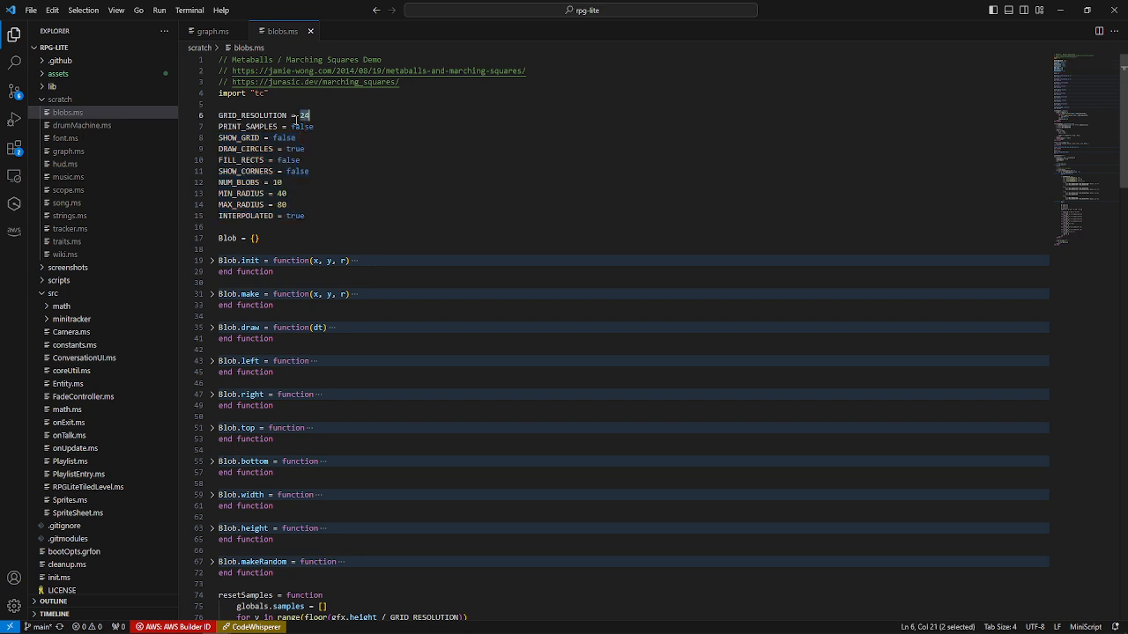
{"action": "mouse_move", "coordinate": [322, 121]}
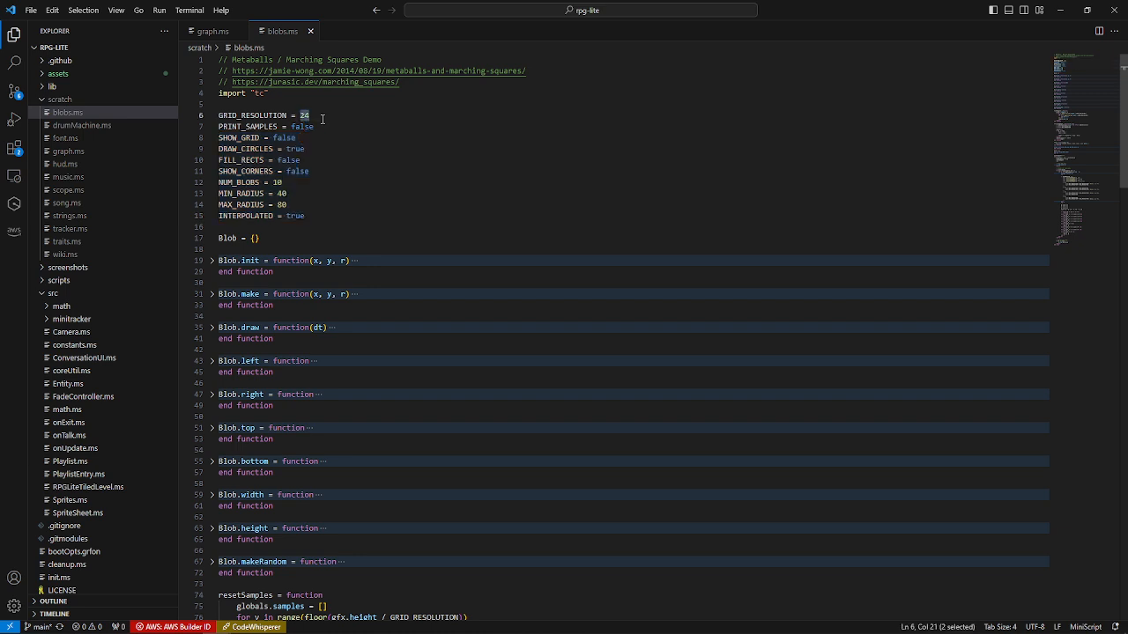
{"action": "type", "text": "32"}
{"action": "left_click", "coordinate": [631, 249]}
{"action": "type", "text": "64"}
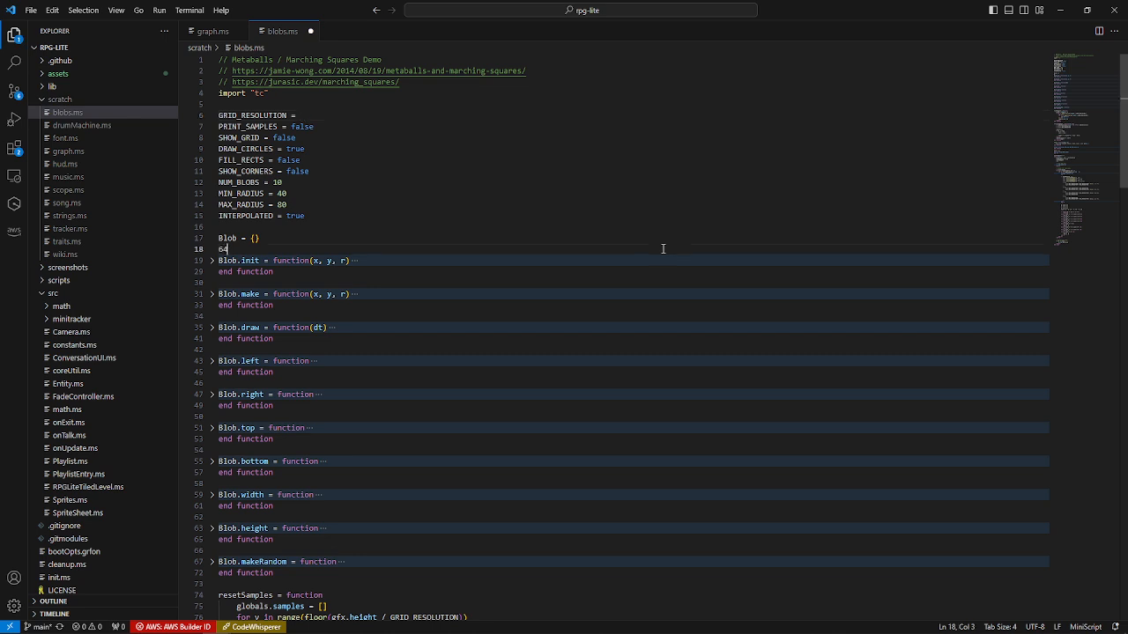
{"action": "key", "text": "BackSpace"}
{"action": "type", "text": " 64"}
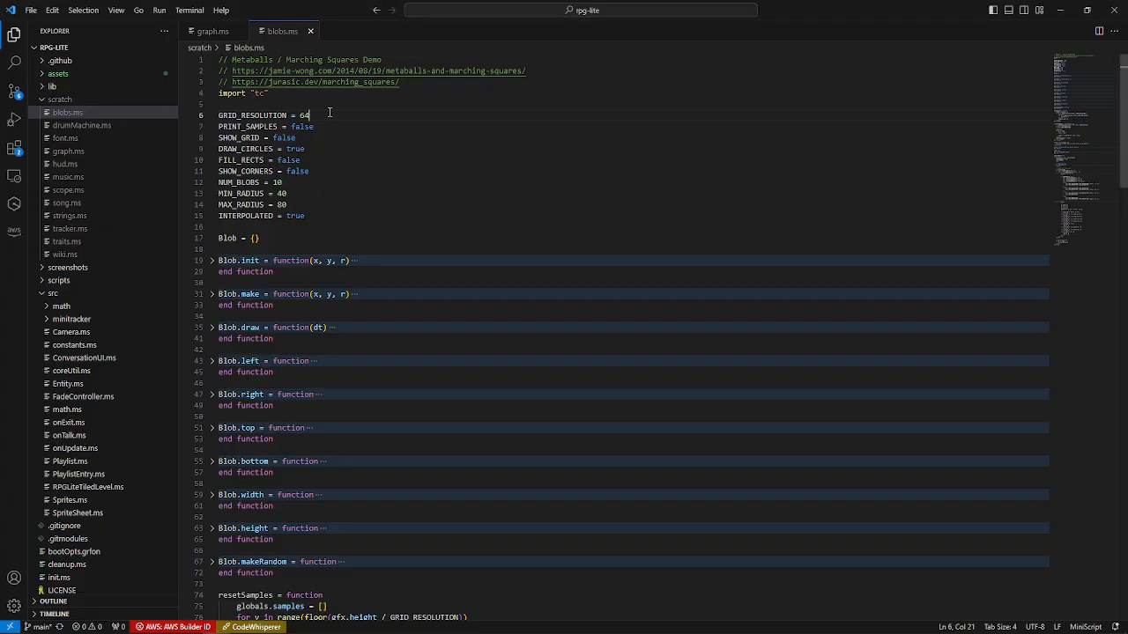
{"action": "type", "text": "32"}
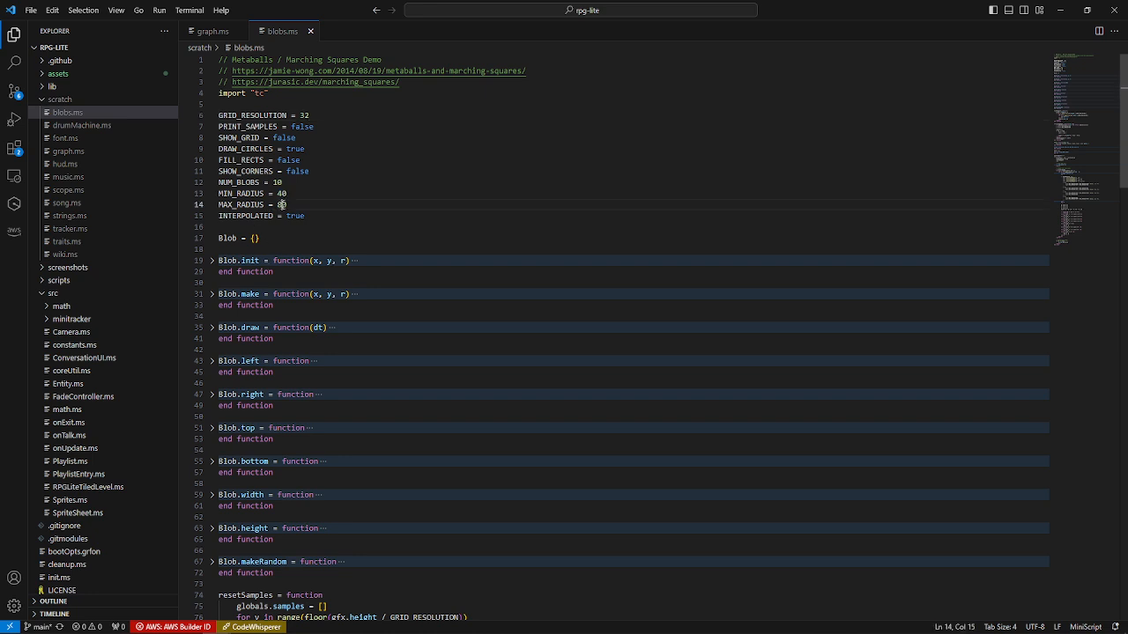
{"action": "double_click", "coordinate": [281, 204]}
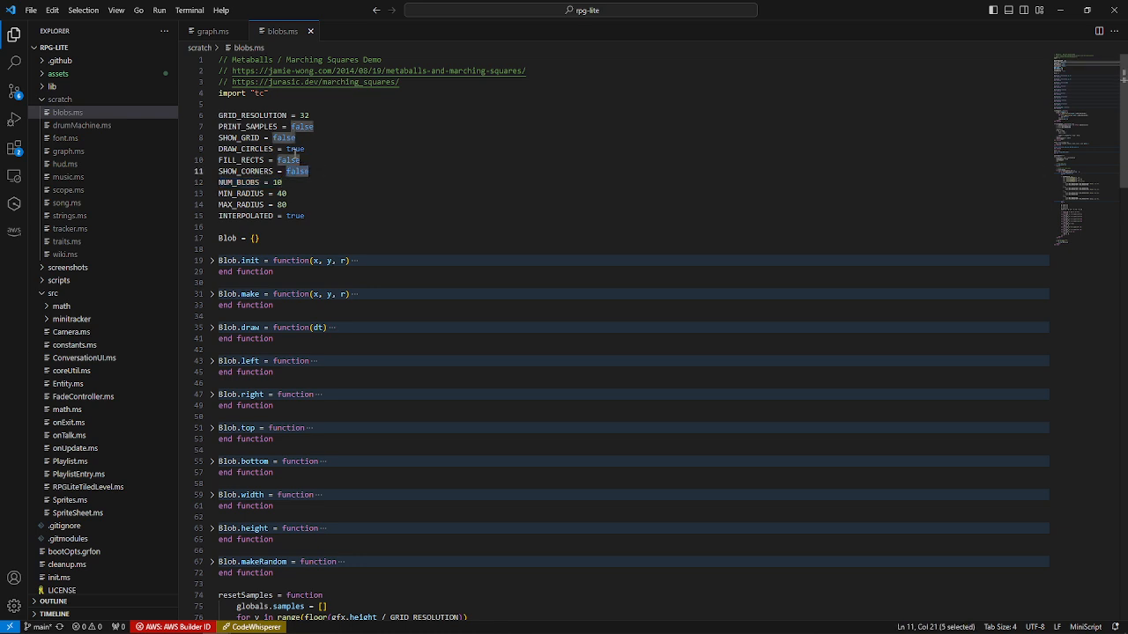
{"action": "type", "text": "tru"}
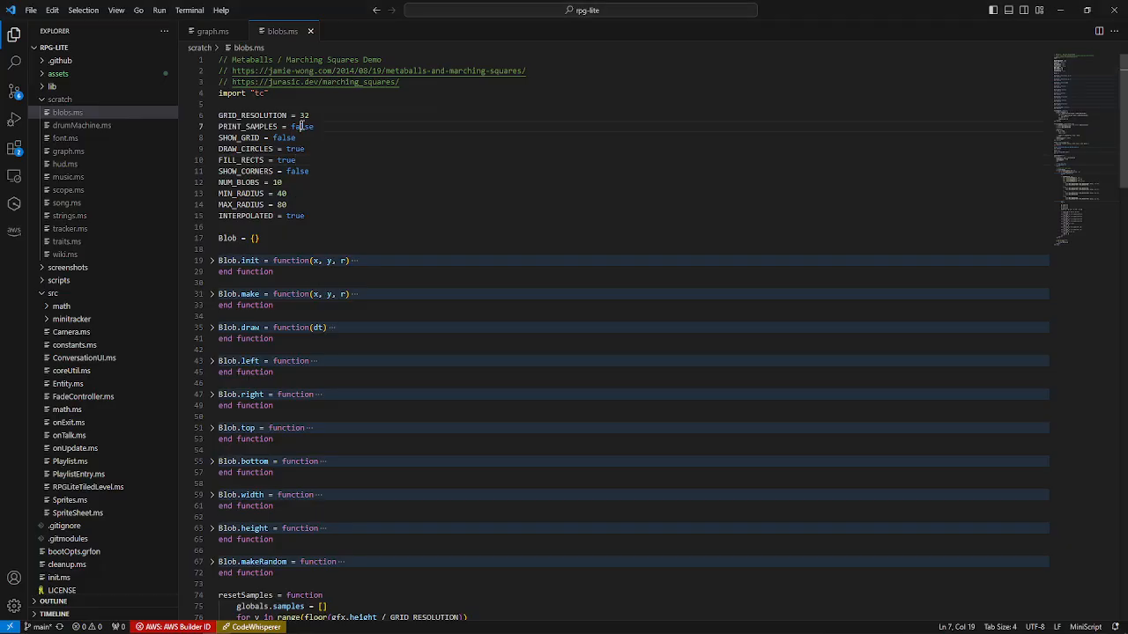
Find FILL_RECTS in blobs.ms and comment it out.
{"action": "scroll", "scroll_direction": "down", "scroll_amount": 3}
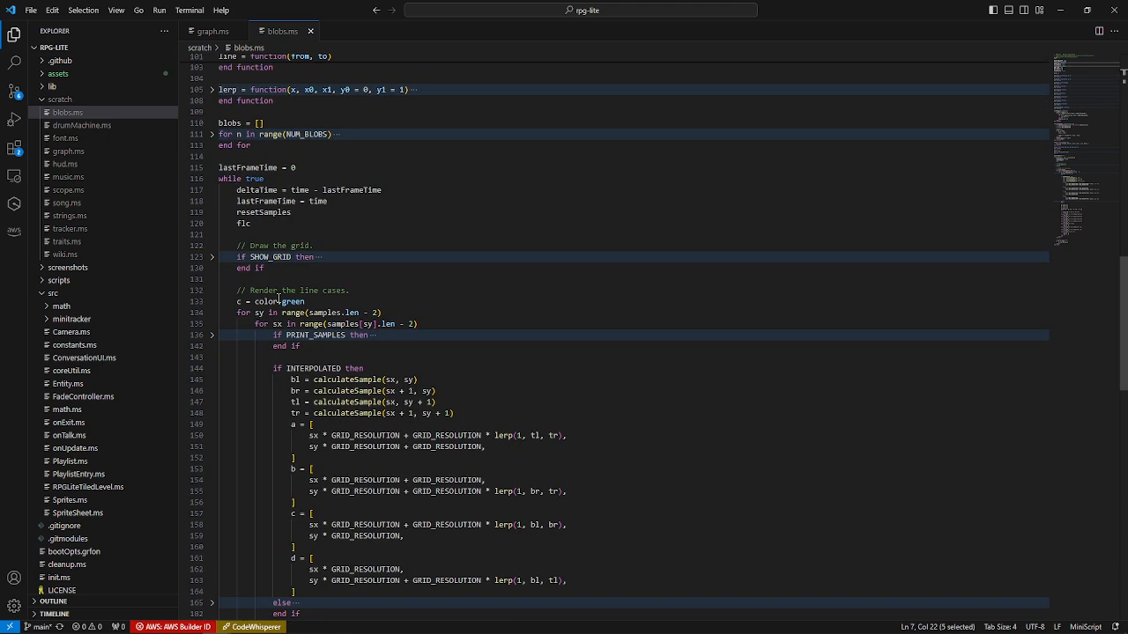
{"action": "key", "text": "Ctrl+f"}
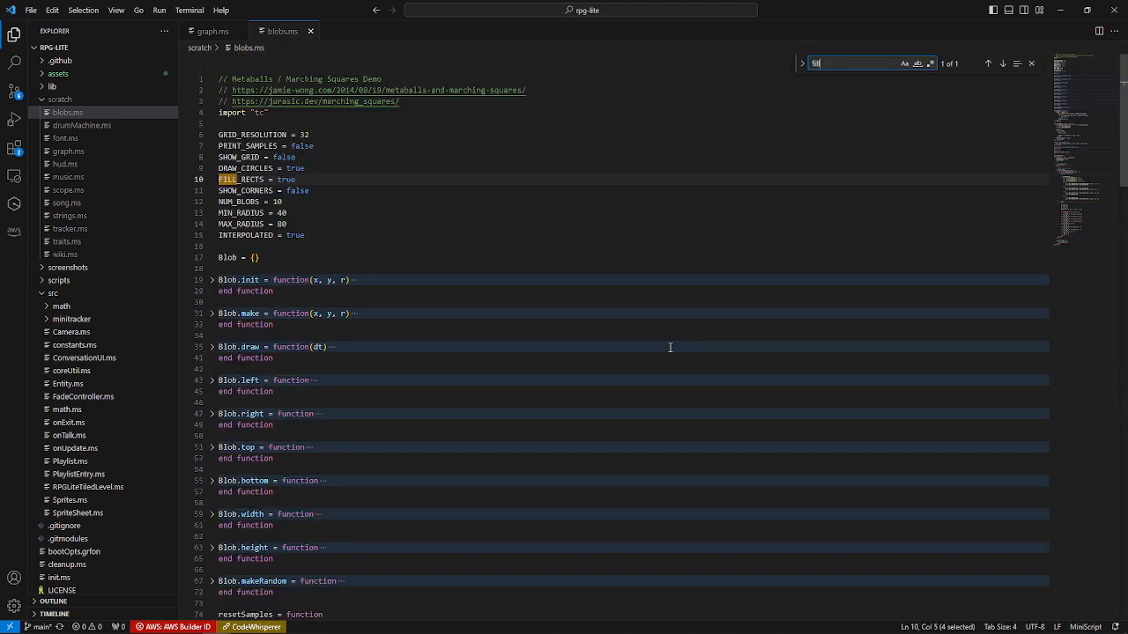
{"action": "type", "text": "_rects"}
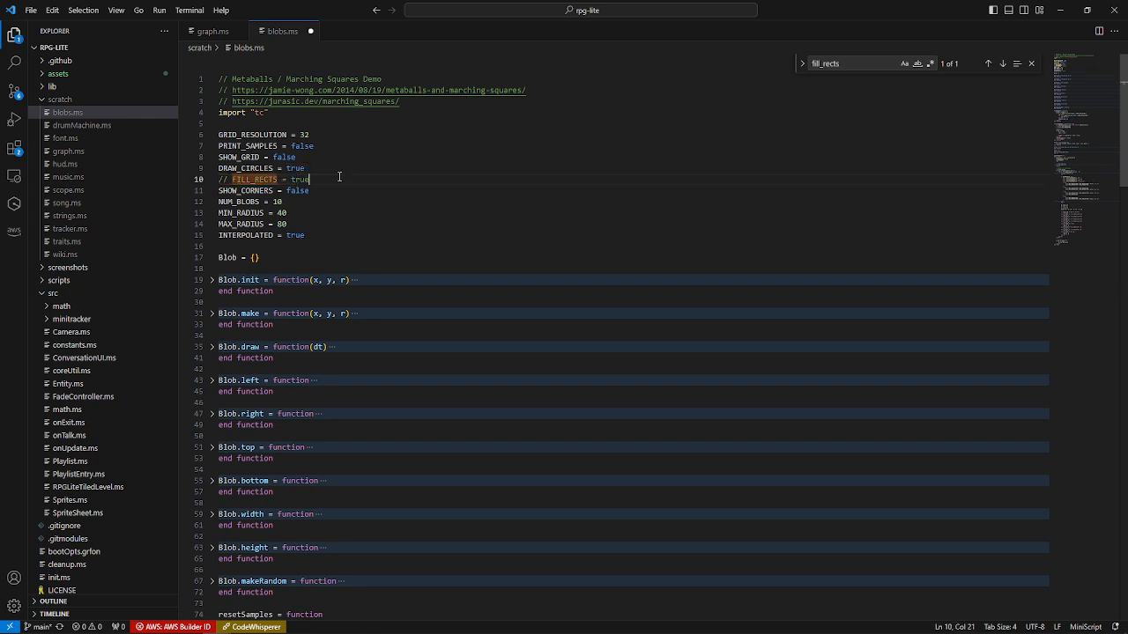
Set SHOW_GRID and SHOW_CORNERS to true and INTERPOLATED to false.
{"action": "double_click", "coordinate": [284, 157]}
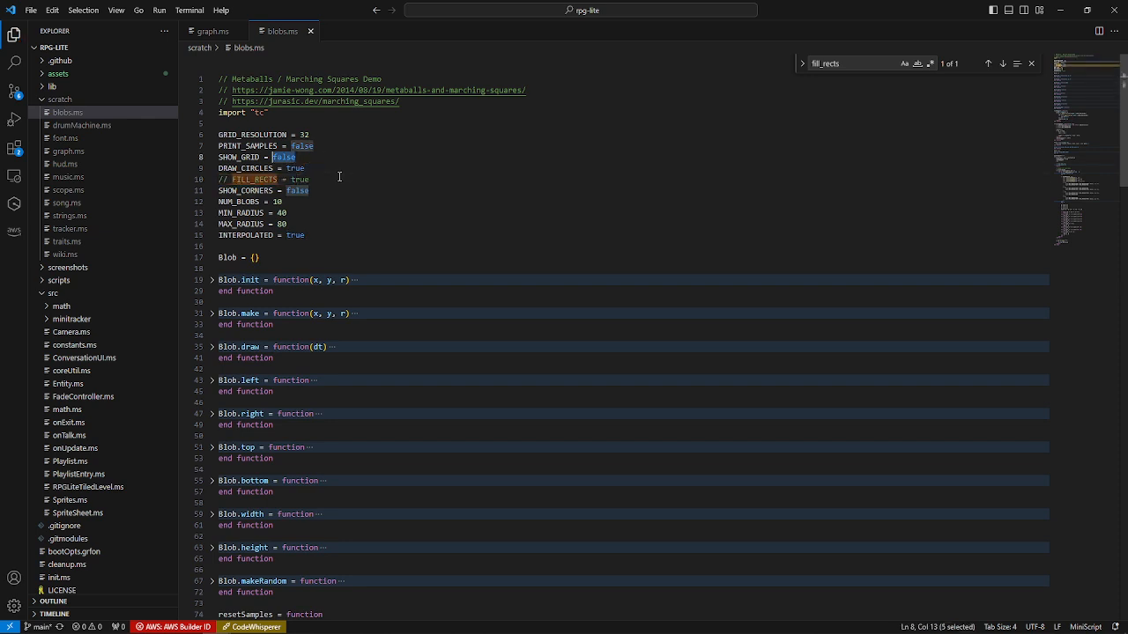
{"action": "left_click", "coordinate": [296, 157]}
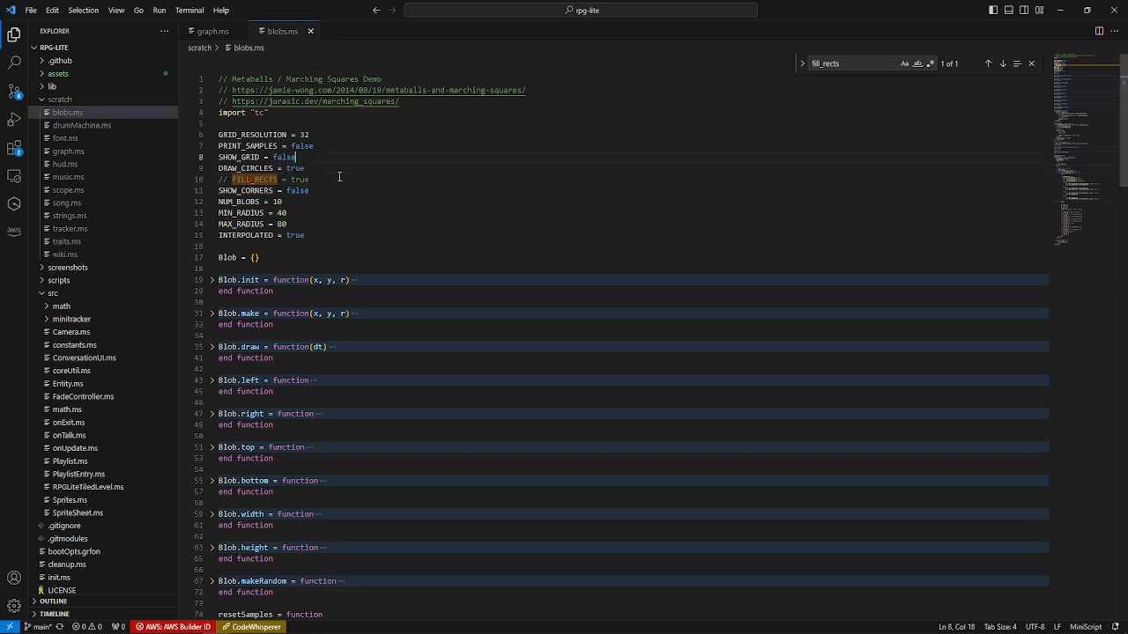
{"action": "type", "text": "true"}
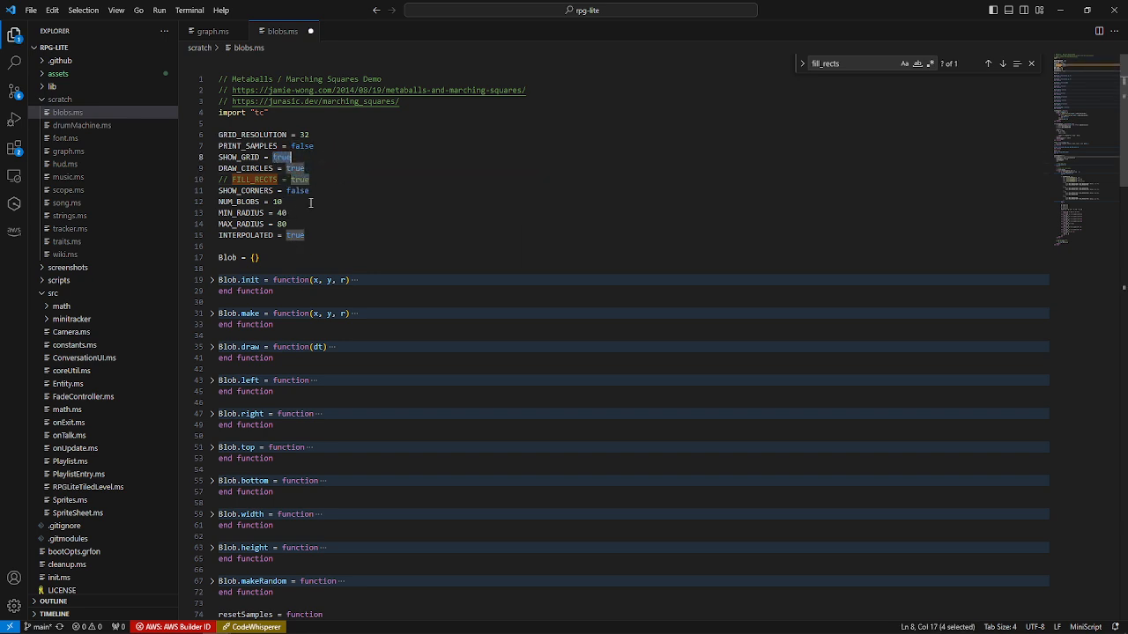
{"action": "left_click", "coordinate": [312, 190]}
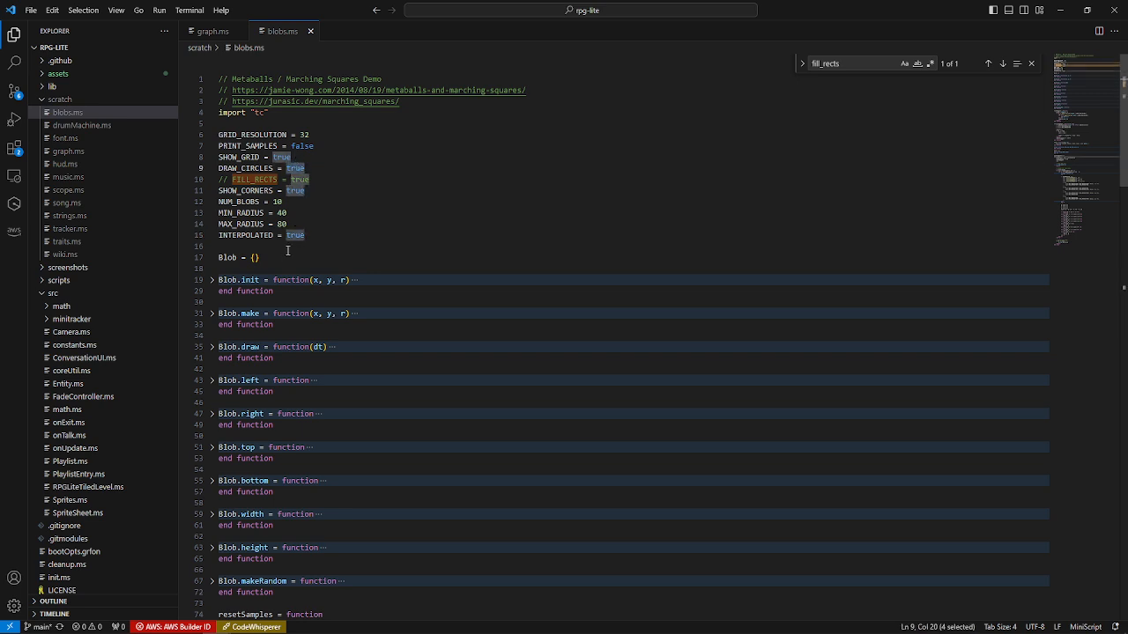
{"action": "type", "text": "false"}
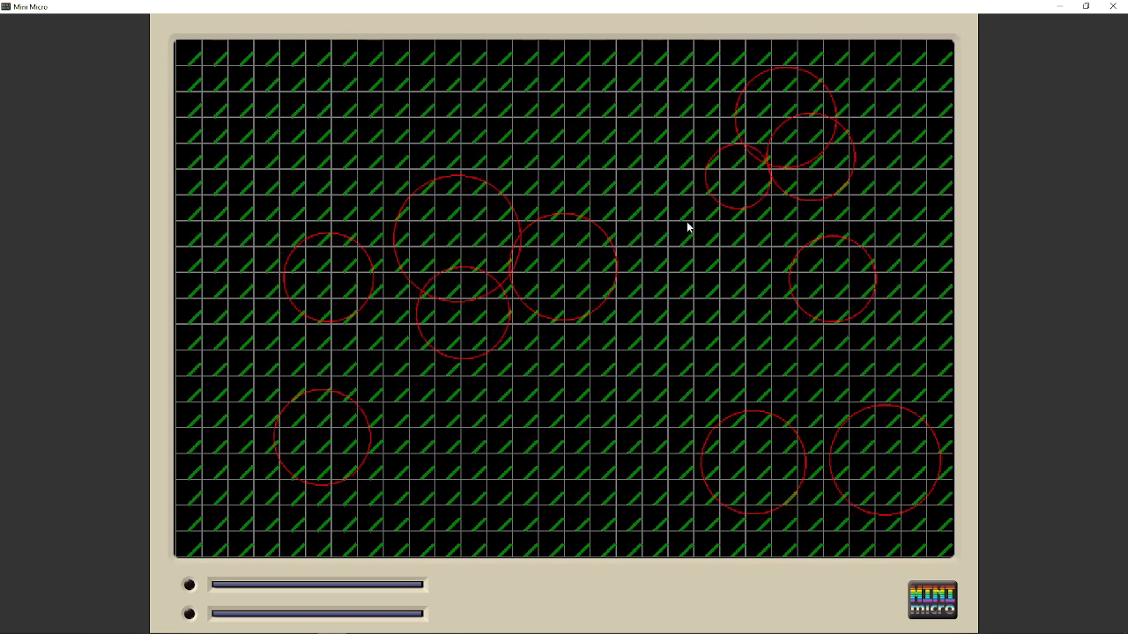
Stop the blobs demo with Ctrl+C, view its code via edit, then close the editor.
{"action": "key", "text": "ctrl+c"}
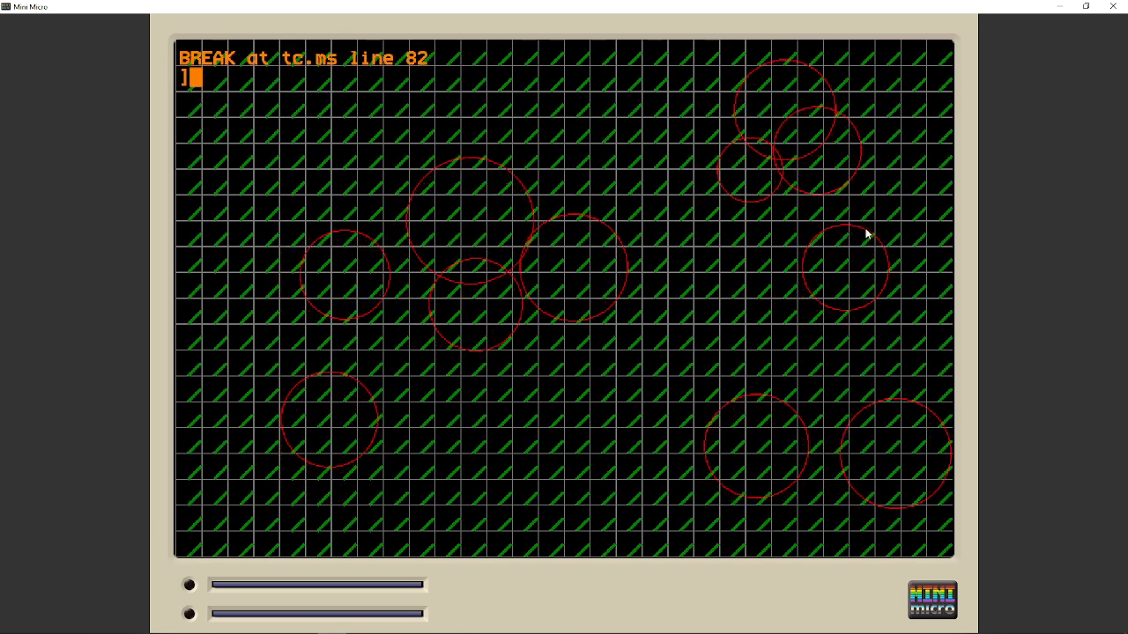
{"action": "type", "text": "ed"}
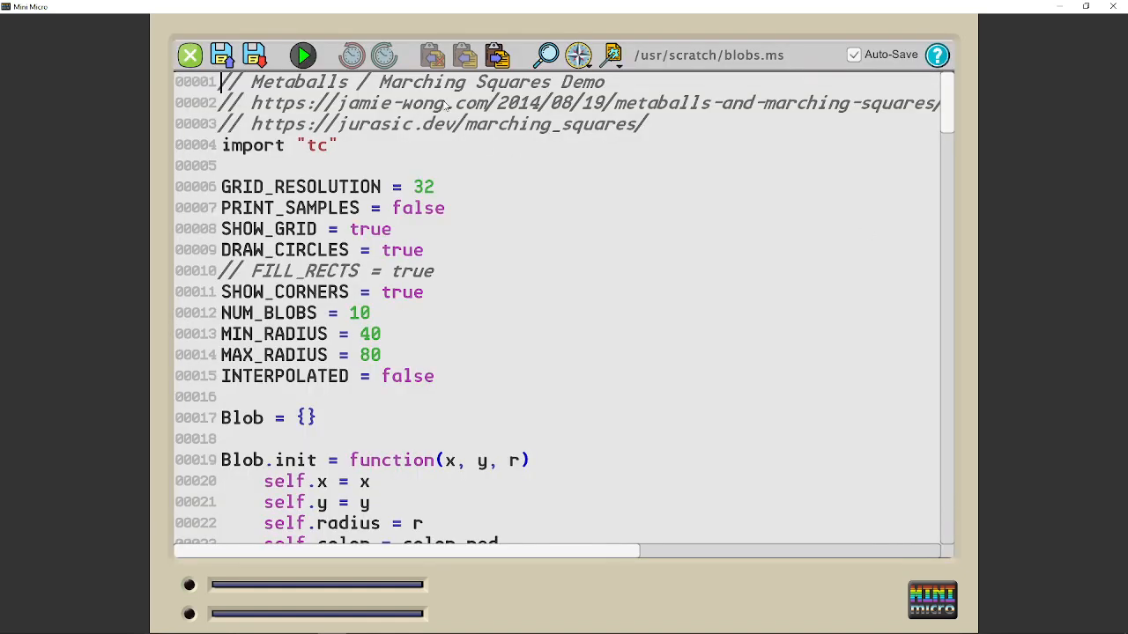
{"action": "left_click", "coordinate": [302, 55]}
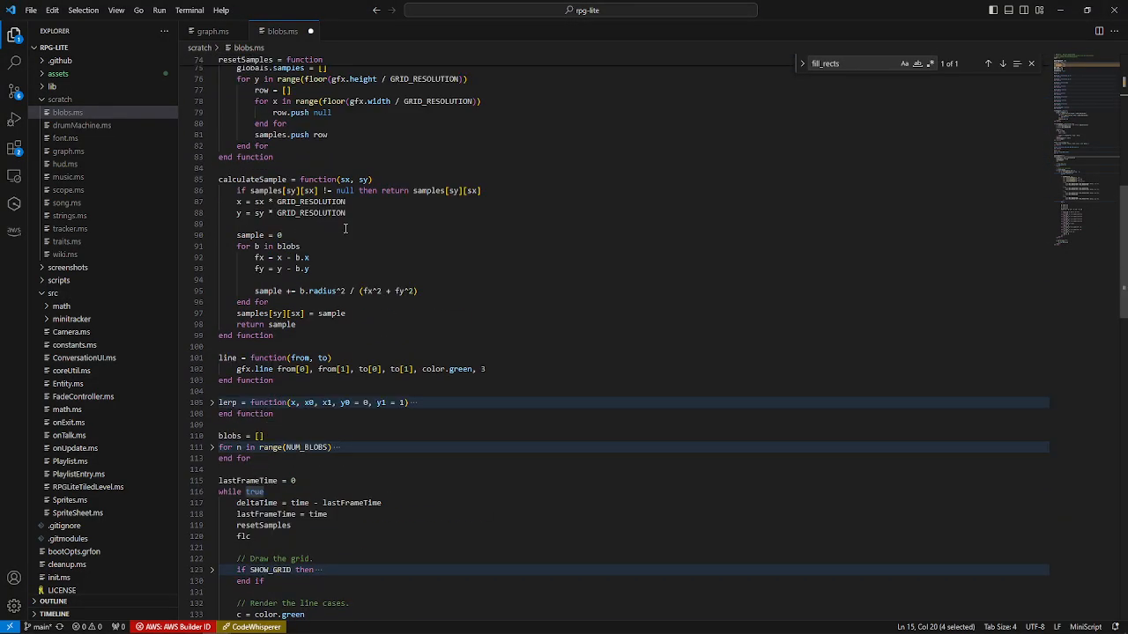
Unfold the non-interpolated else branch and select the interpolated corner point calculations.
{"action": "scroll", "scroll_direction": "down", "scroll_amount": 3}
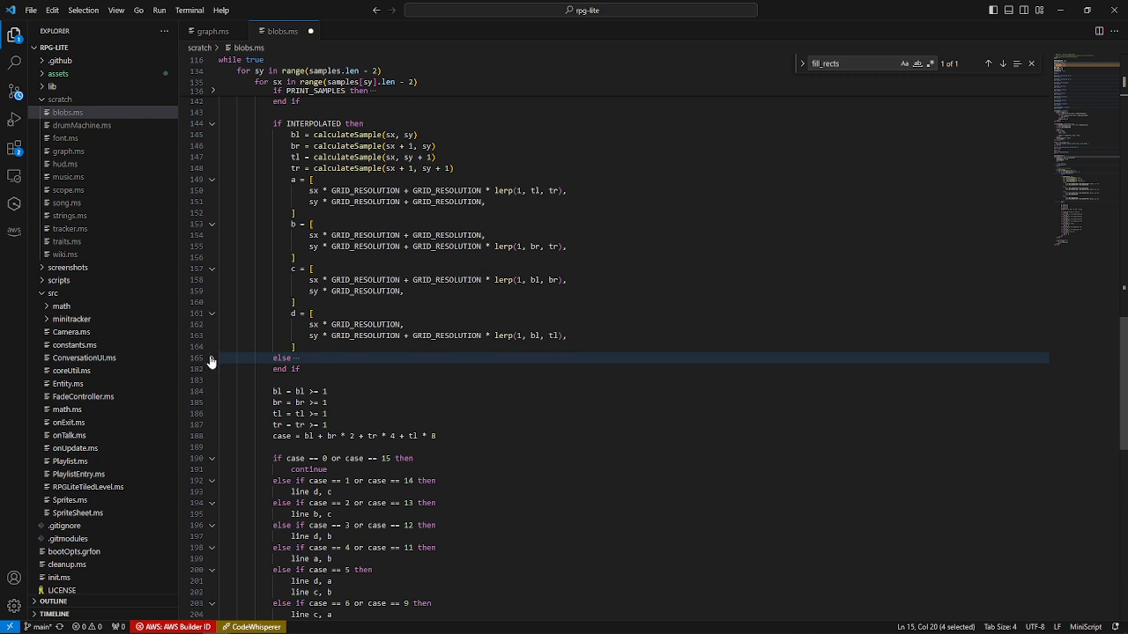
{"action": "left_click", "coordinate": [212, 357]}
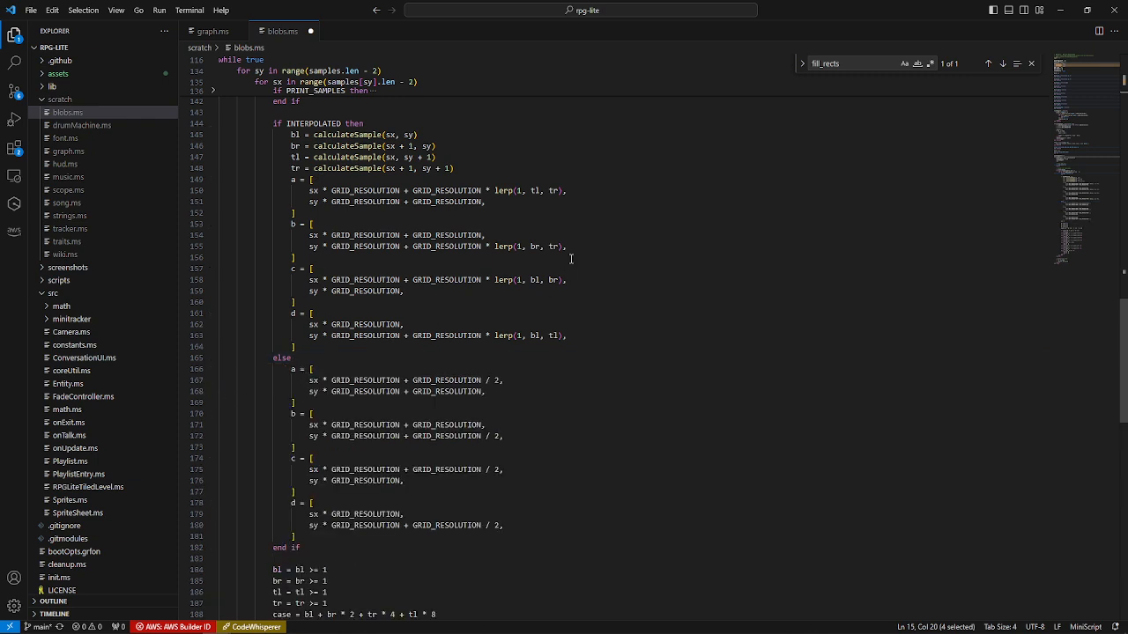
{"action": "mouse_move", "coordinate": [688, 194]}
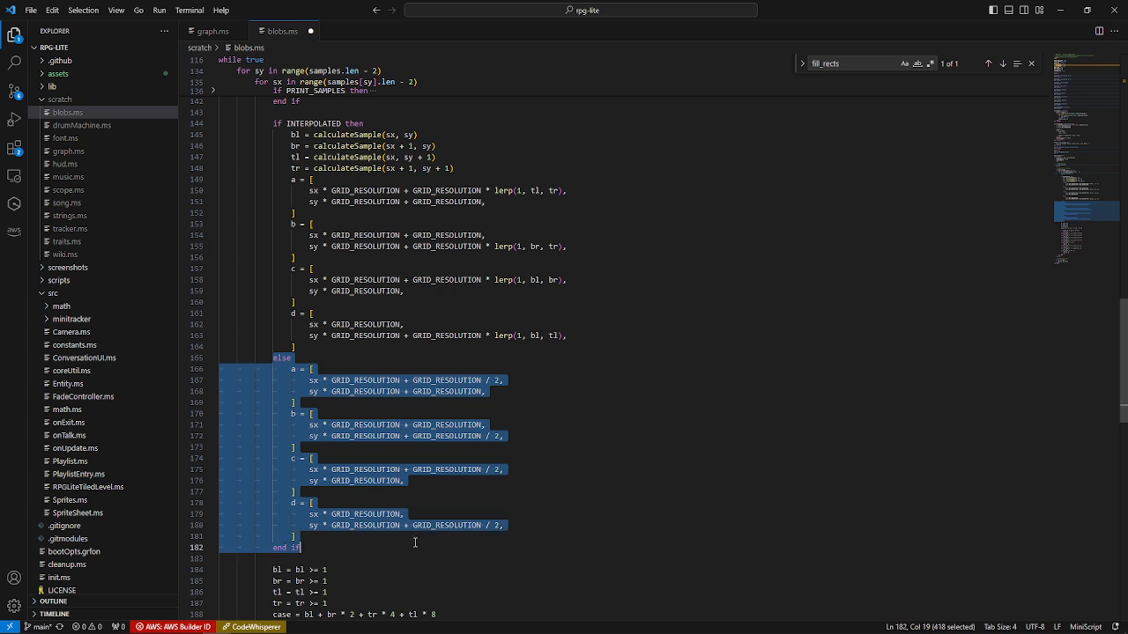
{"action": "scroll", "scroll_direction": "down", "scroll_amount": 3}
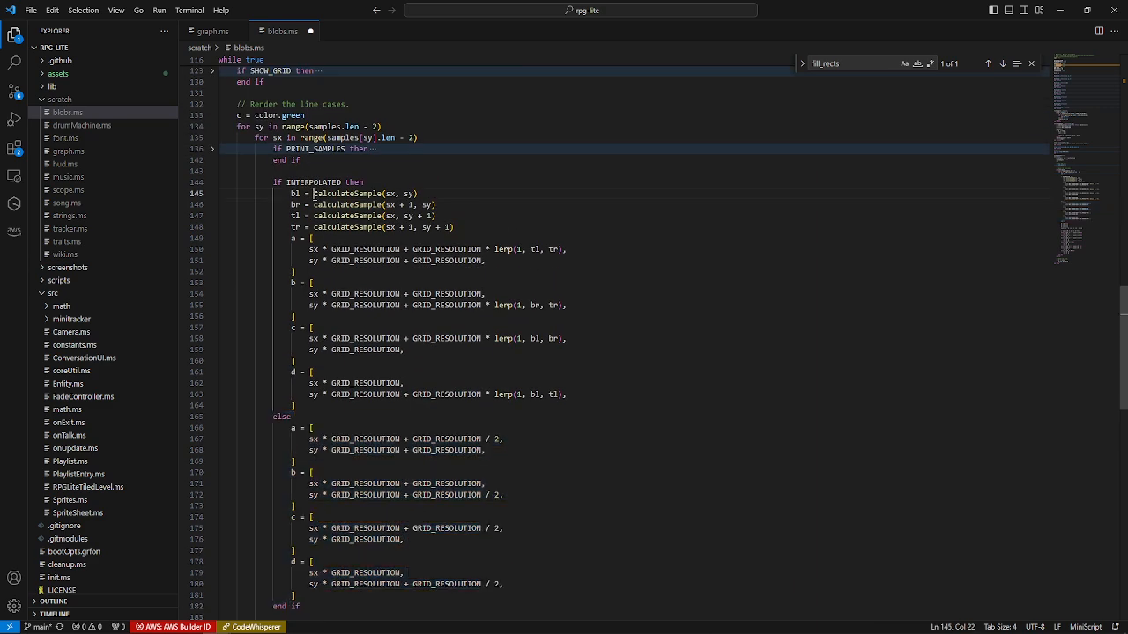
{"action": "left_click_drag", "start_coordinate": [312, 193], "coordinate": [568, 394]}
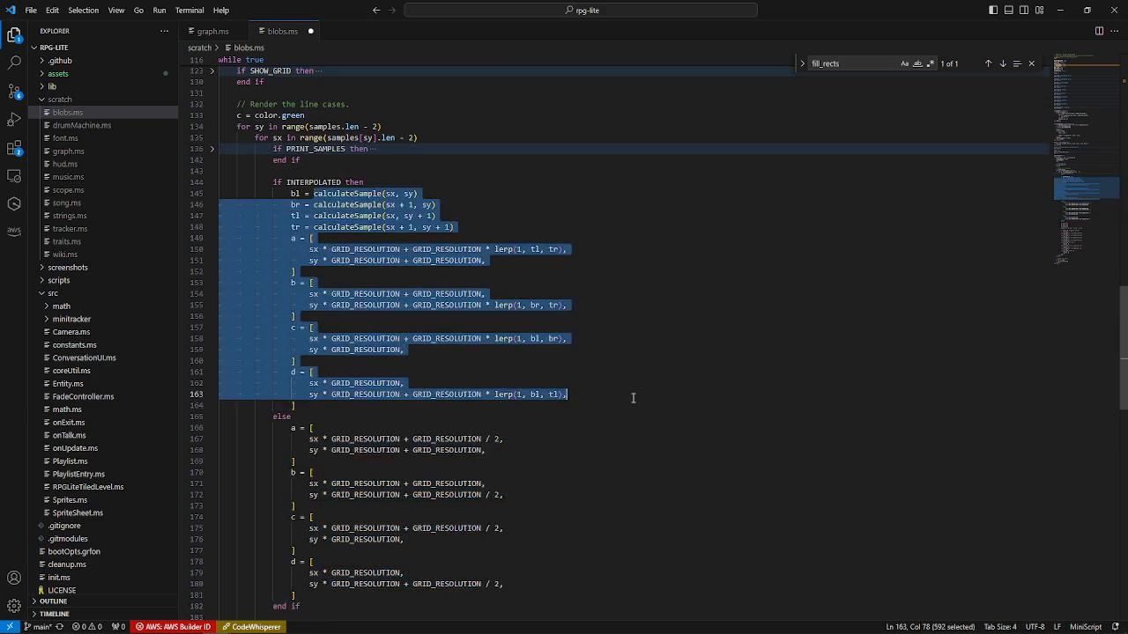
{"action": "mouse_move", "coordinate": [637, 392]}
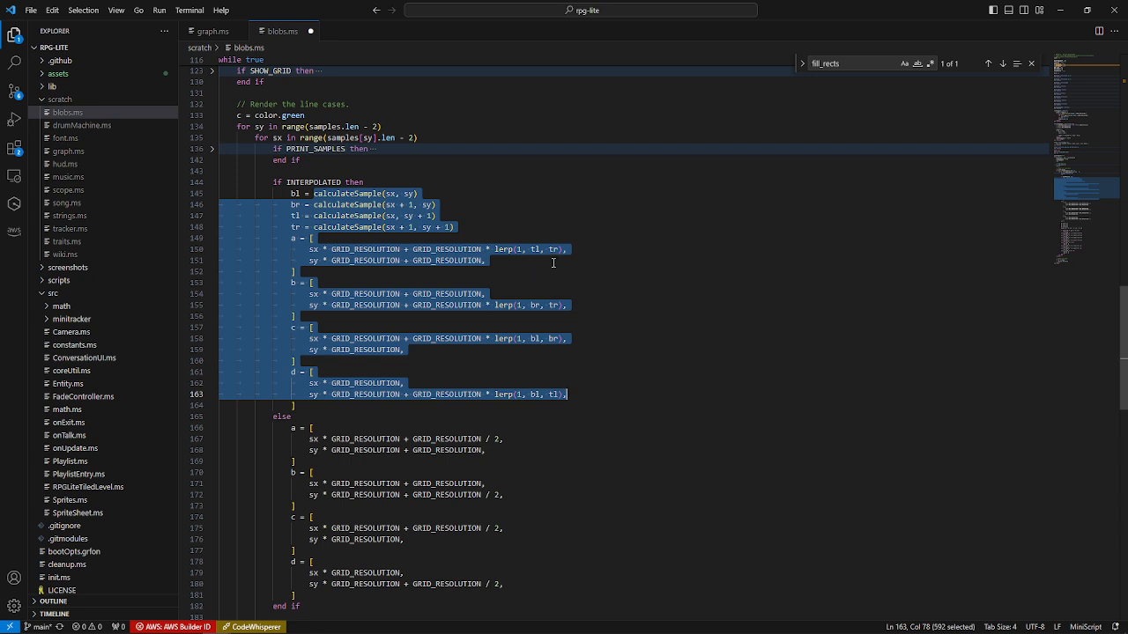
{"action": "mouse_move", "coordinate": [629, 292]}
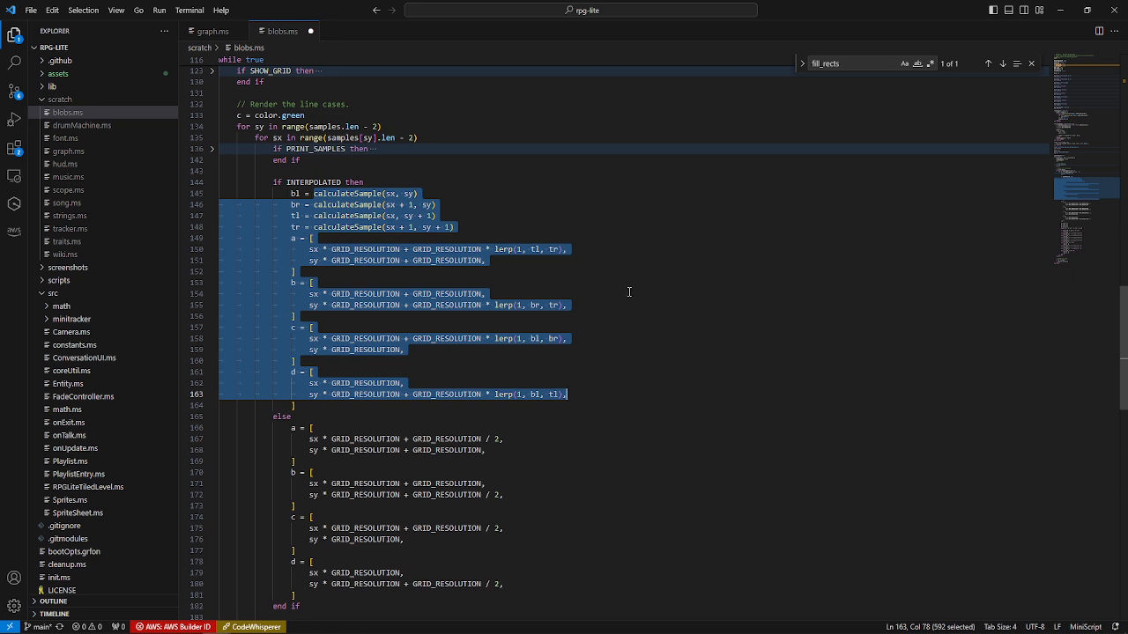
{"action": "mouse_move", "coordinate": [628, 292]}
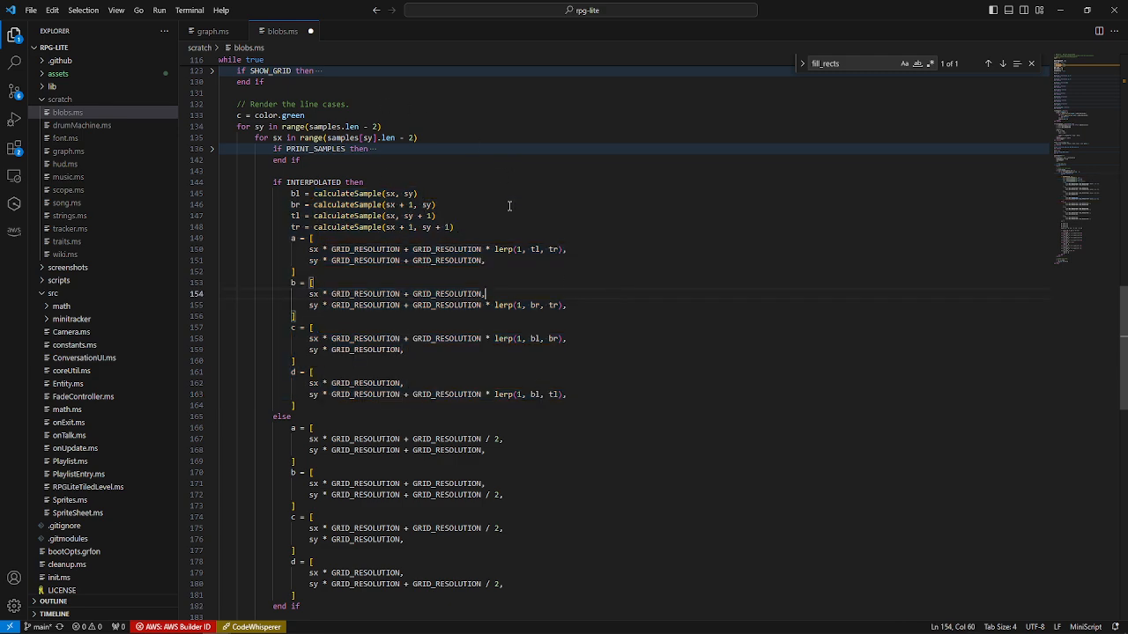
{"action": "scroll", "scroll_direction": "down", "scroll_amount": 3}
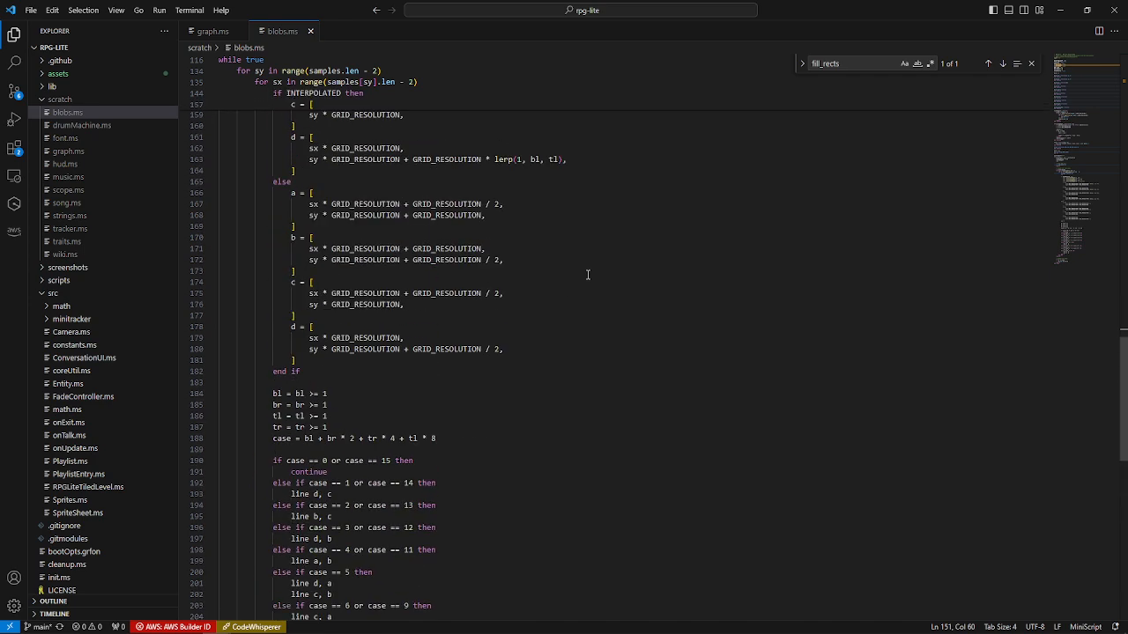
Unfold the PRINT_SAMPLES block, then unfold and refold the grid-drawing block.
{"action": "scroll", "scroll_direction": "up", "scroll_amount": 3}
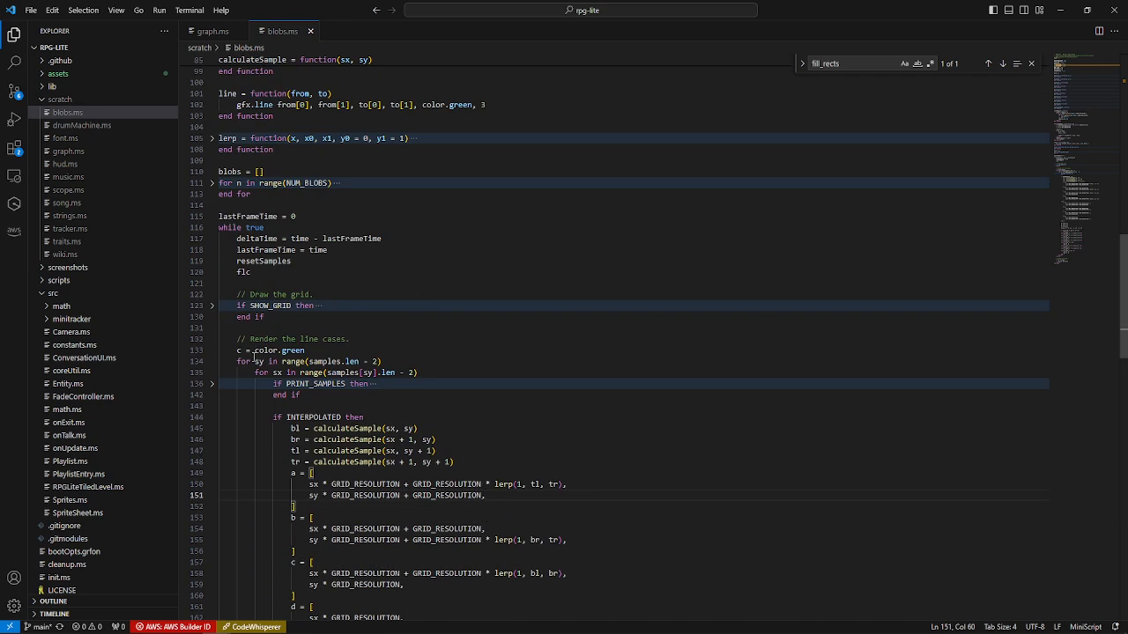
{"action": "left_click", "coordinate": [211, 384]}
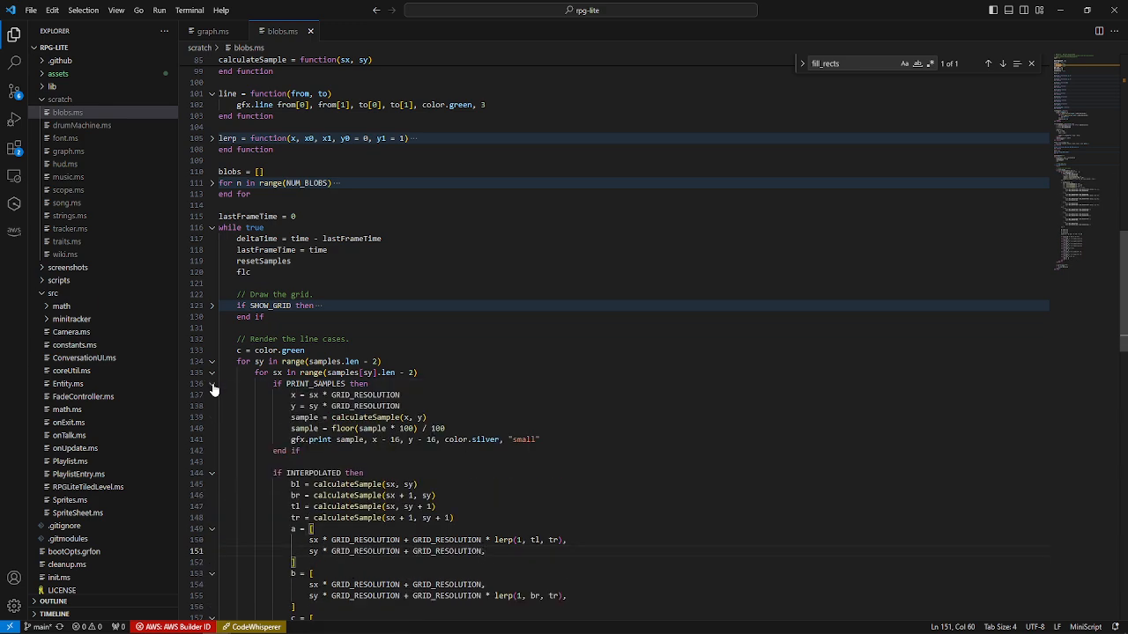
{"action": "scroll", "scroll_direction": "down", "scroll_amount": 3}
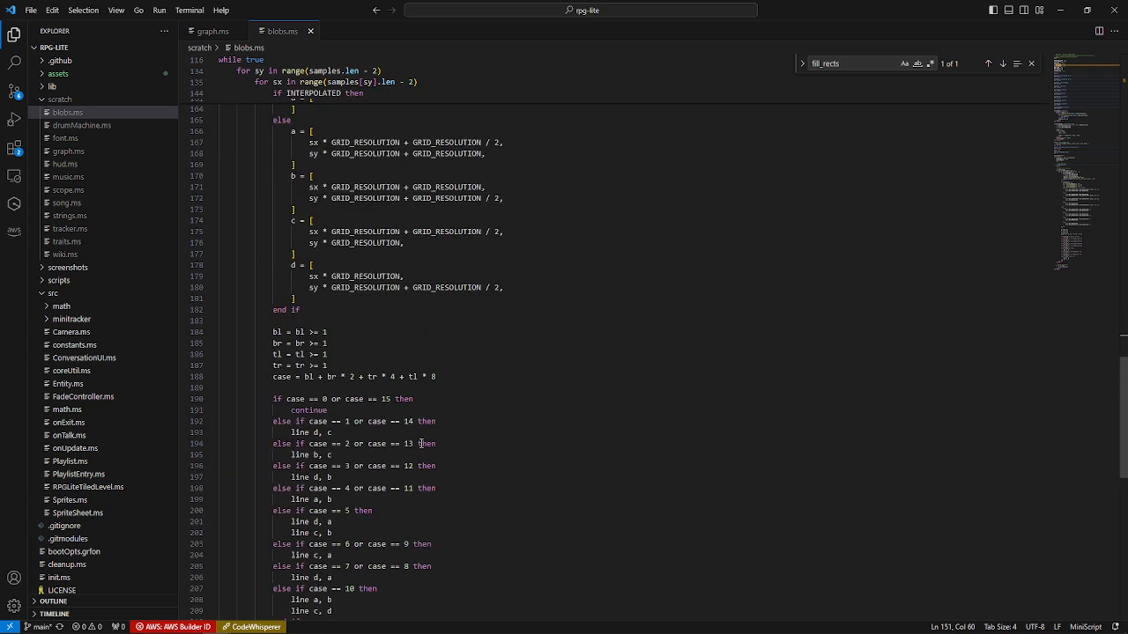
{"action": "scroll", "scroll_direction": "up", "scroll_amount": 3}
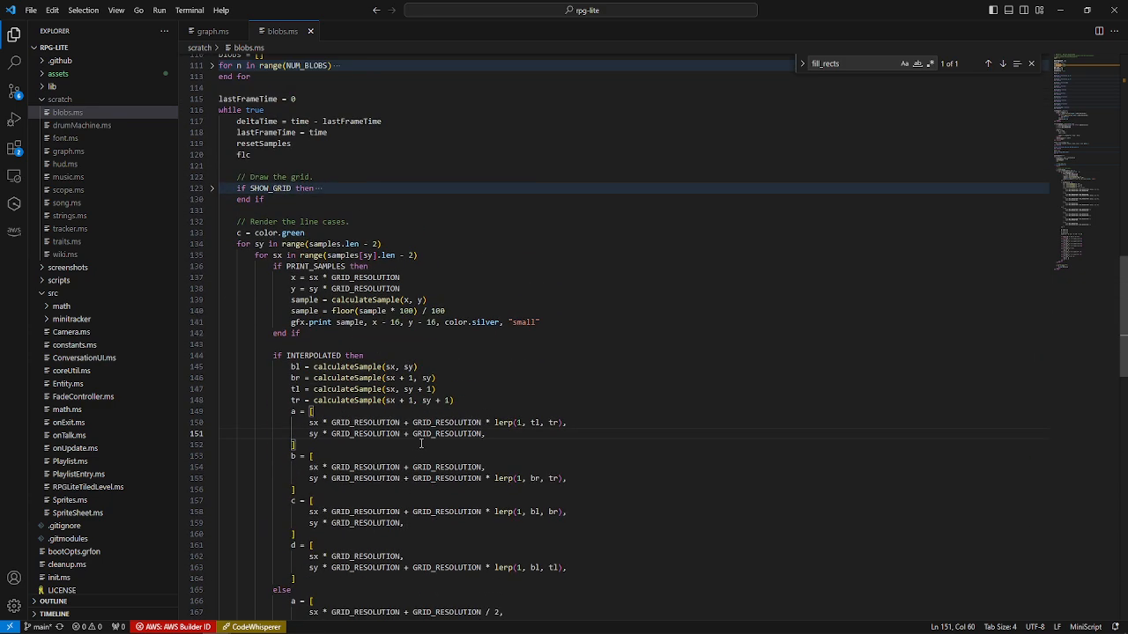
{"action": "left_click", "coordinate": [212, 189]}
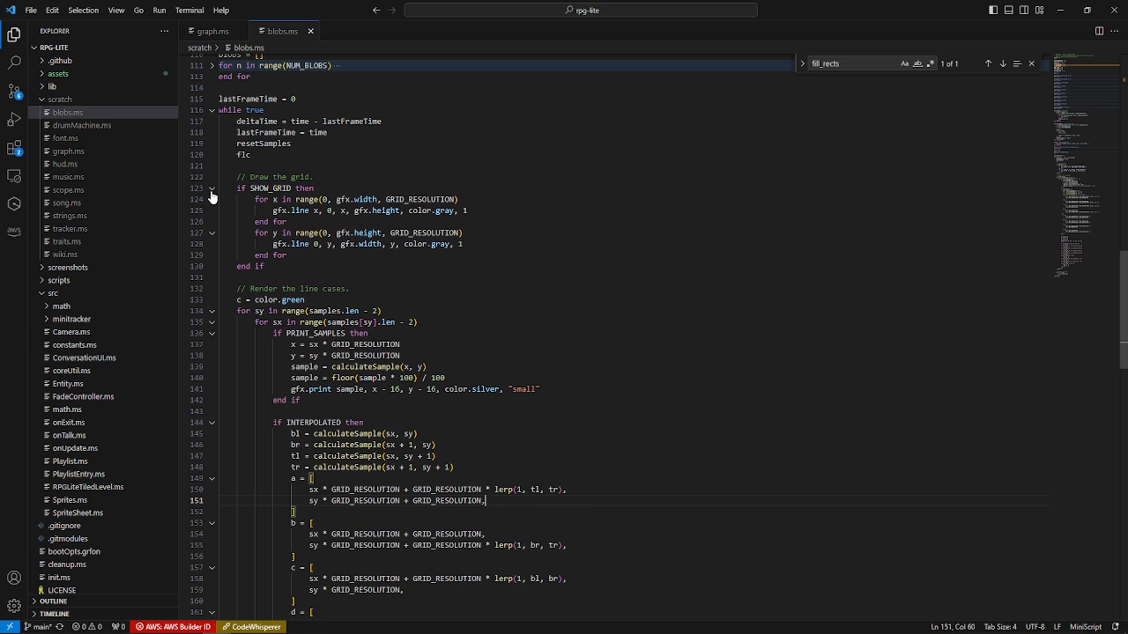
{"action": "mouse_move", "coordinate": [212, 188]}
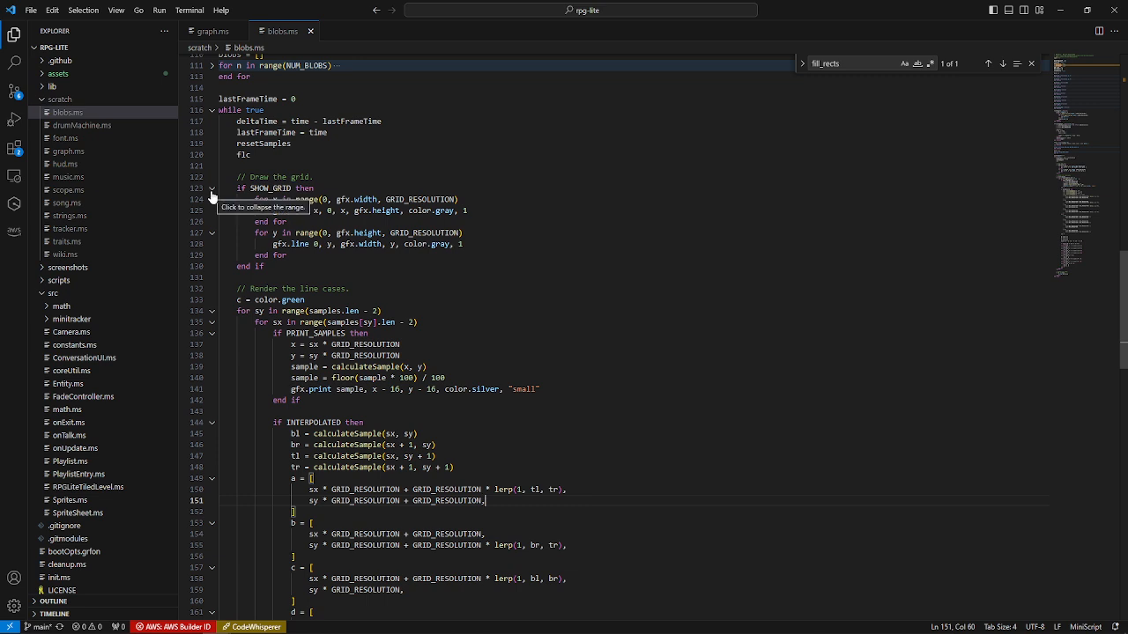
{"action": "left_click", "coordinate": [211, 188]}
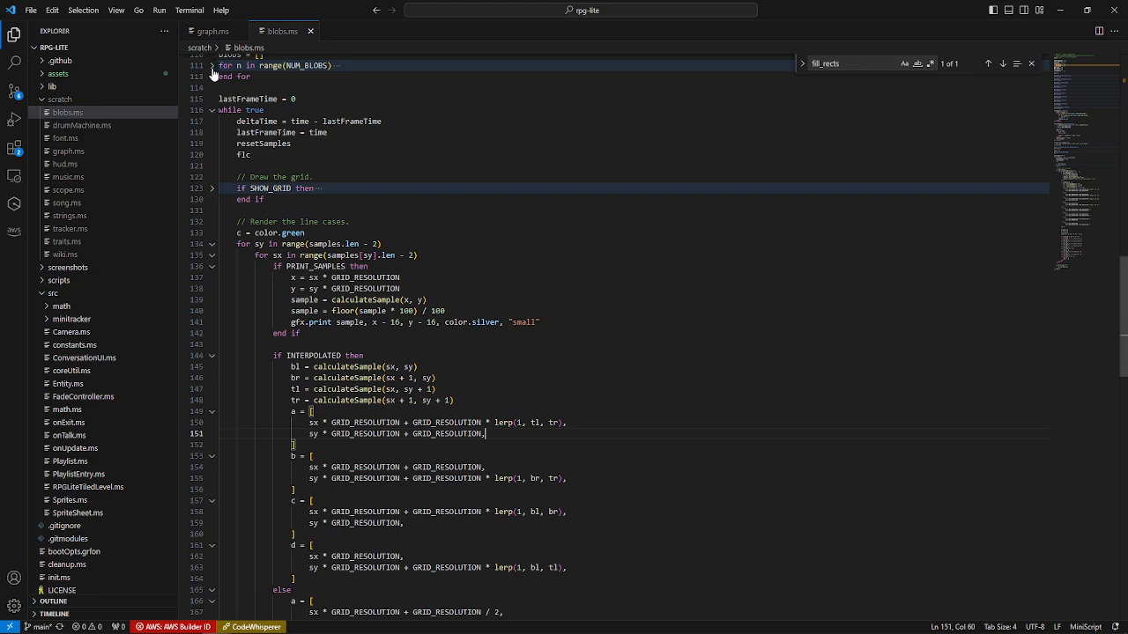
Collapse the Blob.init function in blobs.ms.
{"action": "scroll", "scroll_direction": "up", "scroll_amount": 3}
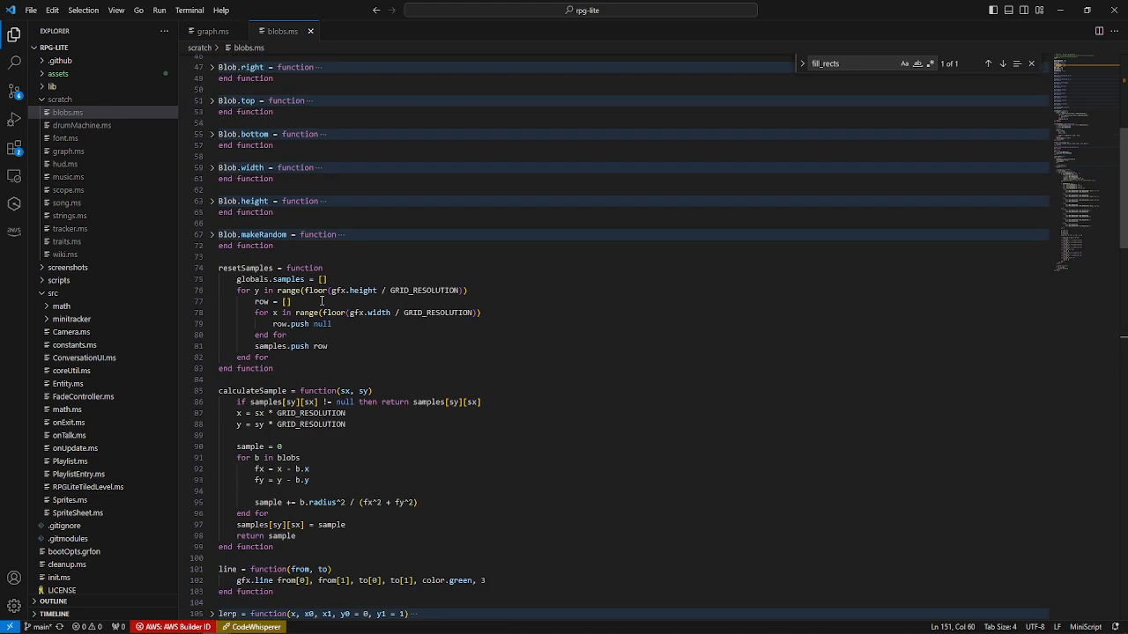
{"action": "scroll", "scroll_direction": "up", "scroll_amount": 3}
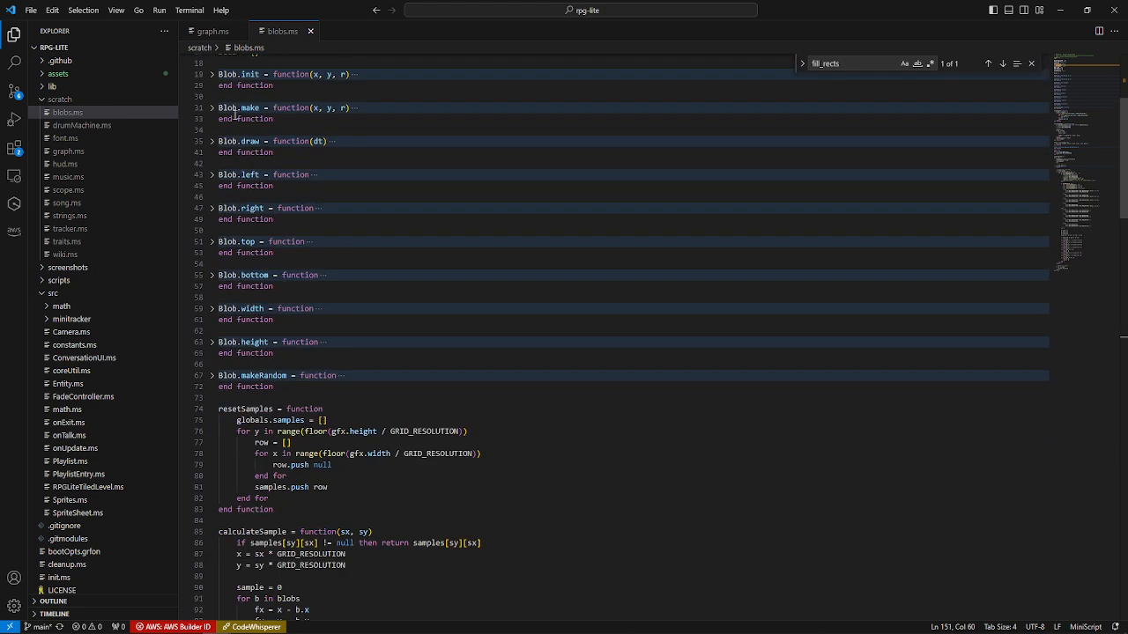
{"action": "scroll", "scroll_direction": "up", "scroll_amount": 3}
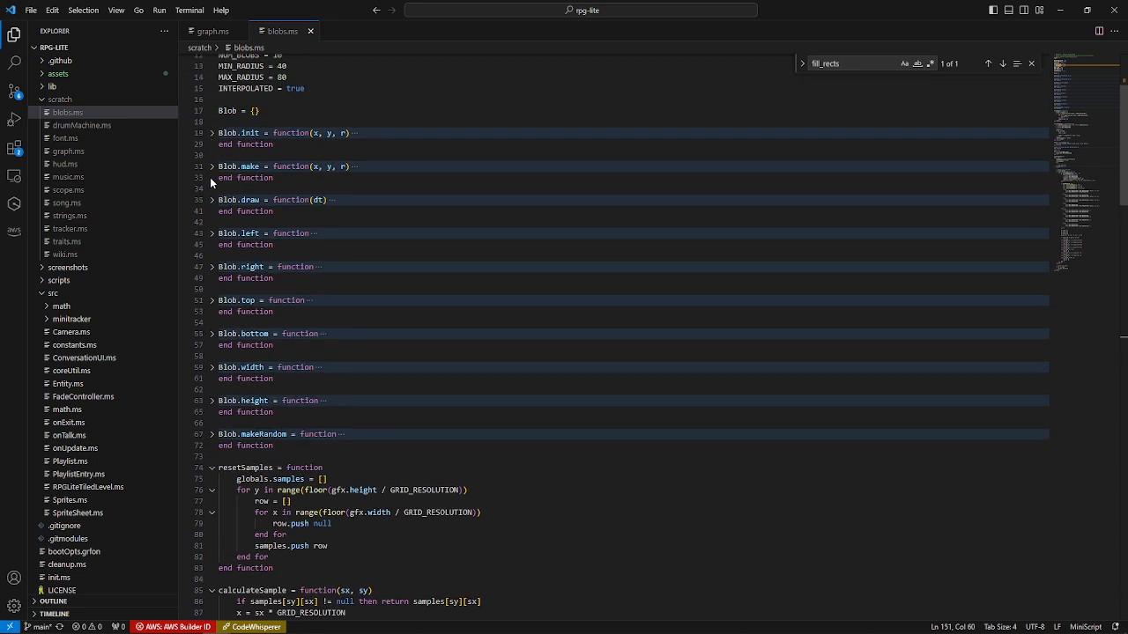
{"action": "left_click", "coordinate": [213, 133]}
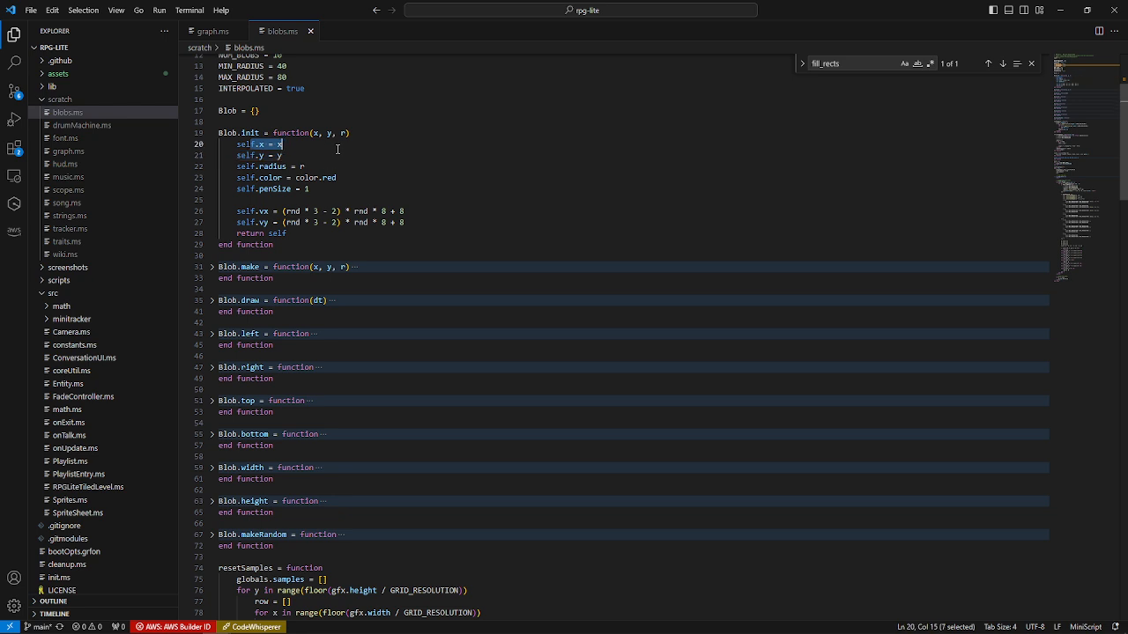
{"action": "left_click", "coordinate": [325, 211]}
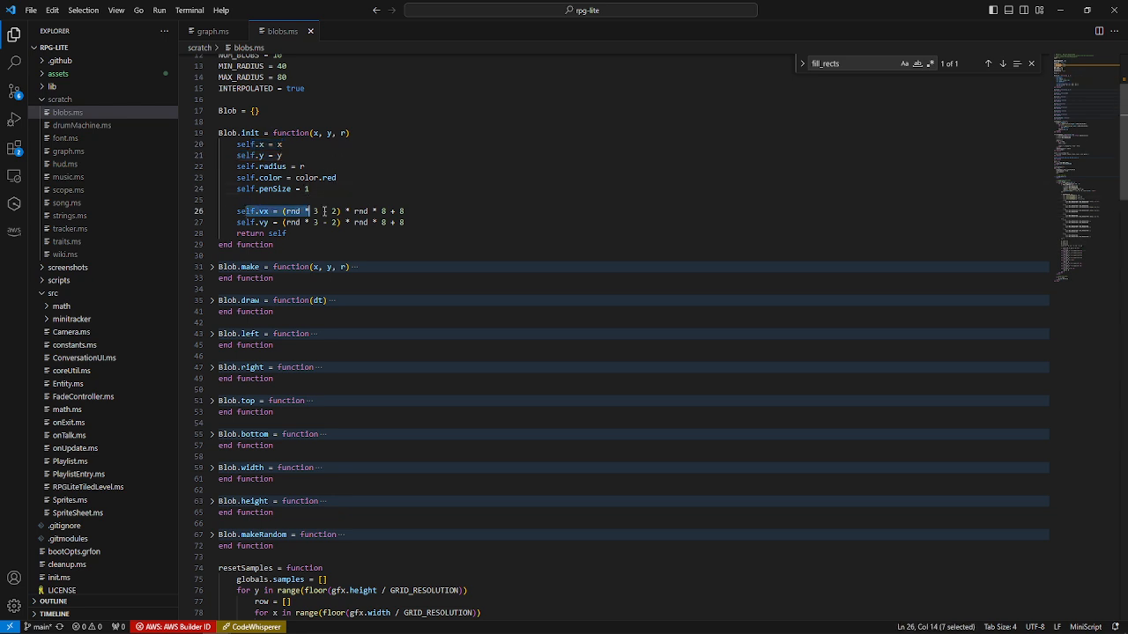
{"action": "left_click", "coordinate": [213, 133]}
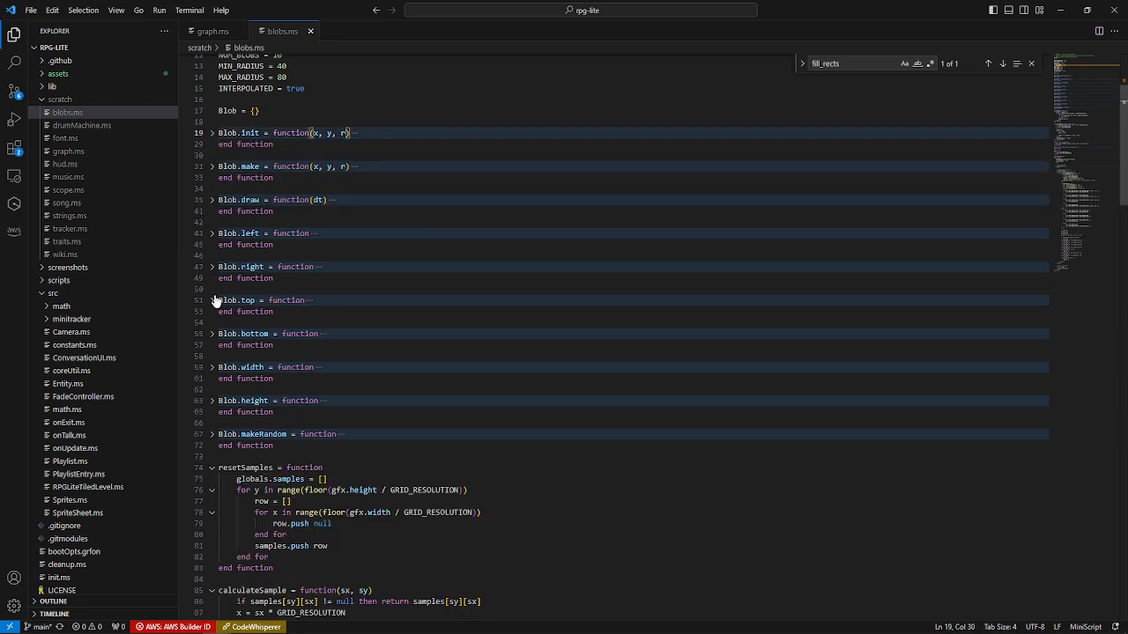
{"action": "mouse_move", "coordinate": [209, 397]}
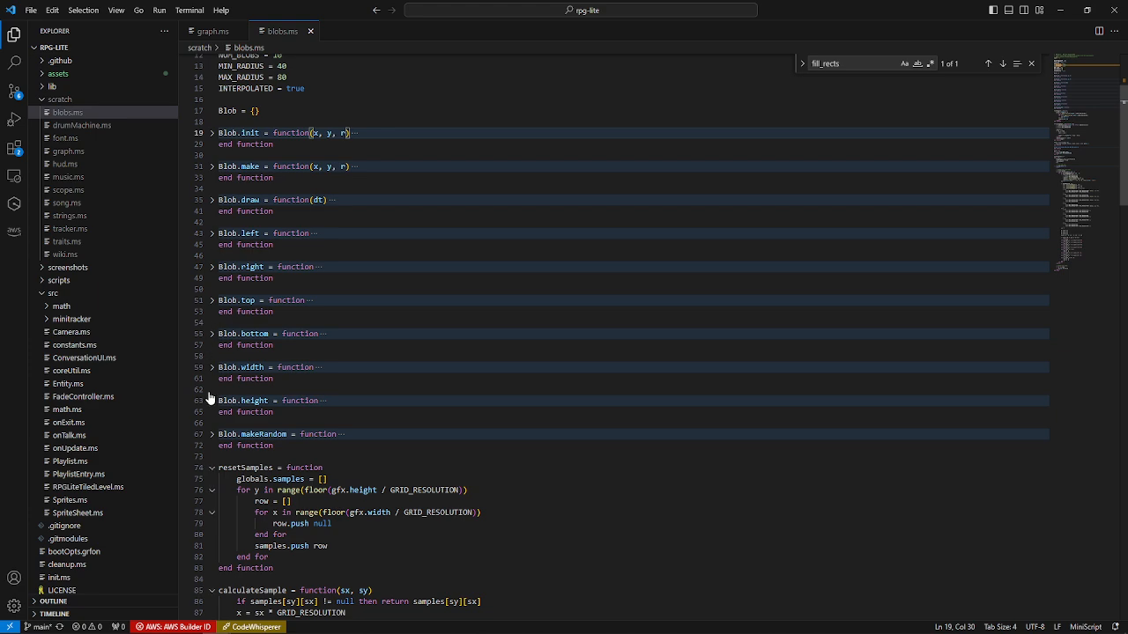
Read through Blob.draw down to the line and lerp helpers and the main loop.
{"action": "scroll", "scroll_direction": "down", "scroll_amount": 3}
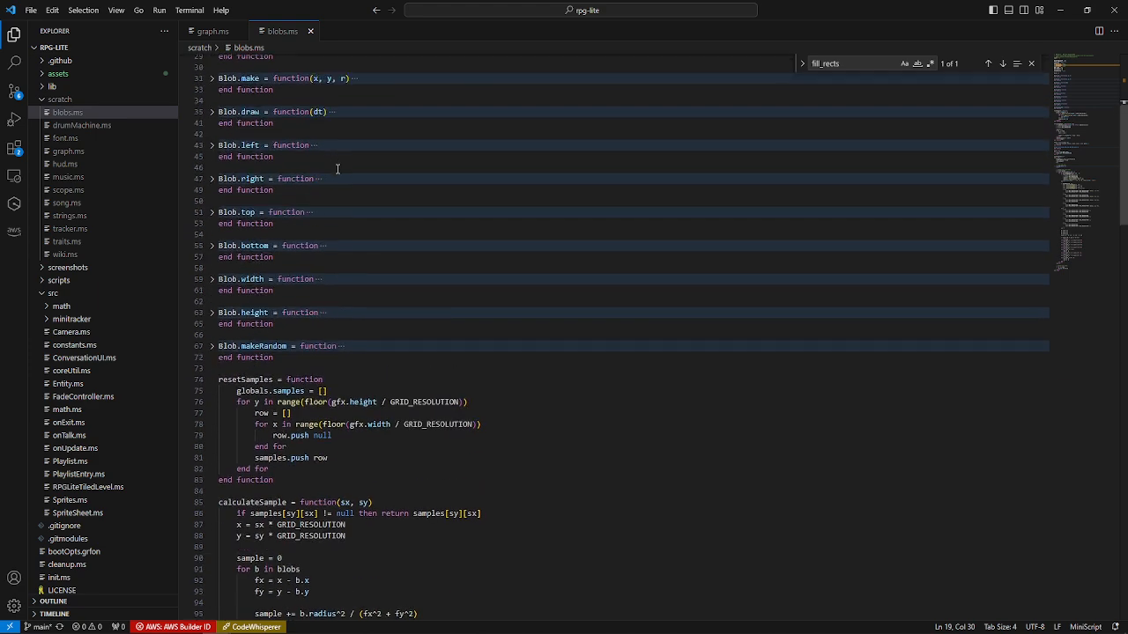
{"action": "scroll", "scroll_direction": "up", "scroll_amount": 3}
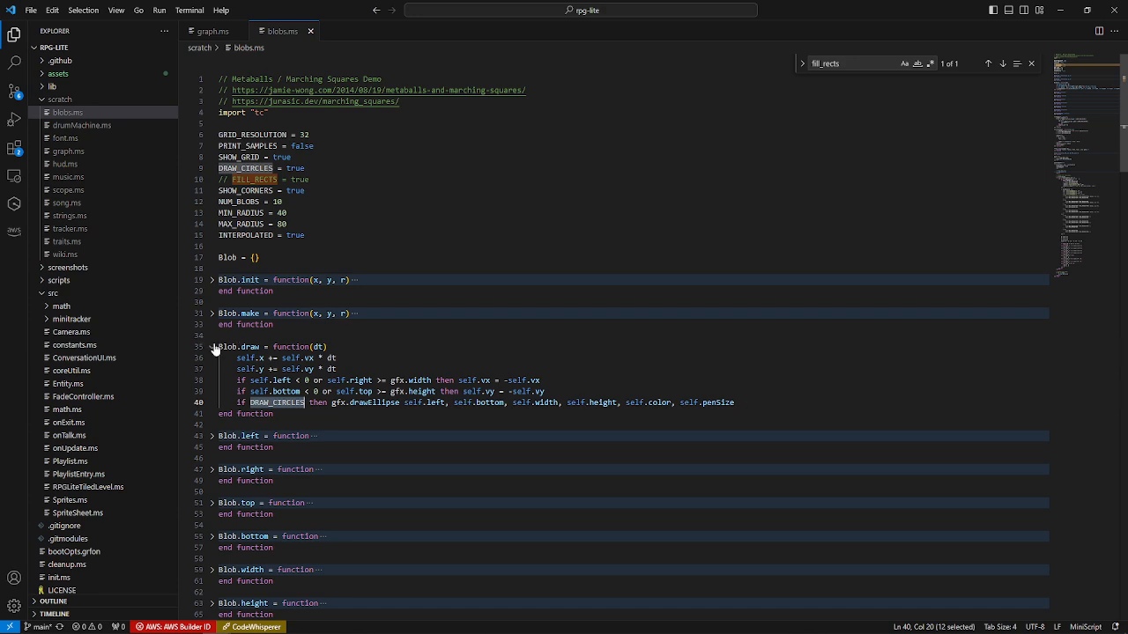
{"action": "scroll", "scroll_direction": "down", "scroll_amount": 3}
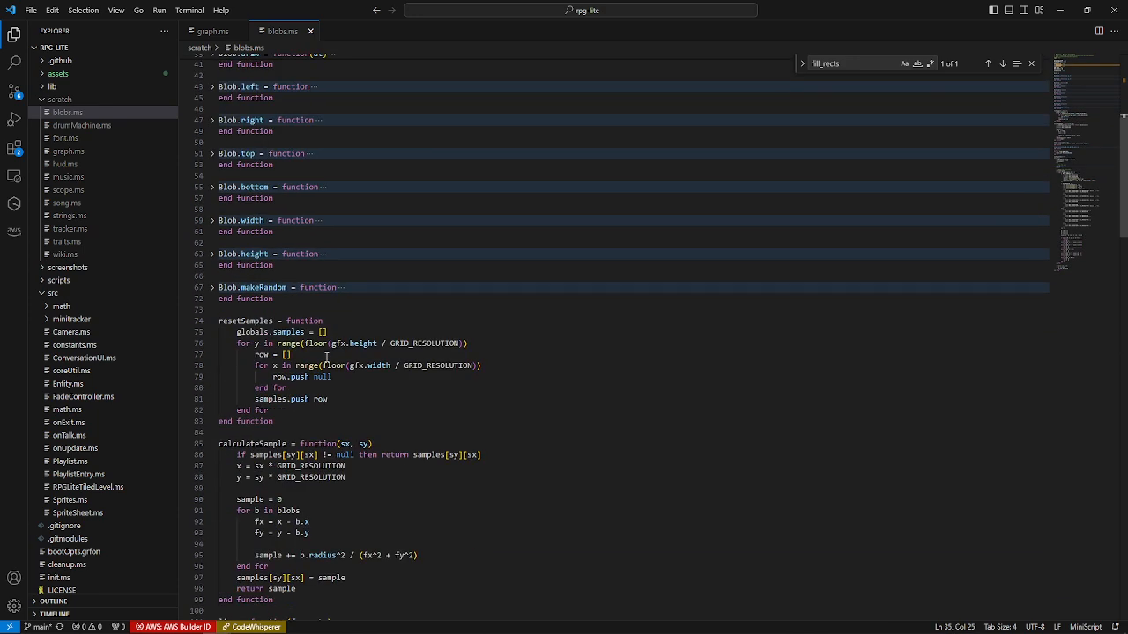
{"action": "scroll", "scroll_direction": "down", "scroll_amount": 3}
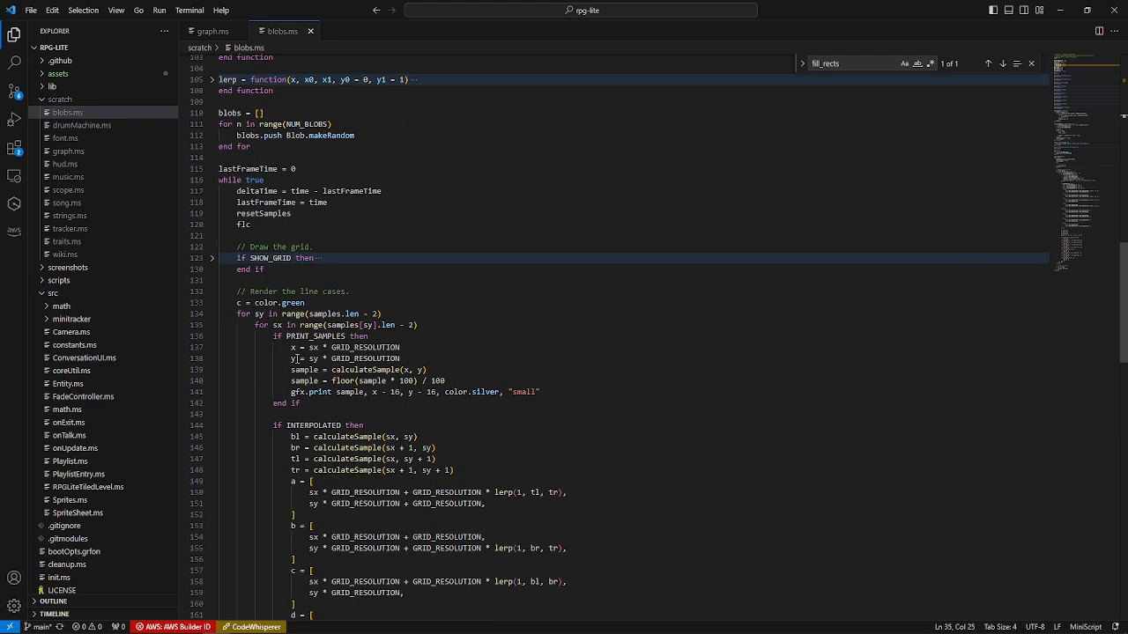
{"action": "scroll", "scroll_direction": "up", "scroll_amount": 3}
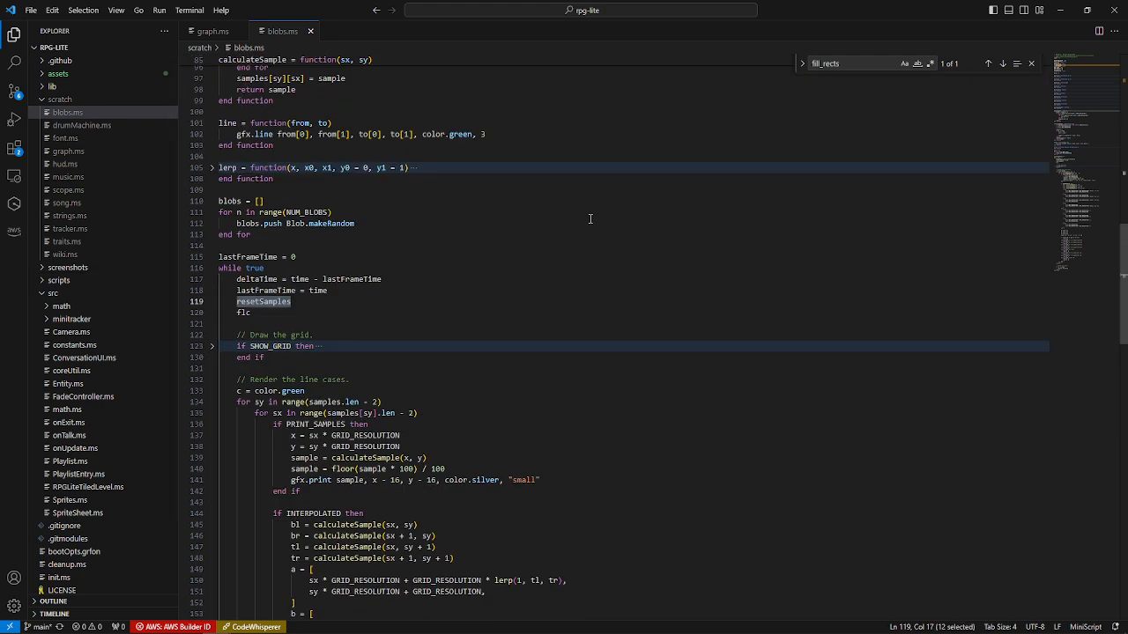
{"action": "scroll", "scroll_direction": "up", "scroll_amount": 3}
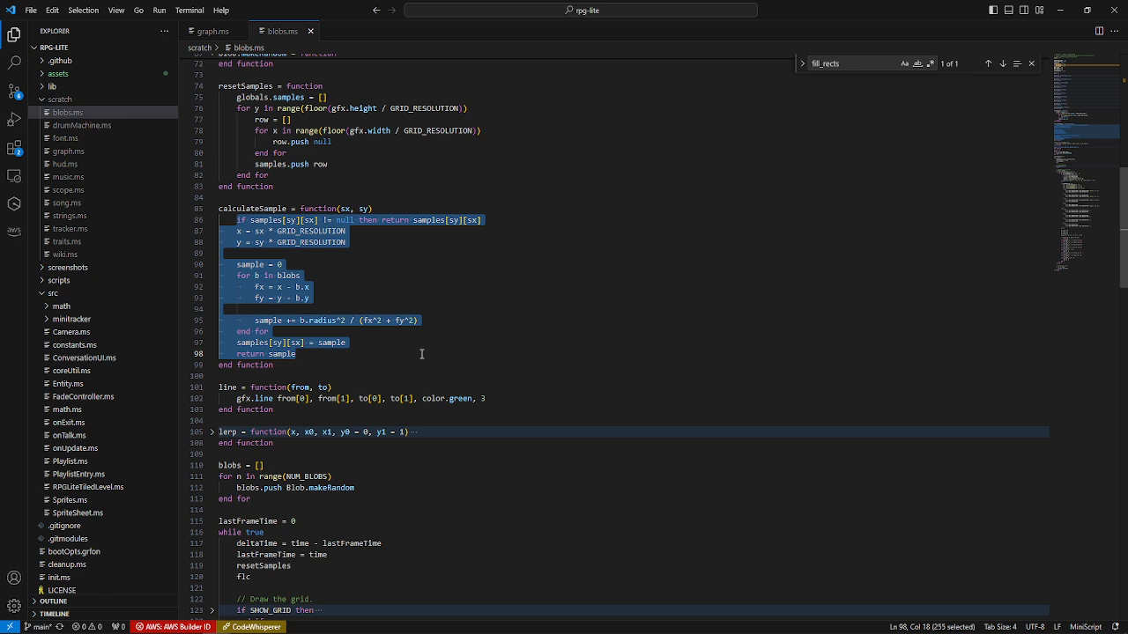
{"action": "scroll", "scroll_direction": "down", "scroll_amount": 3}
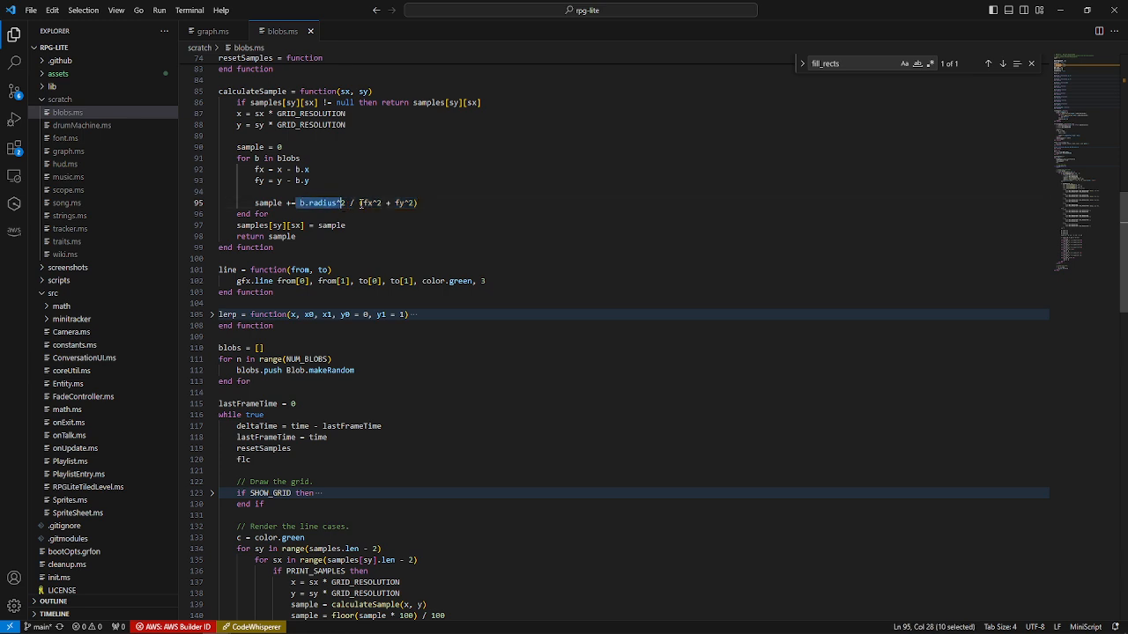
{"action": "double_click", "coordinate": [269, 203]}
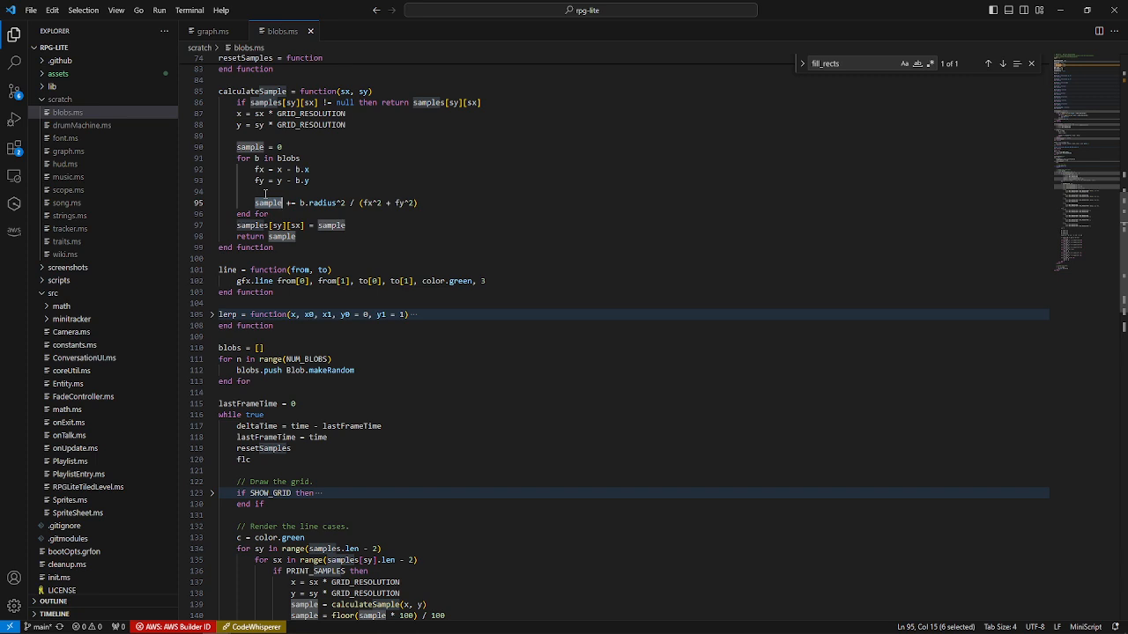
{"action": "mouse_move", "coordinate": [457, 113]}
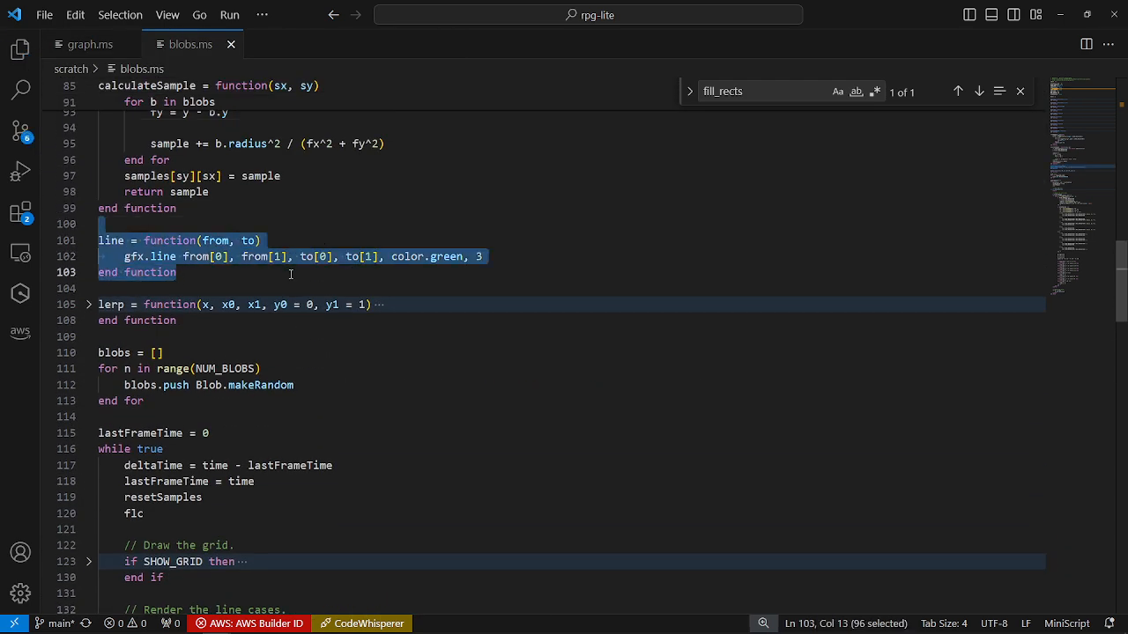
{"action": "mouse_move", "coordinate": [513, 280]}
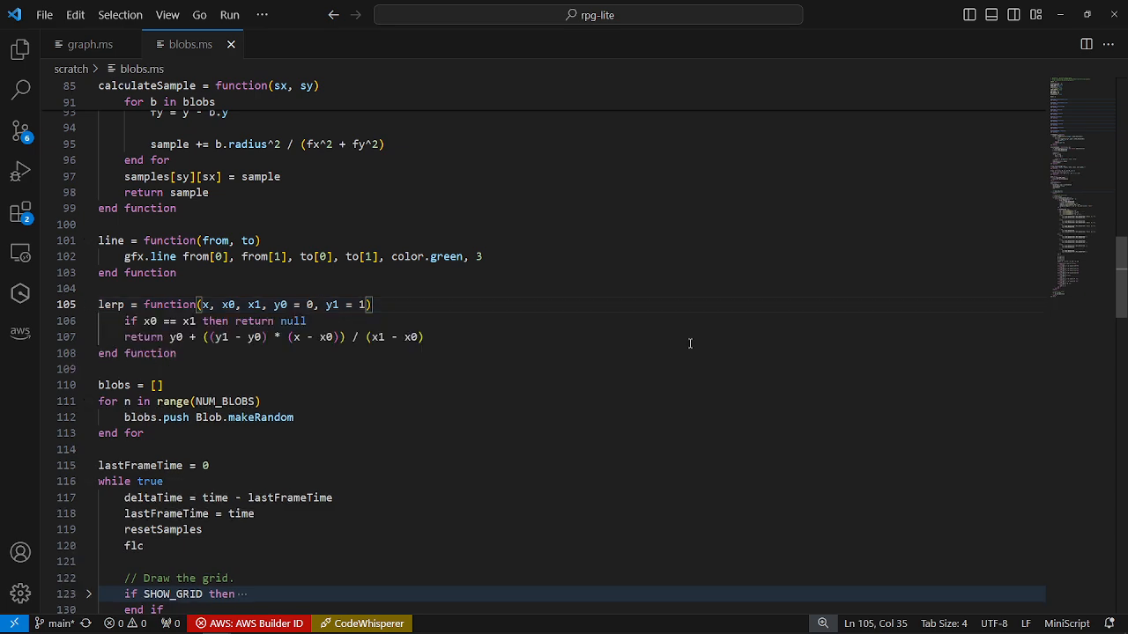
Scroll blobs.ms past the lerp helper body toward the case-handling code.
{"action": "scroll", "scroll_direction": "down", "scroll_amount": 3}
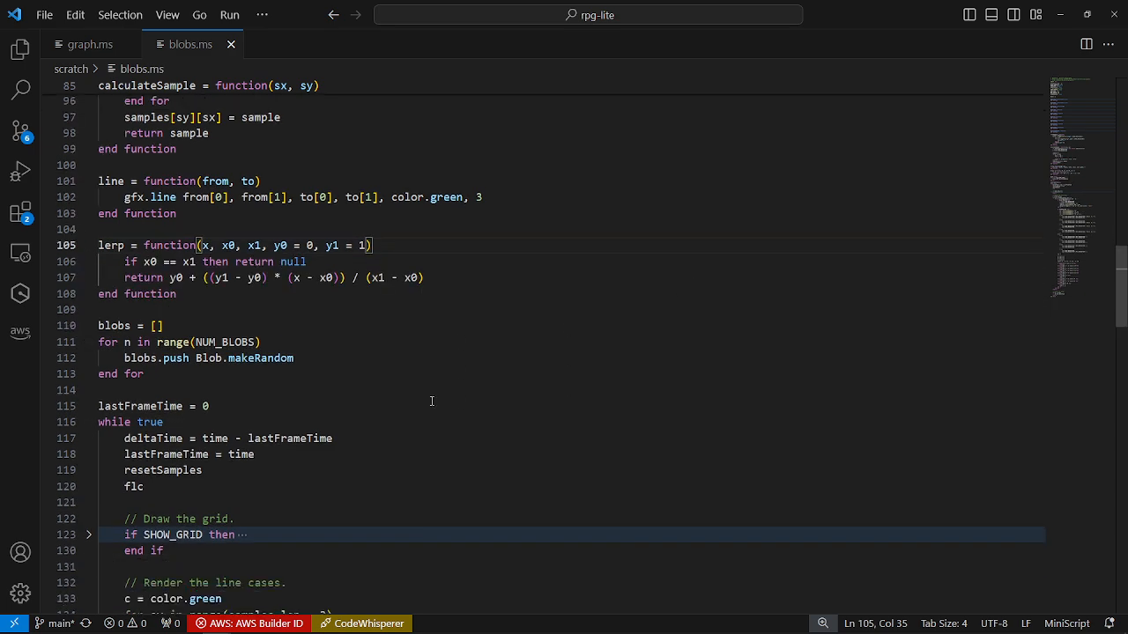
{"action": "scroll", "scroll_direction": "down", "scroll_amount": 3}
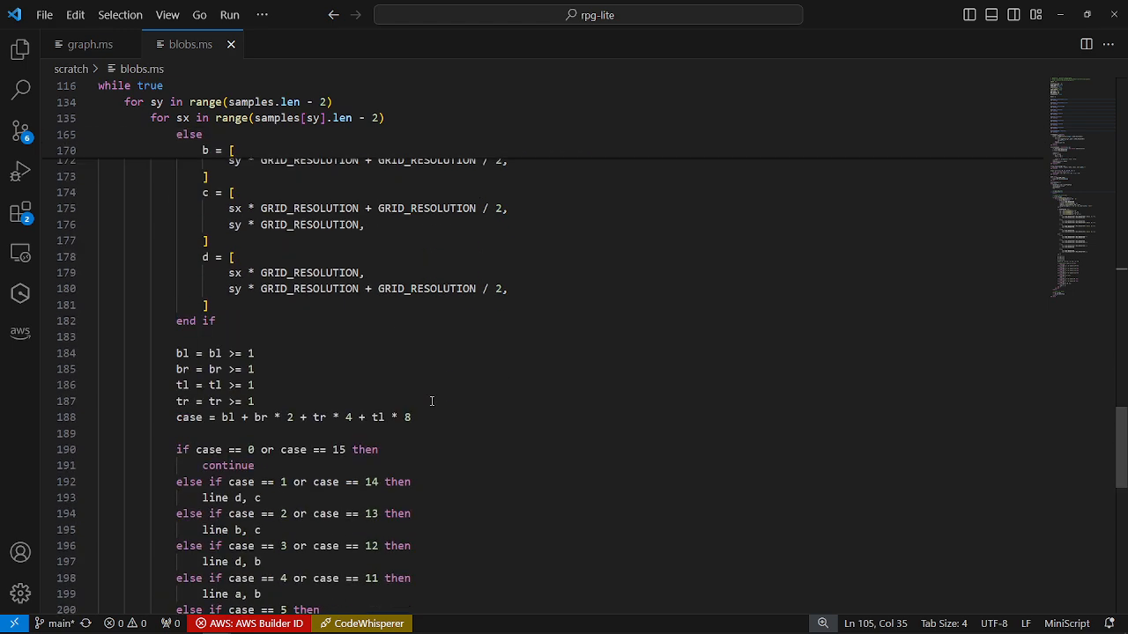
{"action": "scroll", "scroll_direction": "down", "scroll_amount": 3}
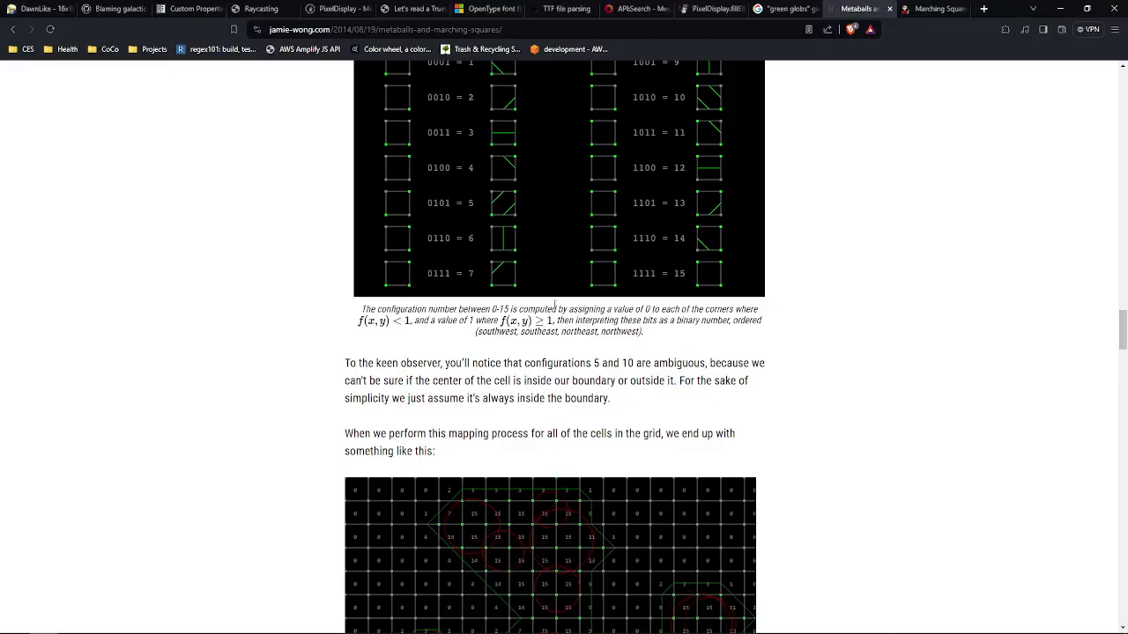
Scroll the Jamie Wong article up to the 2^4 corner-configuration lead-in.
{"action": "scroll", "scroll_direction": "up", "scroll_amount": 3}
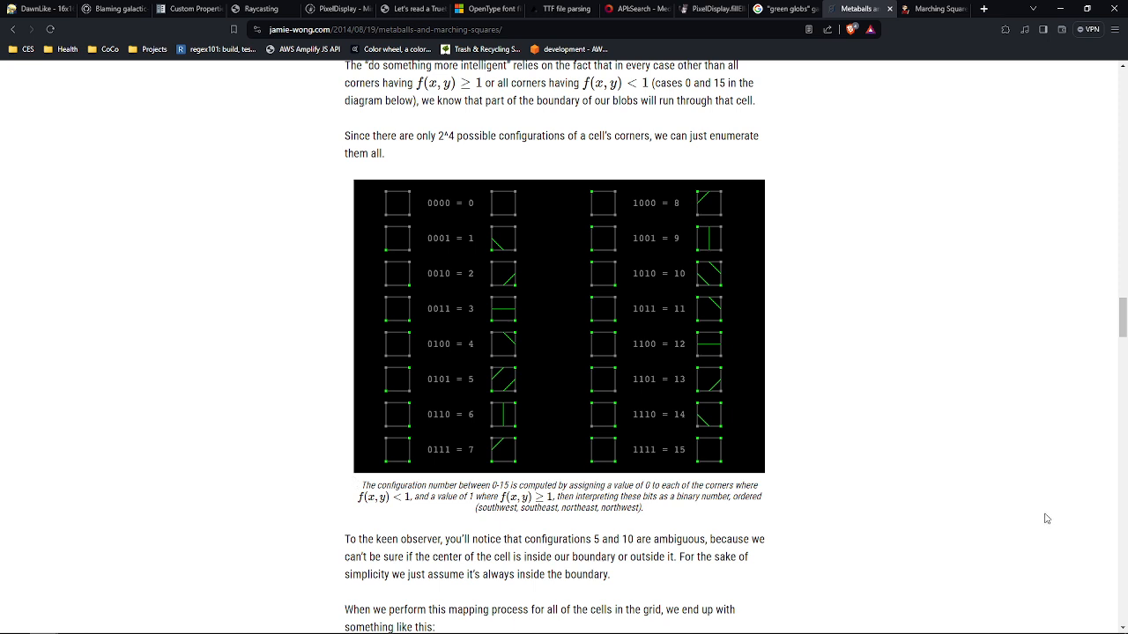
{"action": "mouse_move", "coordinate": [829, 257]}
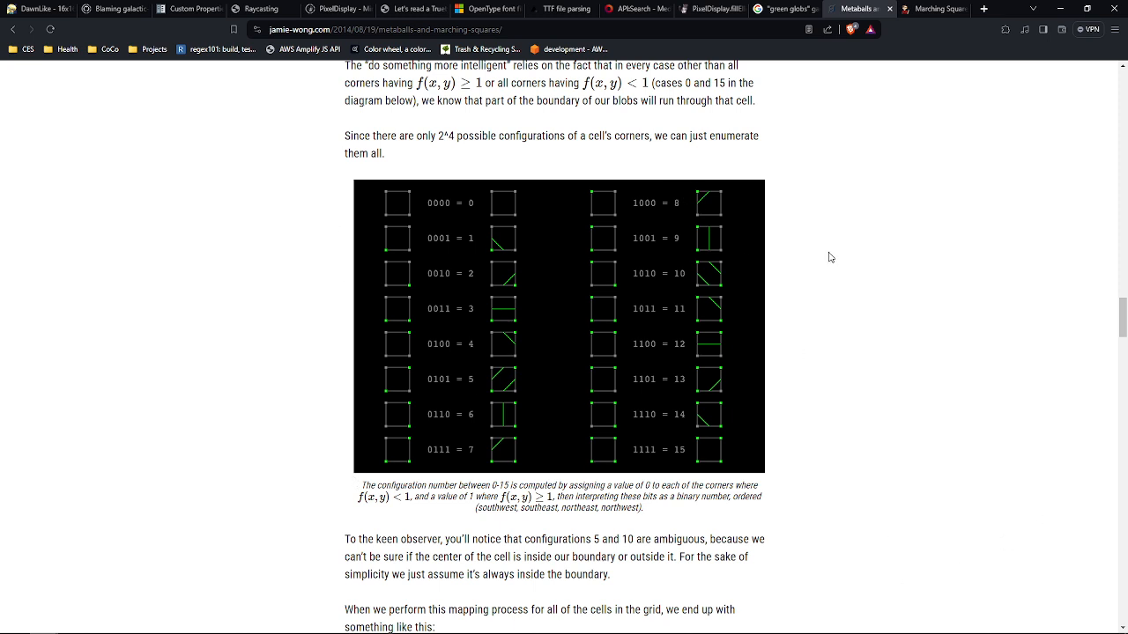
{"action": "mouse_move", "coordinate": [445, 426]}
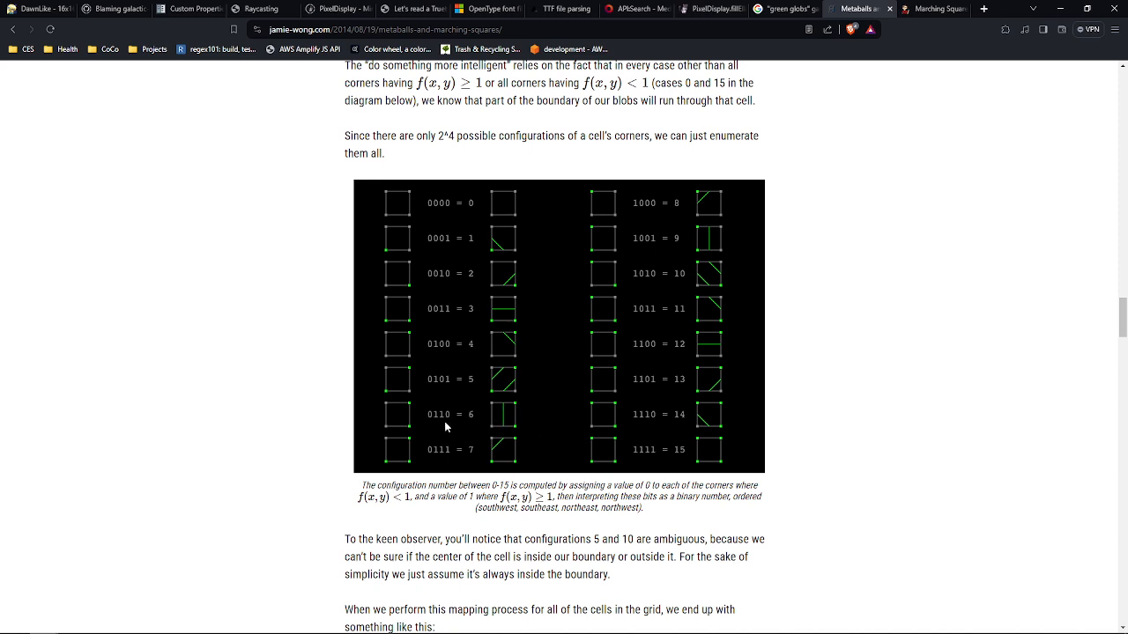
{"action": "mouse_move", "coordinate": [502, 429]}
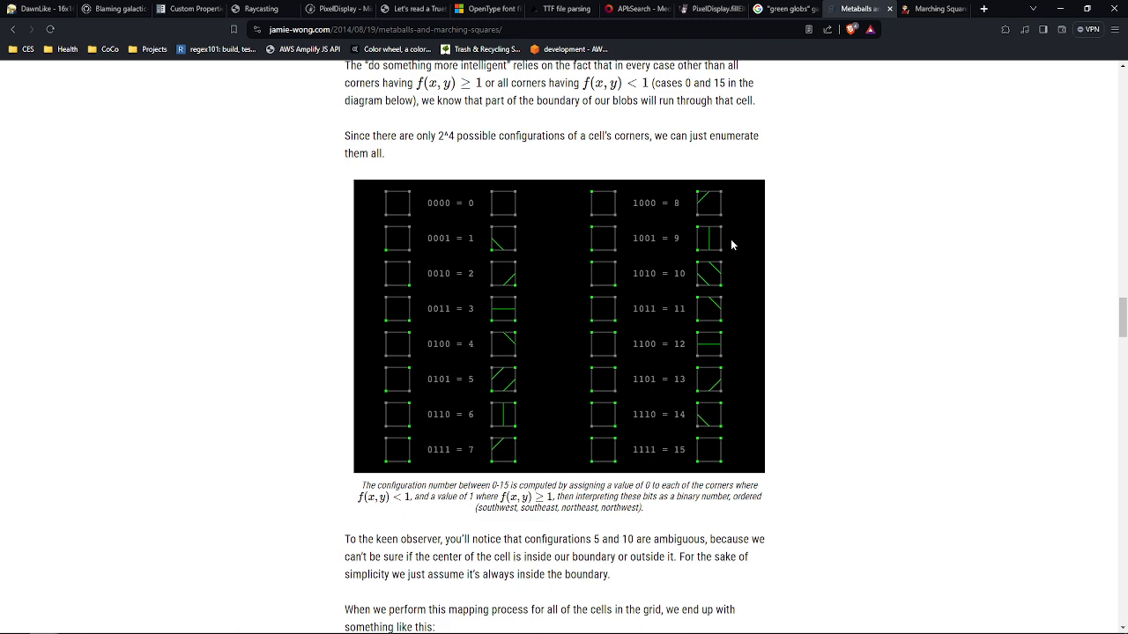
{"action": "mouse_move", "coordinate": [724, 270]}
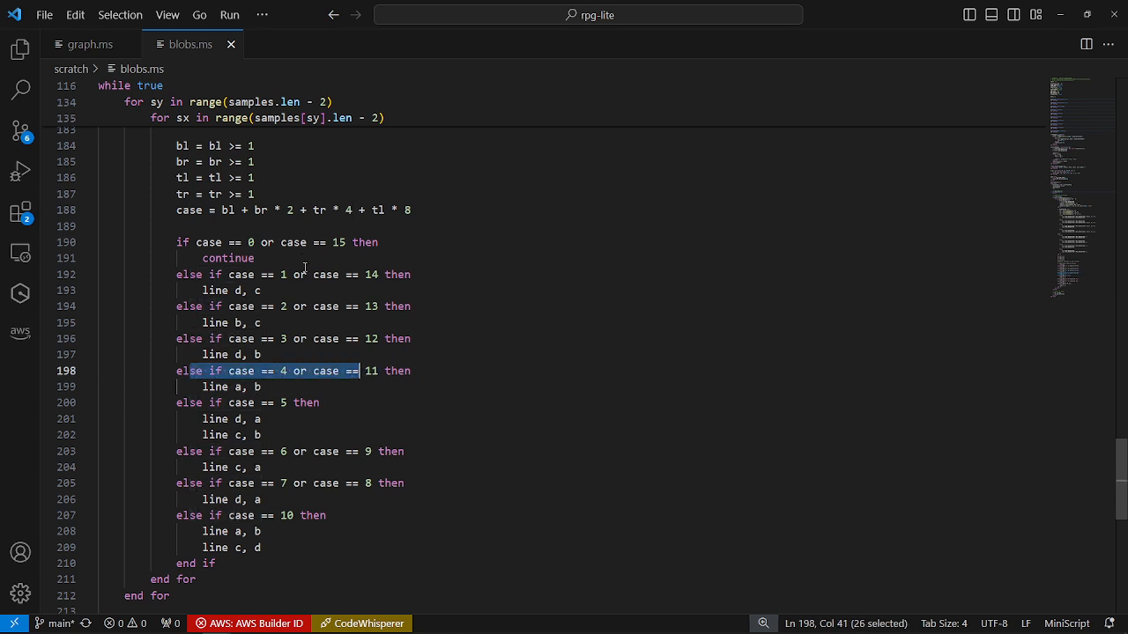
{"action": "mouse_move", "coordinate": [342, 459]}
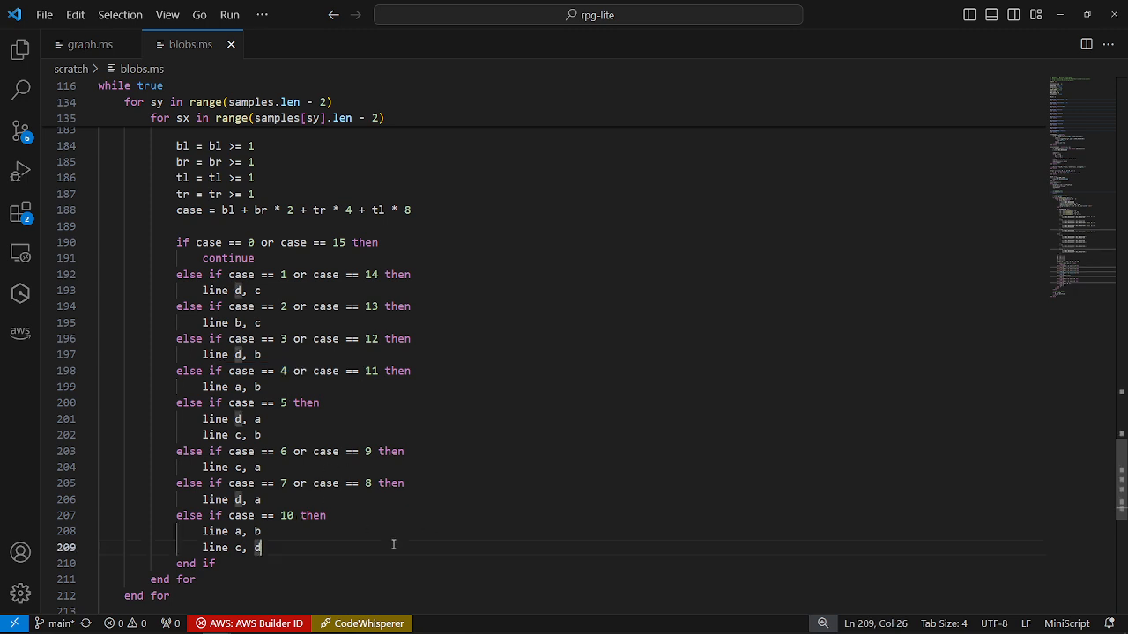
Review the line cases in blobs.ms and close it, leaving graph.ms open.
{"action": "scroll", "scroll_direction": "up", "scroll_amount": 3}
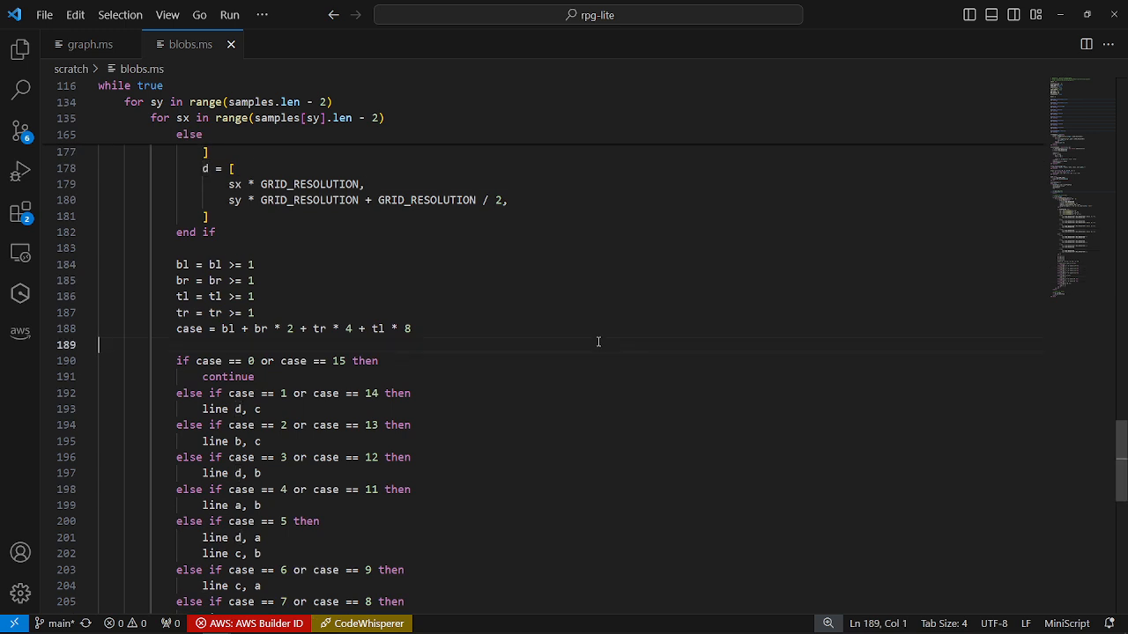
{"action": "left_click", "coordinate": [89, 44]}
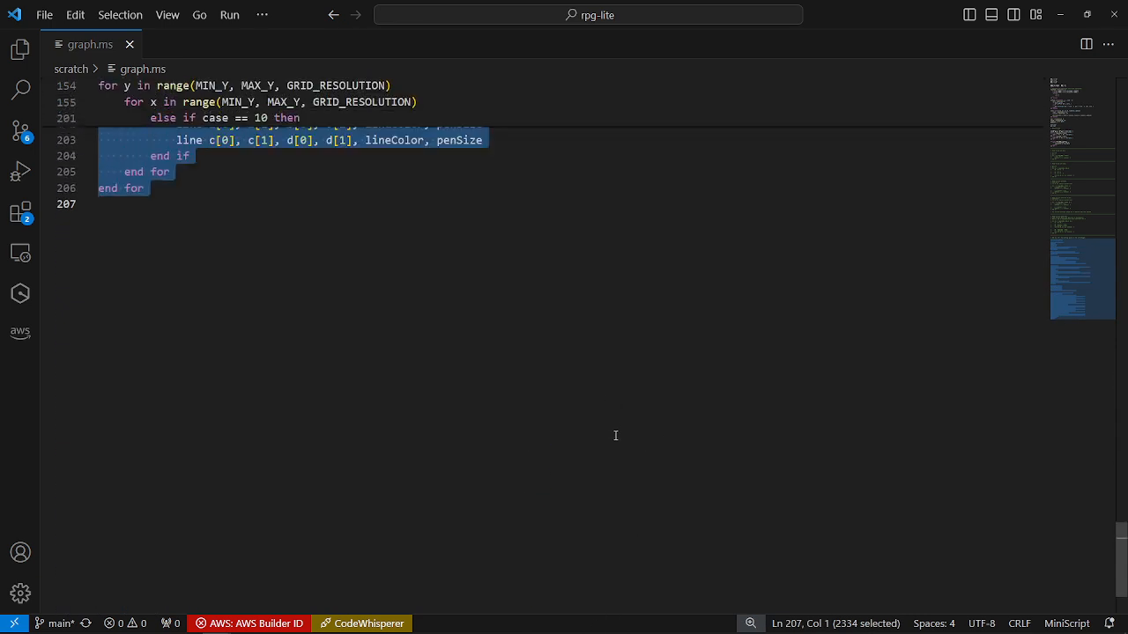
Comment out the sample, lerp and marching-squares block in graph.ms, then check it.
{"action": "key", "text": "ctrl+/"}
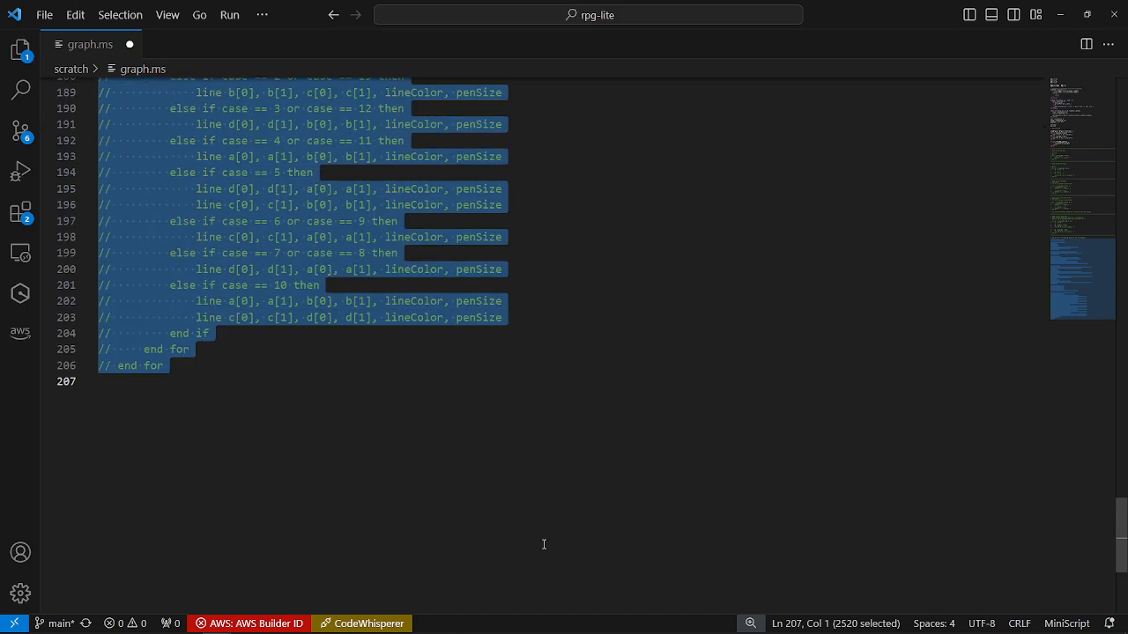
{"action": "scroll", "scroll_direction": "up", "scroll_amount": 3}
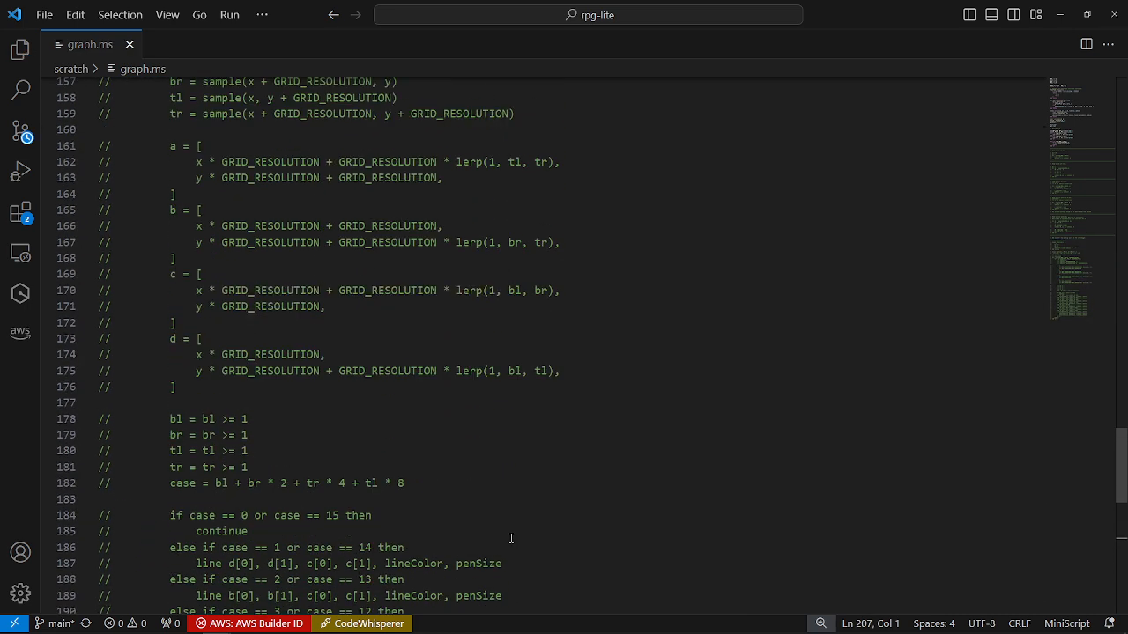
{"action": "scroll", "scroll_direction": "up", "scroll_amount": 3}
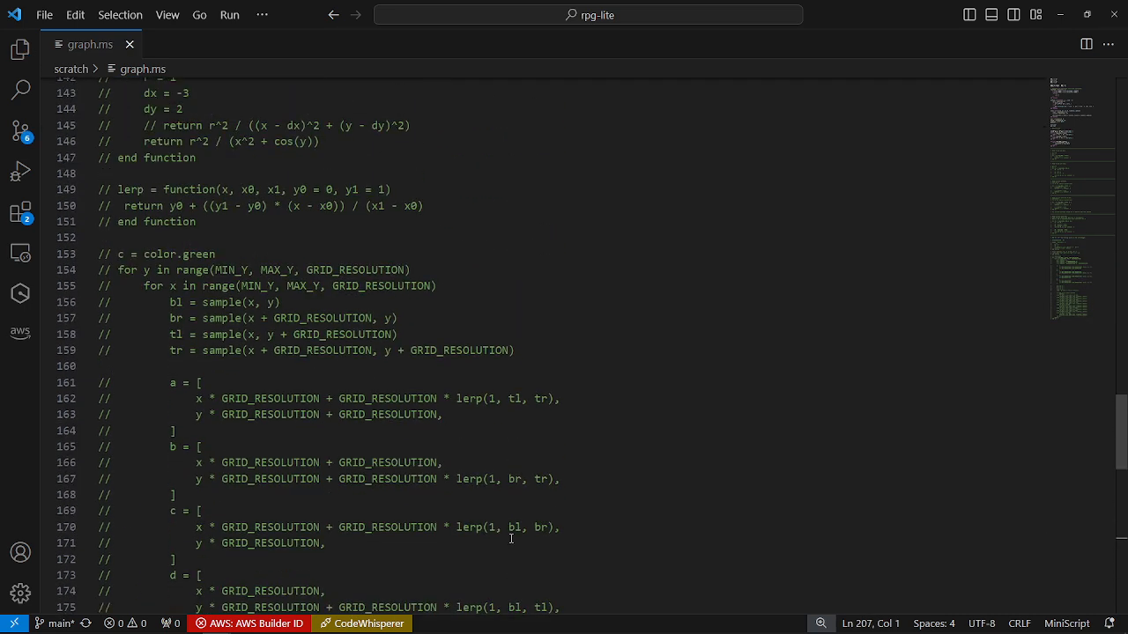
{"action": "scroll", "scroll_direction": "up", "scroll_amount": 3}
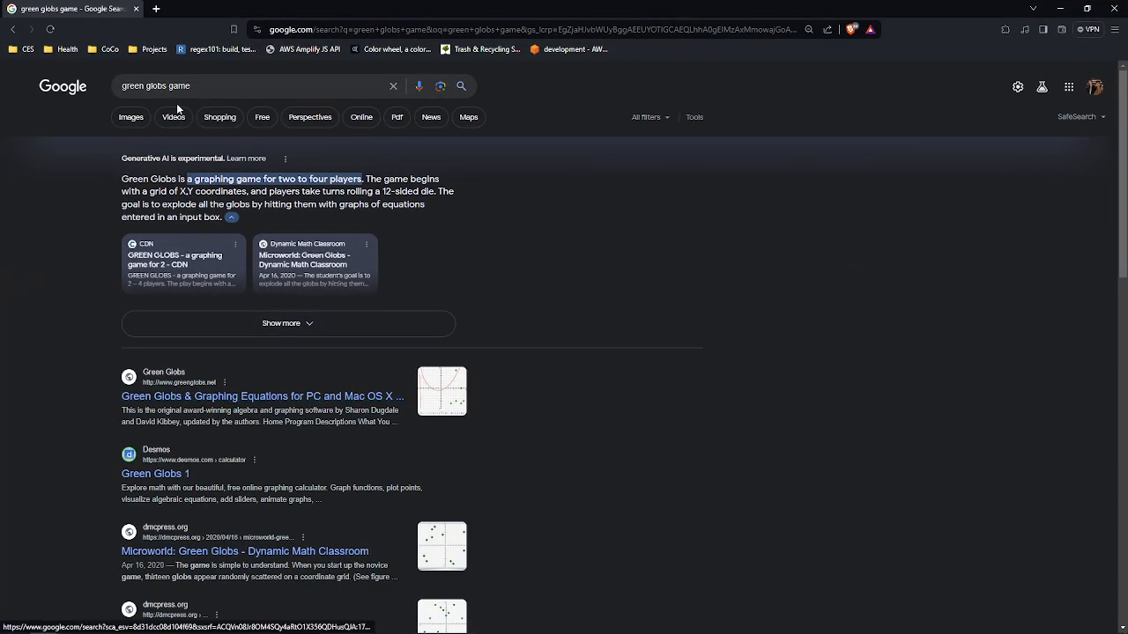
Browse Google image results for the DOS Green Globs game and open the informer.com result.
{"action": "left_click", "coordinate": [247, 86]}
{"action": "type", "text": " dos"}
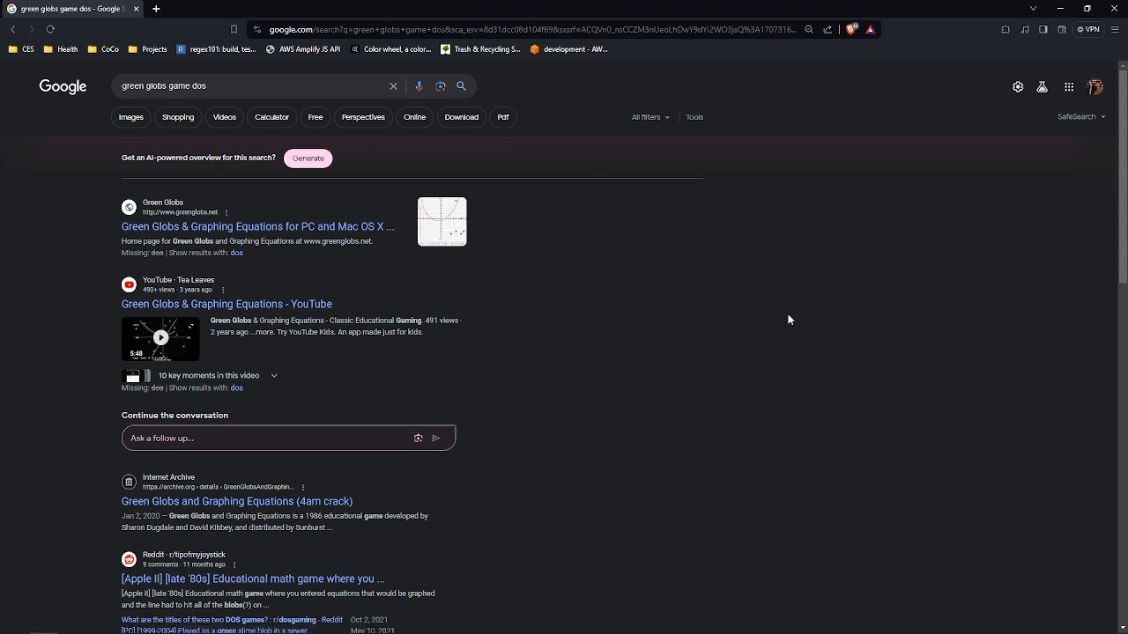
{"action": "mouse_move", "coordinate": [153, 118]}
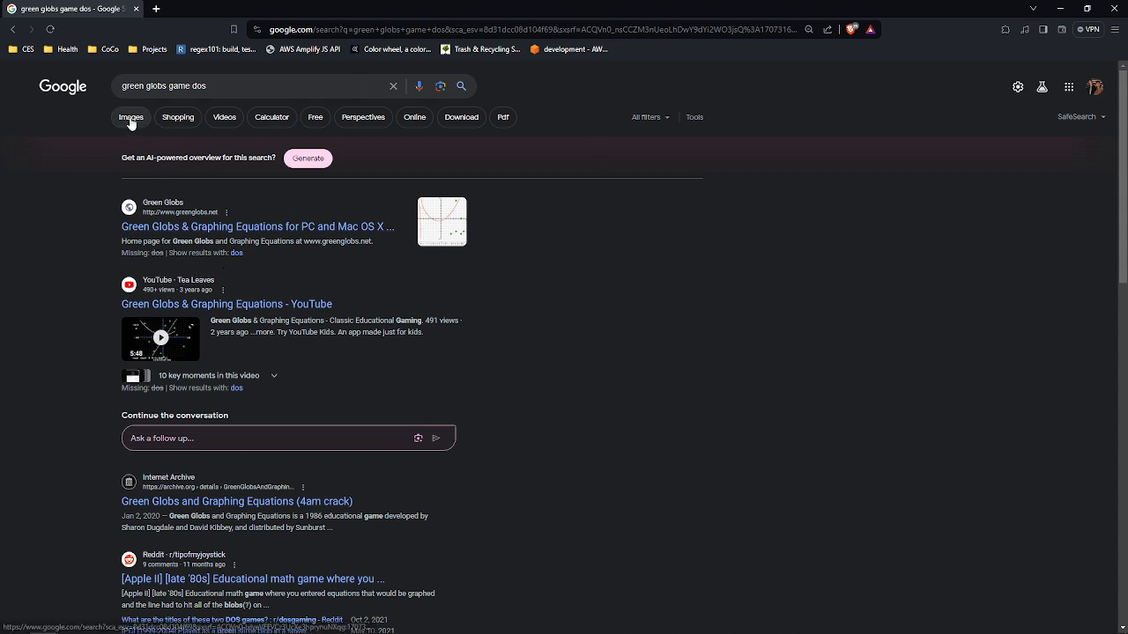
{"action": "left_click", "coordinate": [130, 117]}
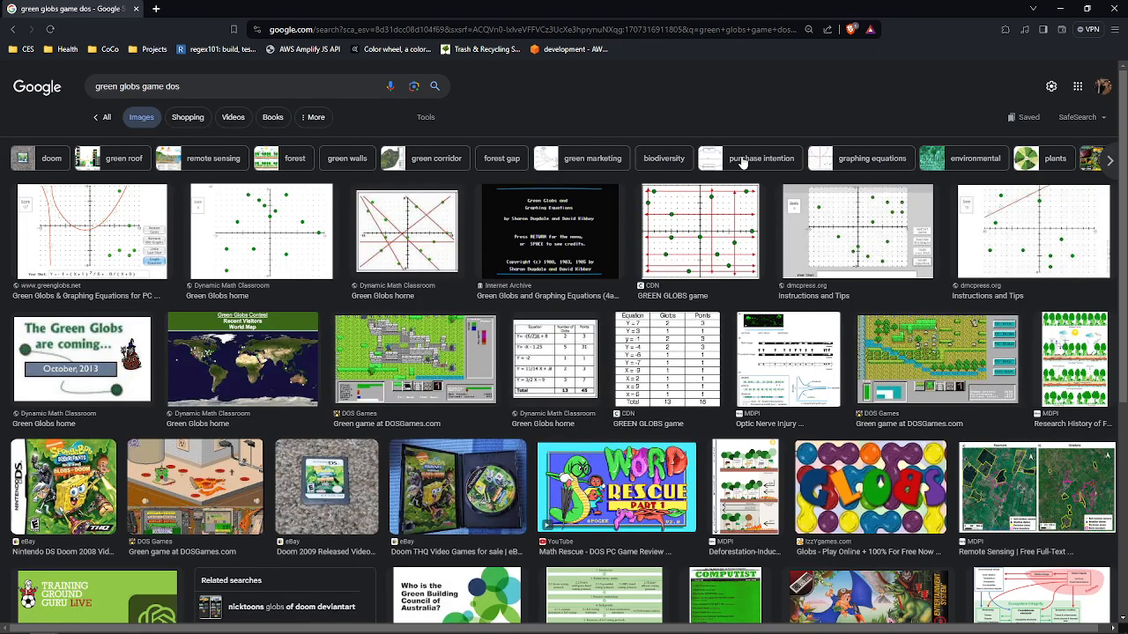
{"action": "scroll", "scroll_direction": "down", "scroll_amount": 3}
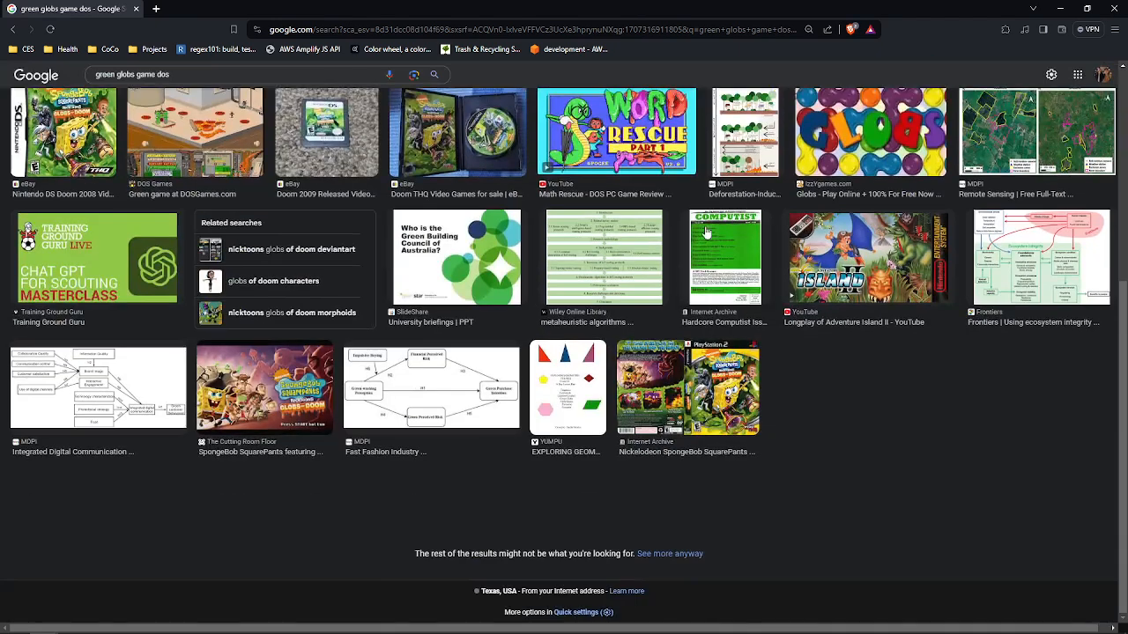
{"action": "scroll", "scroll_direction": "up", "scroll_amount": 3}
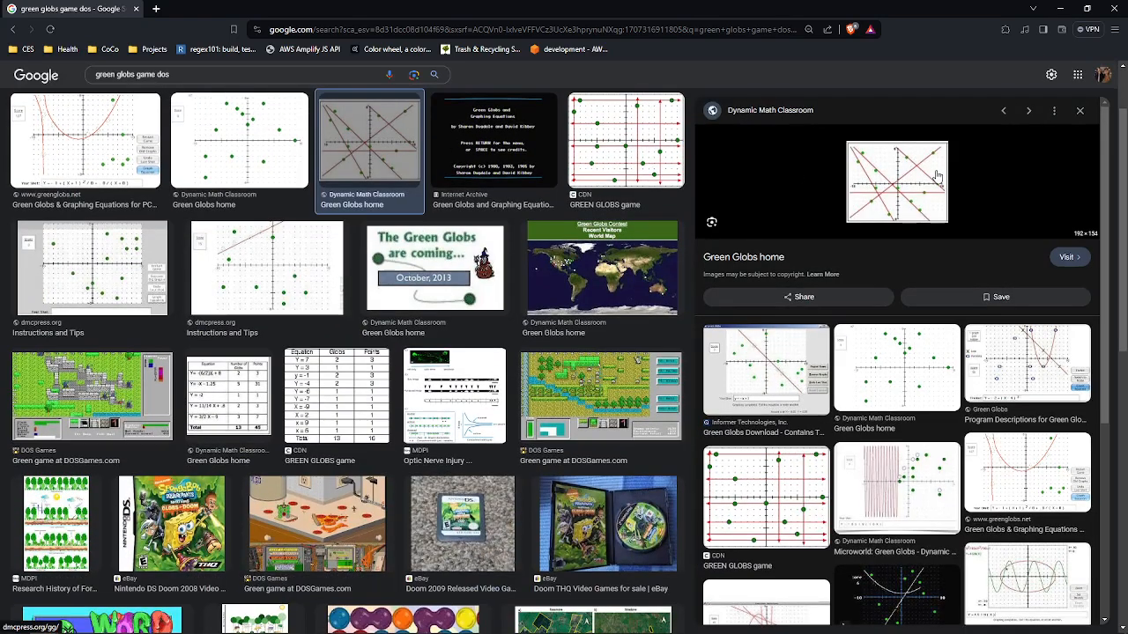
{"action": "mouse_move", "coordinate": [834, 369]}
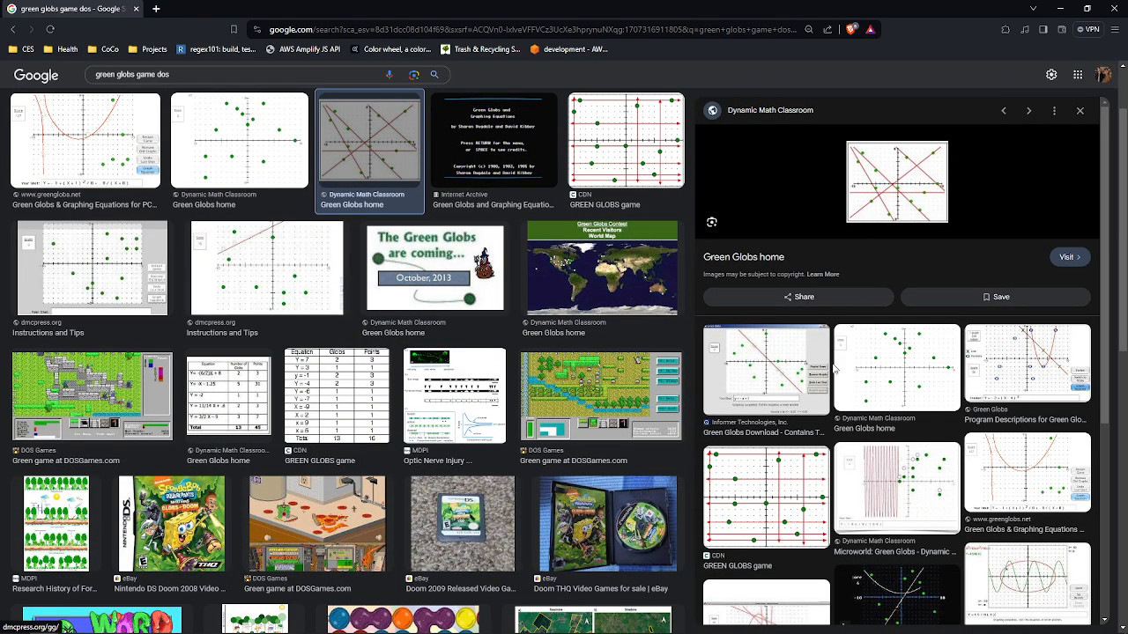
{"action": "left_click", "coordinate": [764, 381]}
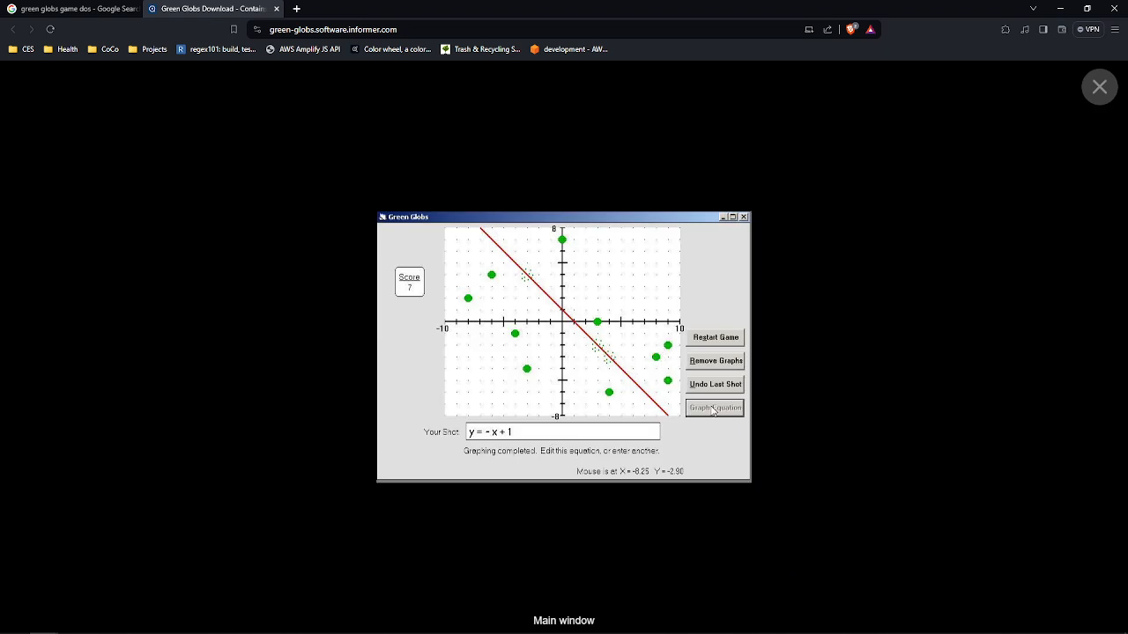
{"action": "mouse_move", "coordinate": [464, 181]}
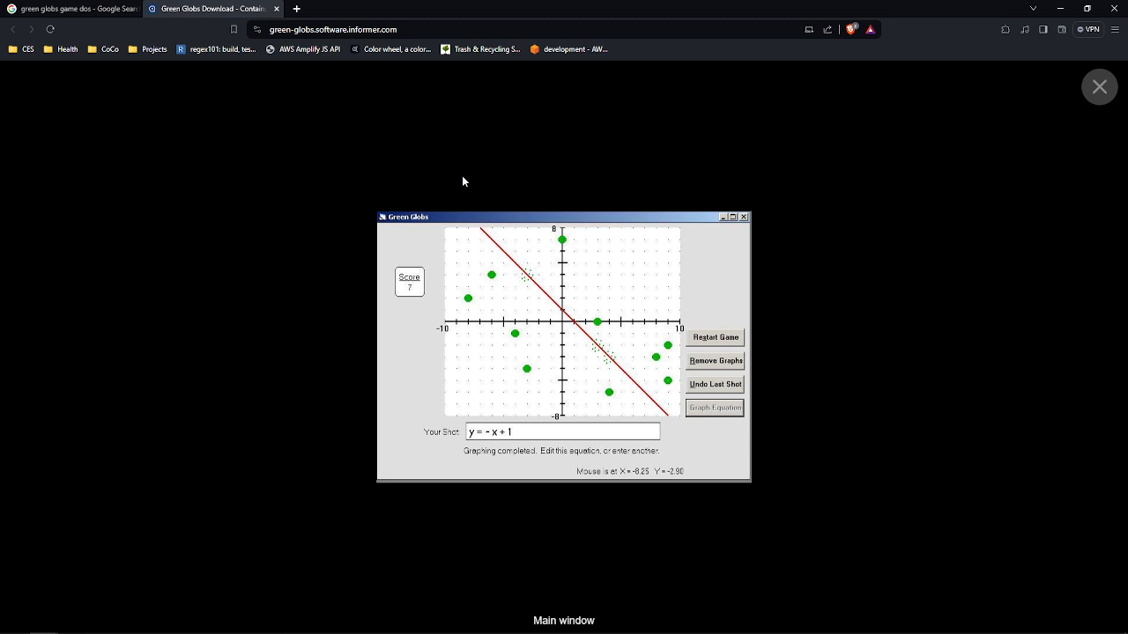
{"action": "mouse_move", "coordinate": [409, 300]}
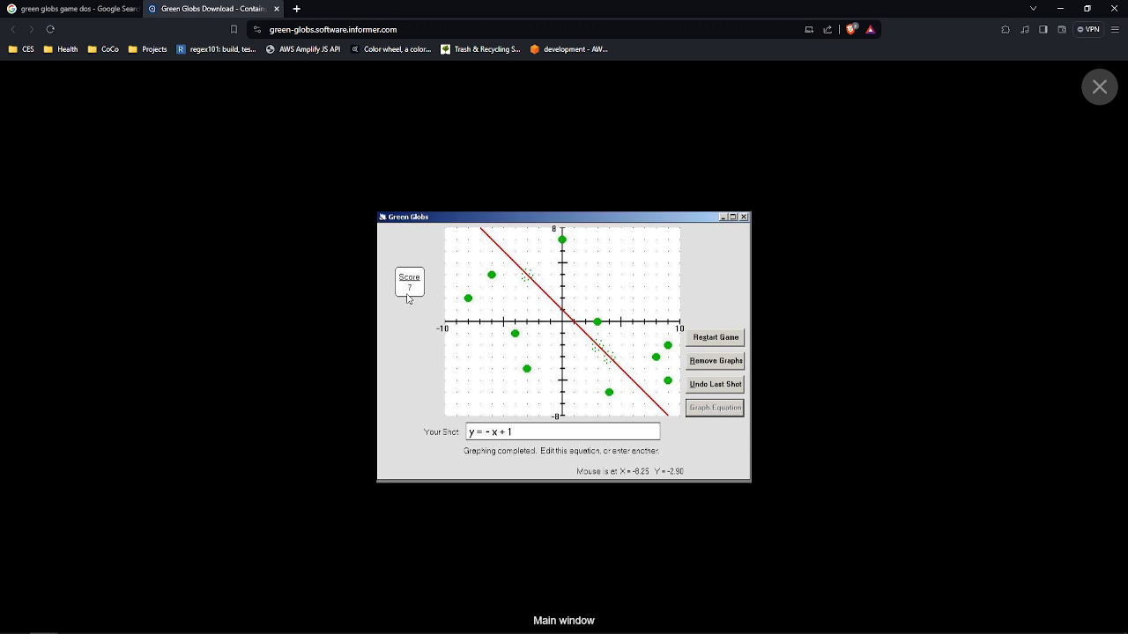
{"action": "mouse_move", "coordinate": [628, 403]}
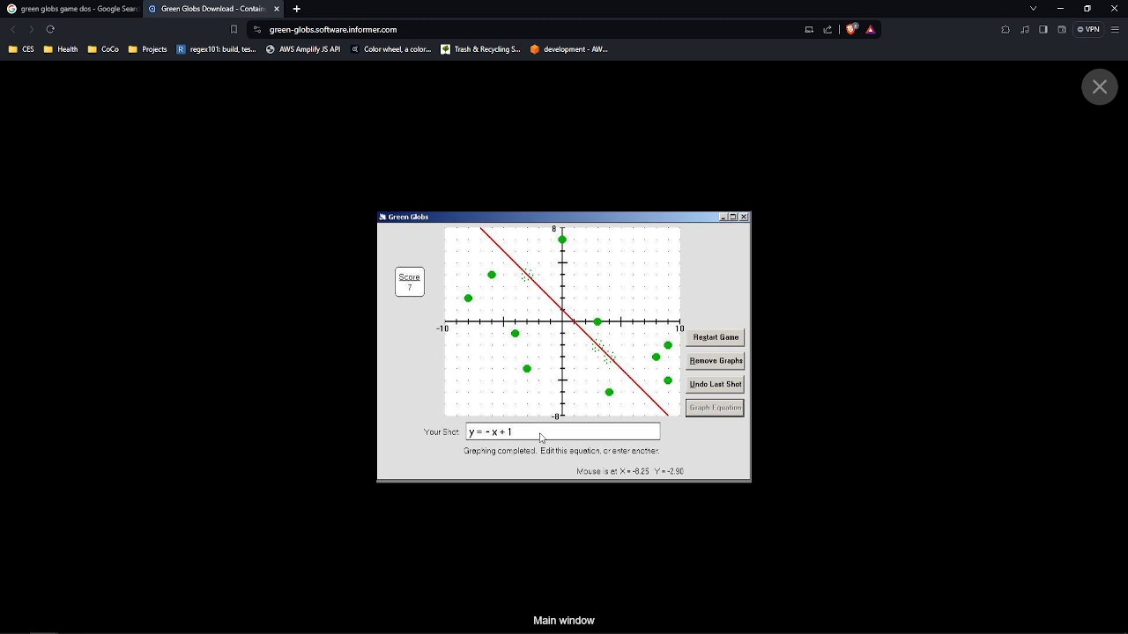
{"action": "mouse_move", "coordinate": [558, 444]}
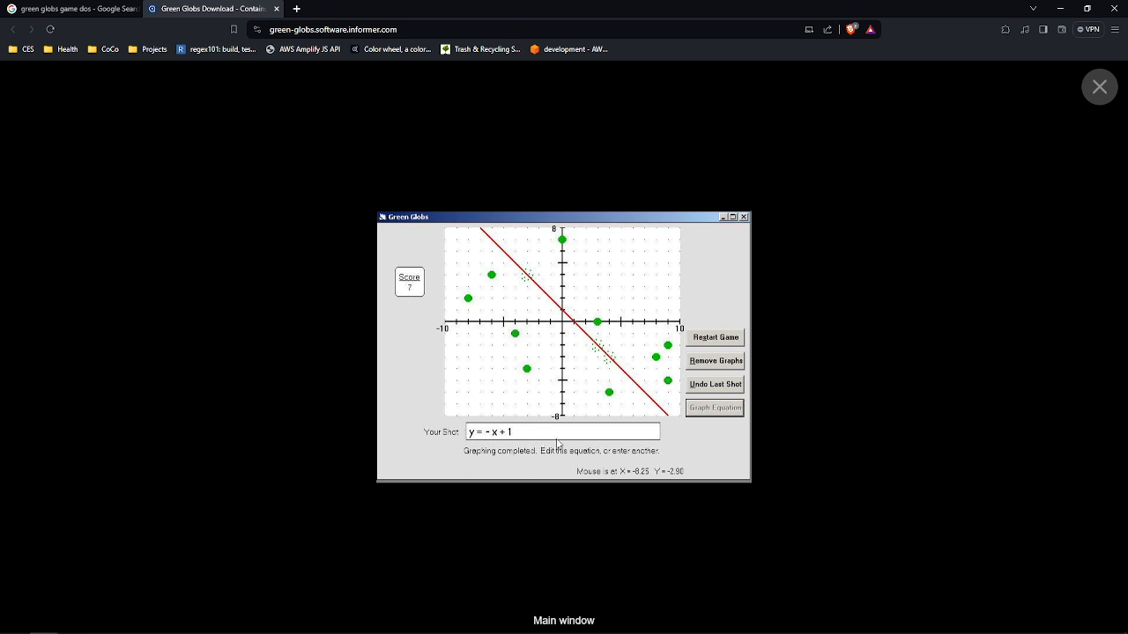
{"action": "mouse_move", "coordinate": [565, 386]}
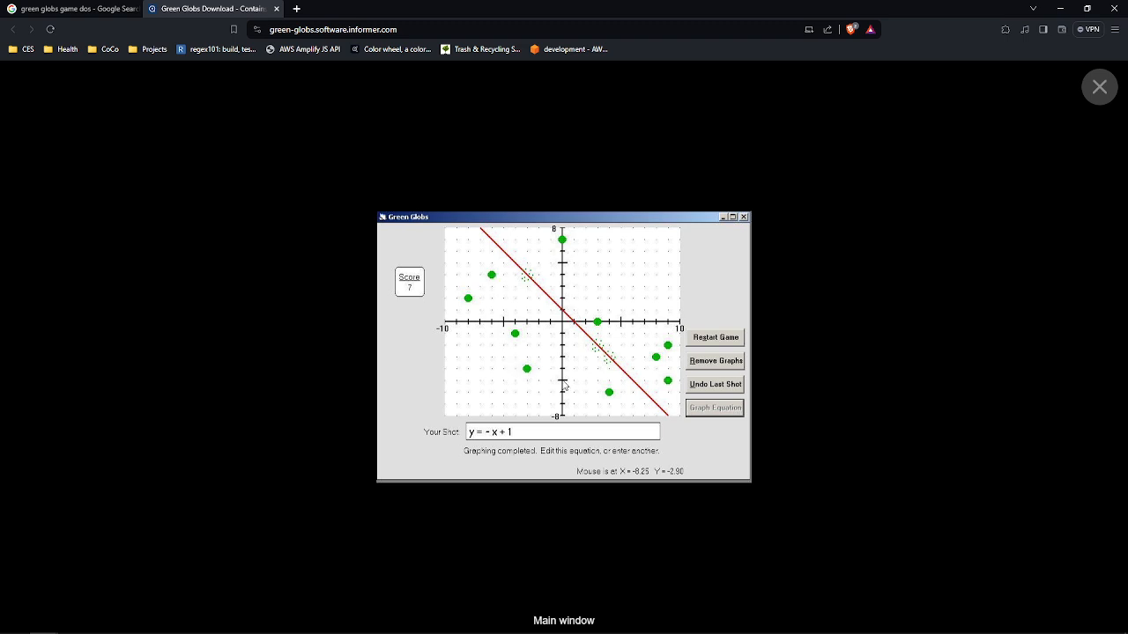
{"action": "mouse_move", "coordinate": [381, 277]}
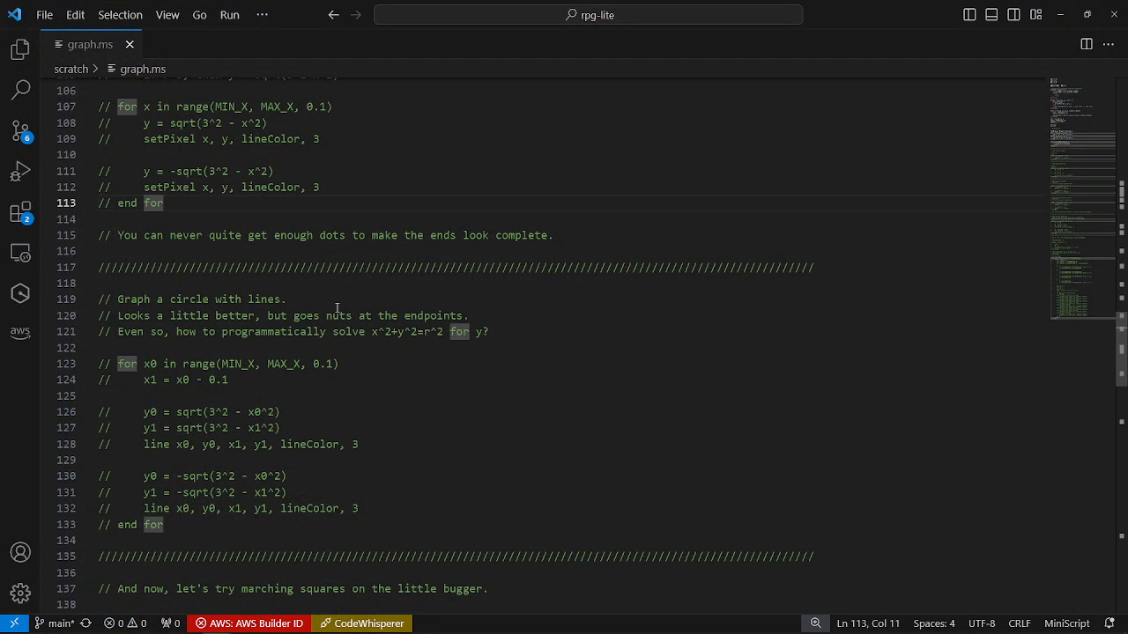
{"action": "scroll", "scroll_direction": "up", "scroll_amount": 3}
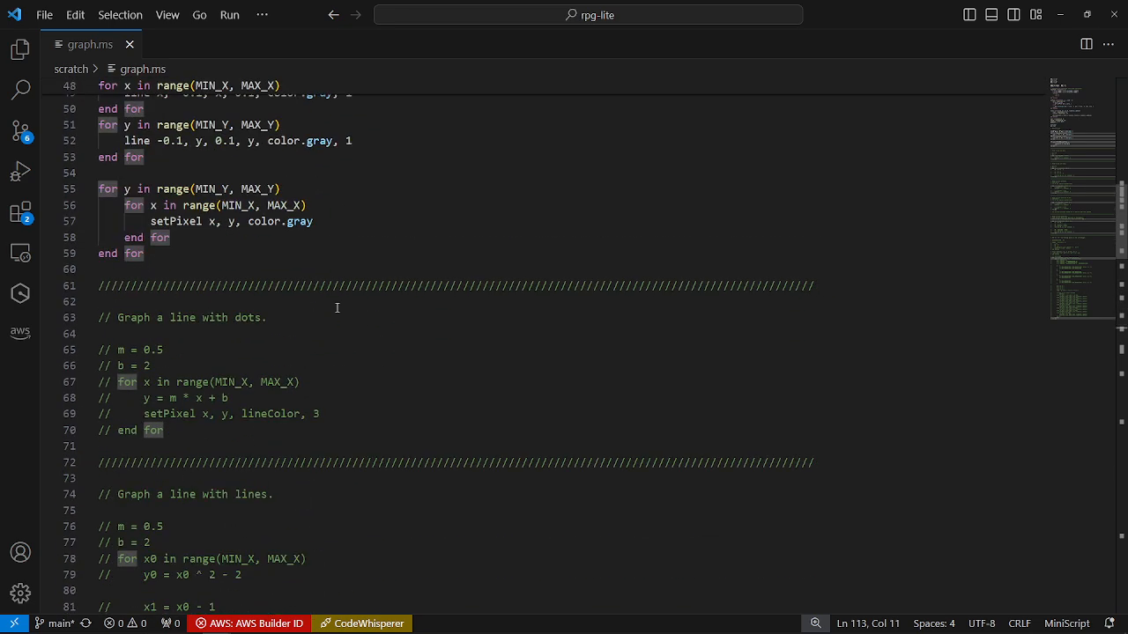
{"action": "scroll", "scroll_direction": "up", "scroll_amount": 3}
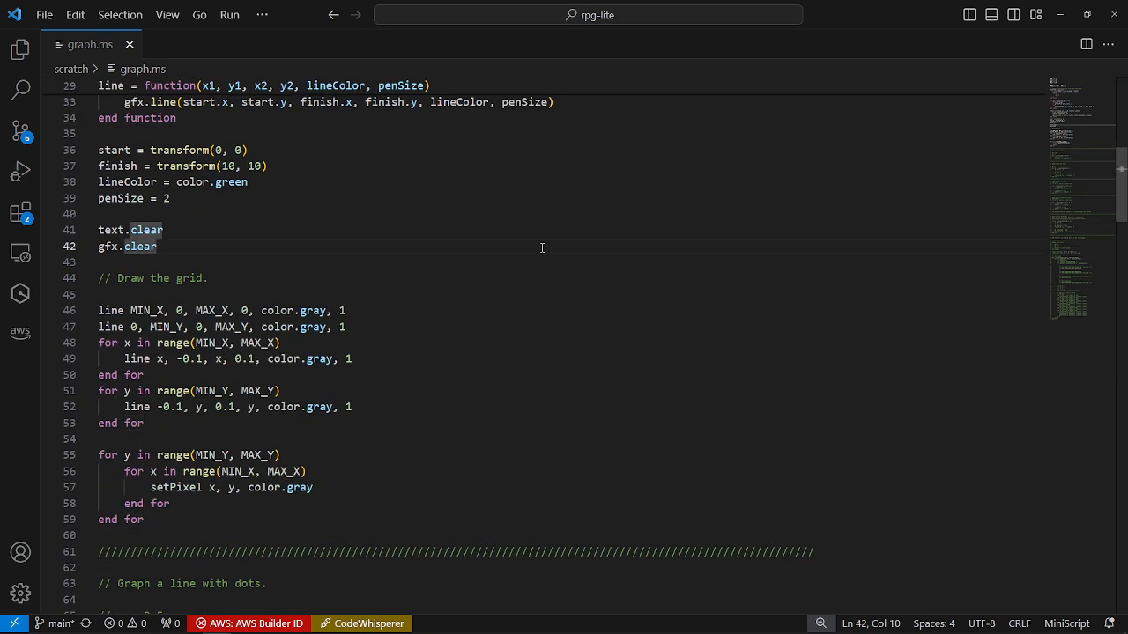
{"action": "scroll", "scroll_direction": "up", "scroll_amount": 3}
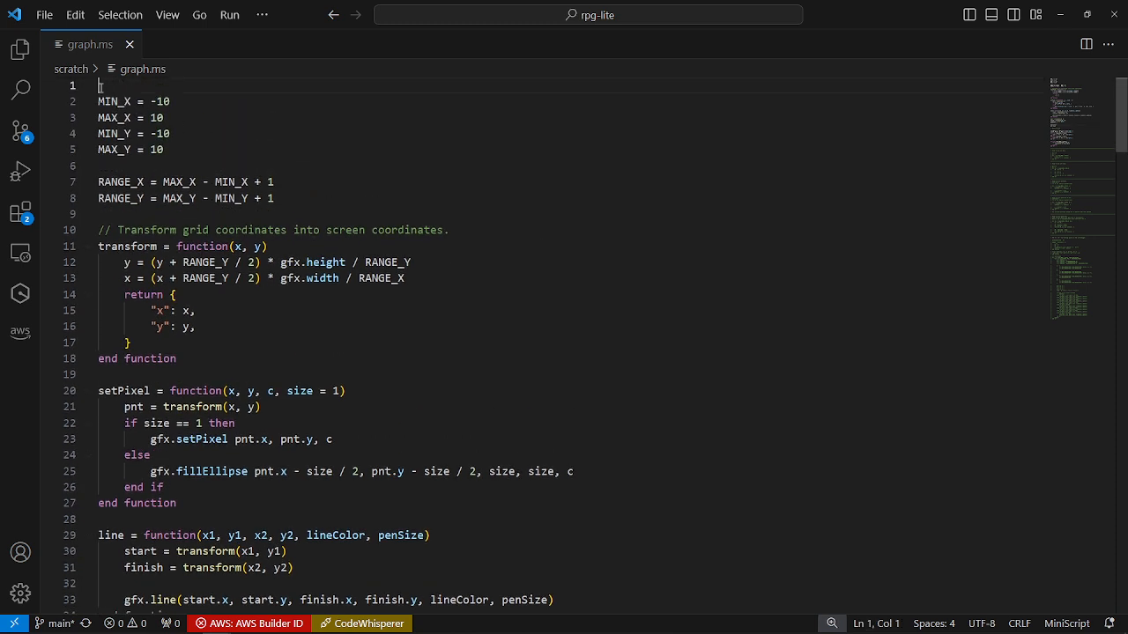
Delete graph.ms's blank first line and inspect the grid range definitions.
{"action": "key", "text": "Delete"}
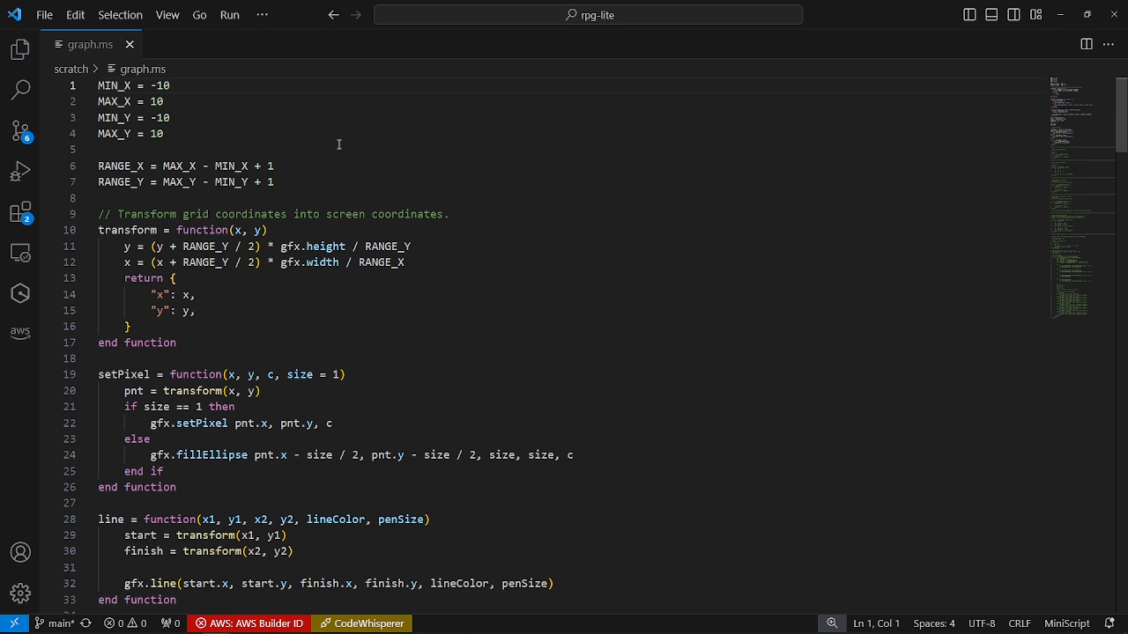
{"action": "left_click", "coordinate": [275, 182]}
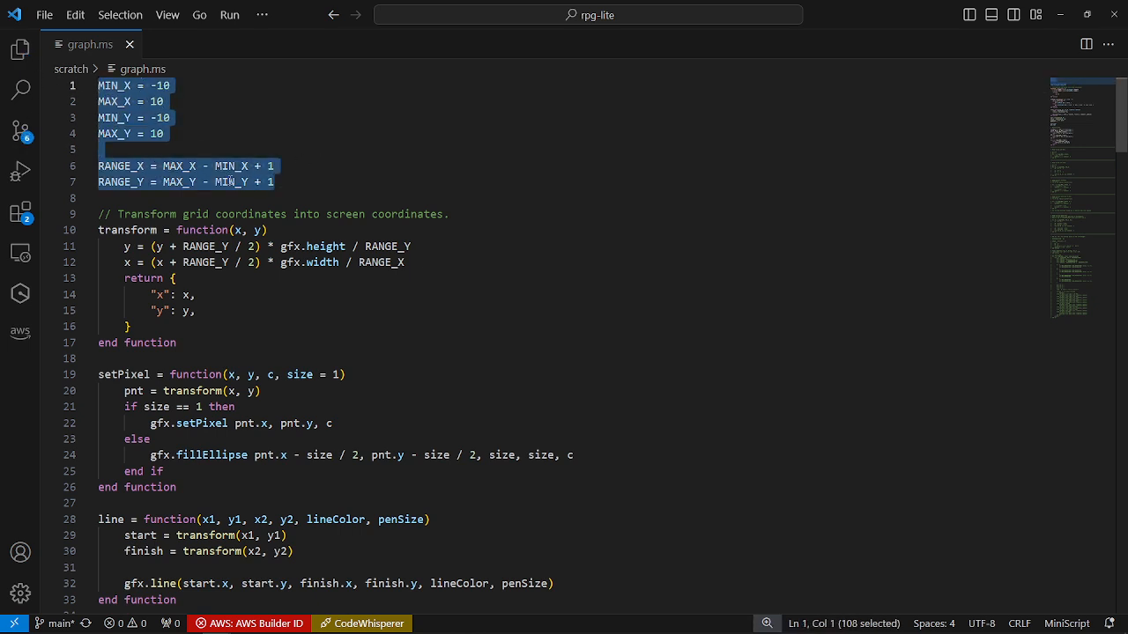
{"action": "left_click", "coordinate": [221, 359]}
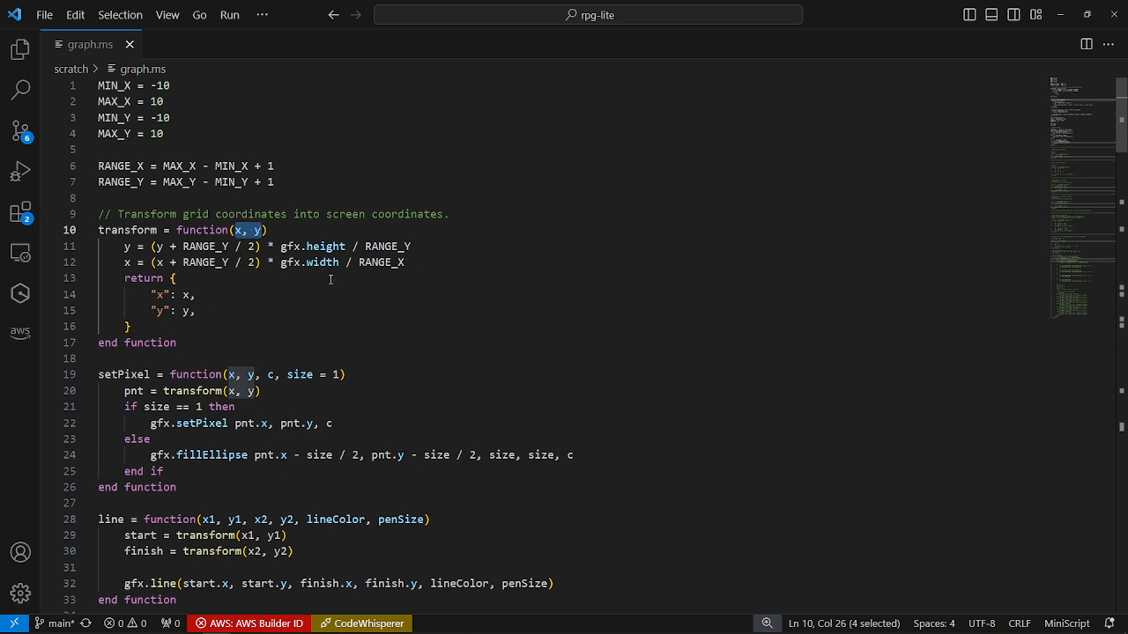
Review the transform and setPixel helpers, then remove the start and finish assignments.
{"action": "left_click_drag", "start_coordinate": [260, 230], "coordinate": [157, 312]}
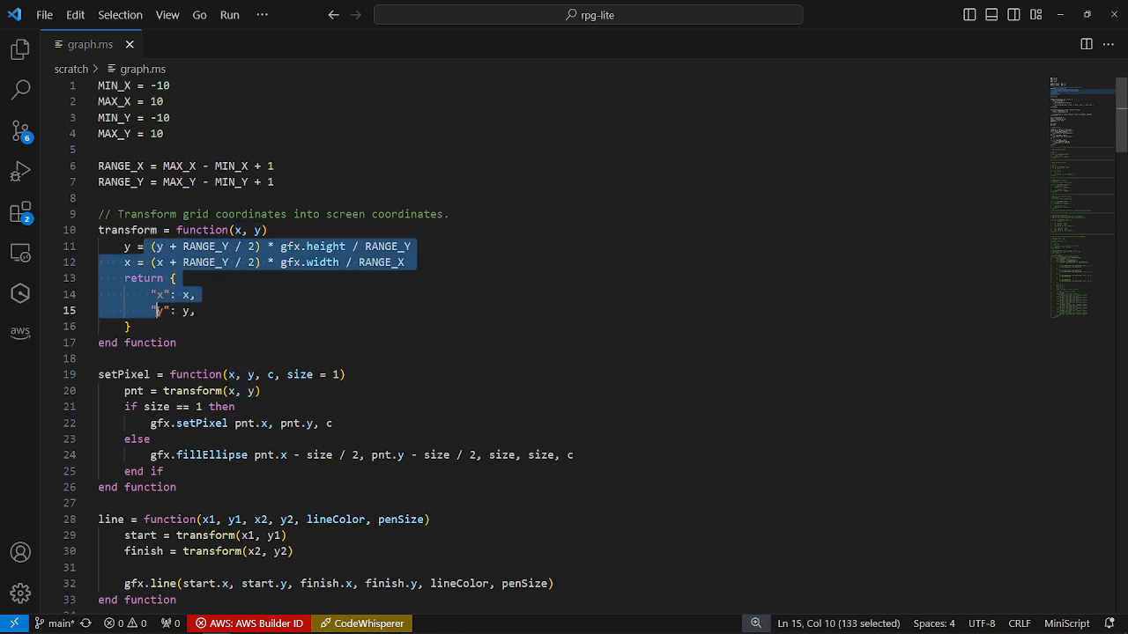
{"action": "scroll", "scroll_direction": "down", "scroll_amount": 3}
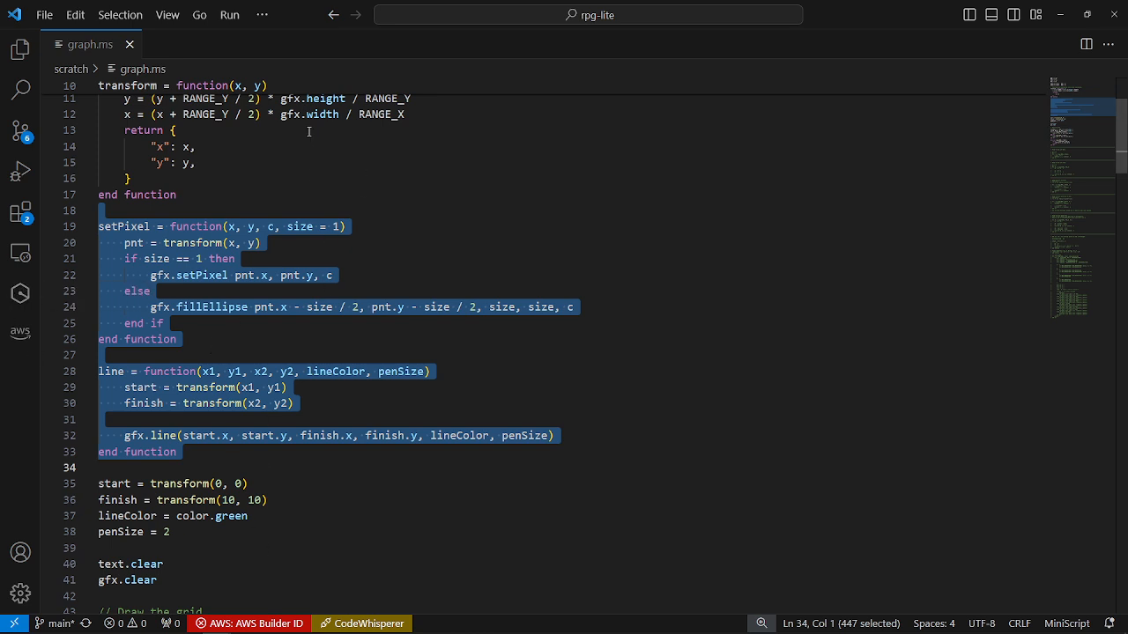
{"action": "double_click", "coordinate": [301, 226]}
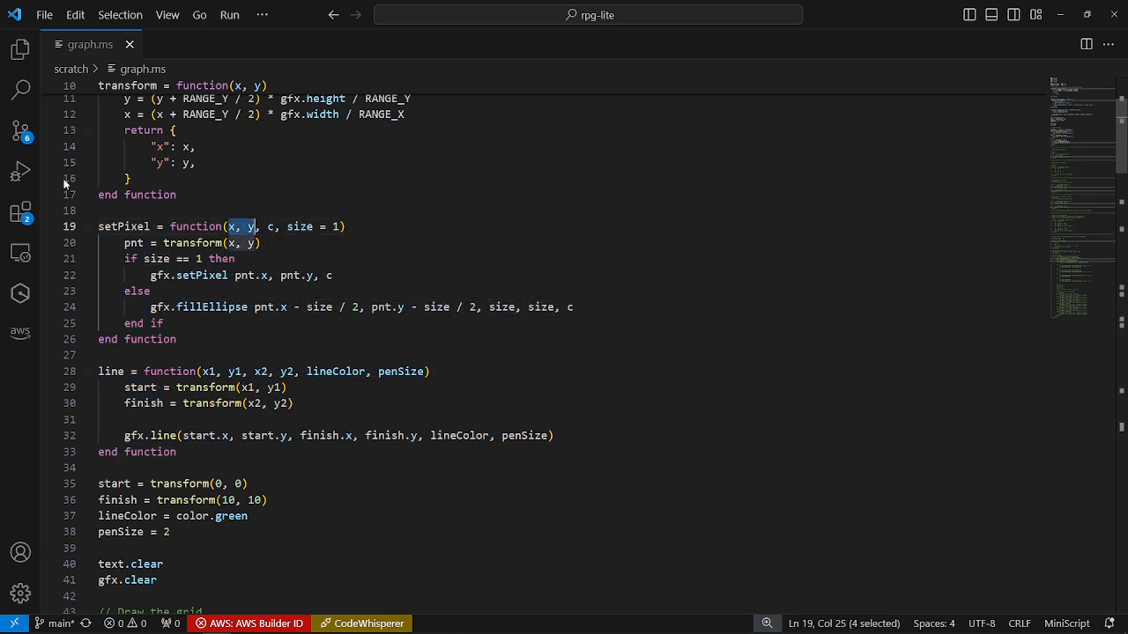
{"action": "mouse_move", "coordinate": [497, 289]}
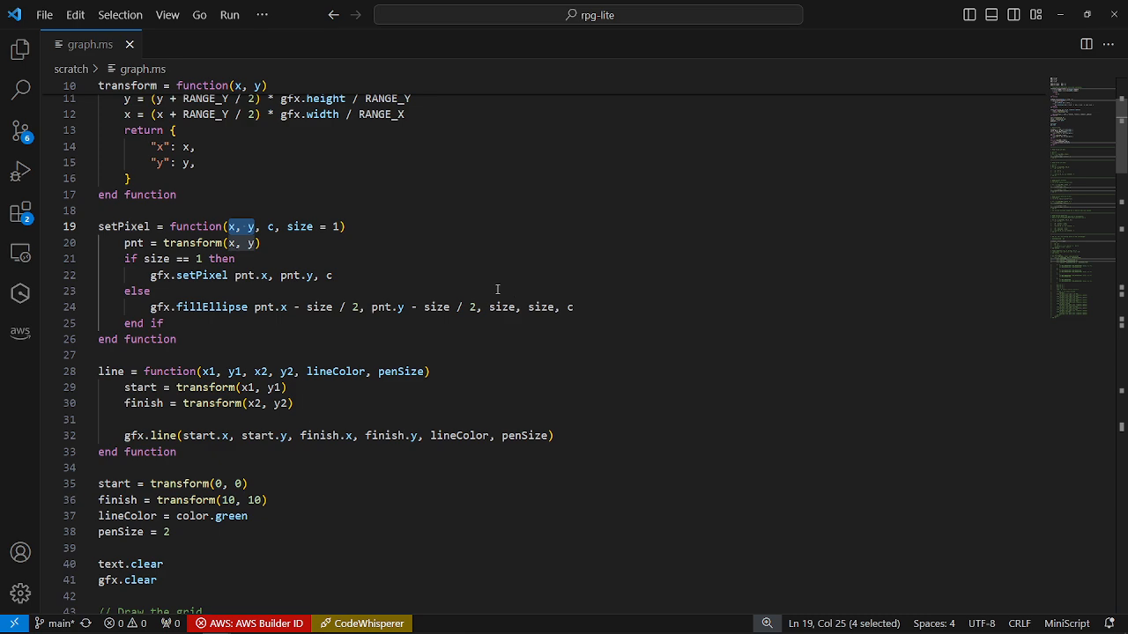
{"action": "scroll", "scroll_direction": "down", "scroll_amount": 3}
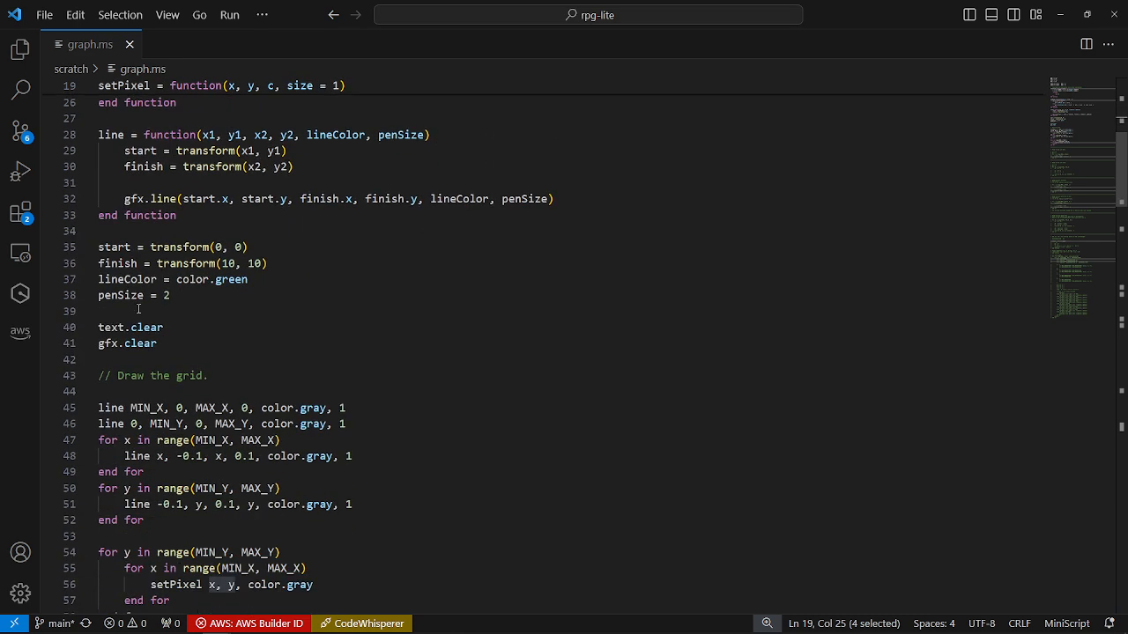
{"action": "scroll", "scroll_direction": "down", "scroll_amount": 3}
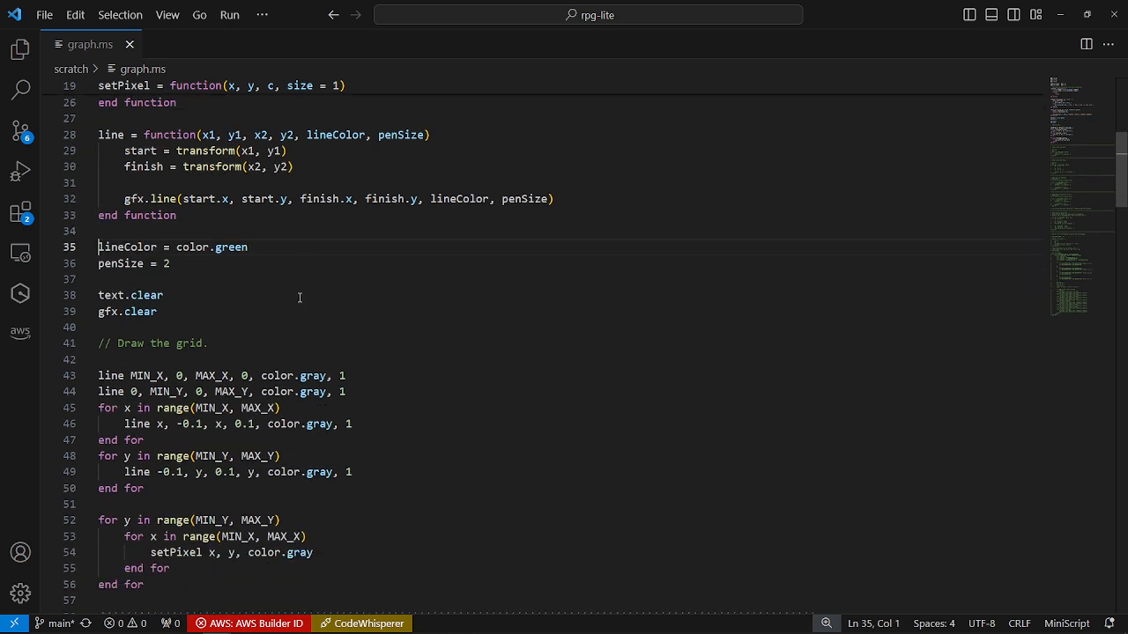
{"action": "double_click", "coordinate": [120, 264]}
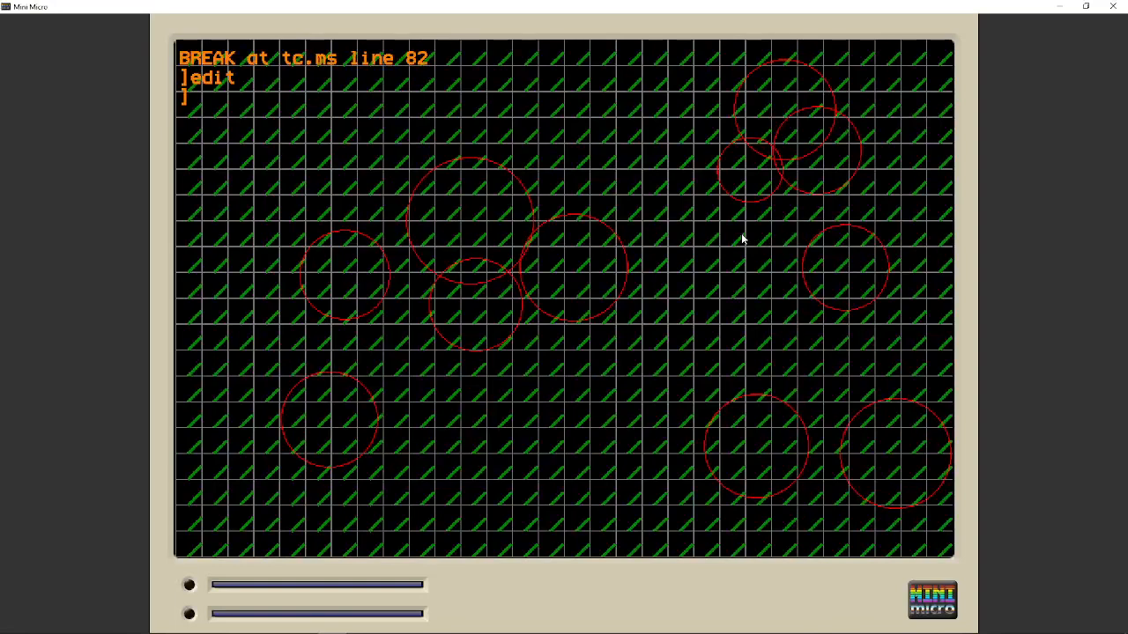
Run graph.ms in the Mini Micro console with run "graph".
{"action": "type", "text": "run\"graph"}
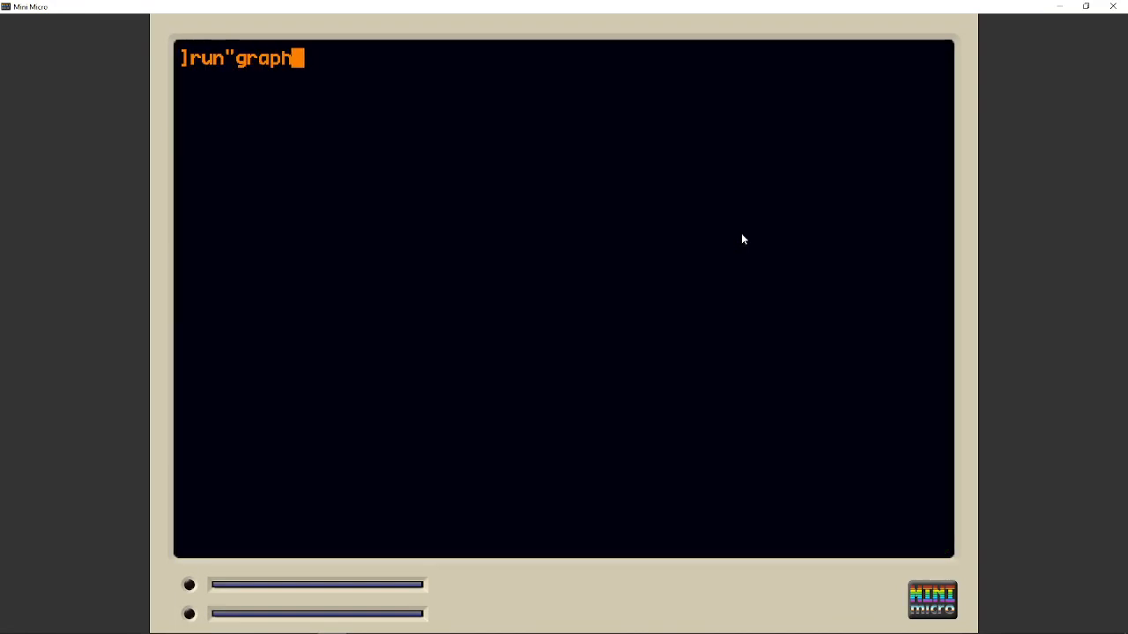
{"action": "key", "text": "Return"}
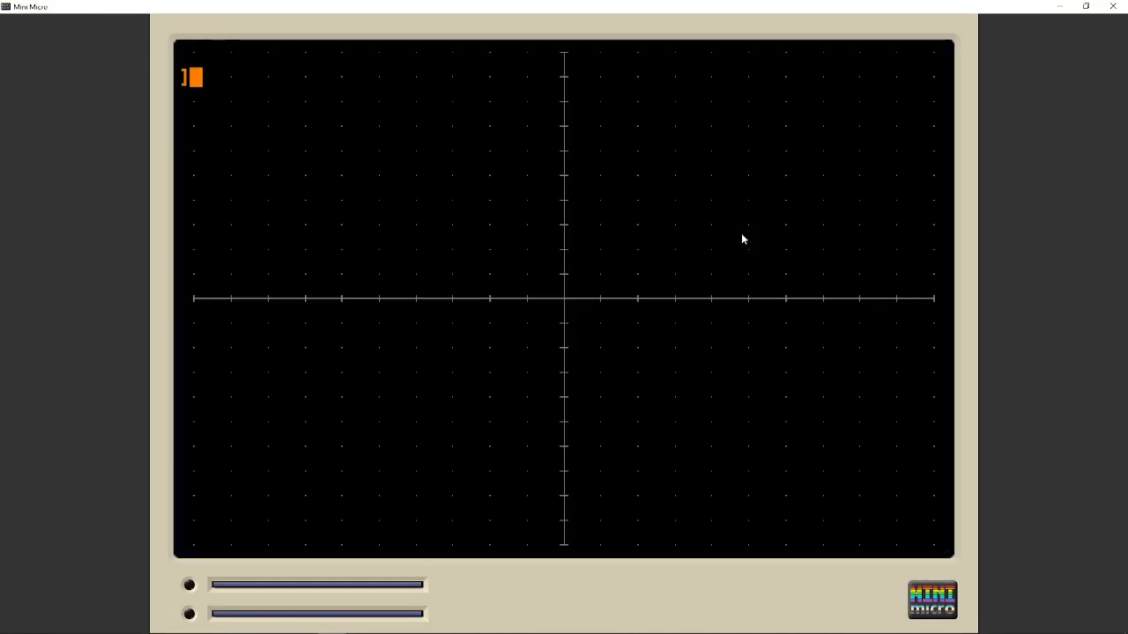
{"action": "mouse_move", "coordinate": [901, 280]}
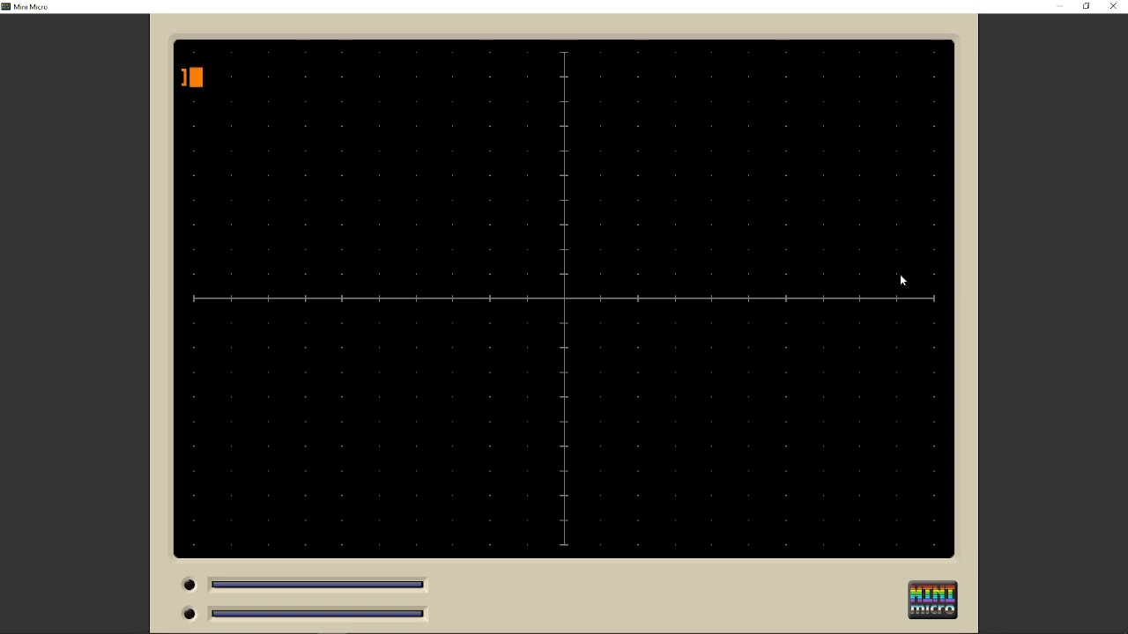
{"action": "mouse_move", "coordinate": [695, 359]}
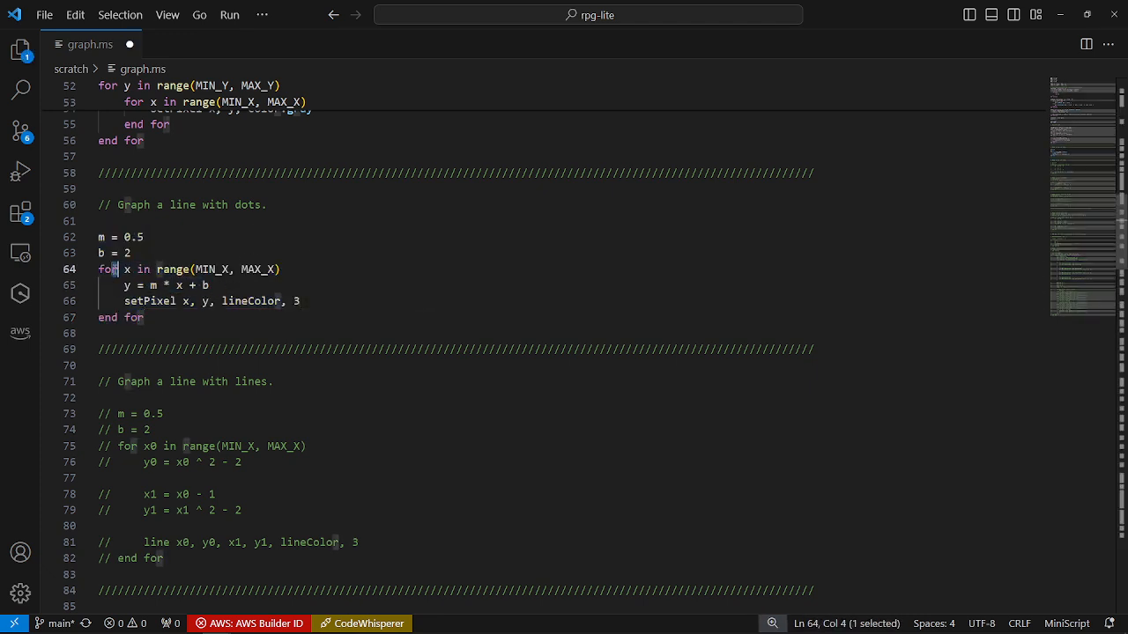
Select the 'Graph a line with dots' block (m = 0.5, b = 2) to uncomment it.
{"action": "left_click_drag", "start_coordinate": [122, 269], "coordinate": [280, 268]}
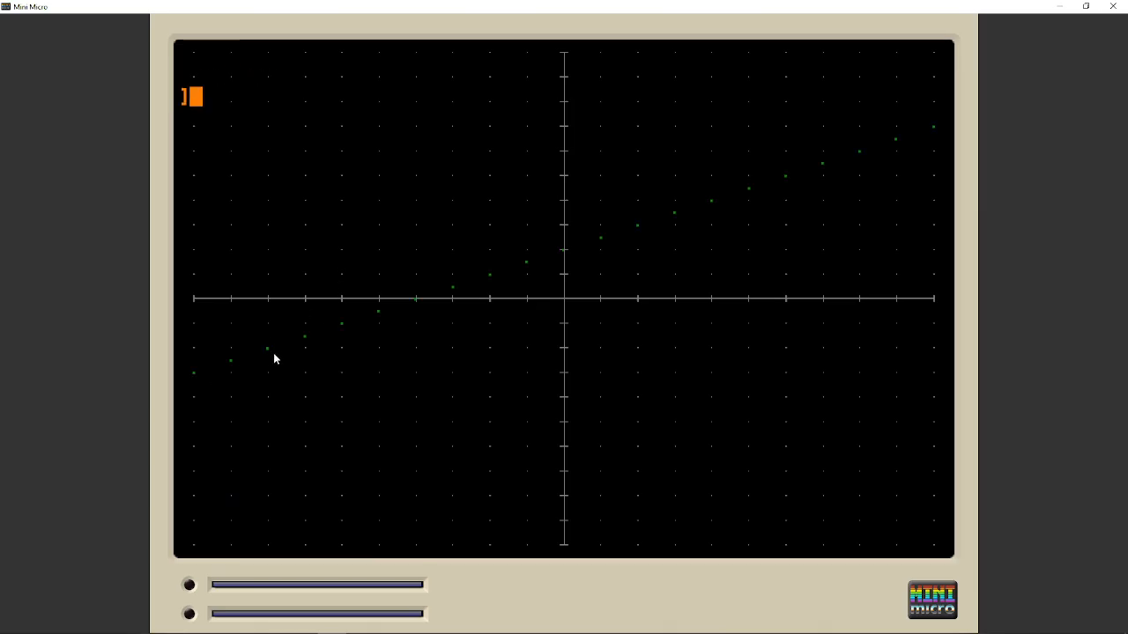
{"action": "mouse_move", "coordinate": [850, 188]}
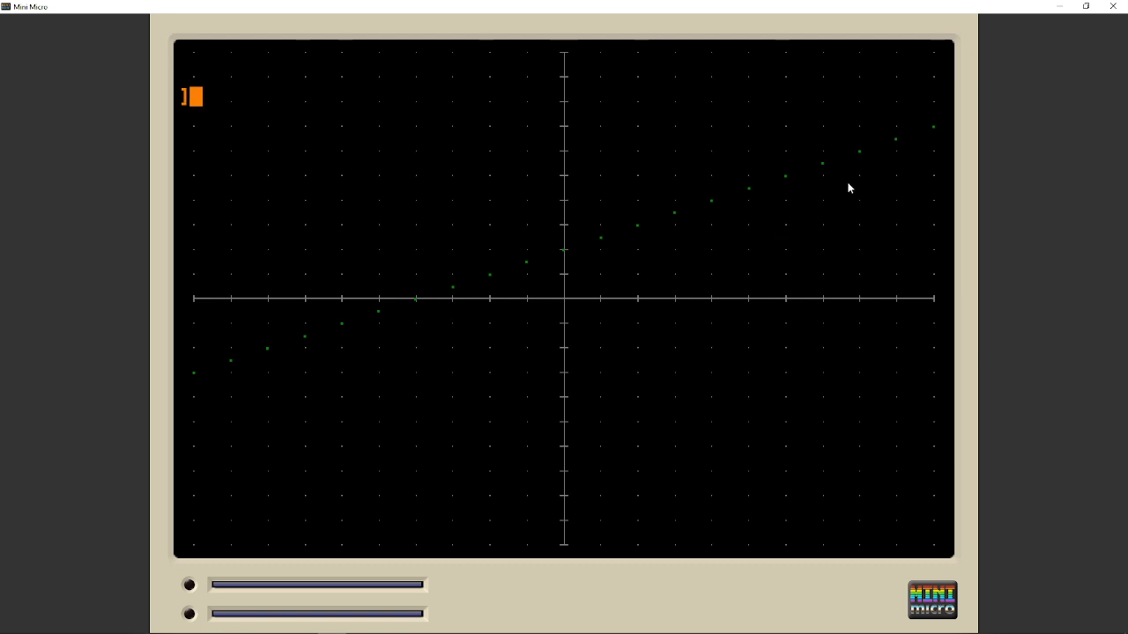
{"action": "mouse_move", "coordinate": [861, 158]}
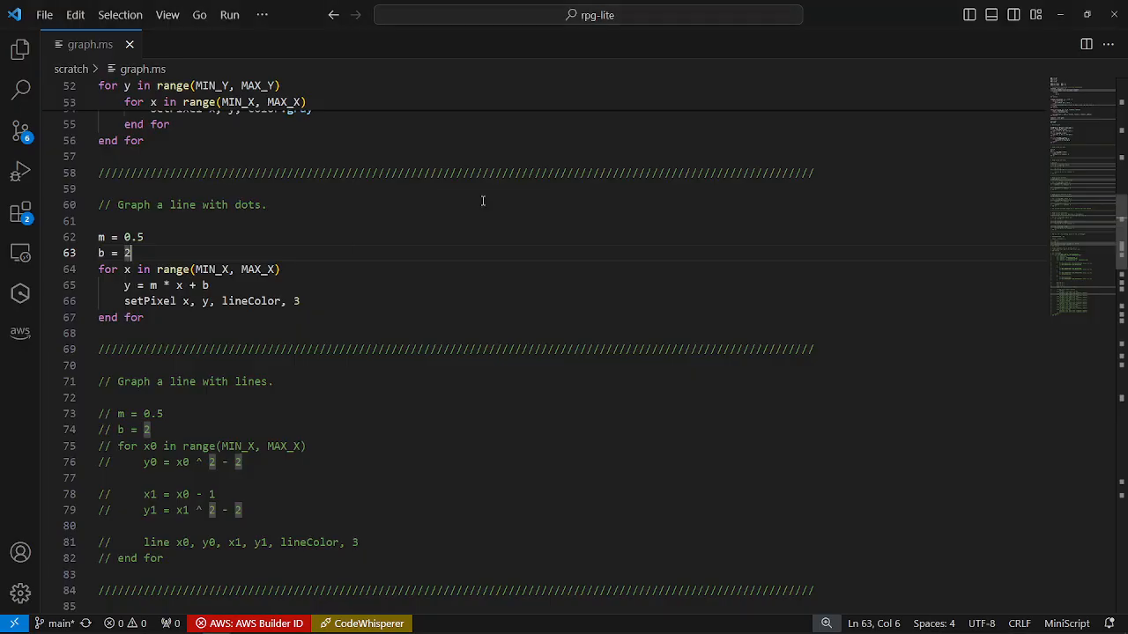
Comment out the dotted-line code, enable the parabola loop without m and b, and save.
{"action": "key", "text": "ctrl+/"}
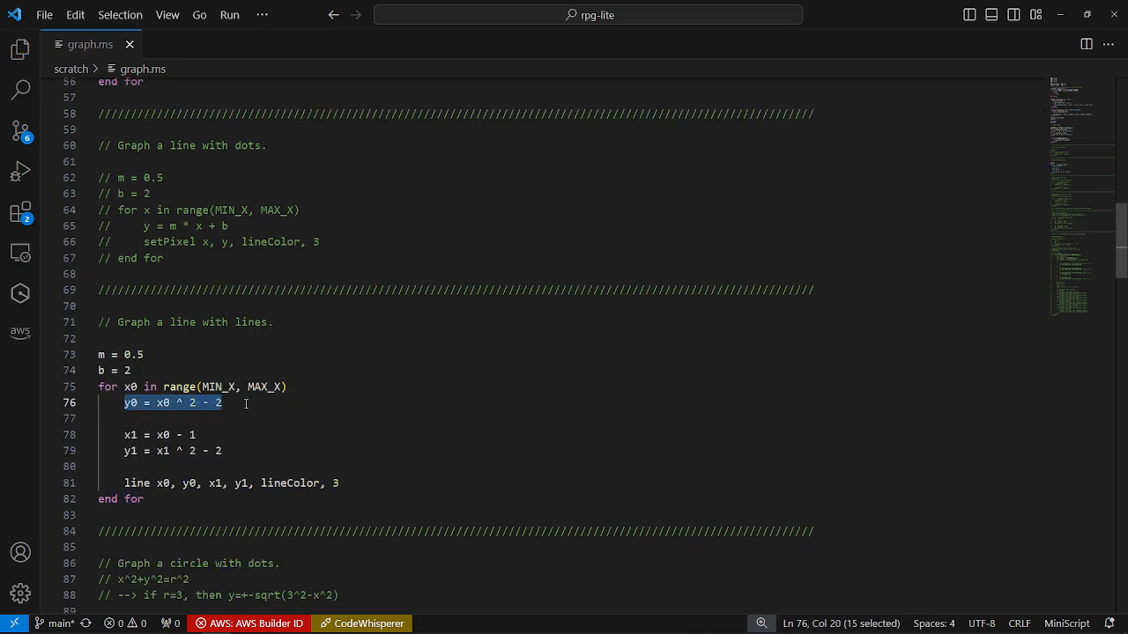
{"action": "scroll", "scroll_direction": "down", "scroll_amount": 3}
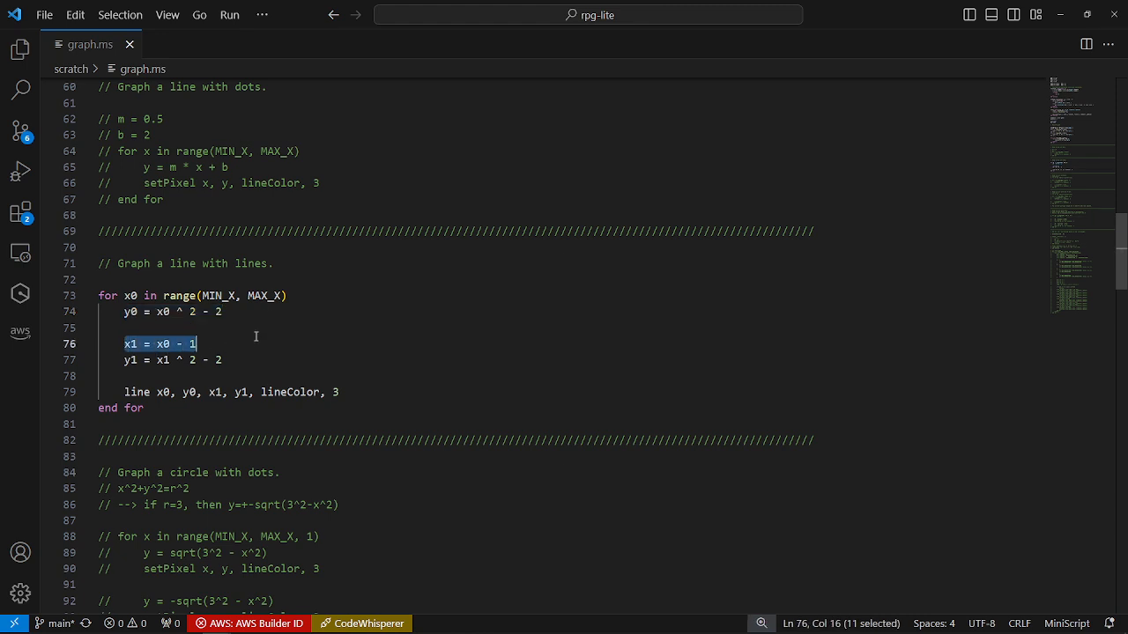
{"action": "mouse_move", "coordinate": [331, 346]}
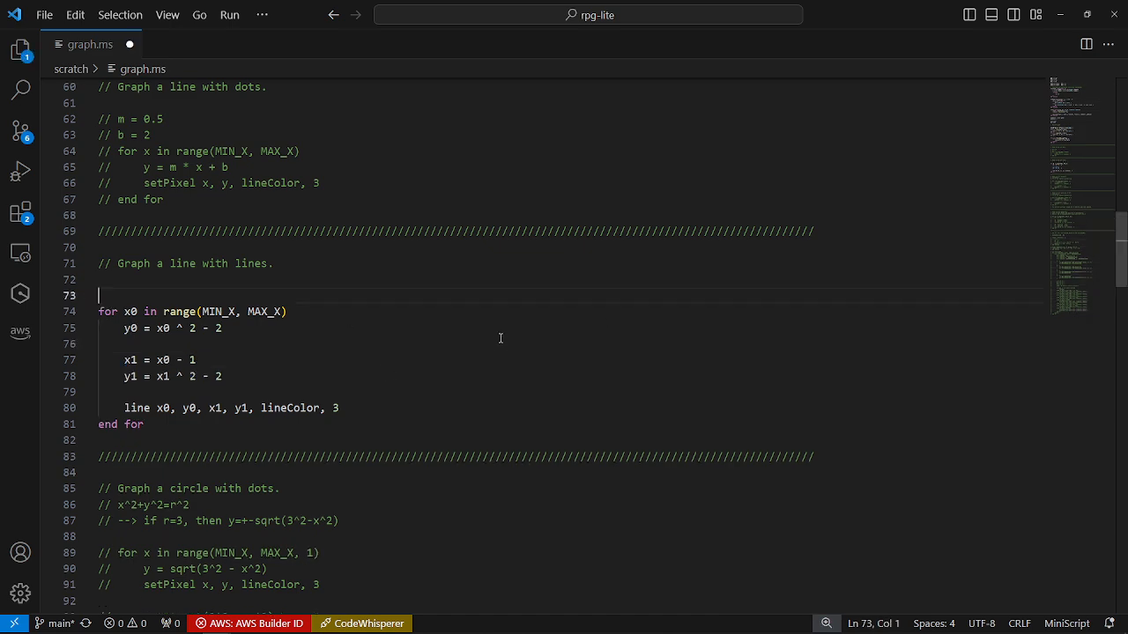
{"action": "key", "text": "Backspace"}
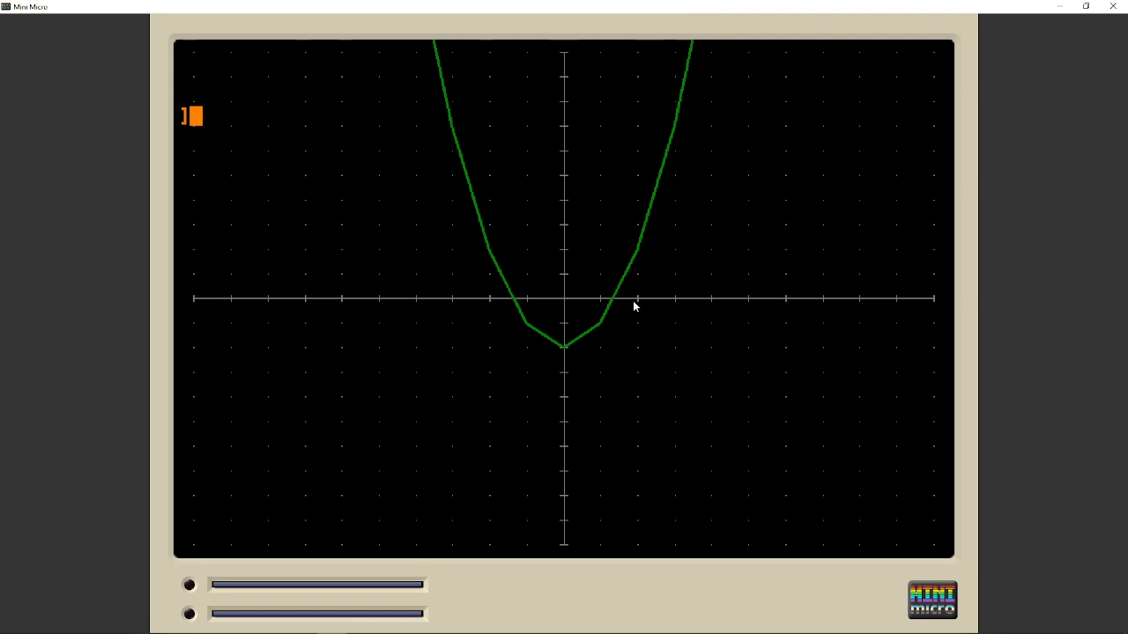
{"action": "mouse_move", "coordinate": [567, 348]}
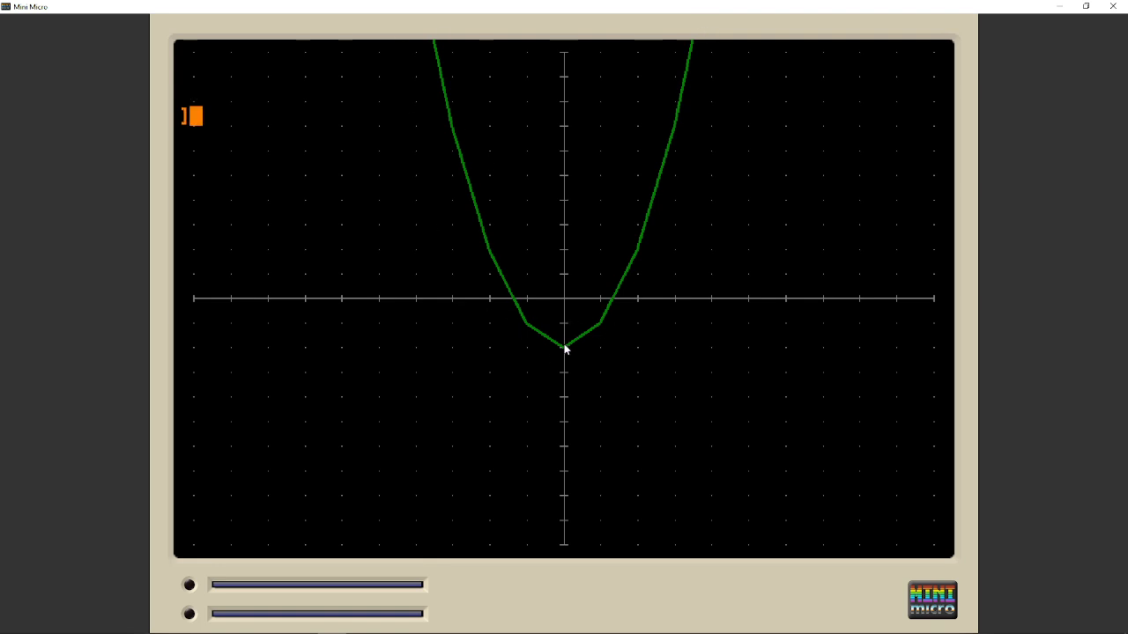
{"action": "mouse_move", "coordinate": [563, 354]}
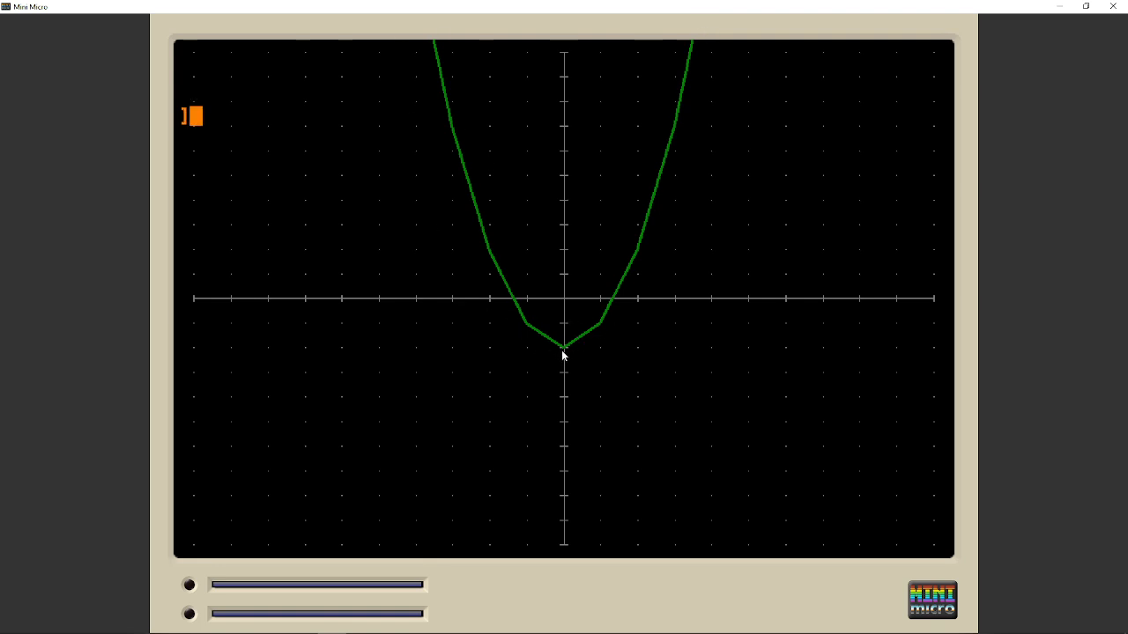
{"action": "mouse_move", "coordinate": [594, 353]}
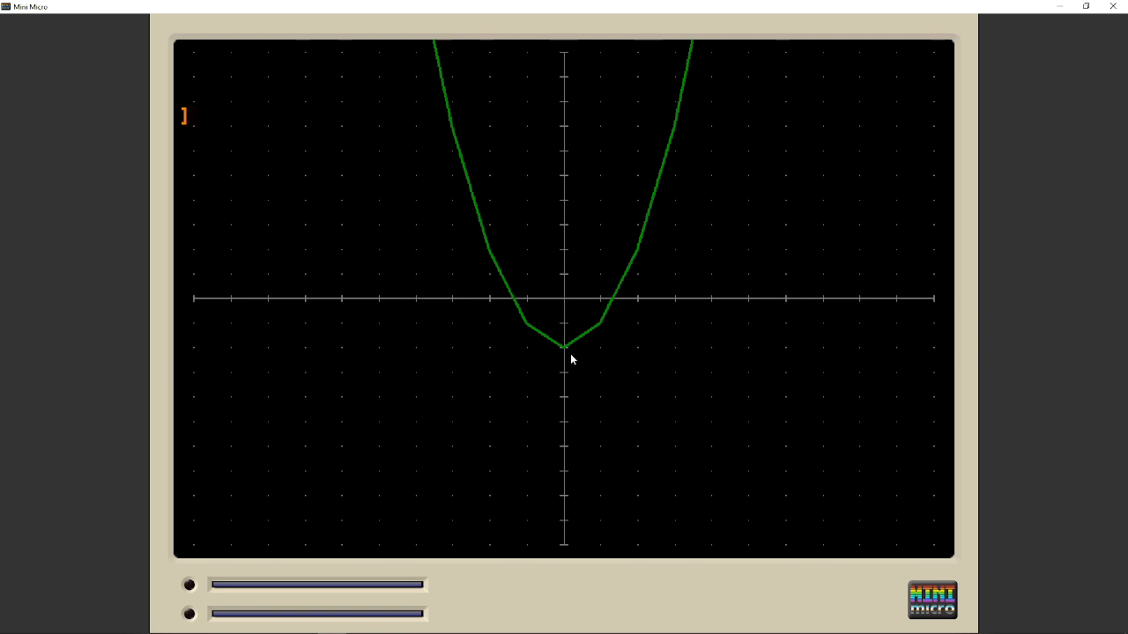
{"action": "mouse_move", "coordinate": [601, 356]}
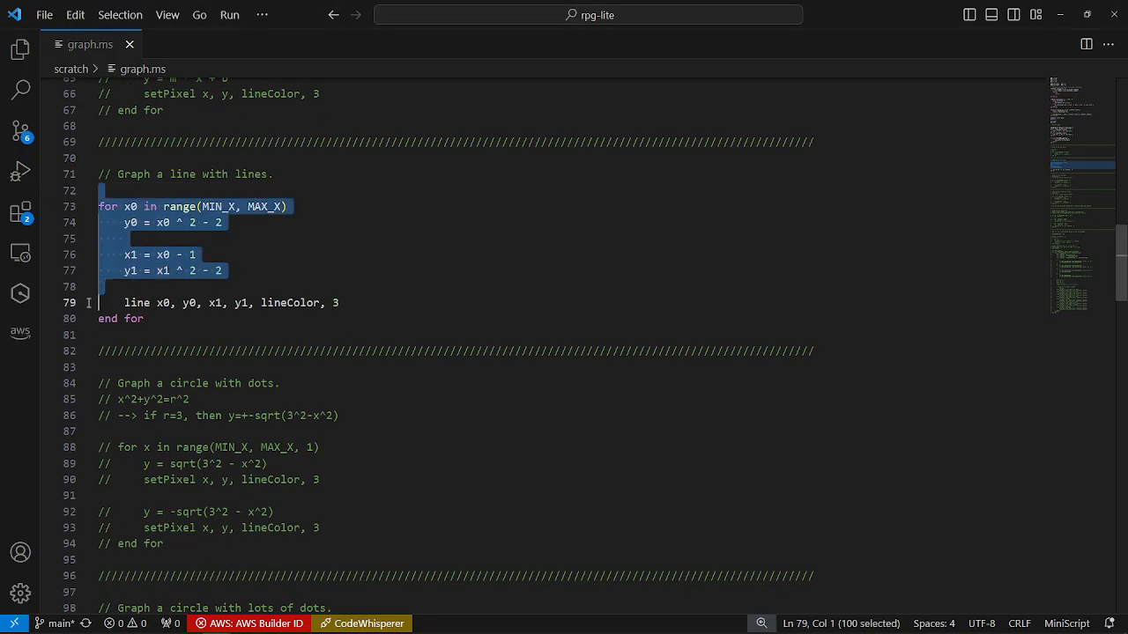
Comment out the line-segment parabola loop and select the circle-with-dots block.
{"action": "key", "text": "Ctrl+/"}
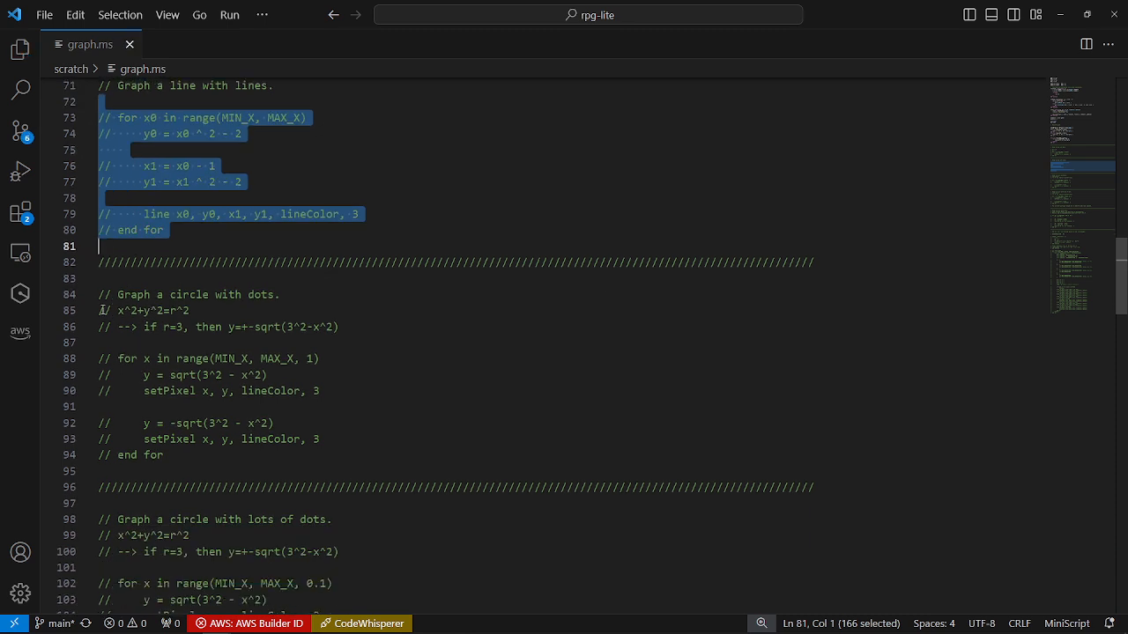
{"action": "left_click", "coordinate": [112, 359]}
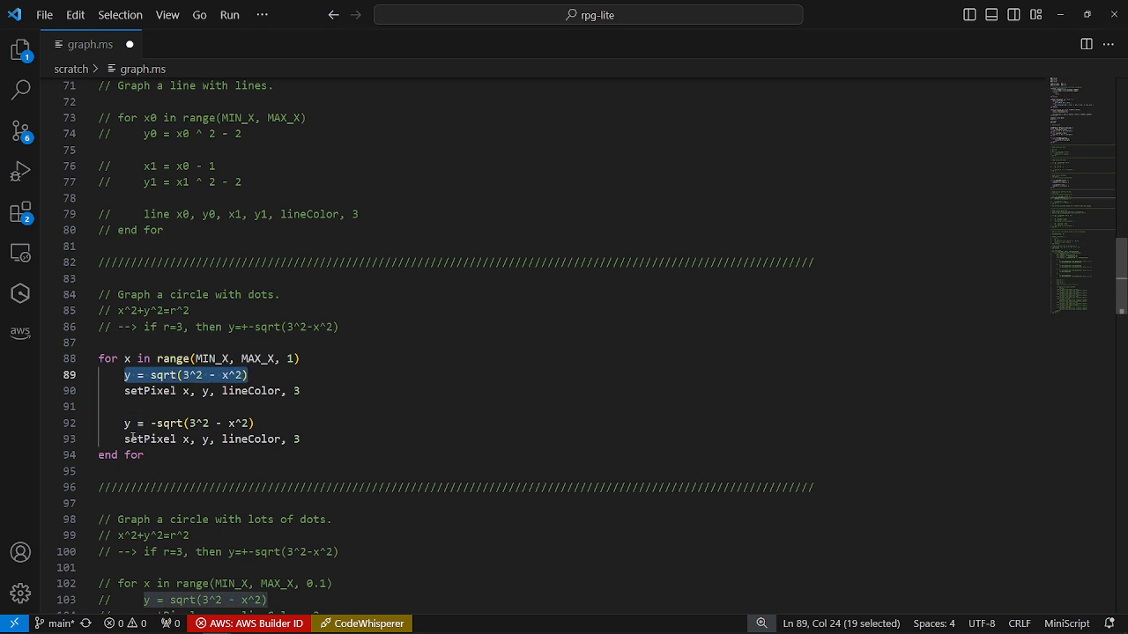
{"action": "left_click", "coordinate": [123, 423]}
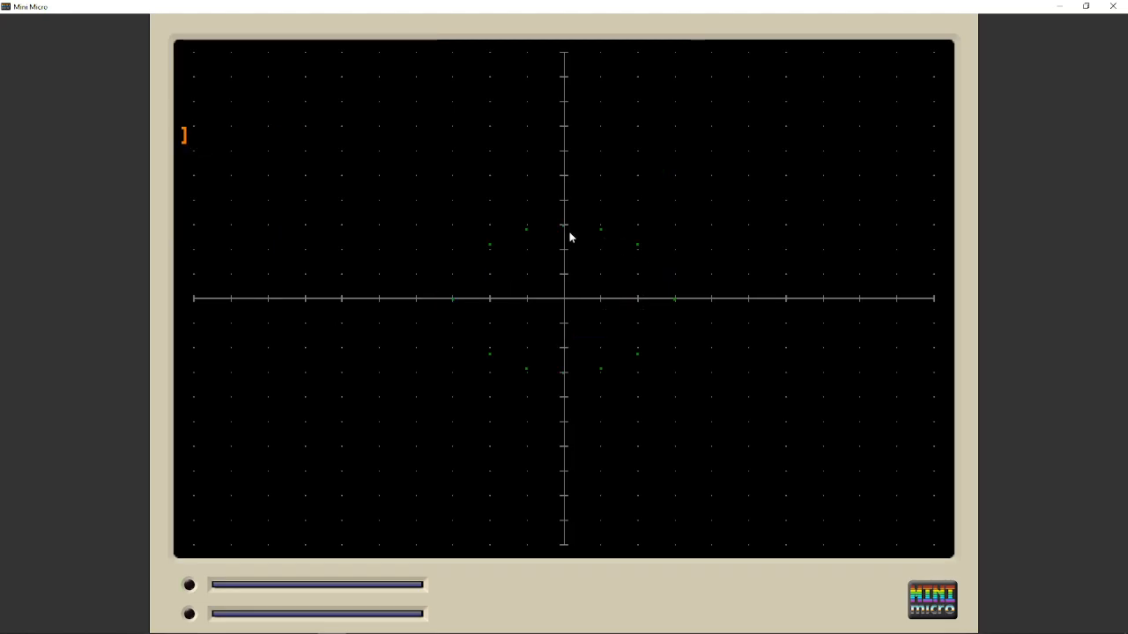
{"action": "mouse_move", "coordinate": [449, 308]}
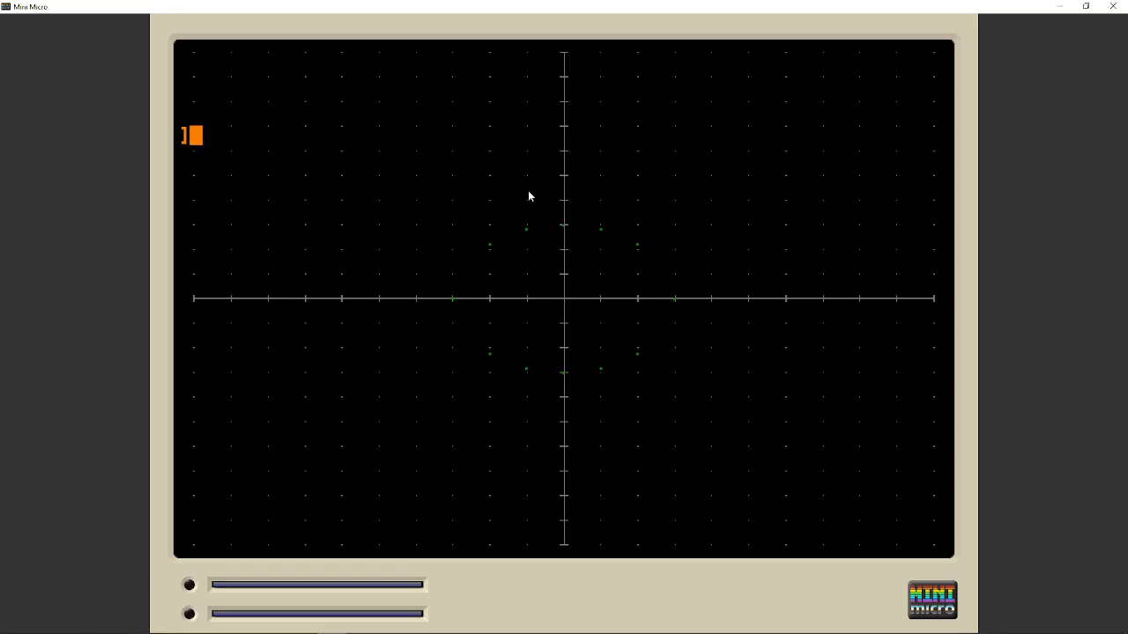
{"action": "mouse_move", "coordinate": [568, 380]}
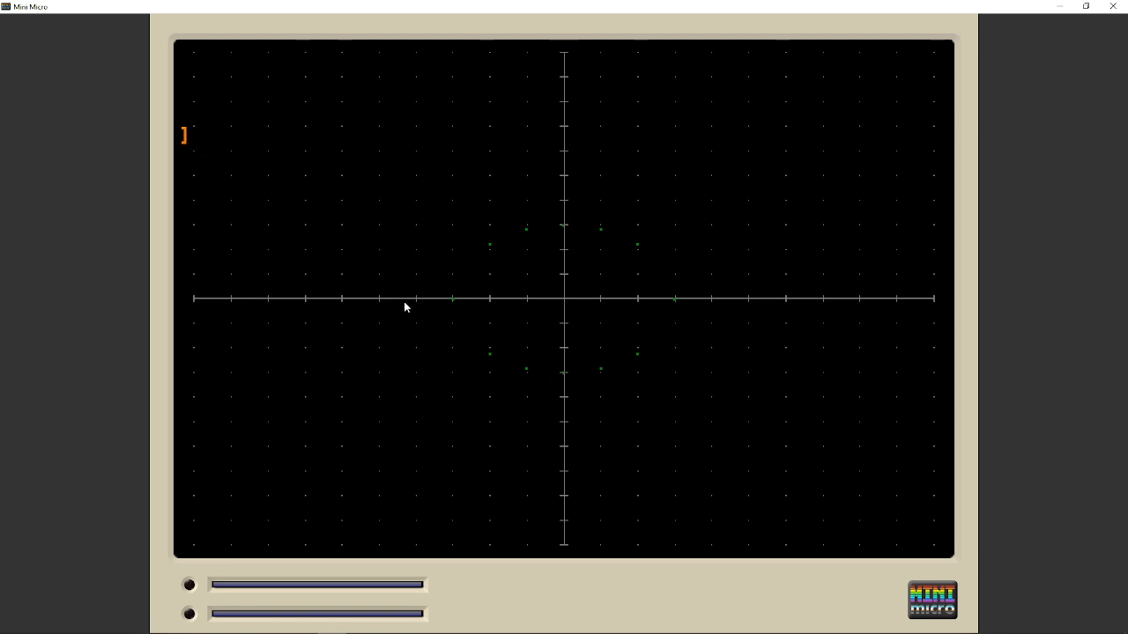
{"action": "mouse_move", "coordinate": [740, 260]}
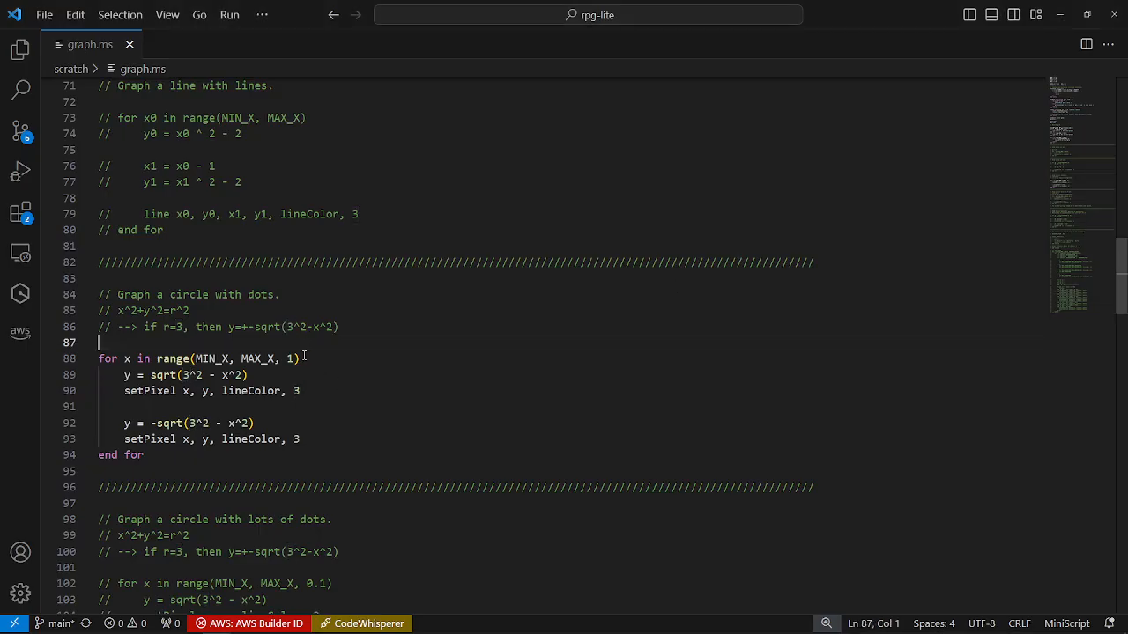
Uncomment the 0.1-step dense dotted-circle loop and switch to Mini Micro.
{"action": "key", "text": "ctrl+/"}
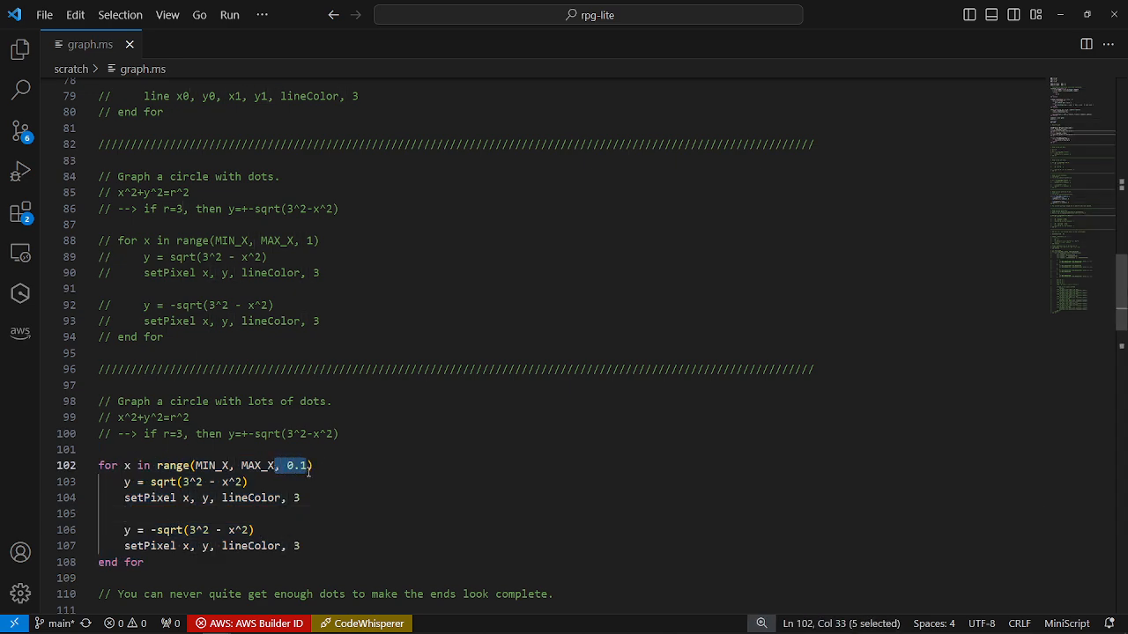
{"action": "key", "text": "alt+tab"}
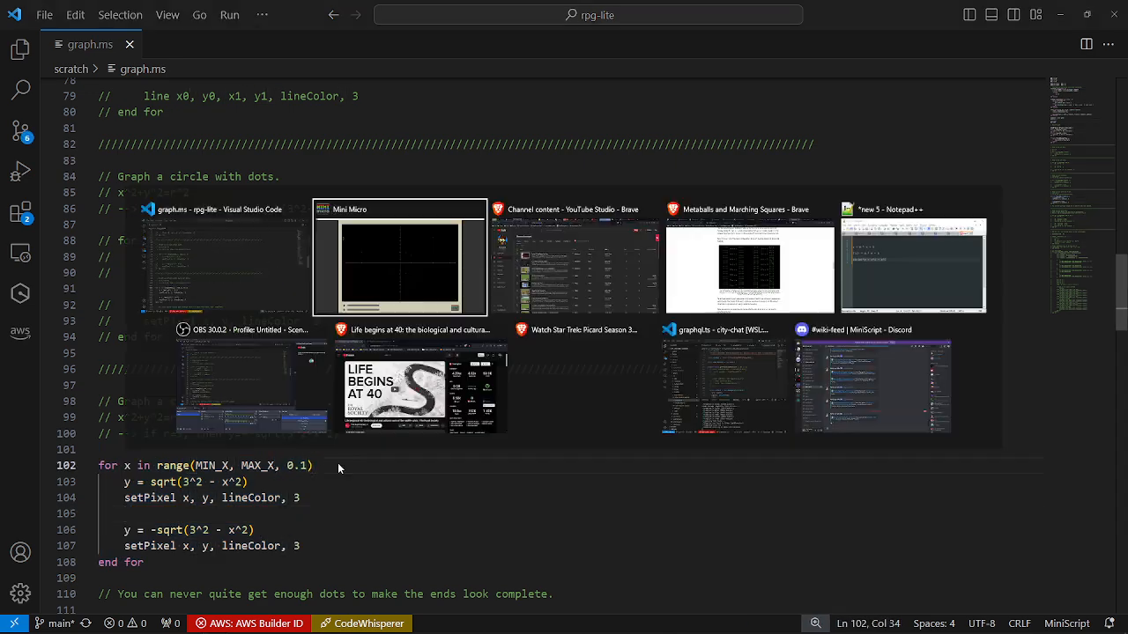
{"action": "left_click", "coordinate": [399, 259]}
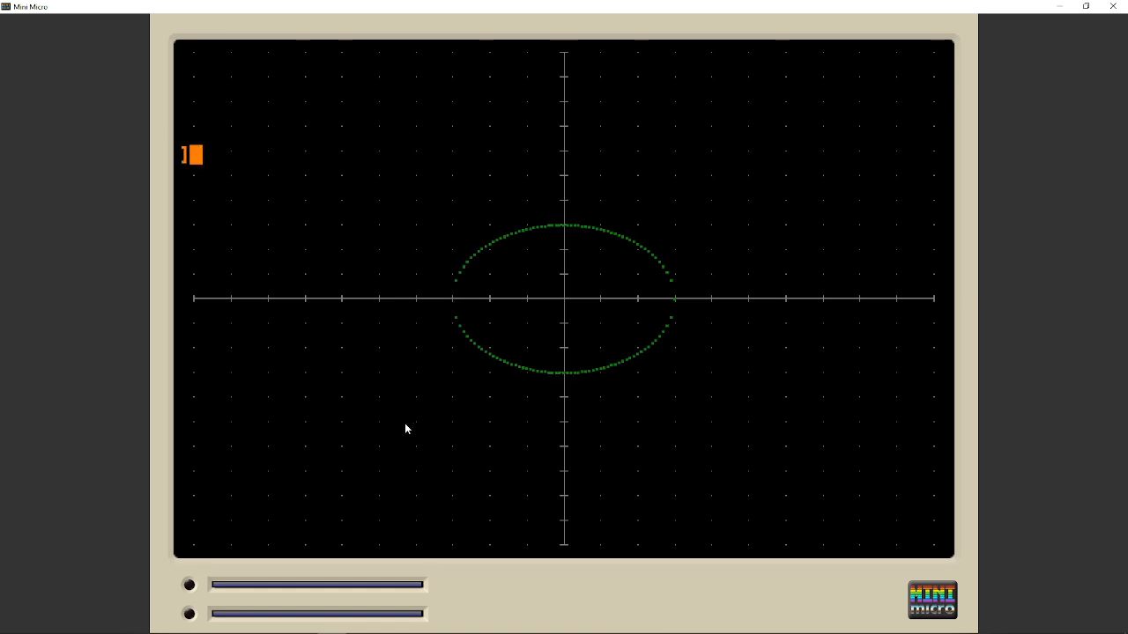
{"action": "mouse_move", "coordinate": [619, 115]}
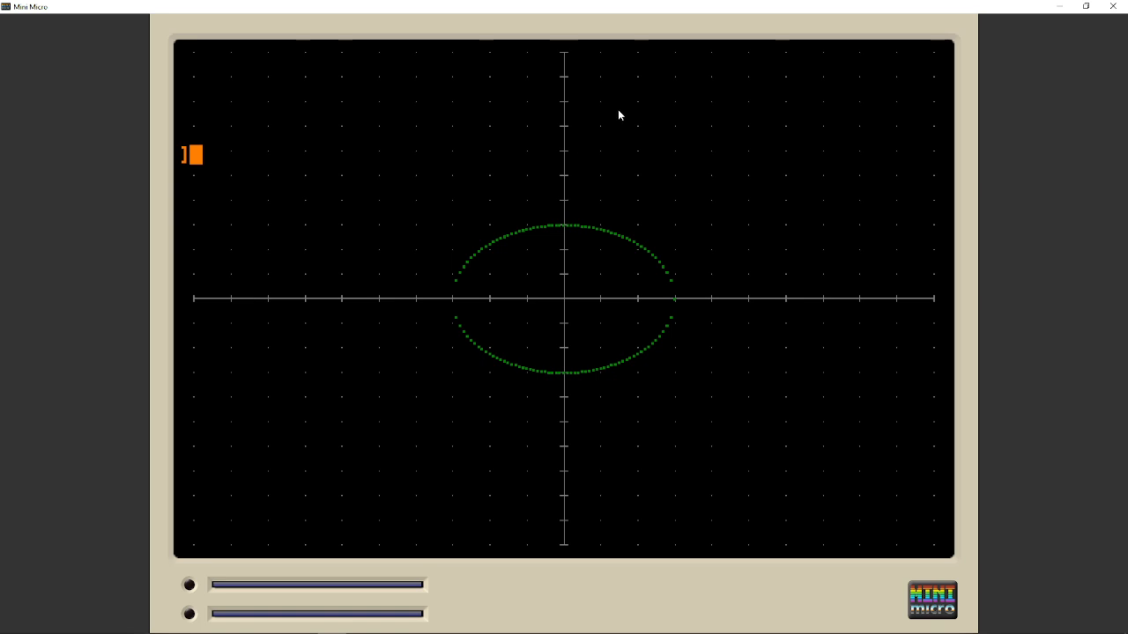
{"action": "mouse_move", "coordinate": [647, 260]}
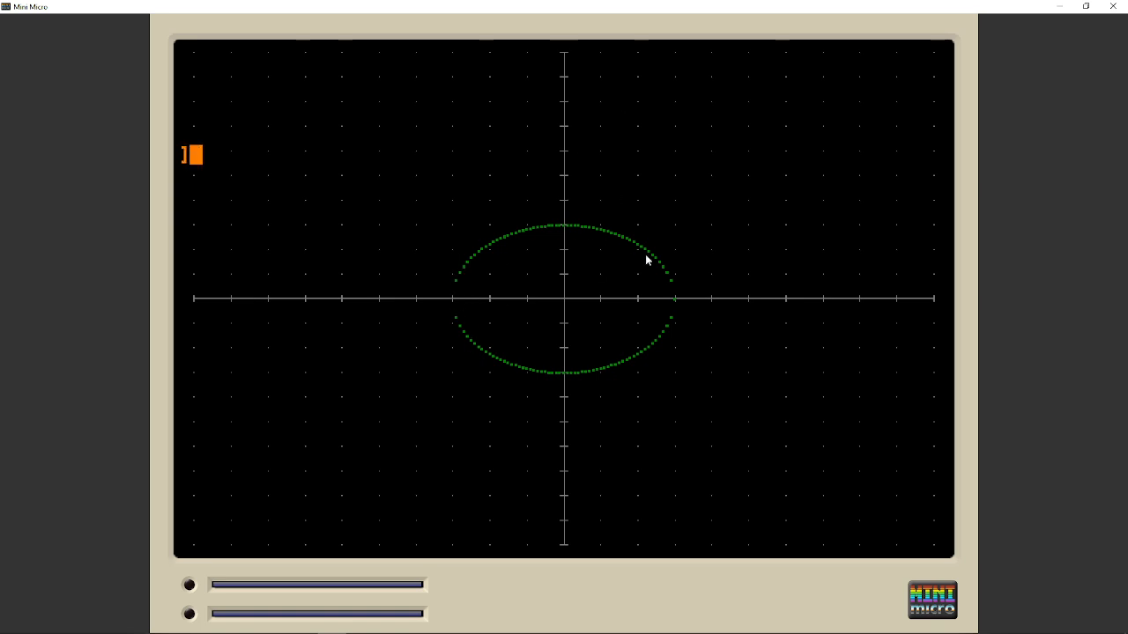
{"action": "mouse_move", "coordinate": [680, 296]}
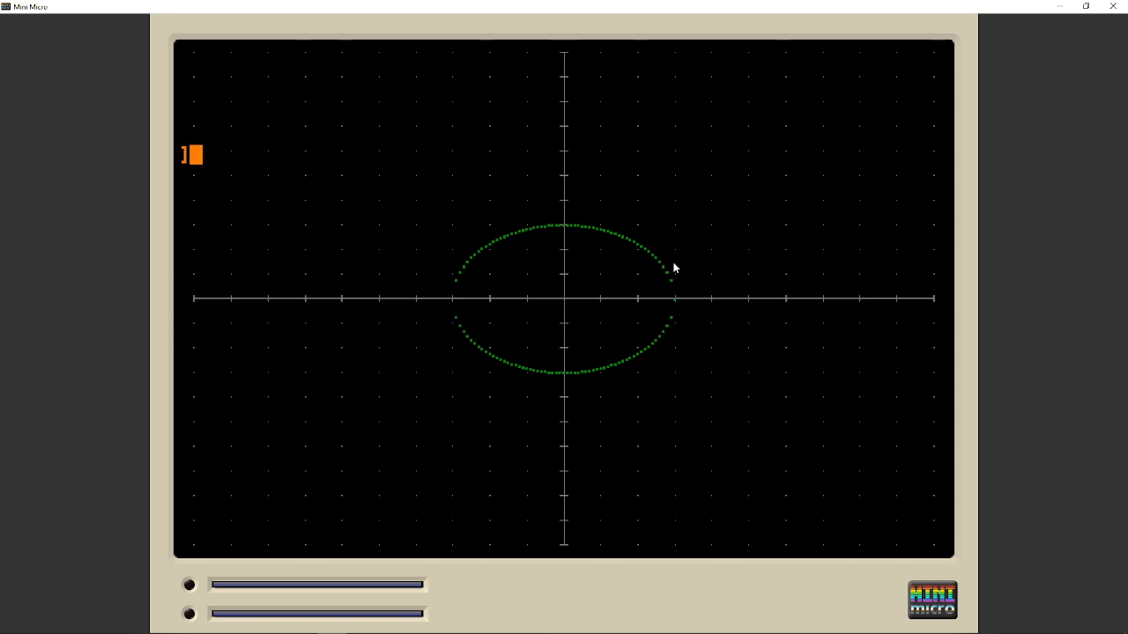
{"action": "mouse_move", "coordinate": [678, 319]}
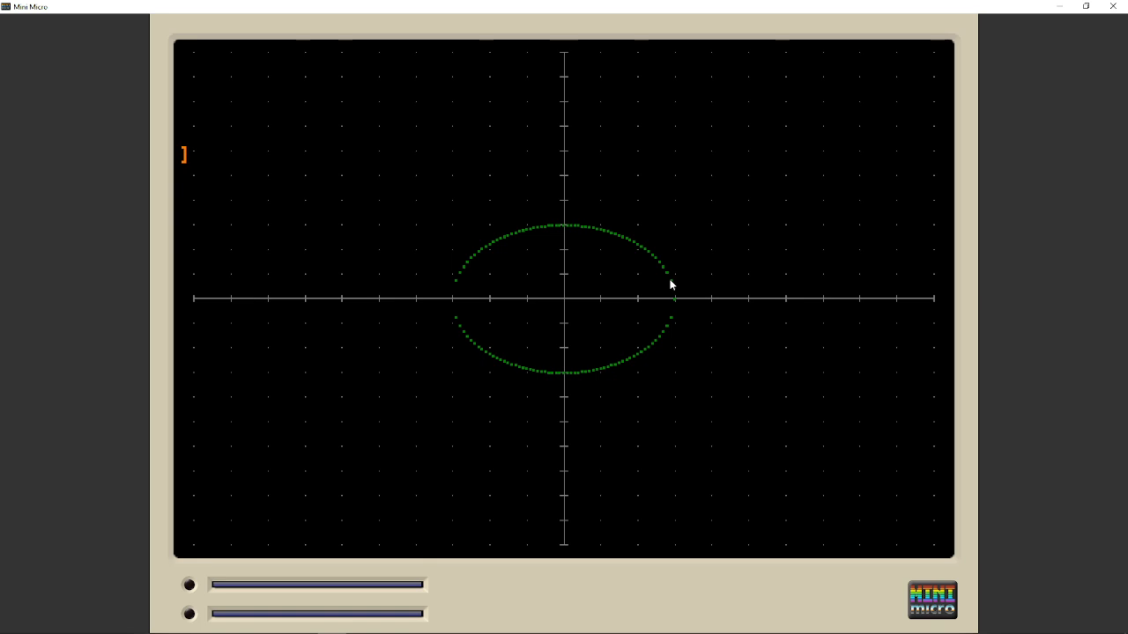
{"action": "mouse_move", "coordinate": [675, 306]}
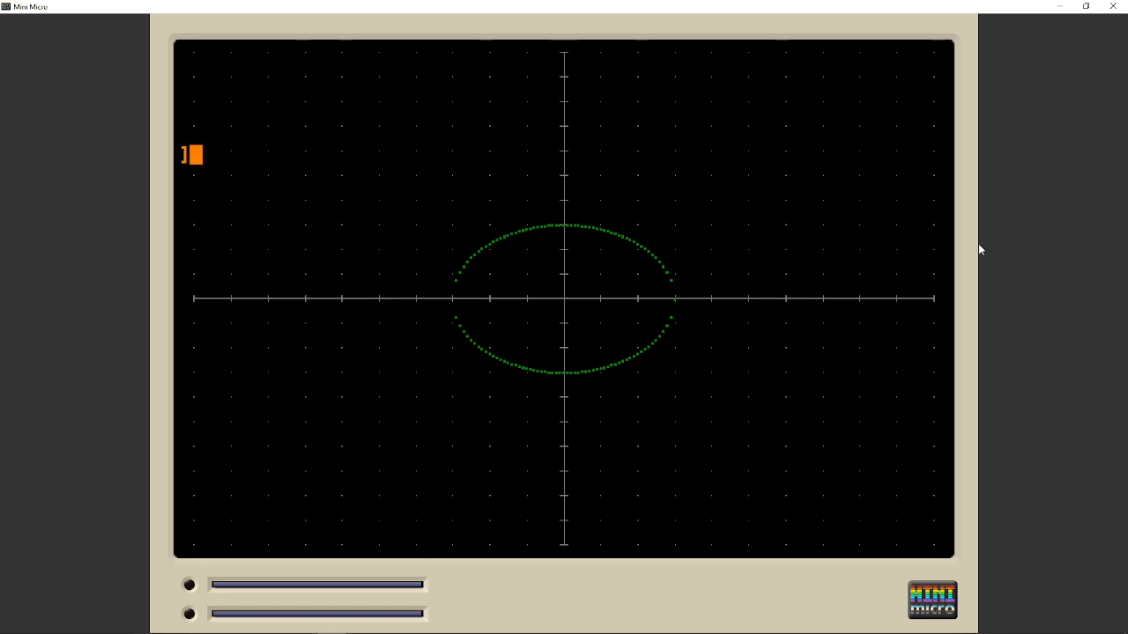
{"action": "mouse_move", "coordinate": [676, 216]}
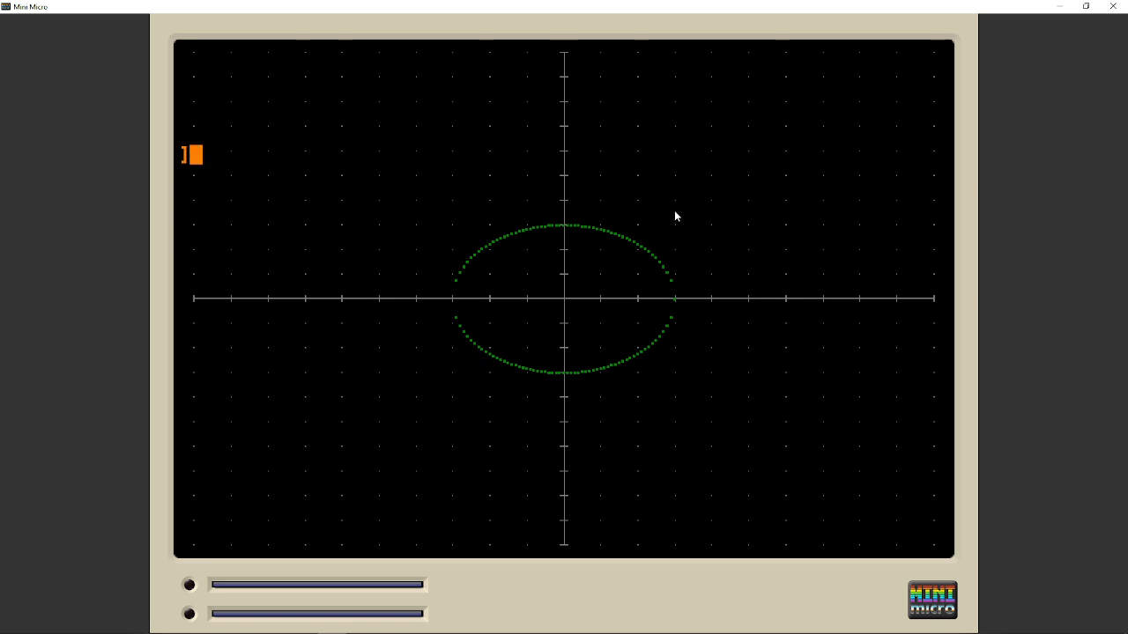
{"action": "mouse_move", "coordinate": [498, 221]}
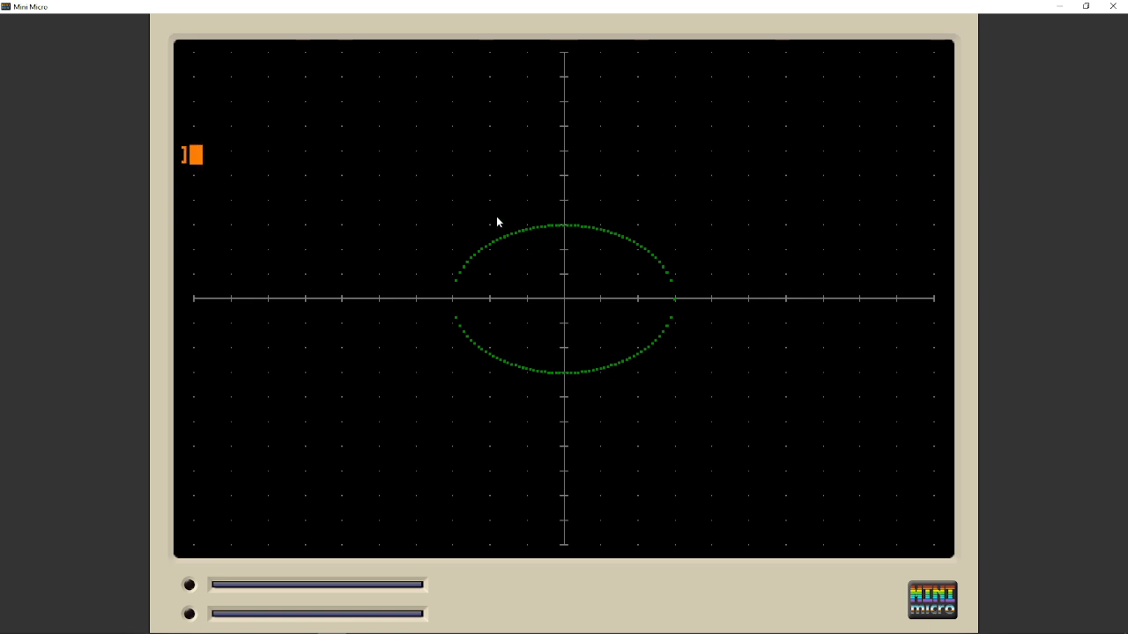
{"action": "mouse_move", "coordinate": [754, 287]}
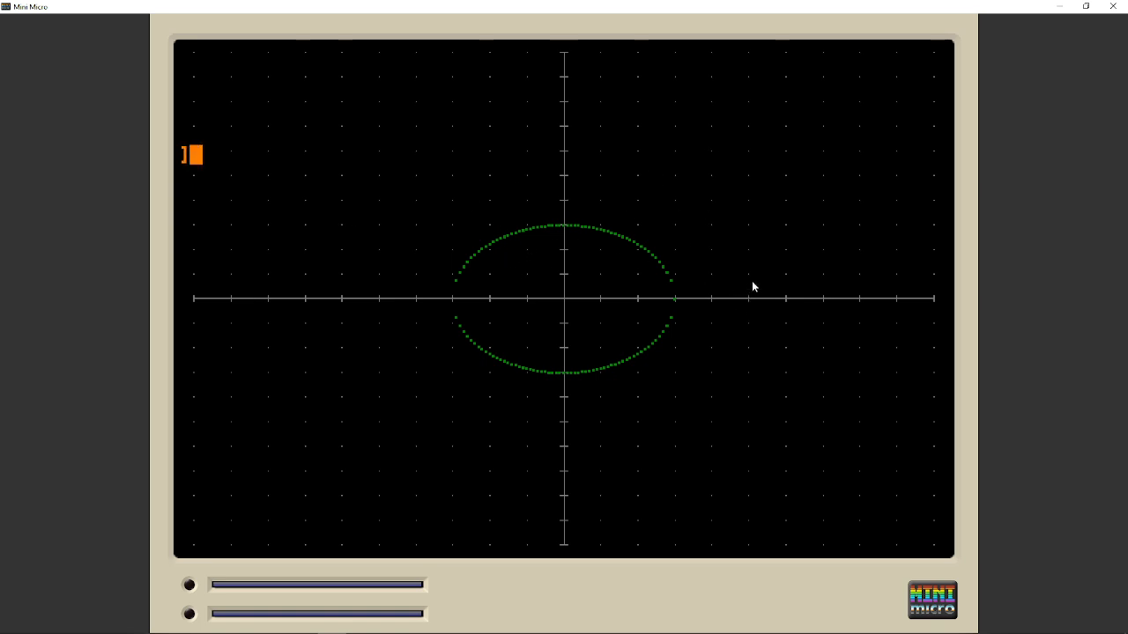
{"action": "mouse_move", "coordinate": [968, 256]}
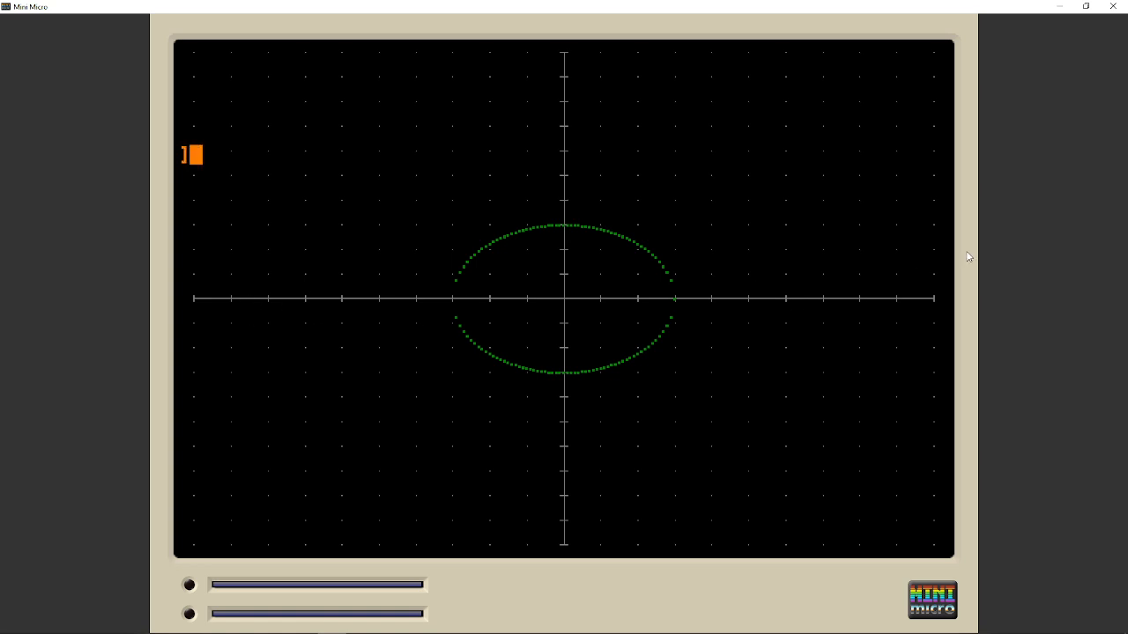
{"action": "mouse_move", "coordinate": [877, 238]}
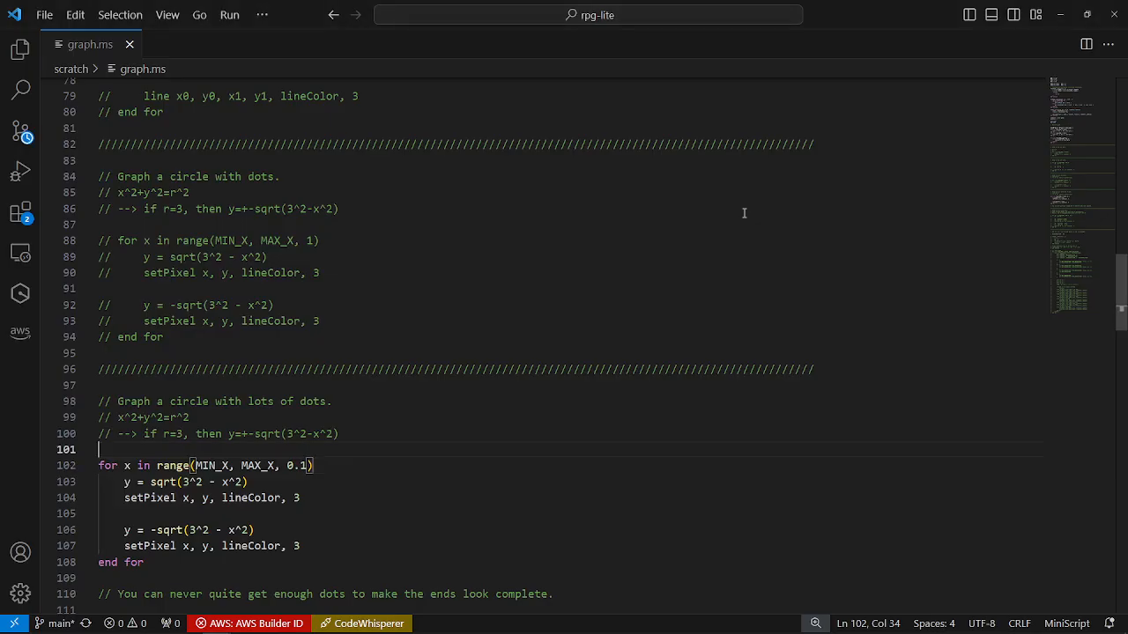
Comment out the dense dotted-circle loop on lines 101–108.
{"action": "left_click_drag", "start_coordinate": [99, 448], "coordinate": [144, 563]}
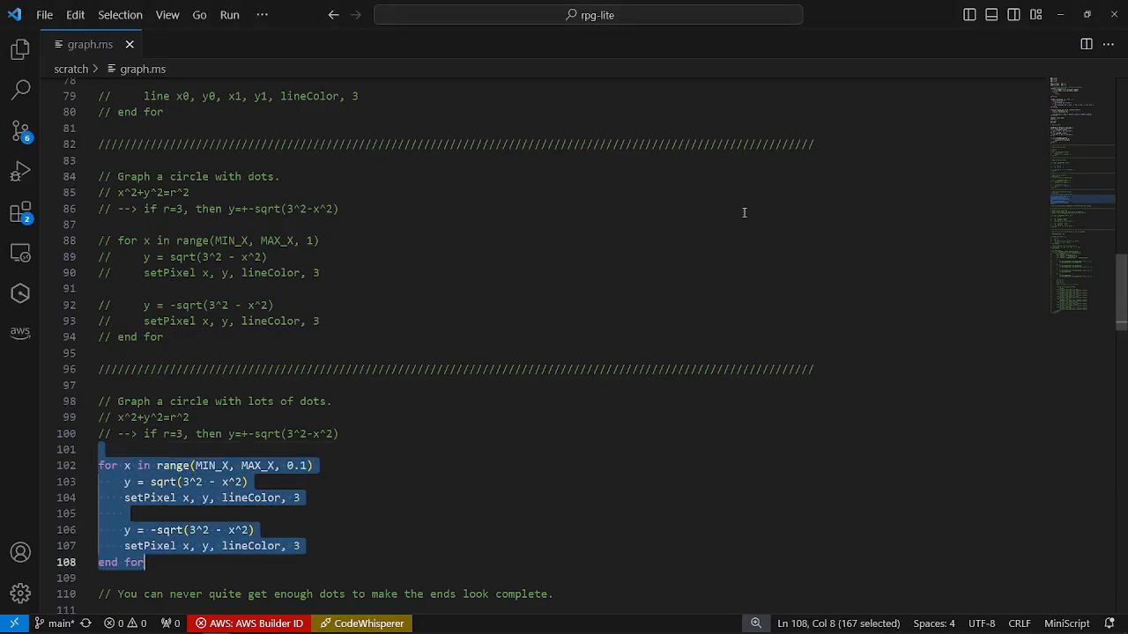
{"action": "key", "text": "ctrl+/"}
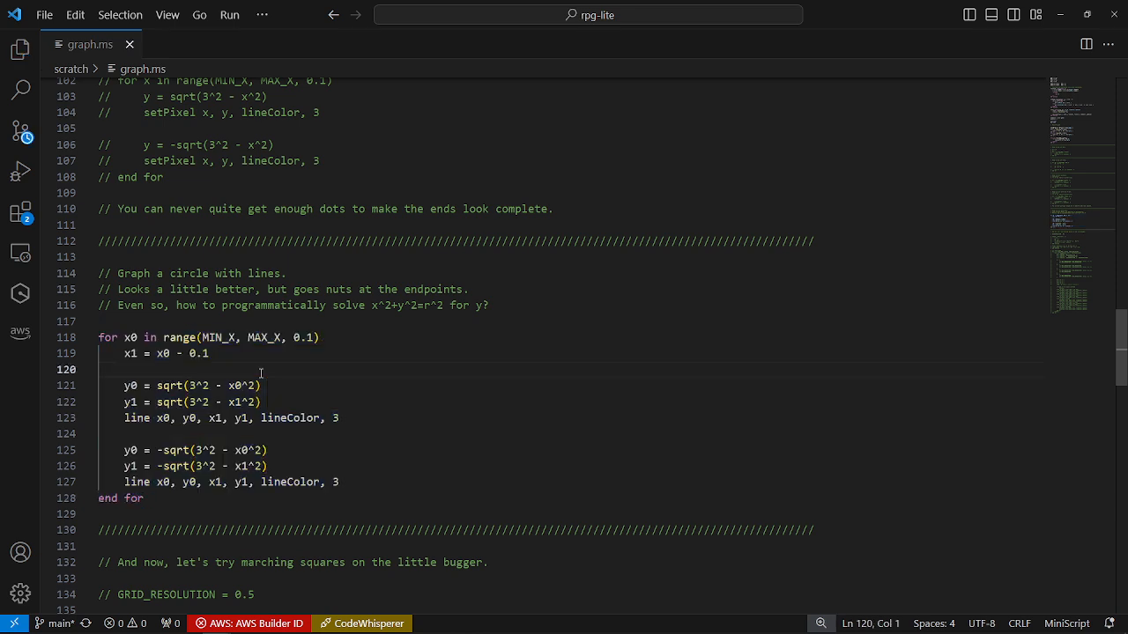
{"action": "mouse_move", "coordinate": [381, 329]}
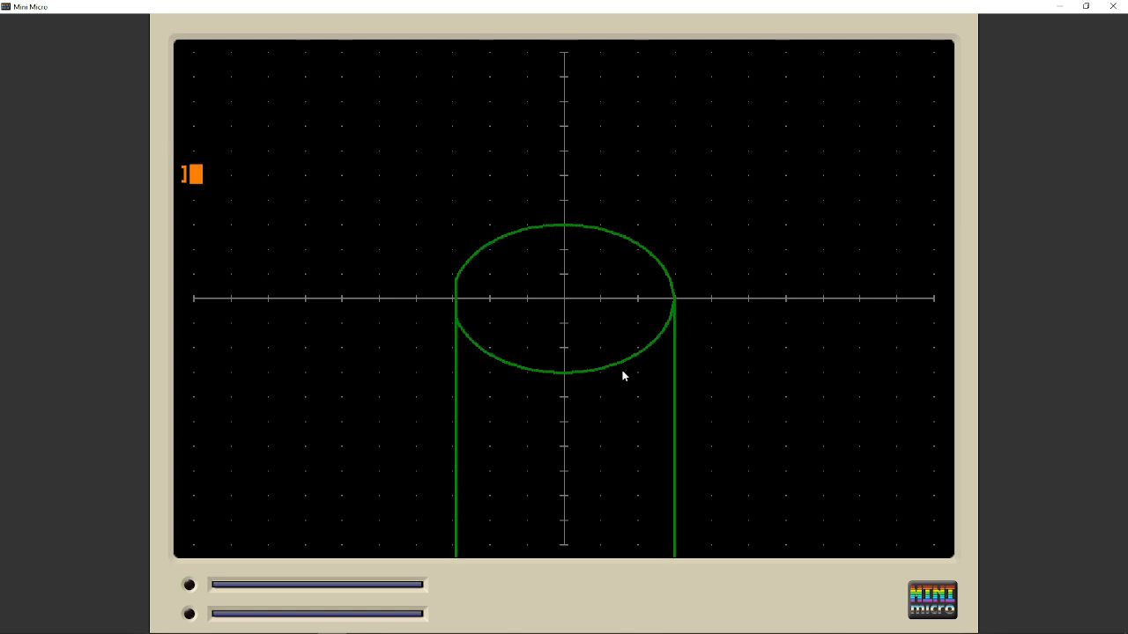
{"action": "mouse_move", "coordinate": [456, 287]}
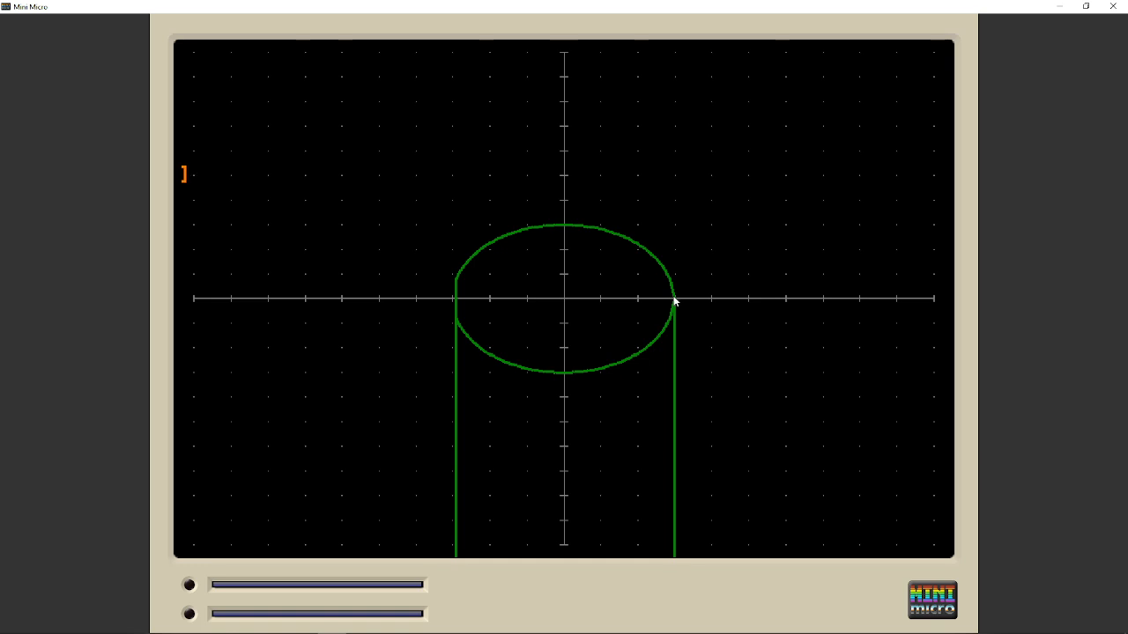
{"action": "mouse_move", "coordinate": [456, 283]}
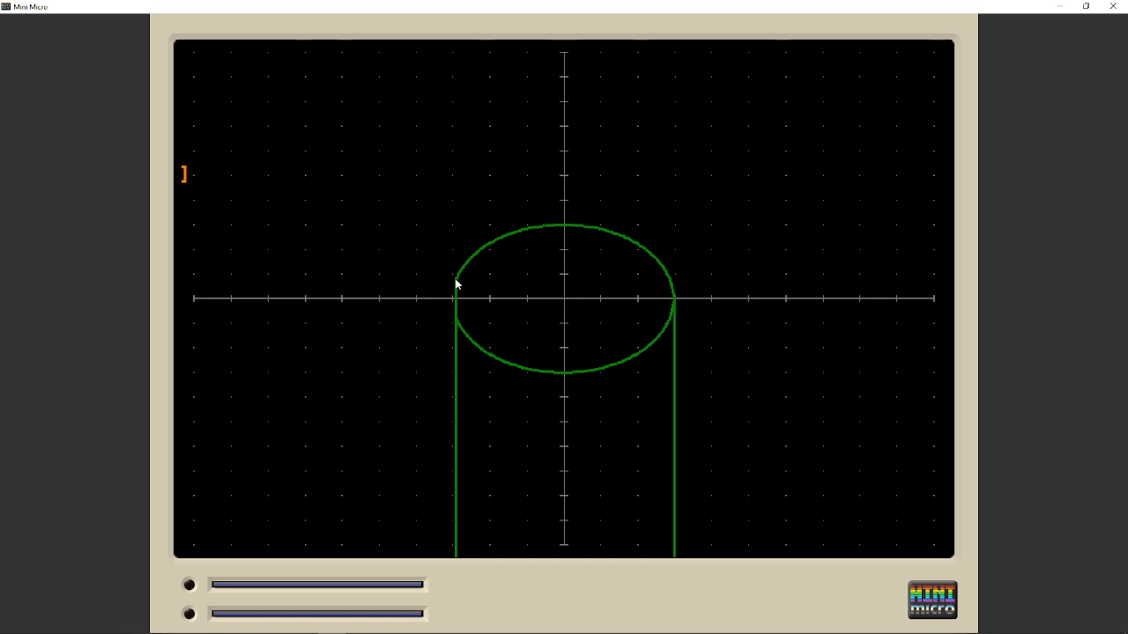
{"action": "mouse_move", "coordinate": [457, 302]}
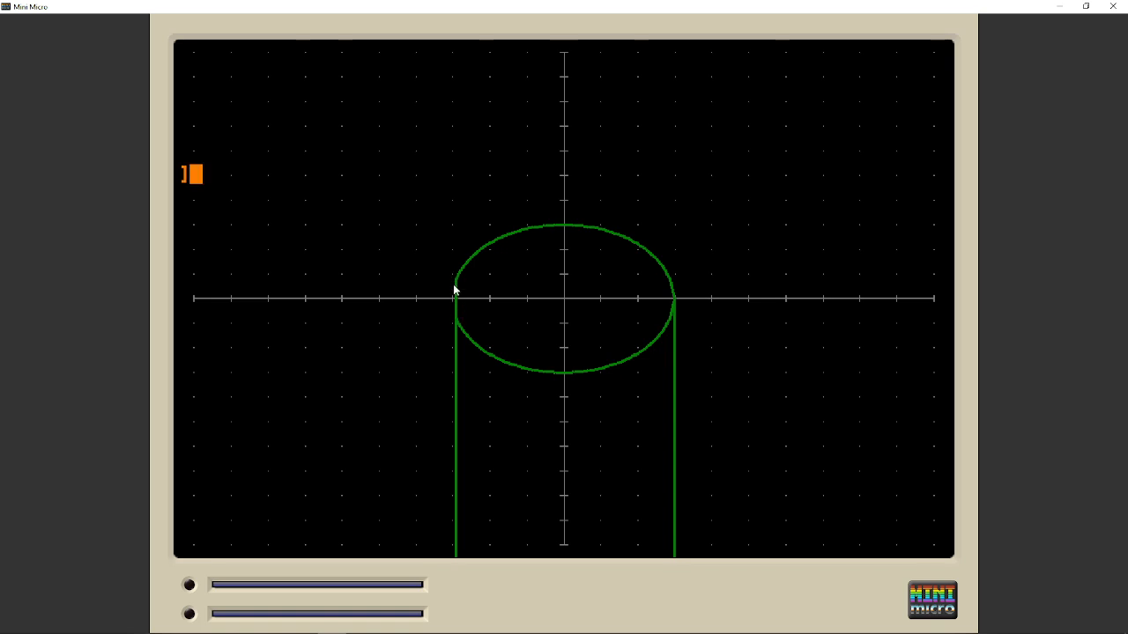
{"action": "mouse_move", "coordinate": [515, 317]}
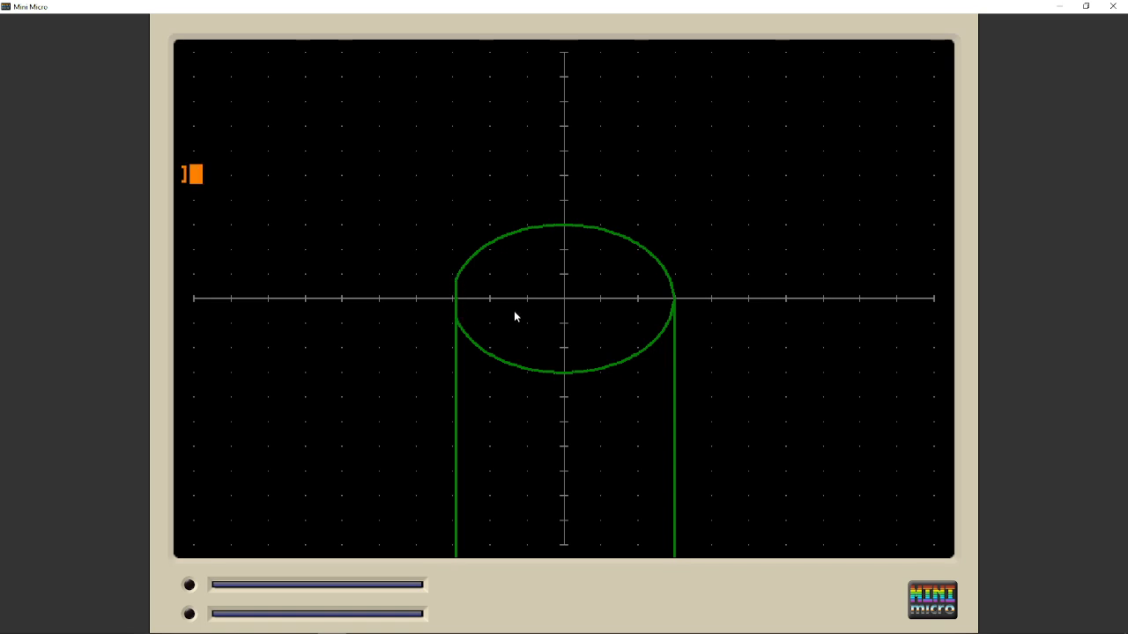
{"action": "mouse_move", "coordinate": [532, 480]}
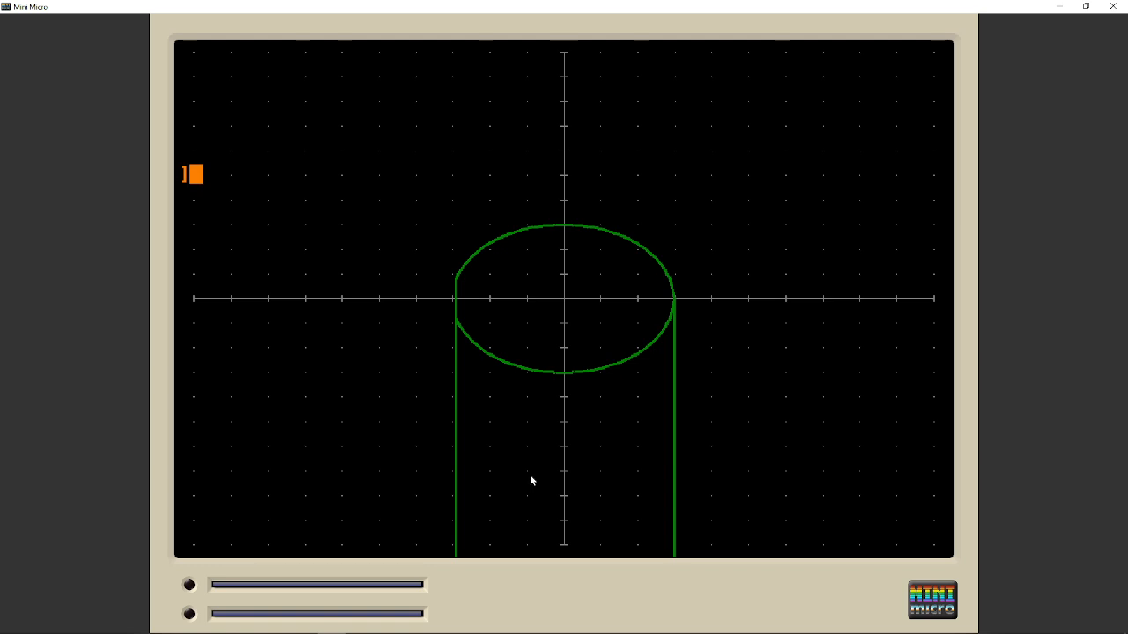
{"action": "mouse_move", "coordinate": [813, 417]}
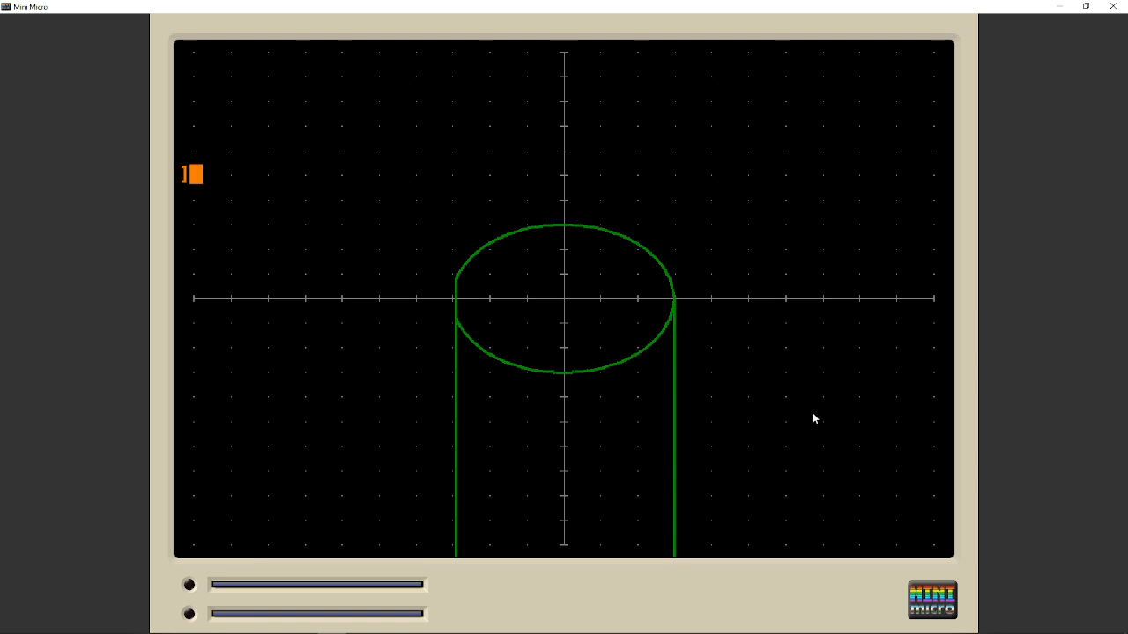
{"action": "mouse_move", "coordinate": [696, 304]}
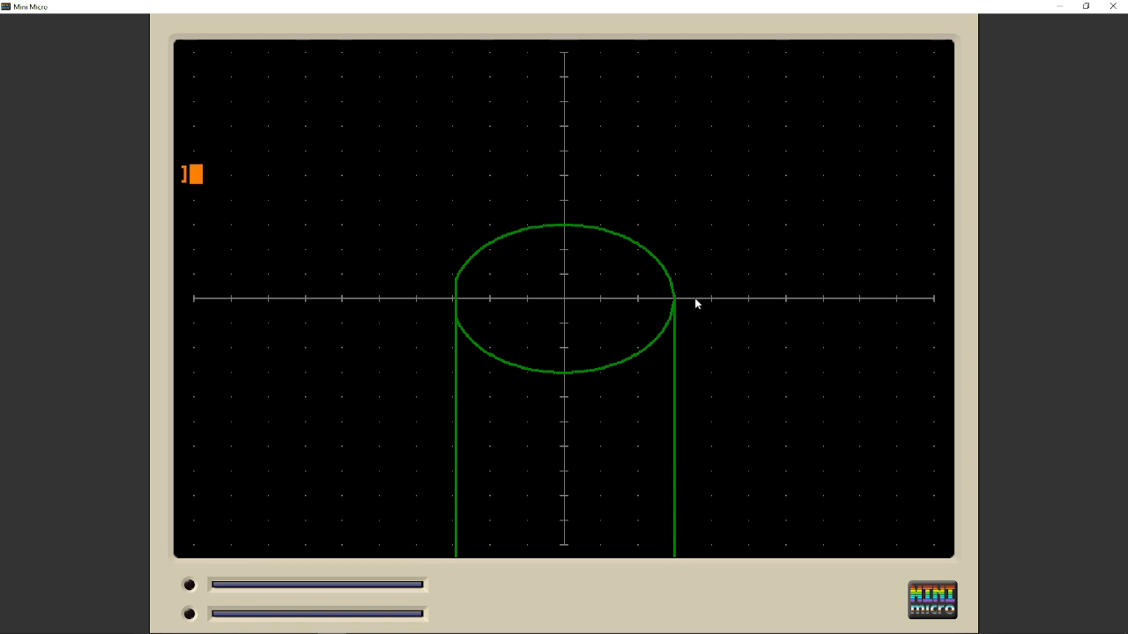
{"action": "mouse_move", "coordinate": [691, 257]}
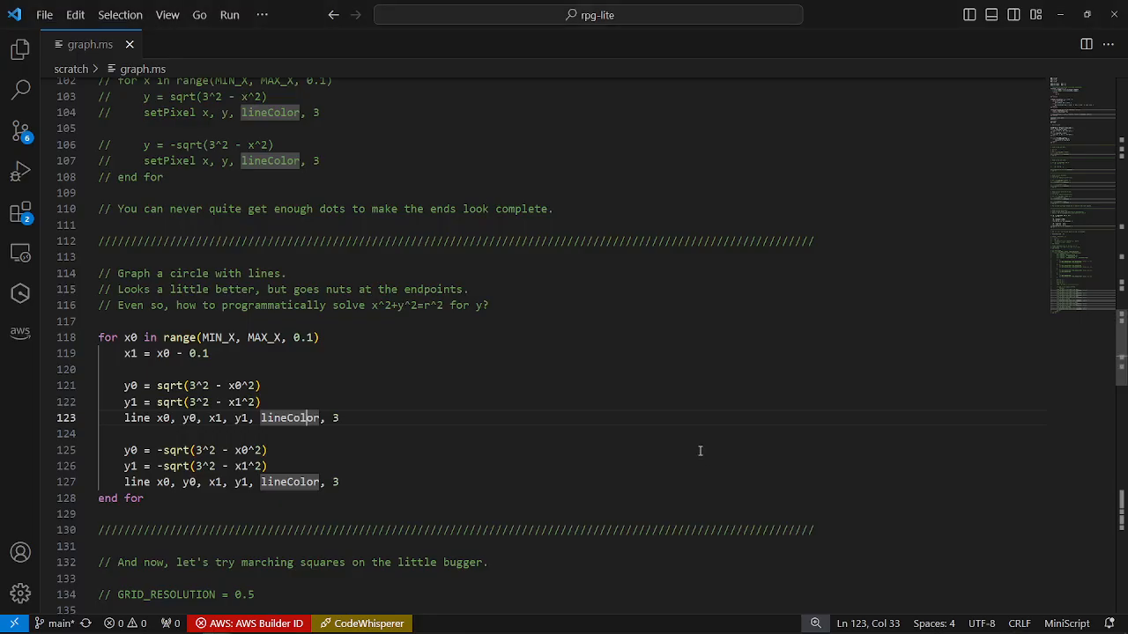
Comment out the line-drawn circle loop on lines 118–128 and scroll to the marching-squares code.
{"action": "scroll", "scroll_direction": "down", "scroll_amount": 3}
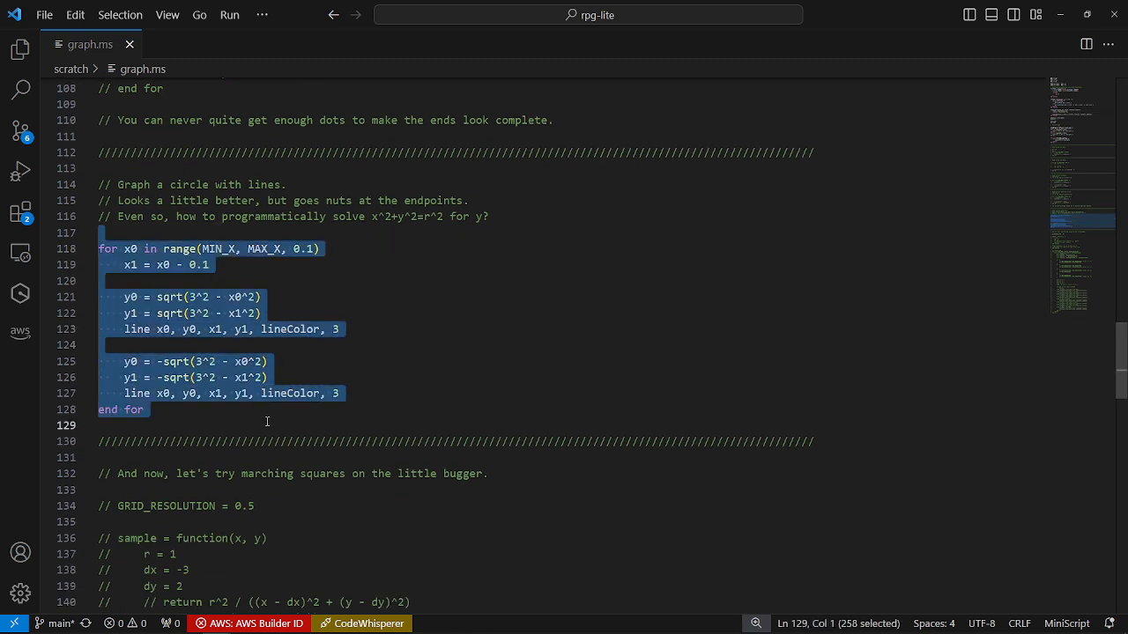
{"action": "key", "text": "ctrl+/"}
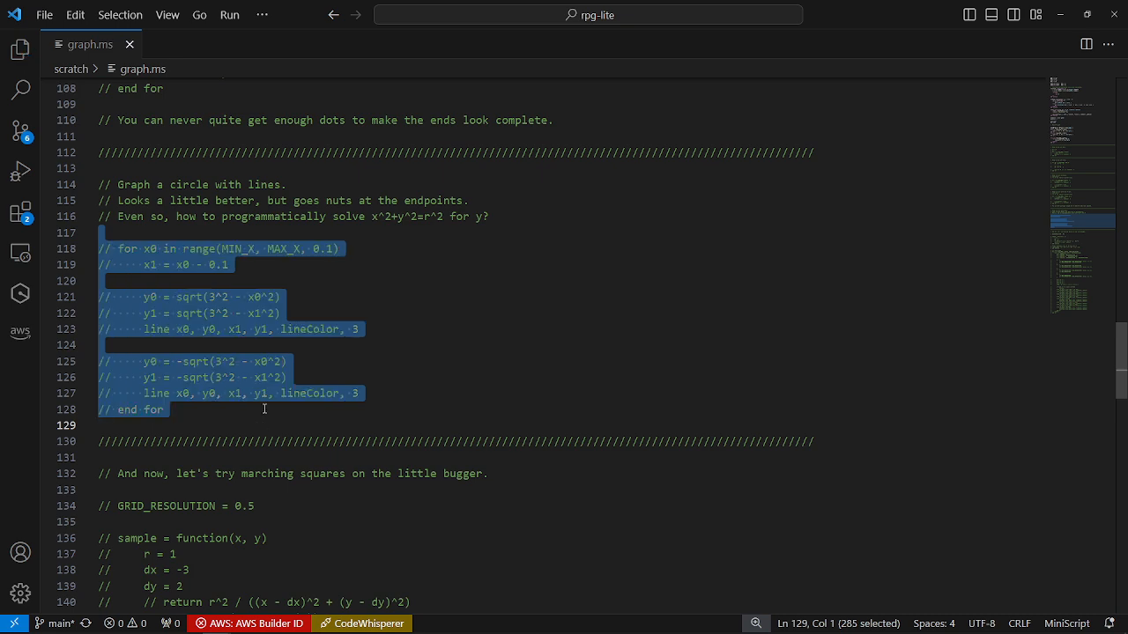
{"action": "scroll", "scroll_direction": "down", "scroll_amount": 3}
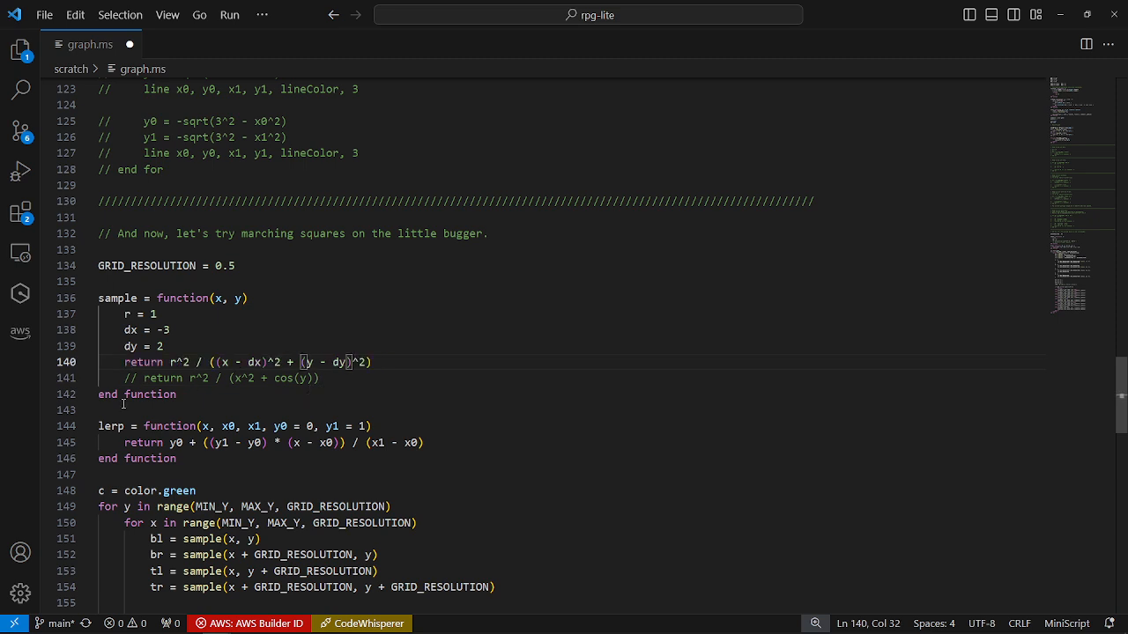
Highlight the squared-distance denominator expression in the sample function.
{"action": "left_click_drag", "start_coordinate": [209, 362], "coordinate": [372, 363]}
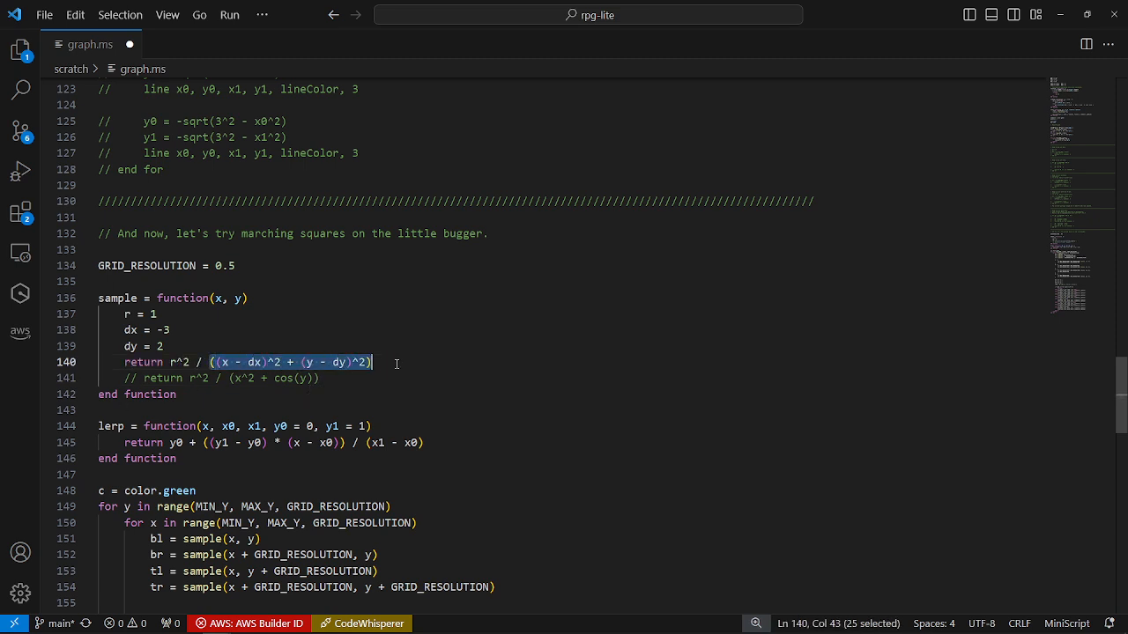
{"action": "mouse_move", "coordinate": [223, 367]}
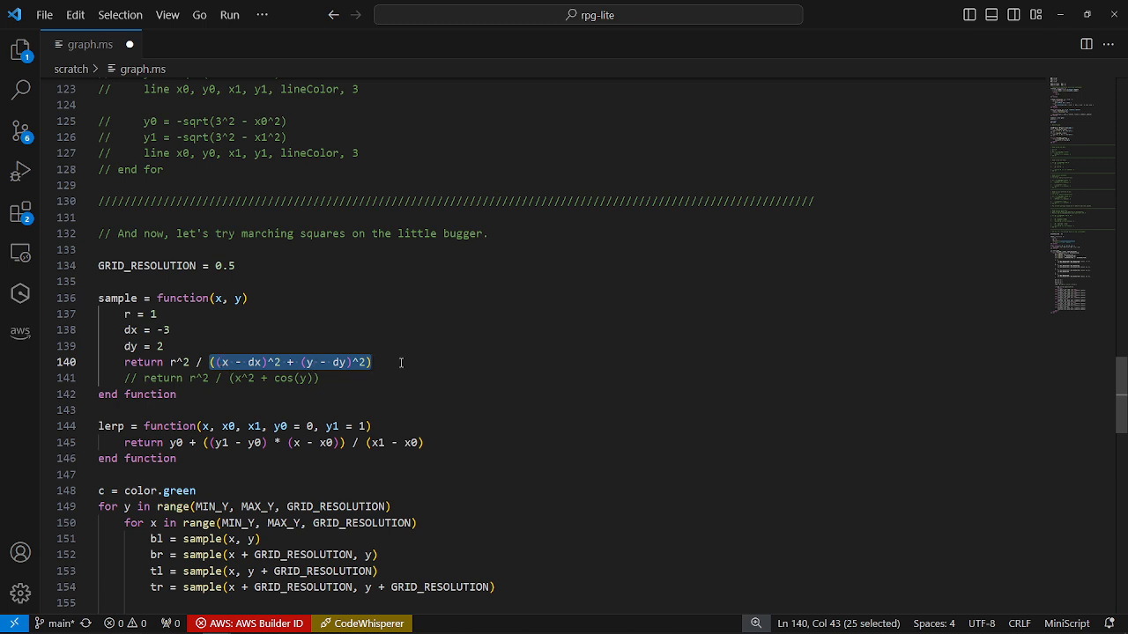
{"action": "double_click", "coordinate": [181, 362]}
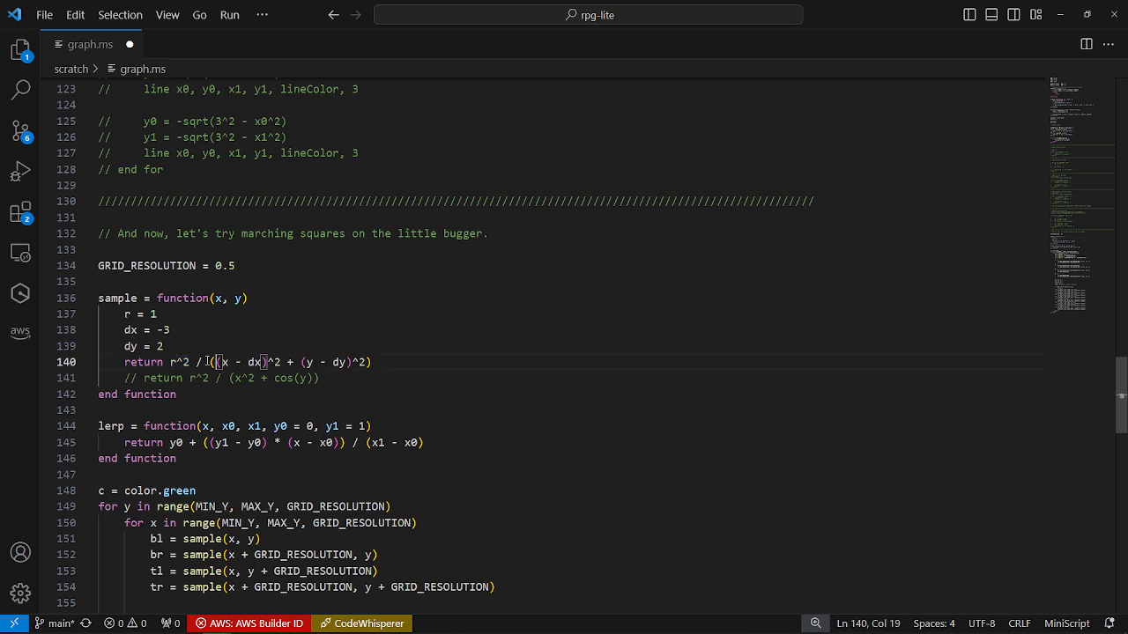
{"action": "left_click_drag", "start_coordinate": [205, 362], "coordinate": [373, 362]}
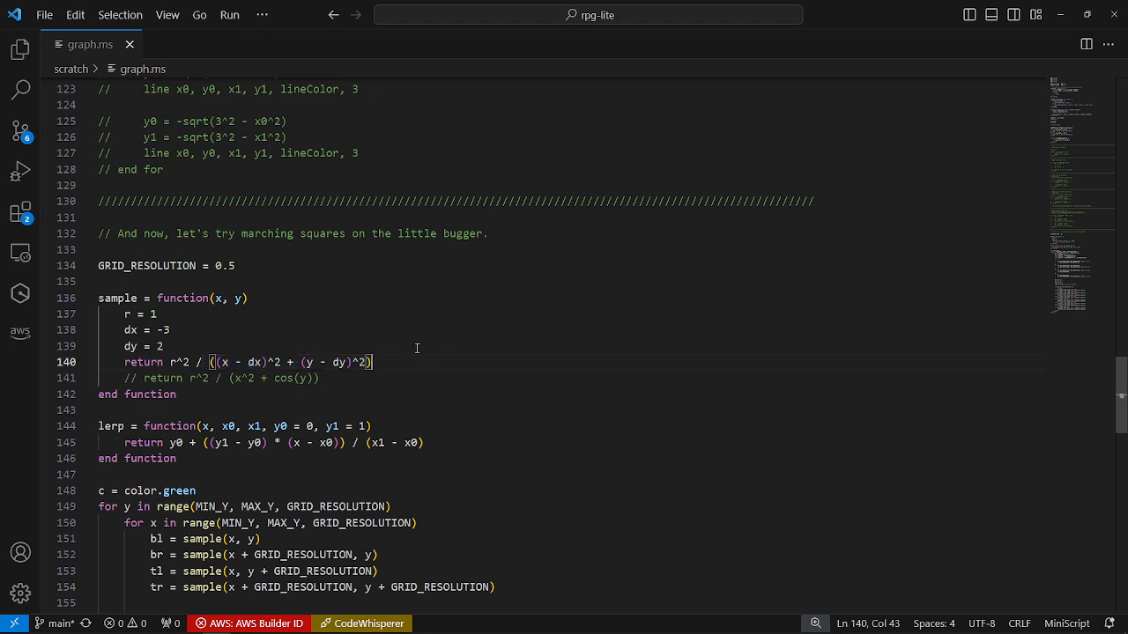
{"action": "scroll", "scroll_direction": "down", "scroll_amount": 3}
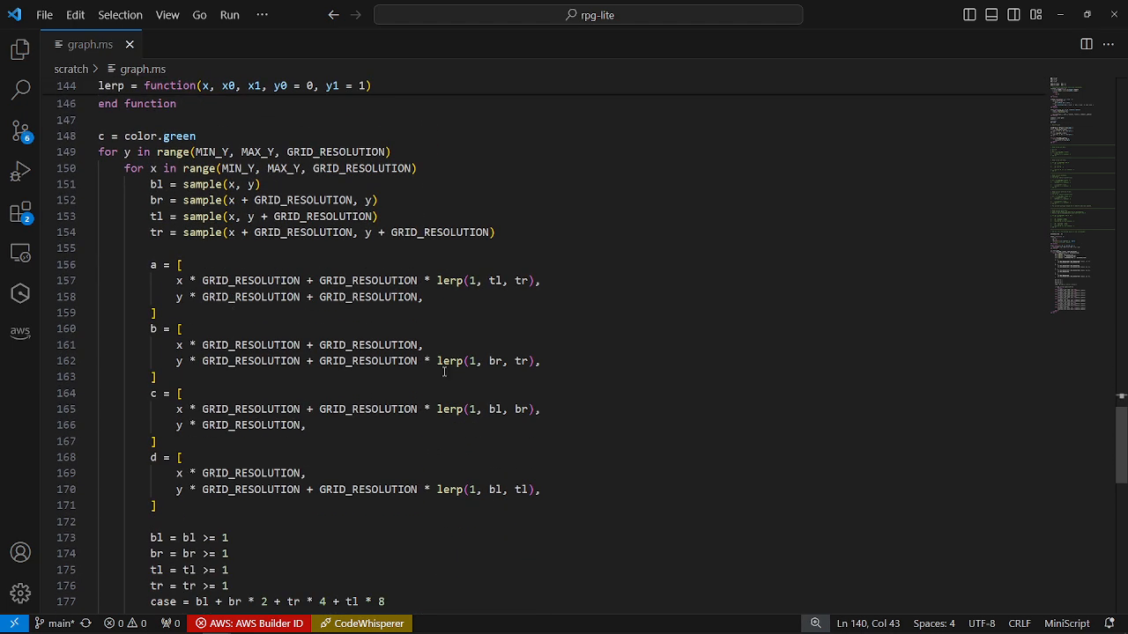
{"action": "scroll", "scroll_direction": "down", "scroll_amount": 3}
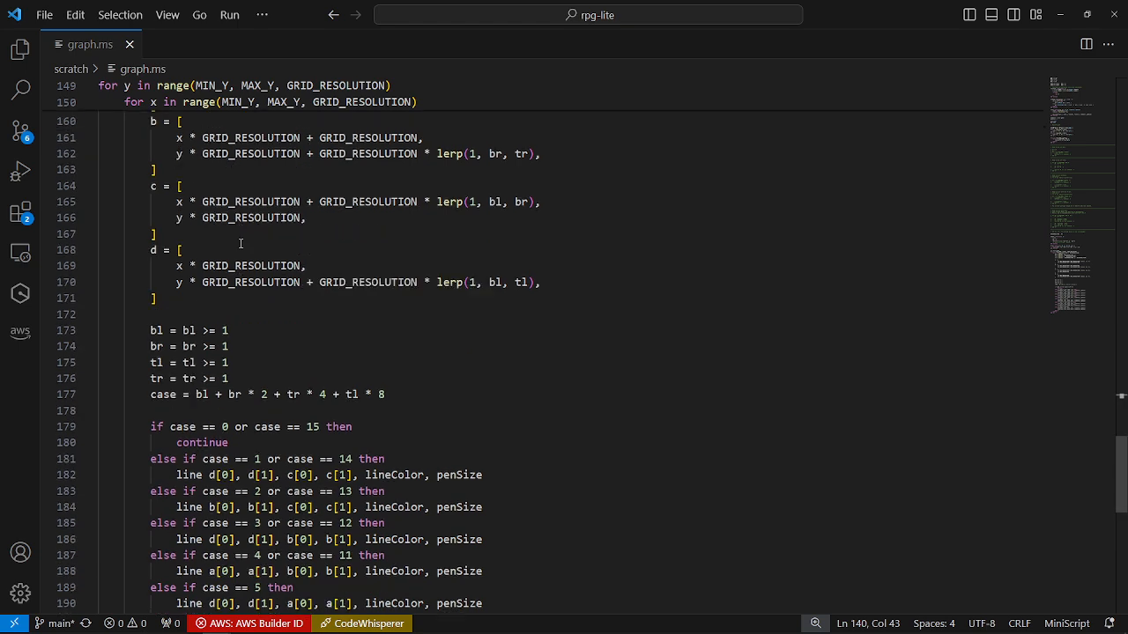
{"action": "scroll", "scroll_direction": "up", "scroll_amount": 3}
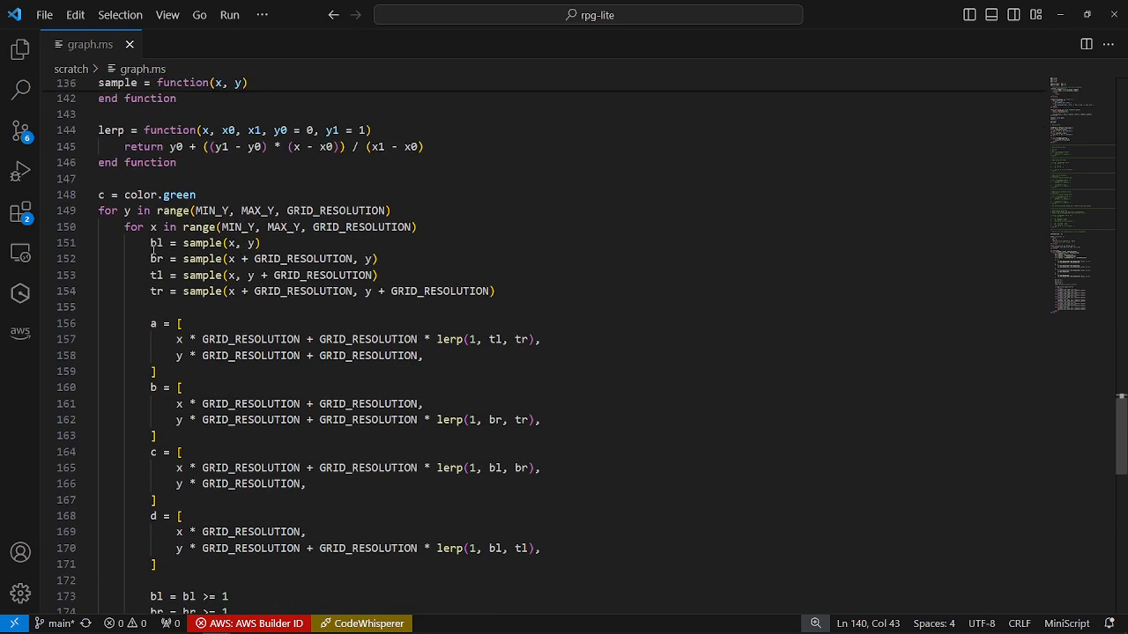
Review the a, b, c, d edge-point definitions and all lerp calls.
{"action": "left_click_drag", "start_coordinate": [150, 243], "coordinate": [495, 291]}
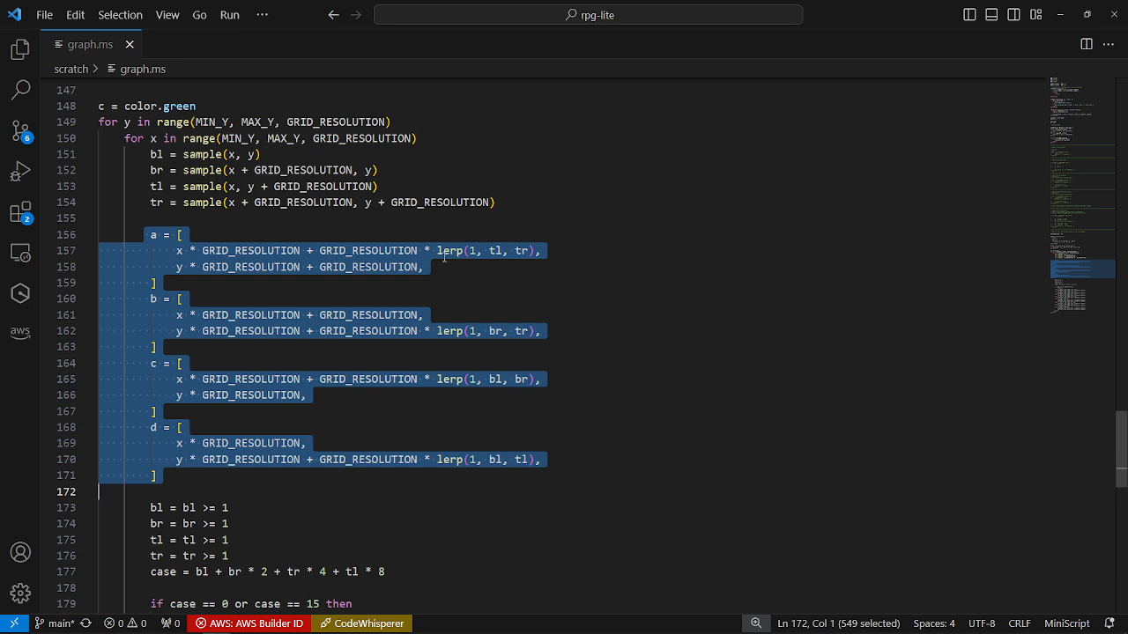
{"action": "left_click", "coordinate": [451, 330]}
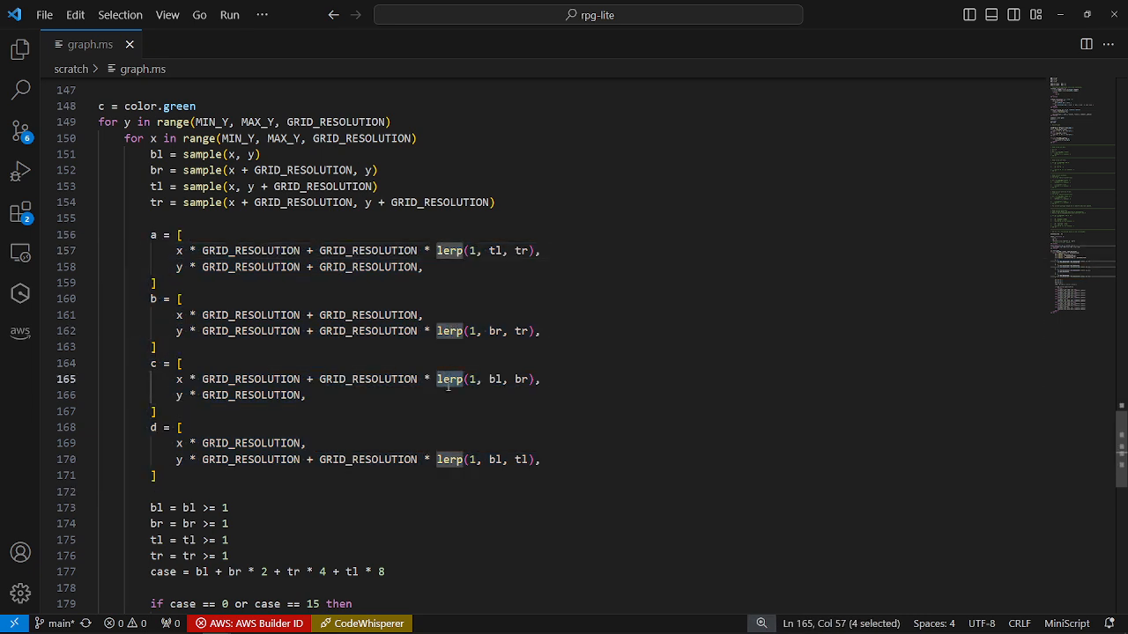
{"action": "scroll", "scroll_direction": "down", "scroll_amount": 3}
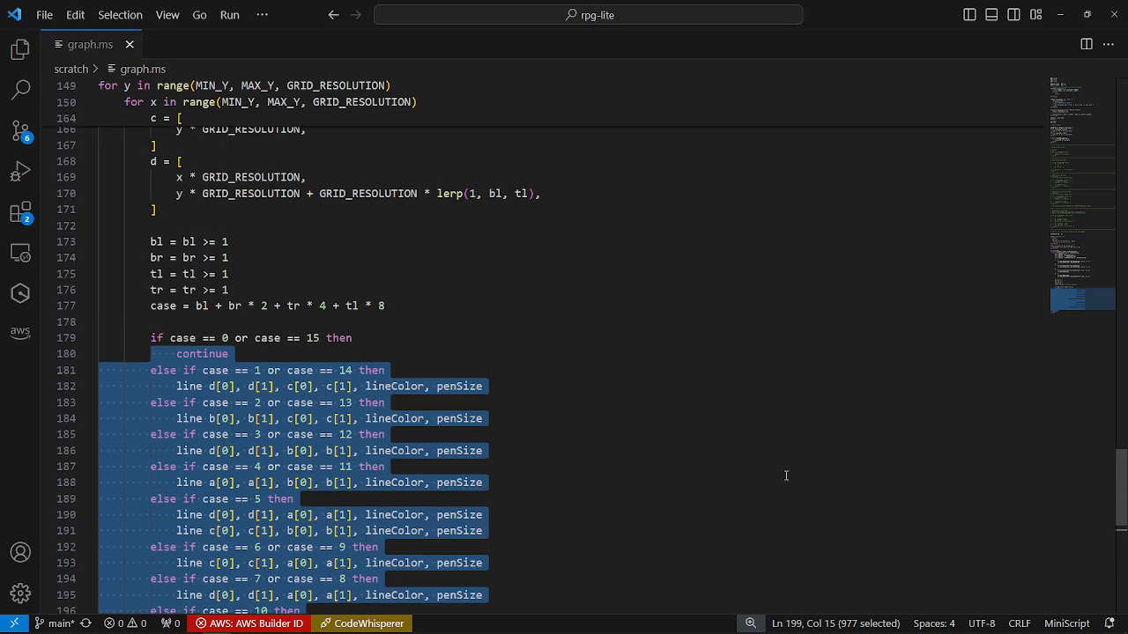
{"action": "left_click", "coordinate": [679, 482]}
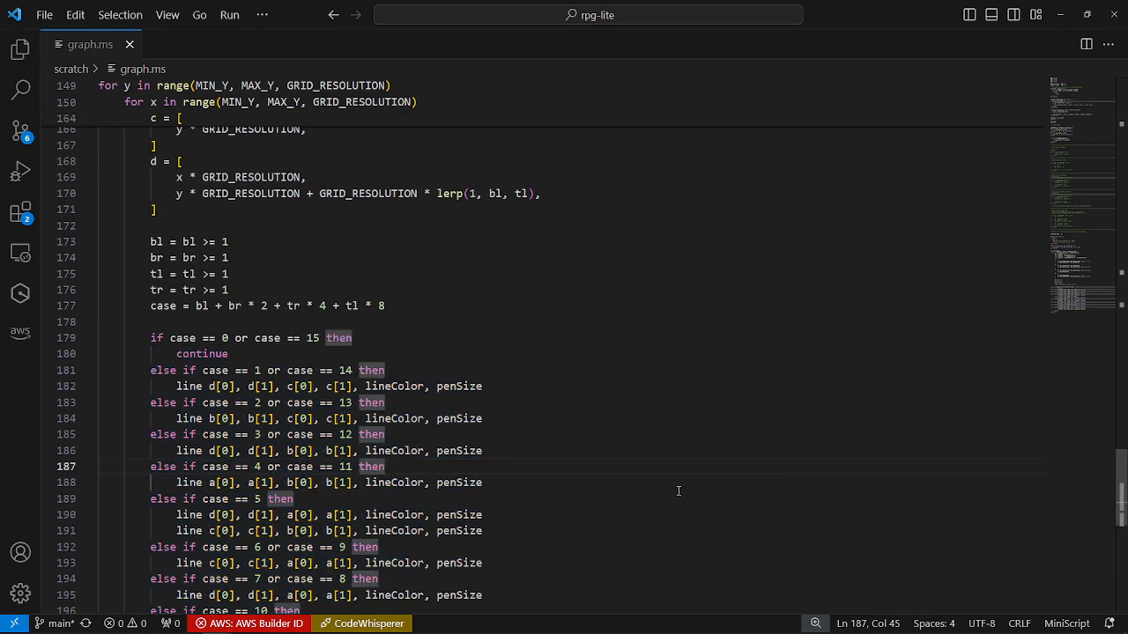
{"action": "scroll", "scroll_direction": "up", "scroll_amount": 3}
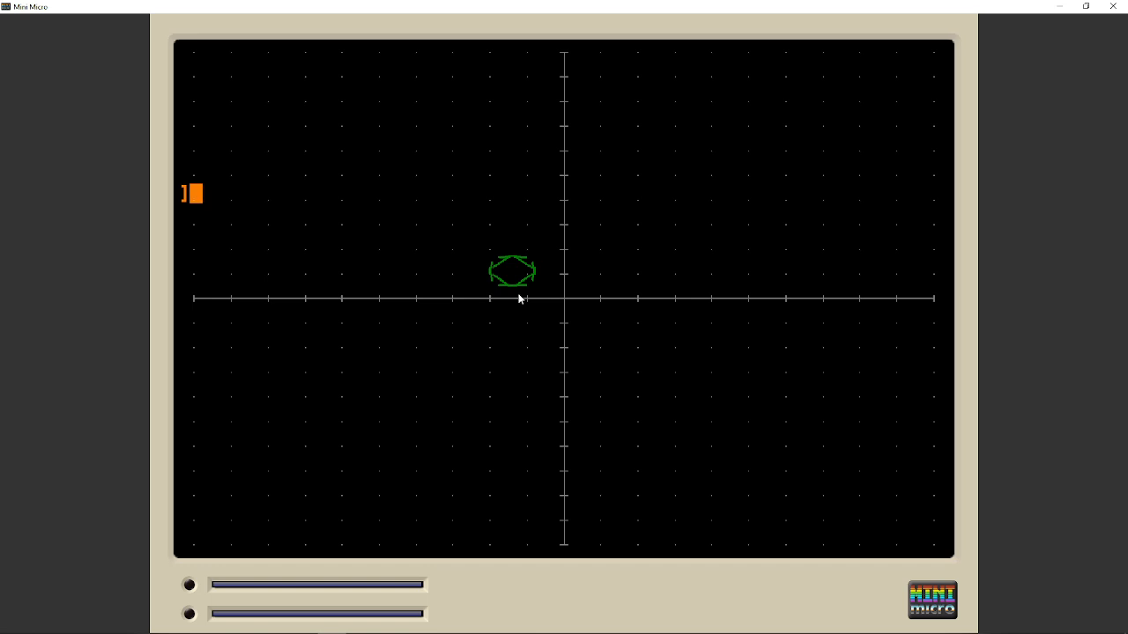
{"action": "mouse_move", "coordinate": [617, 381]}
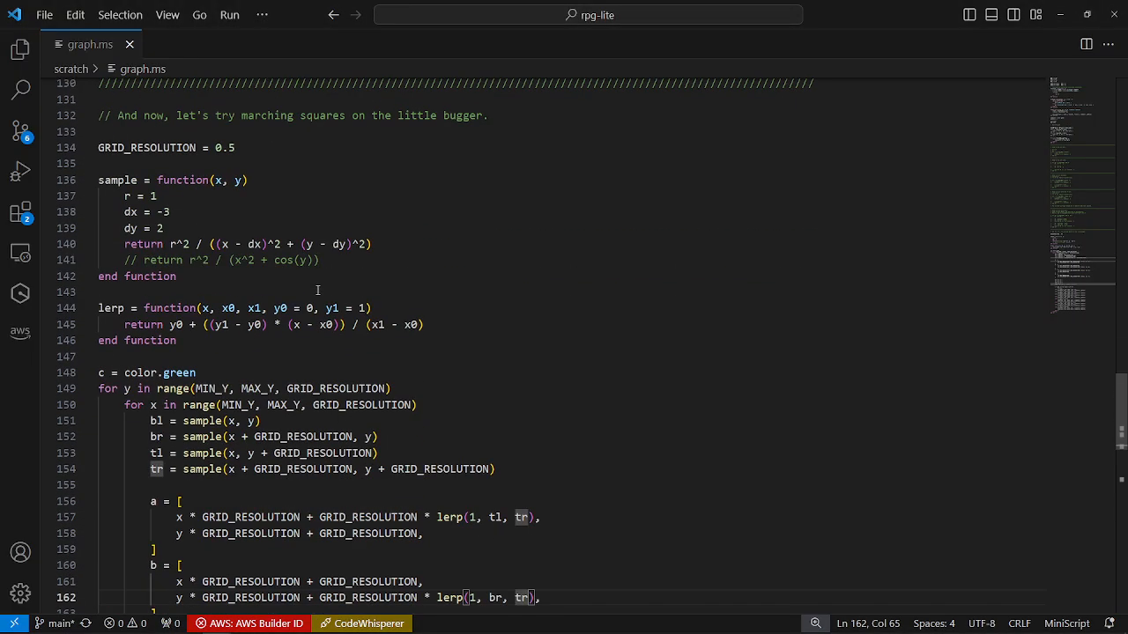
Raise the sample radius on line 137 from r = 1 to r = 3 and view Mini Micro.
{"action": "scroll", "scroll_direction": "down", "scroll_amount": 3}
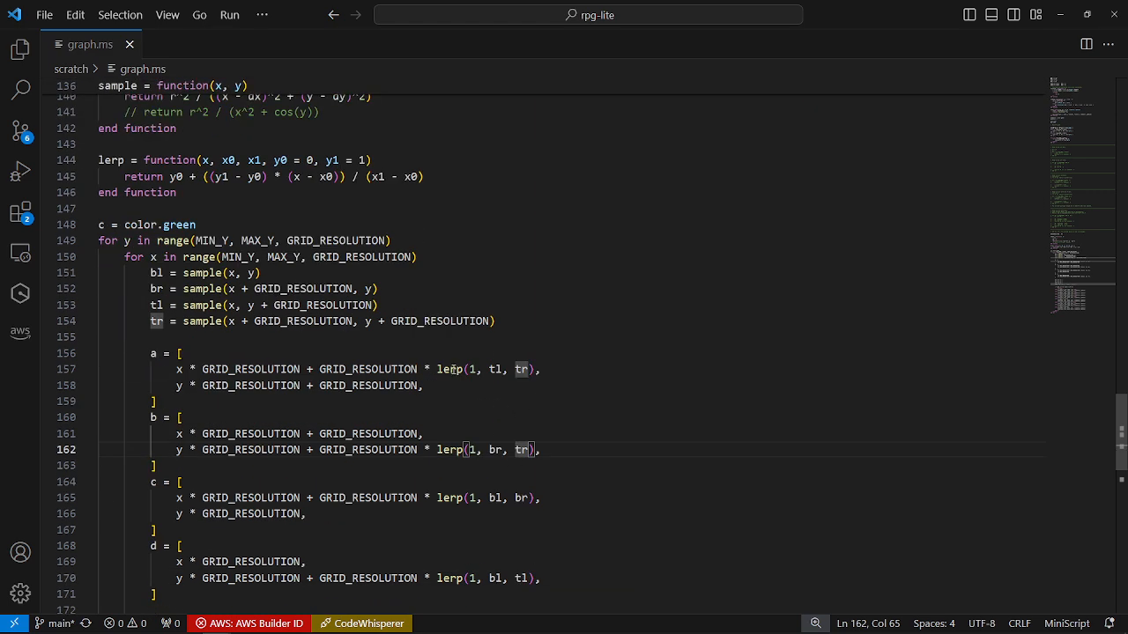
{"action": "mouse_move", "coordinate": [258, 206]}
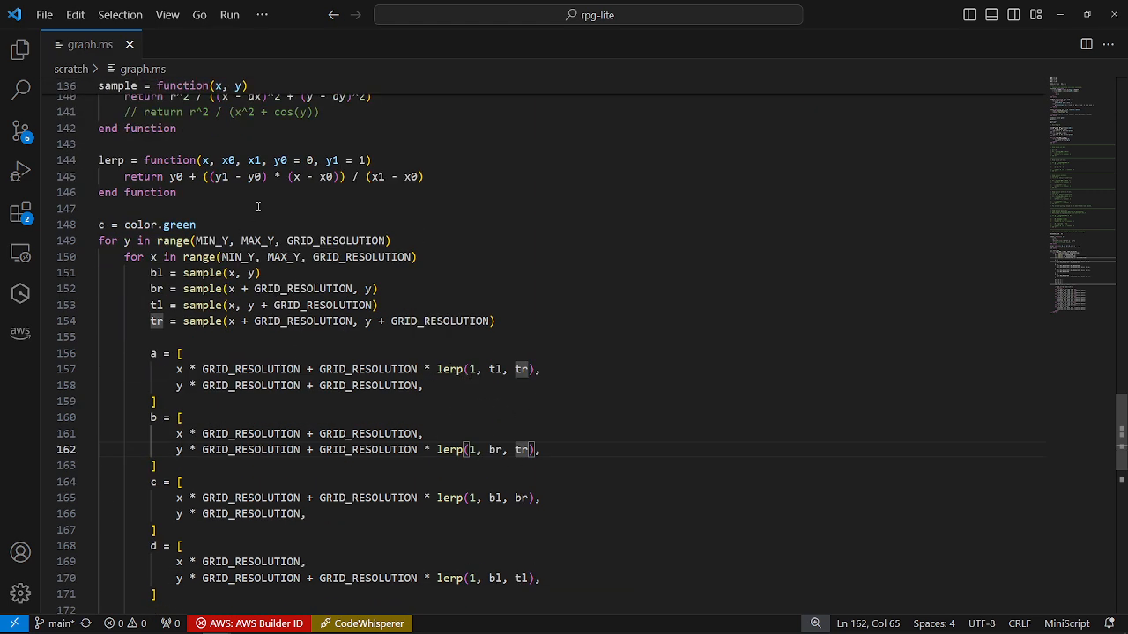
{"action": "left_click", "coordinate": [469, 370]}
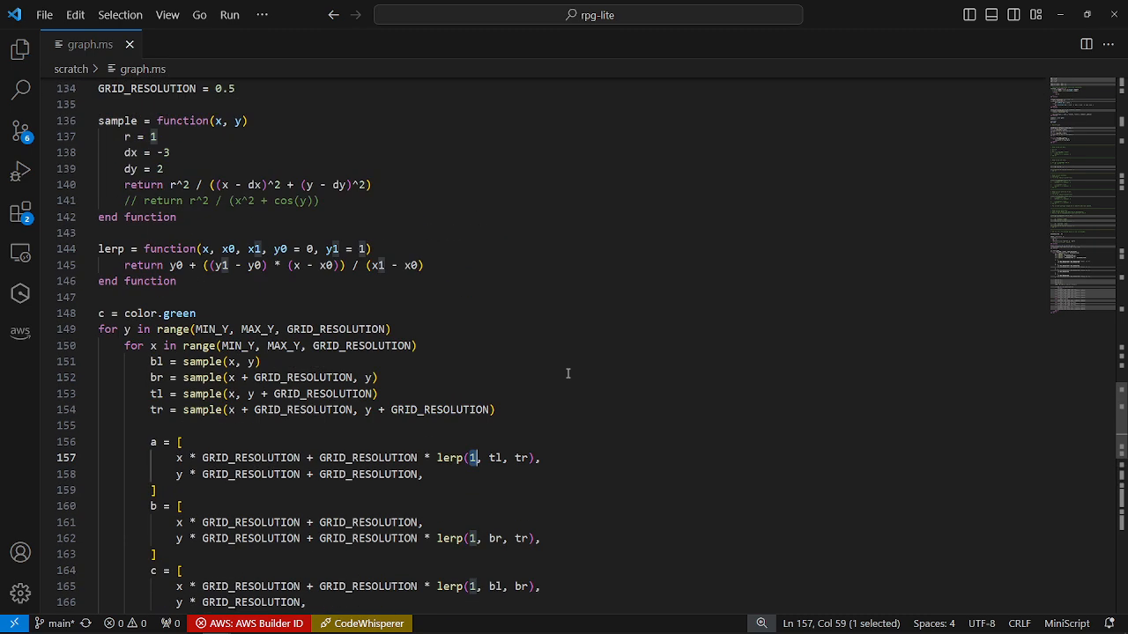
{"action": "scroll", "scroll_direction": "up", "scroll_amount": 3}
{"action": "type", "text": "3"}
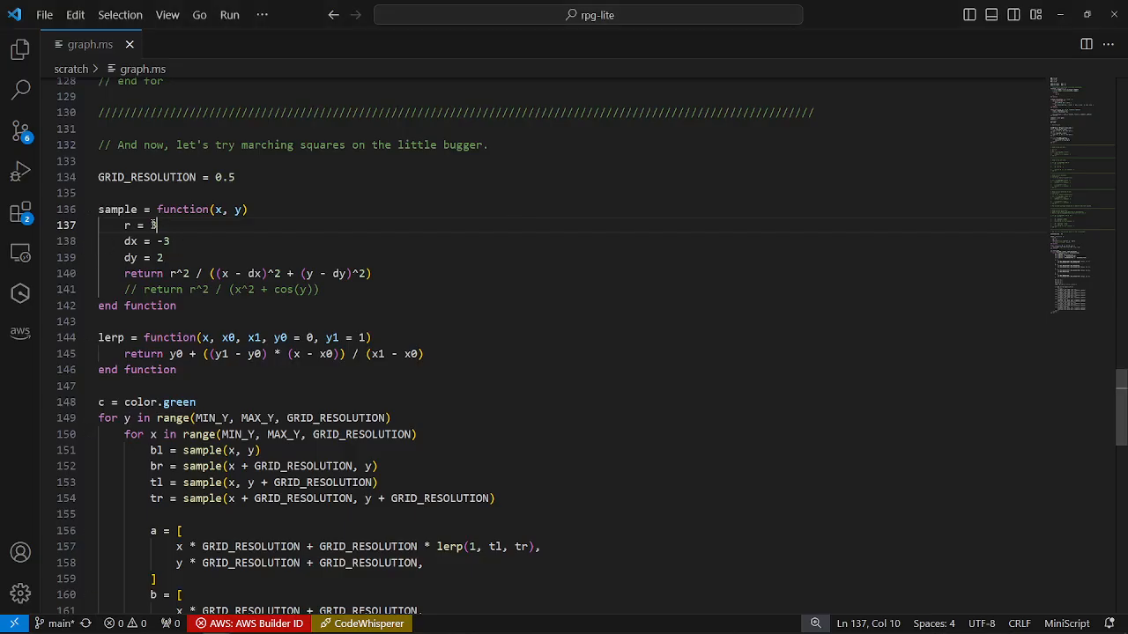
{"action": "key", "text": "f5"}
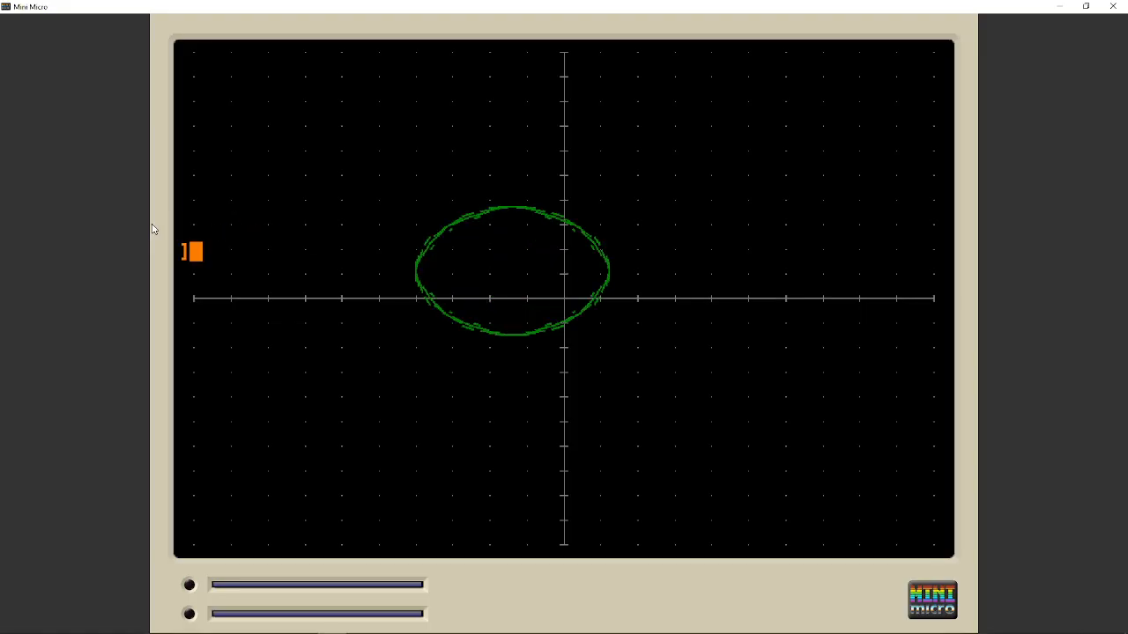
{"action": "mouse_move", "coordinate": [615, 358]}
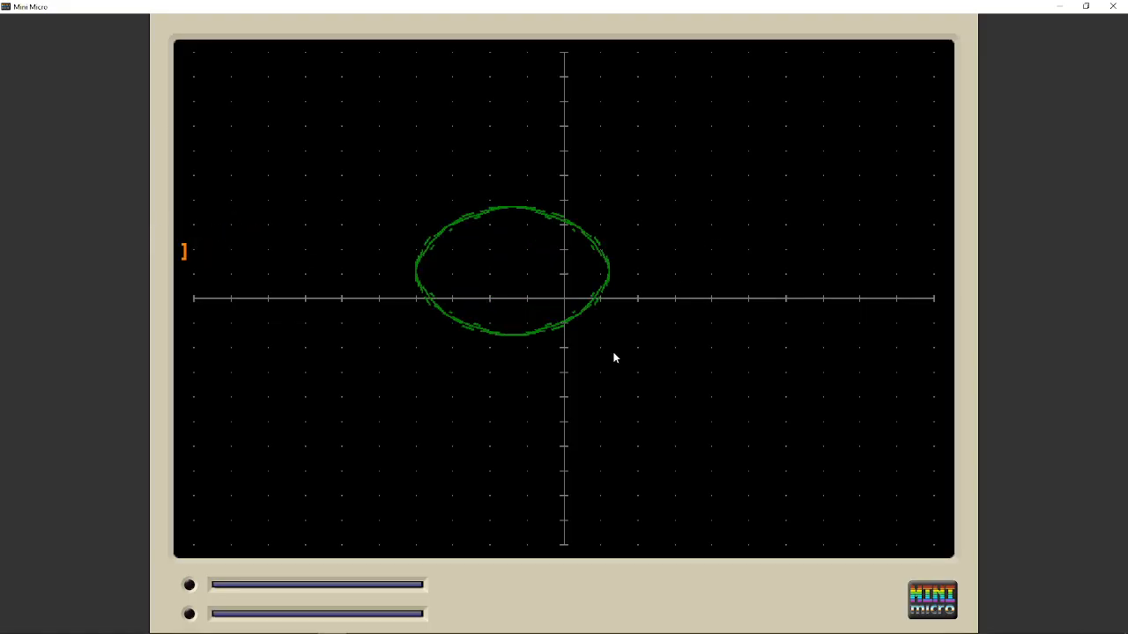
{"action": "mouse_move", "coordinate": [610, 269]}
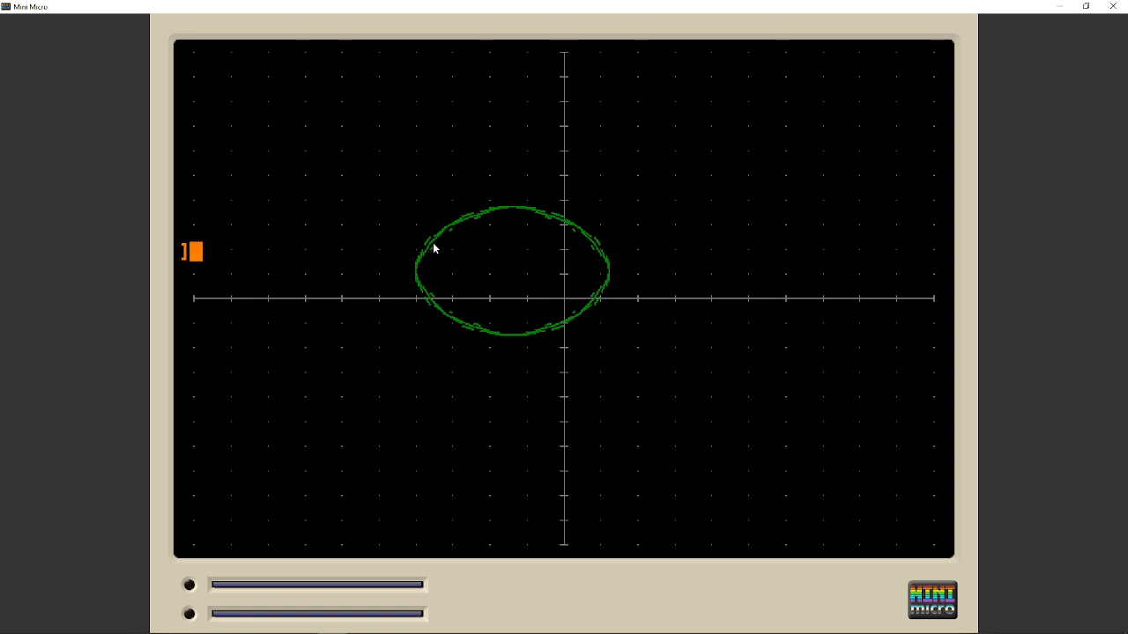
{"action": "mouse_move", "coordinate": [586, 333]}
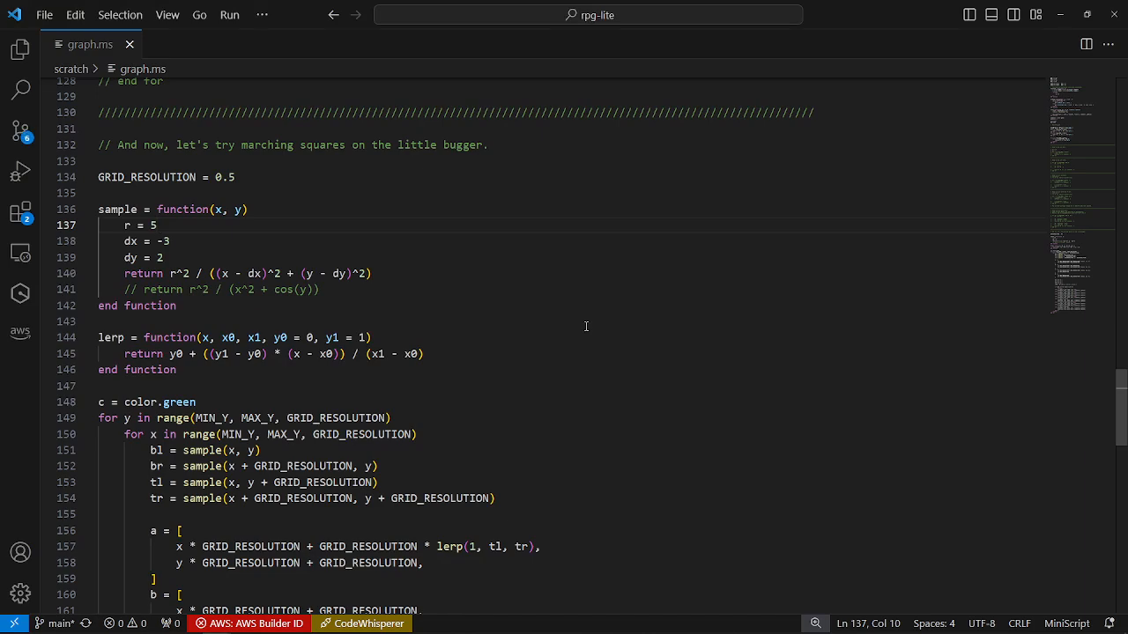
Scroll through graph.ms to check the raised sample radius.
{"action": "scroll", "scroll_direction": "down", "scroll_amount": 3}
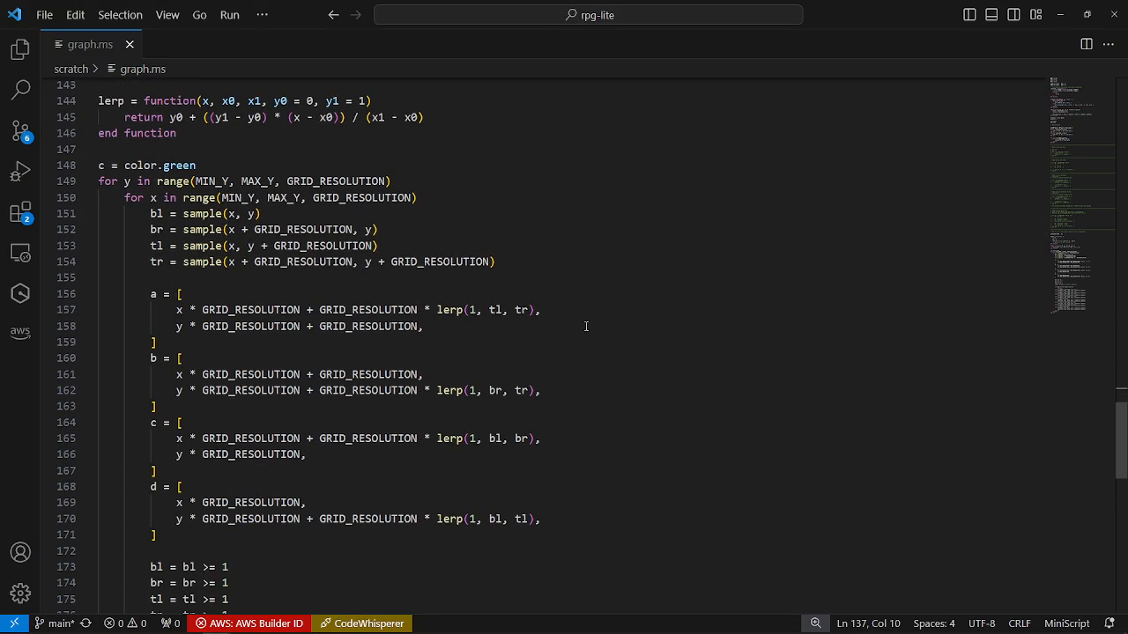
{"action": "scroll", "scroll_direction": "up", "scroll_amount": 3}
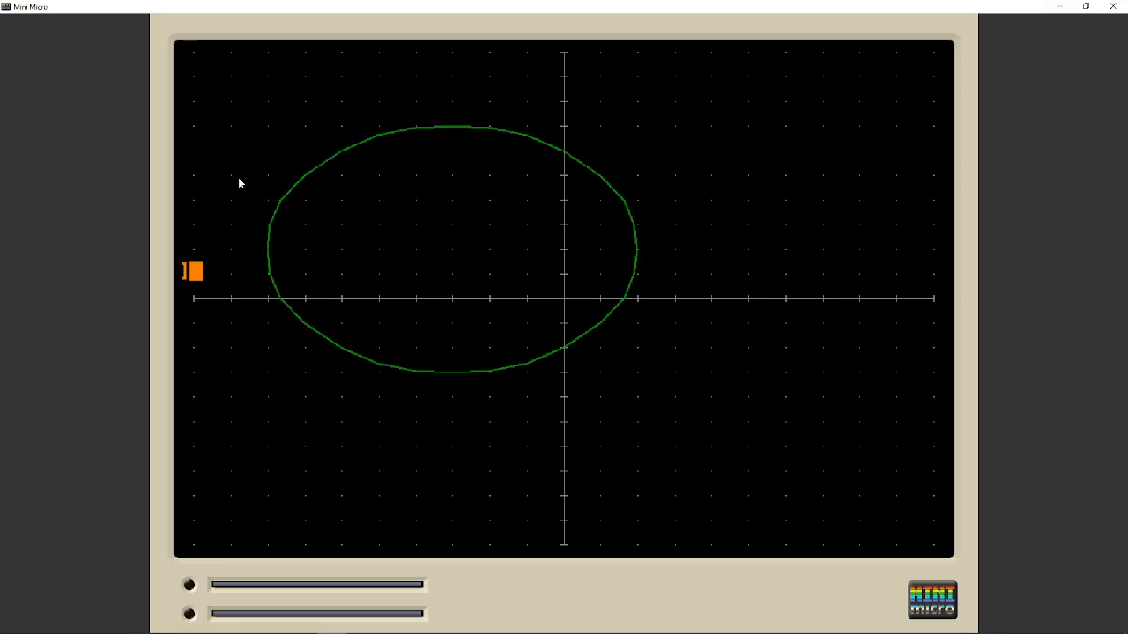
{"action": "mouse_move", "coordinate": [308, 275]}
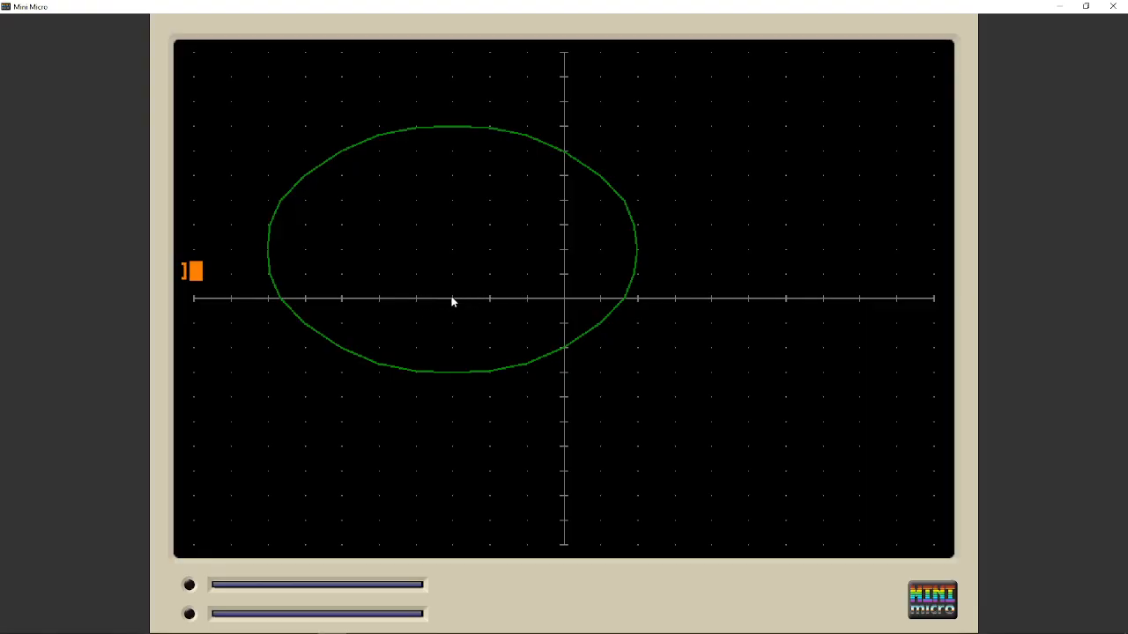
{"action": "mouse_move", "coordinate": [455, 255]}
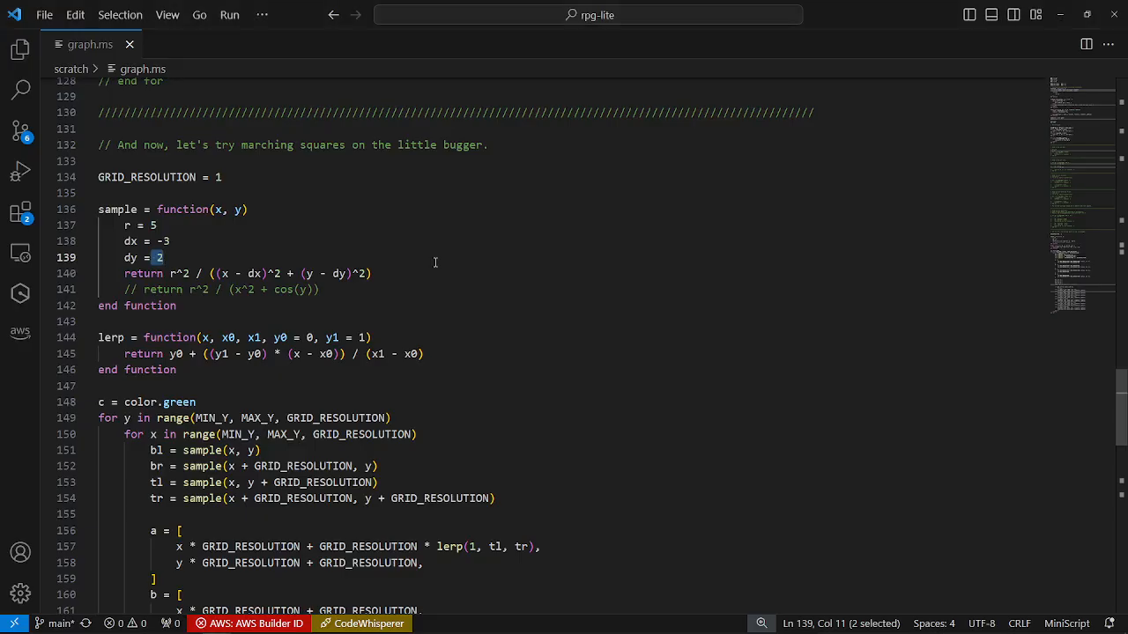
Set GRID_RESOLUTION on line 134 to 0.5.
{"action": "scroll", "scroll_direction": "down", "scroll_amount": 3}
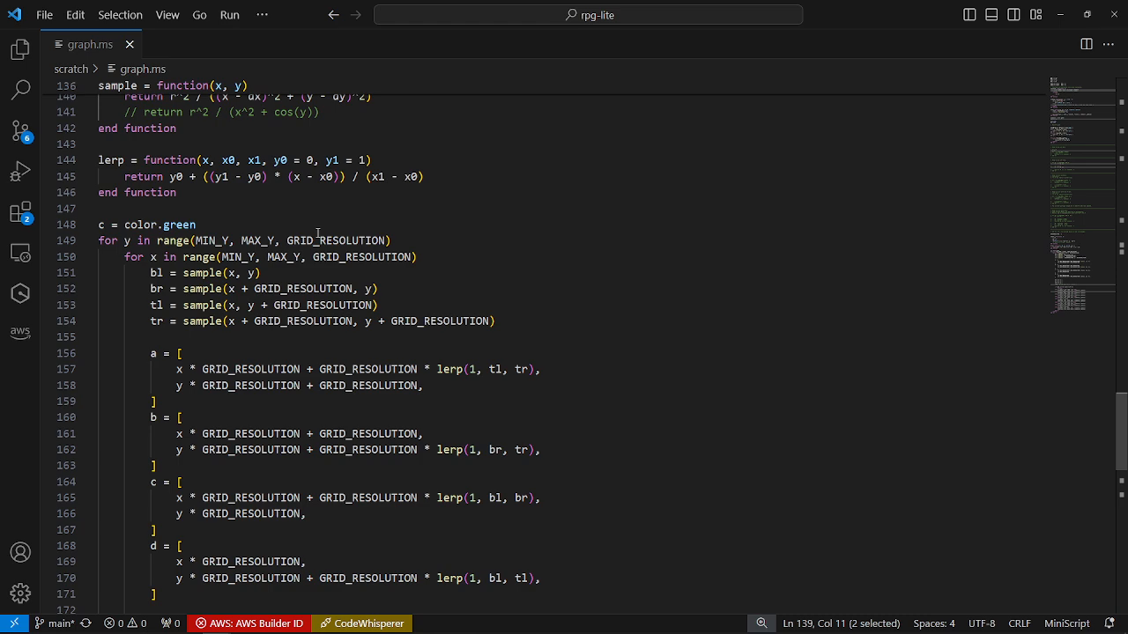
{"action": "scroll", "scroll_direction": "down", "scroll_amount": 3}
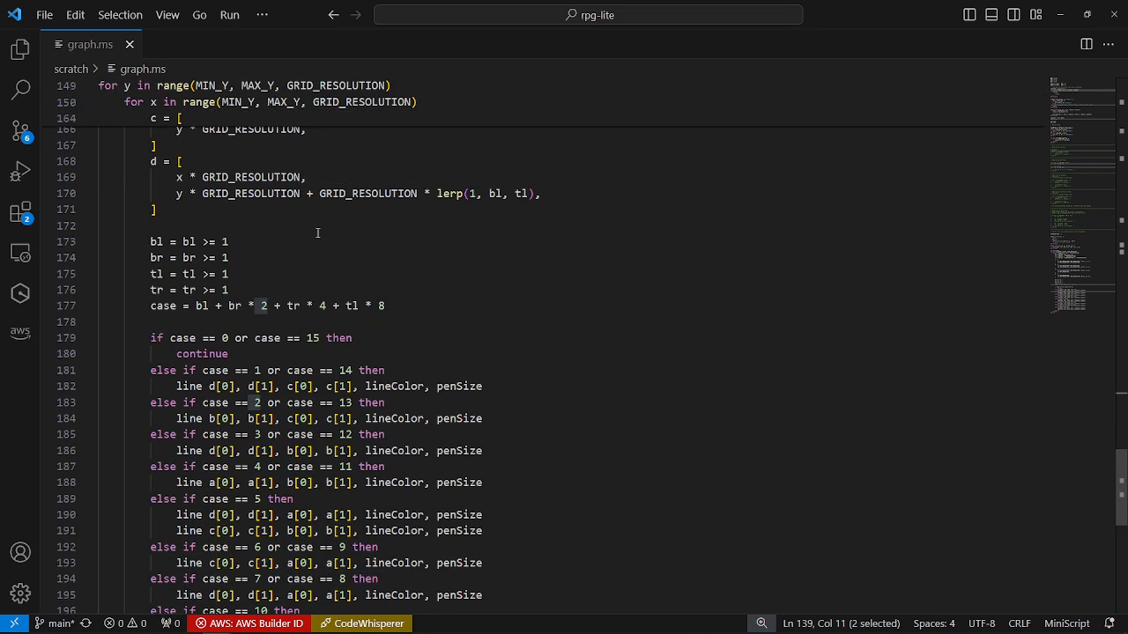
{"action": "scroll", "scroll_direction": "up", "scroll_amount": 3}
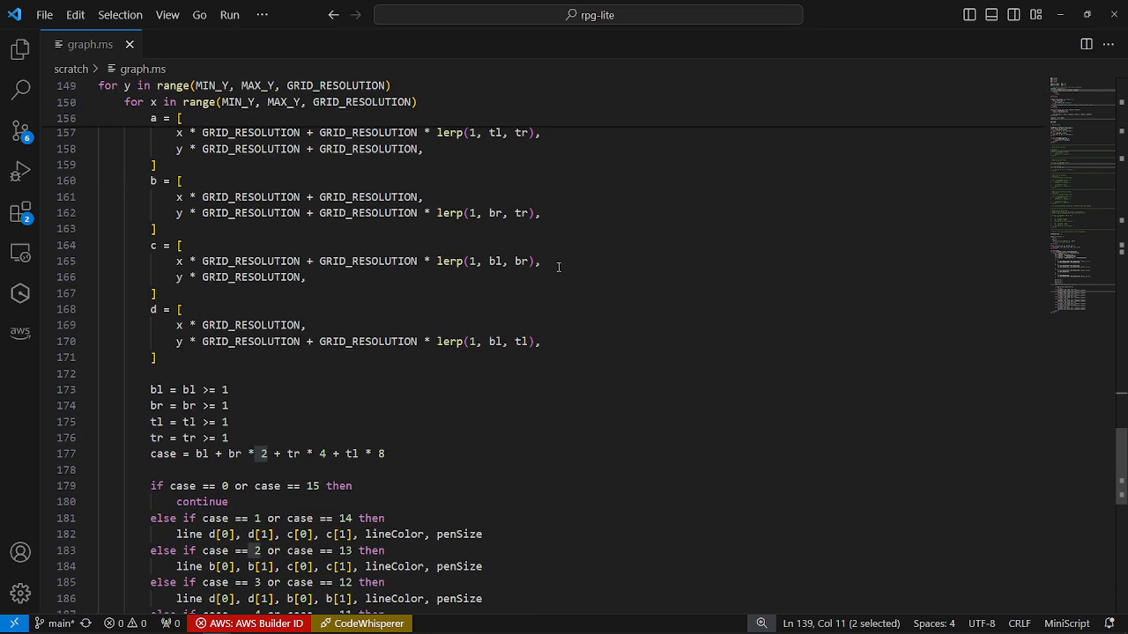
{"action": "scroll", "scroll_direction": "up", "scroll_amount": 3}
{"action": "type", "text": "GRID_RESOLUTION = 0."}
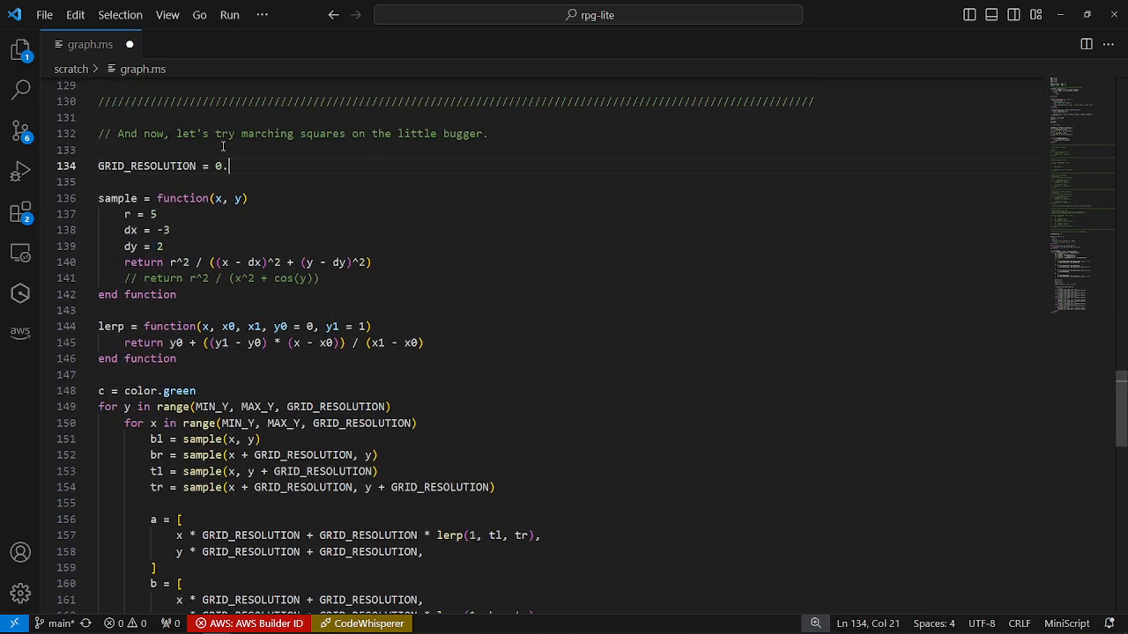
{"action": "type", "text": "5"}
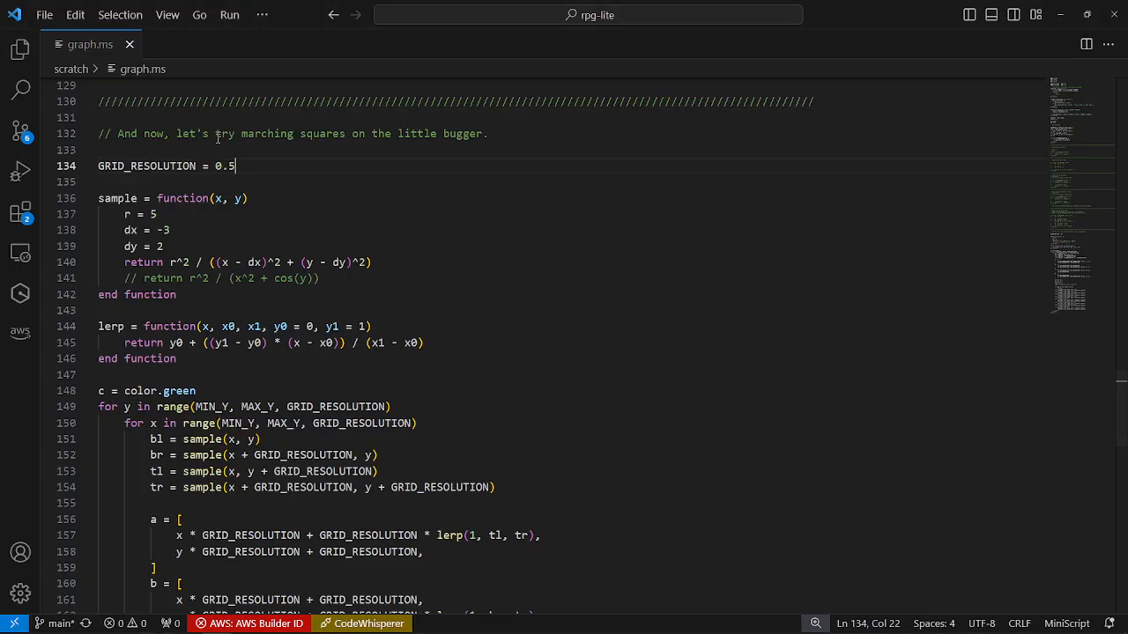
{"action": "mouse_move", "coordinate": [488, 280]}
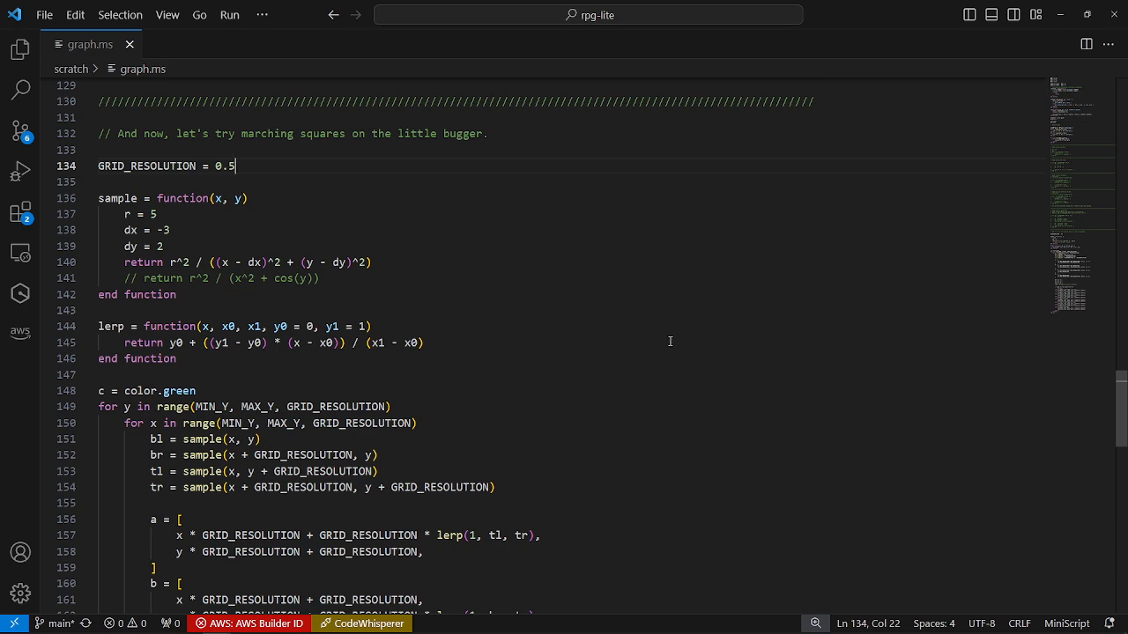
{"action": "scroll", "scroll_direction": "down", "scroll_amount": 3}
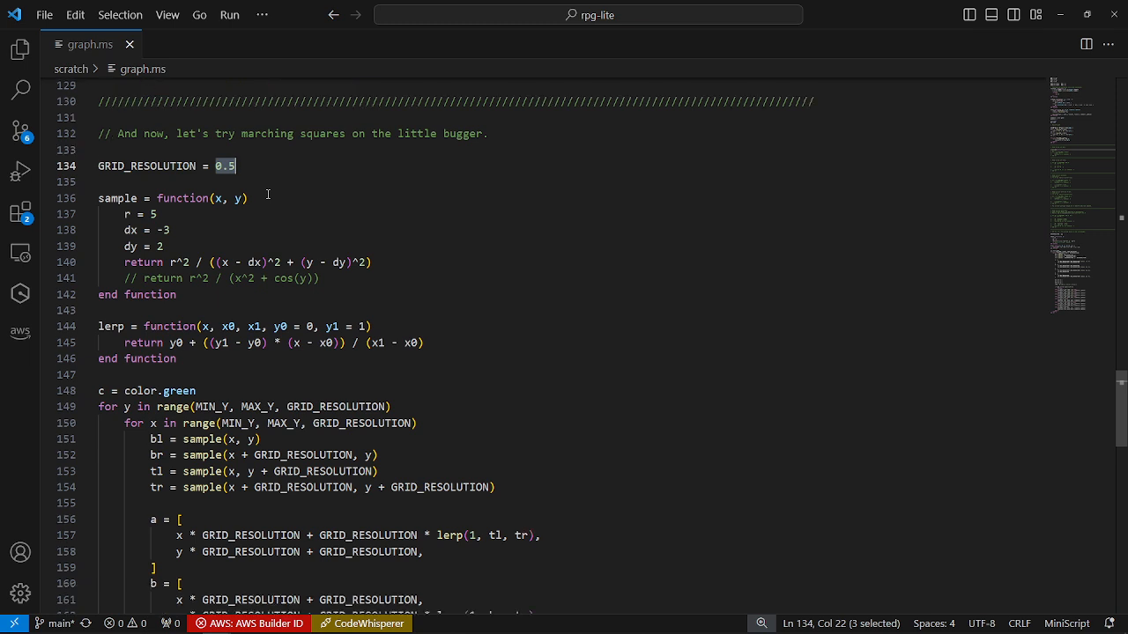
{"action": "mouse_move", "coordinate": [283, 187]}
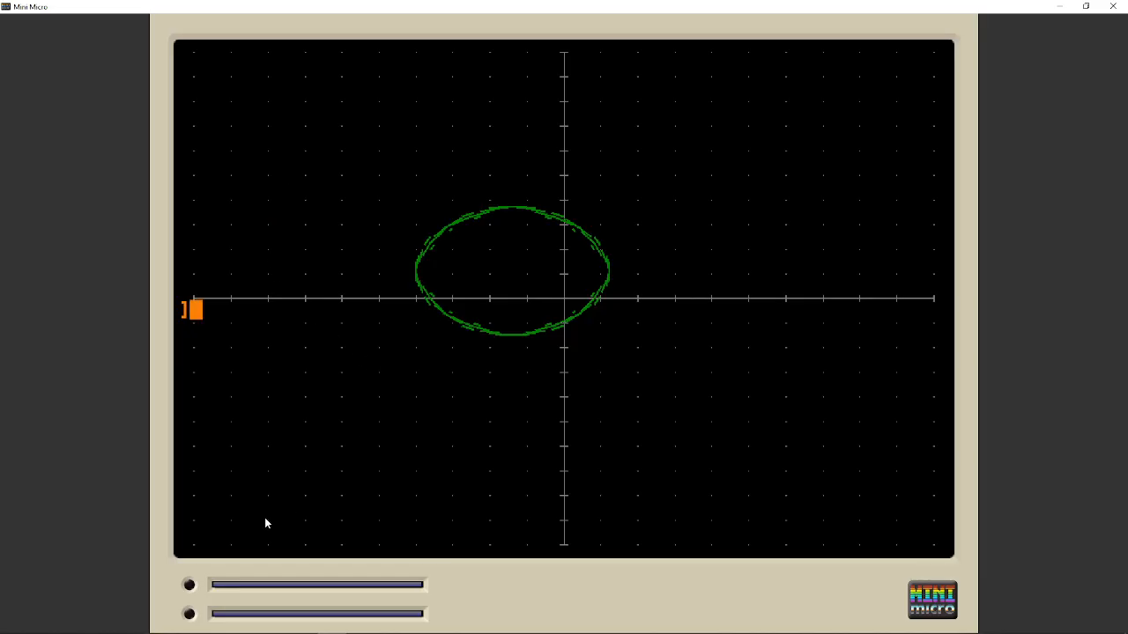
{"action": "mouse_move", "coordinate": [286, 408]}
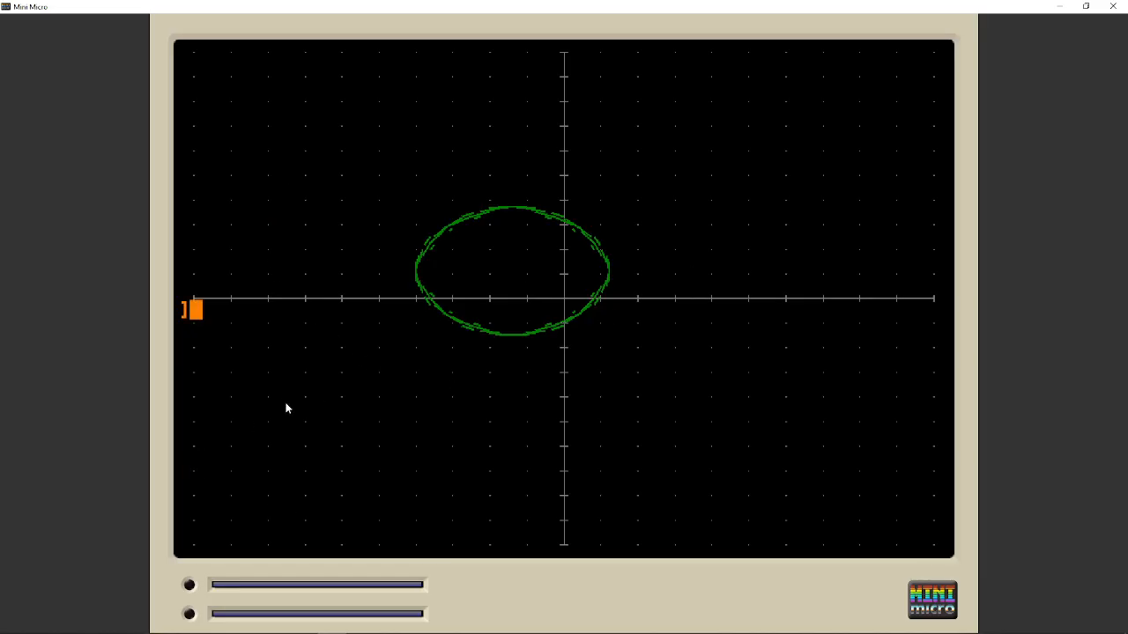
{"action": "mouse_move", "coordinate": [320, 431]}
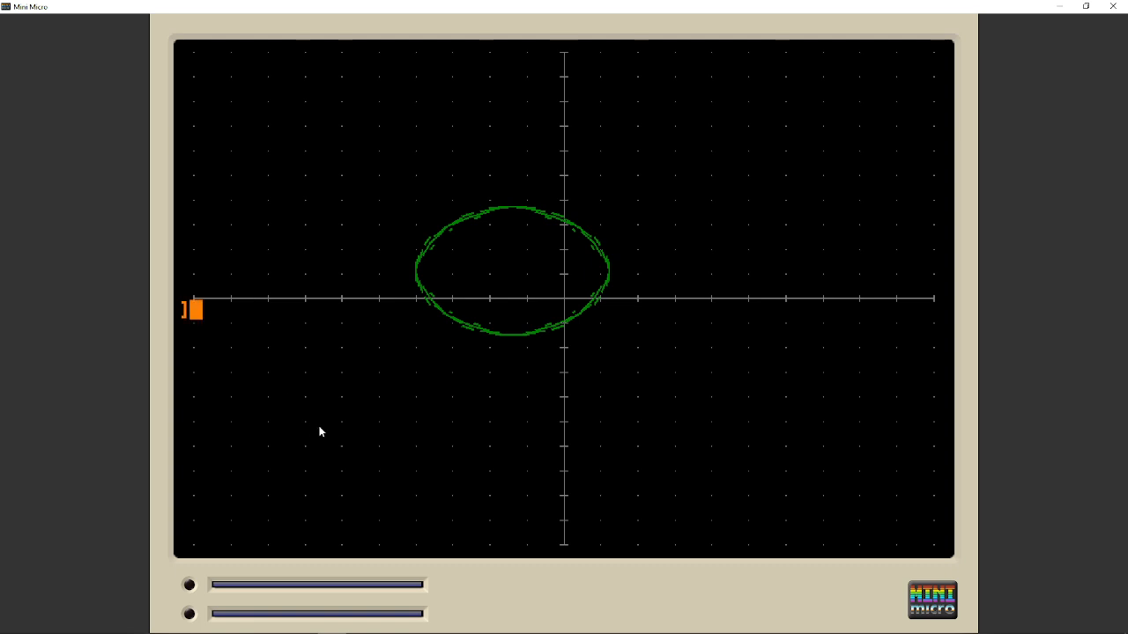
{"action": "mouse_move", "coordinate": [663, 379]}
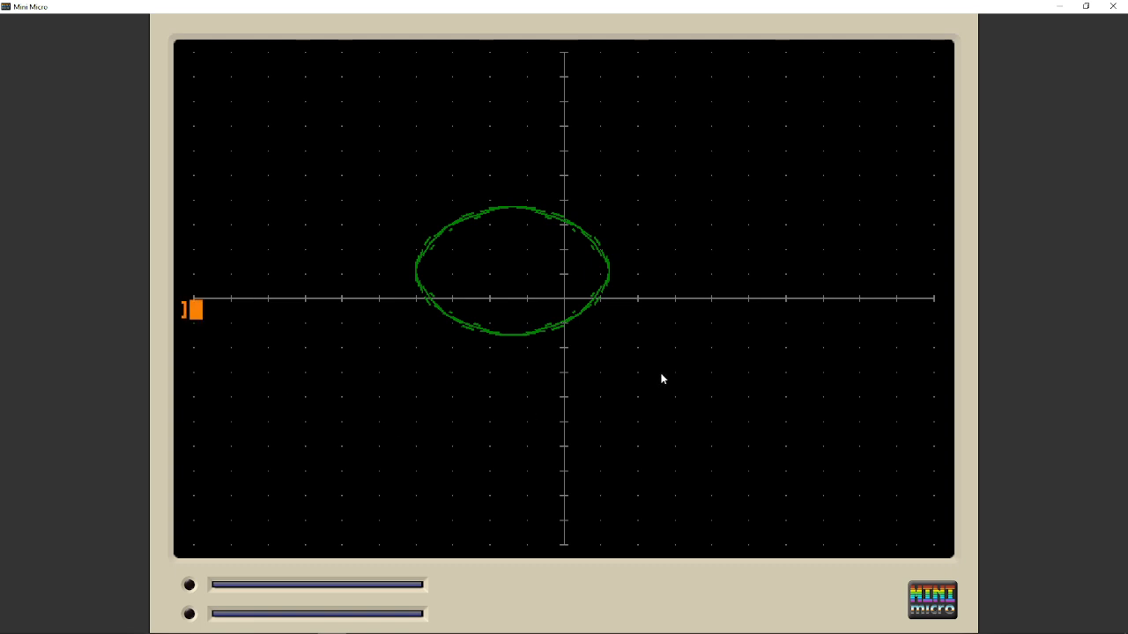
{"action": "mouse_move", "coordinate": [821, 368]}
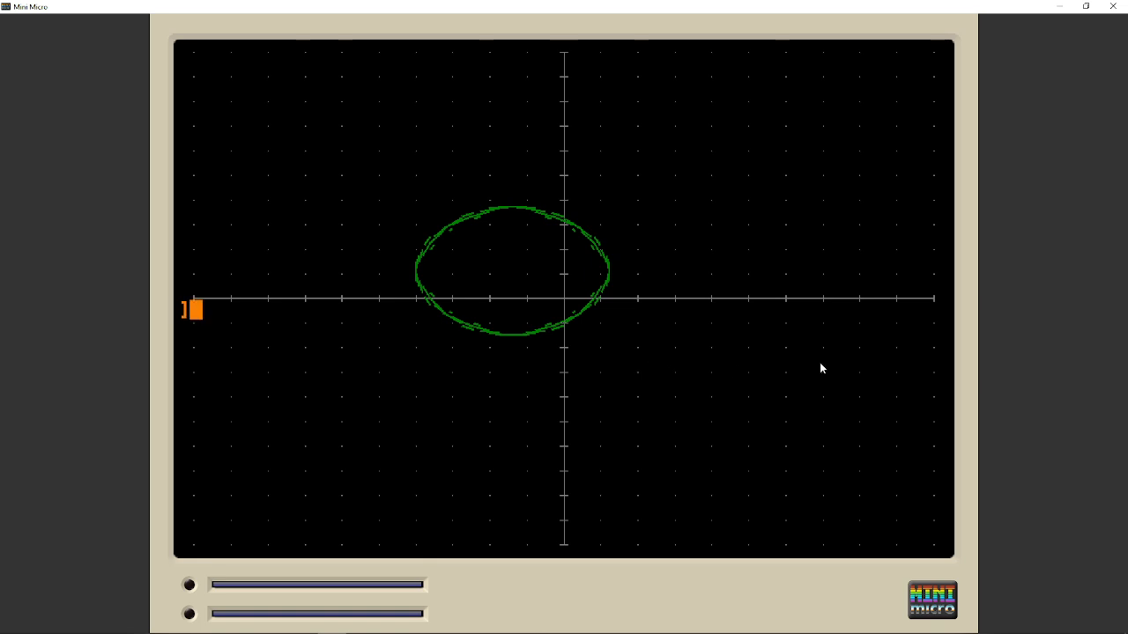
{"action": "mouse_move", "coordinate": [625, 220]}
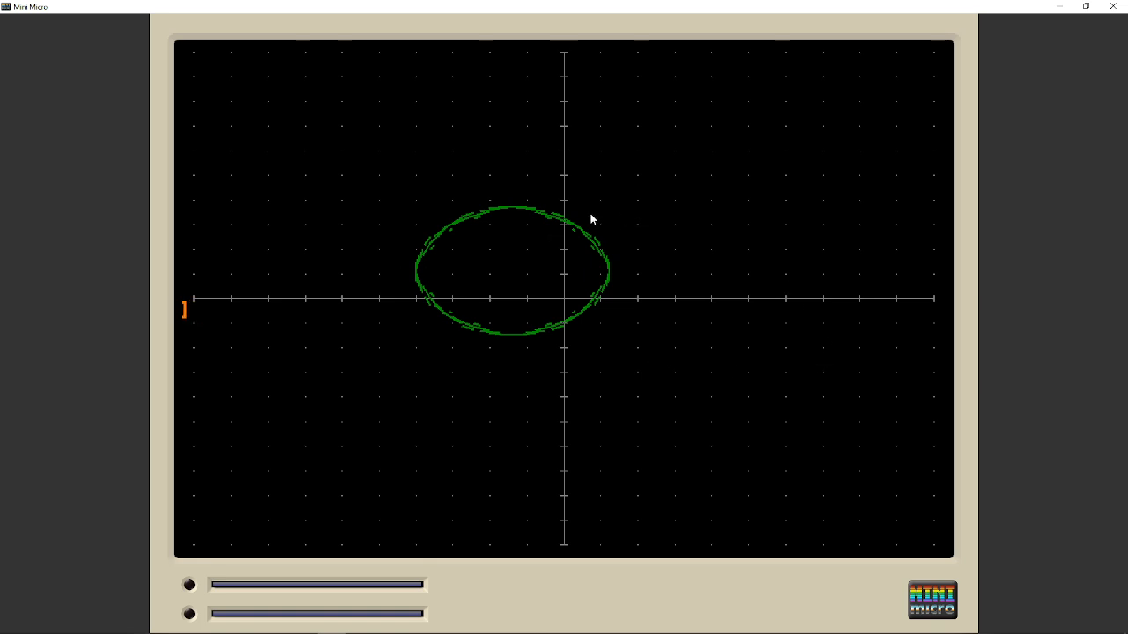
{"action": "mouse_move", "coordinate": [755, 170]}
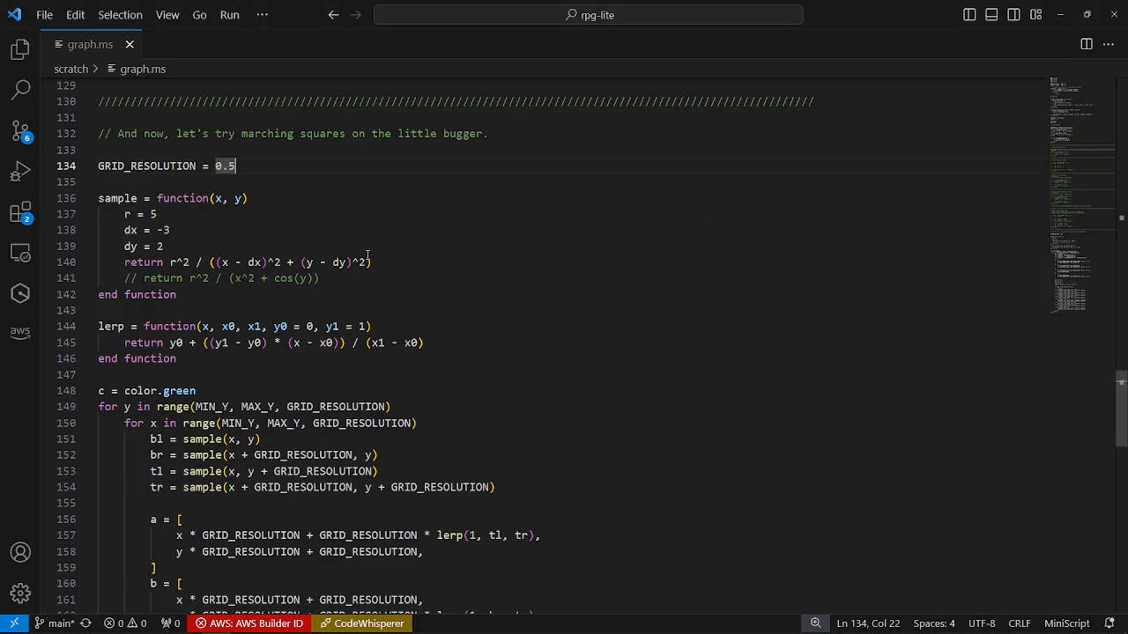
{"action": "mouse_move", "coordinate": [437, 218]}
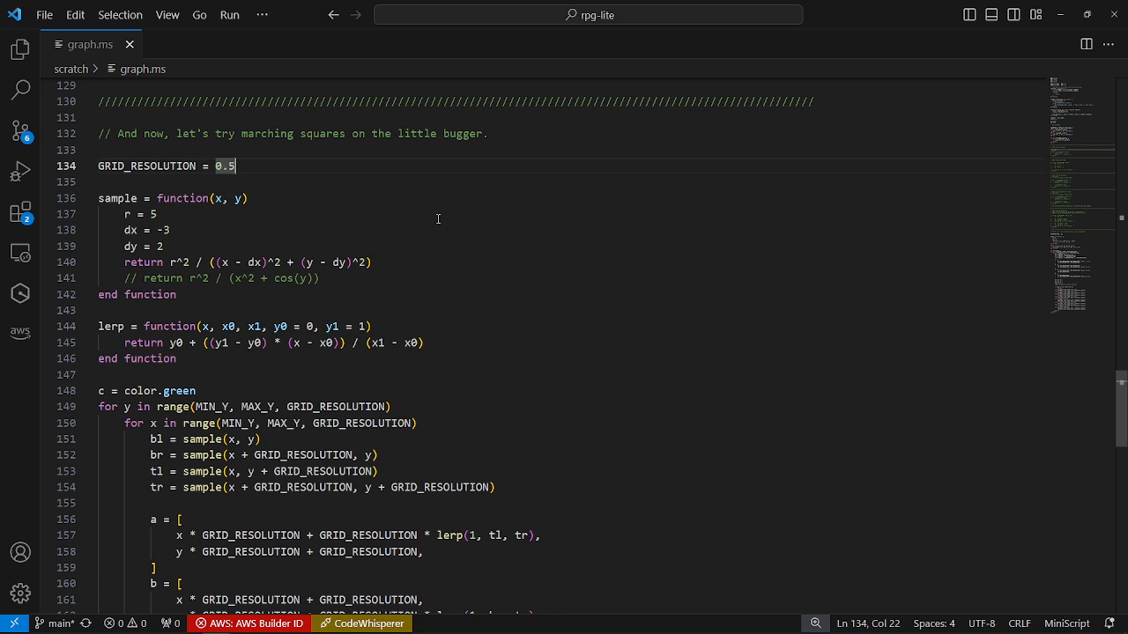
{"action": "scroll", "scroll_direction": "down", "scroll_amount": 3}
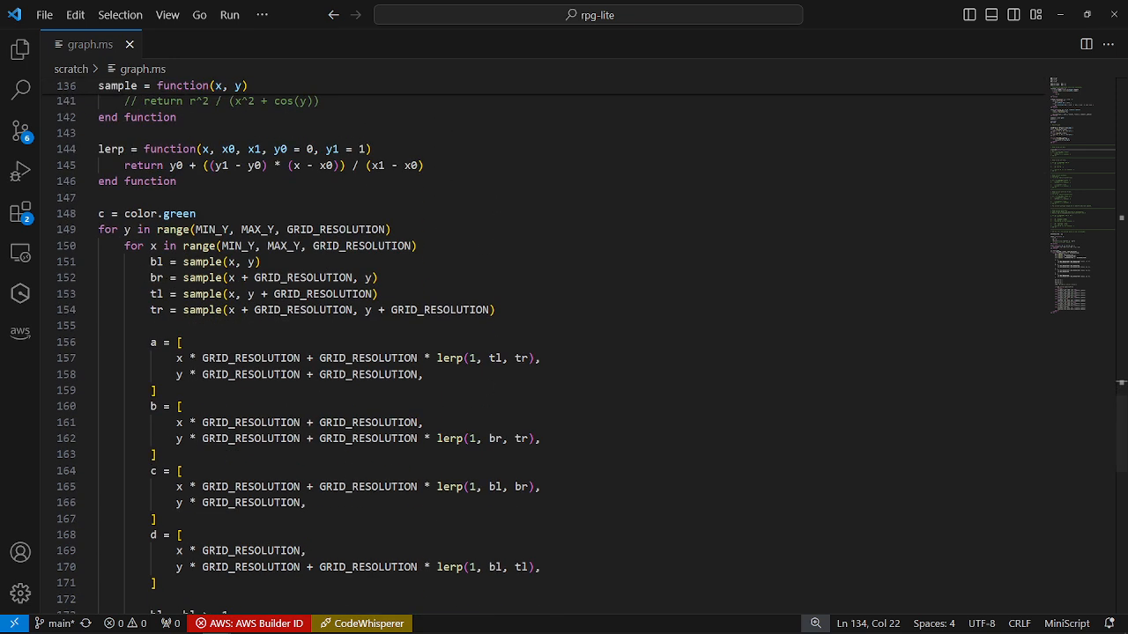